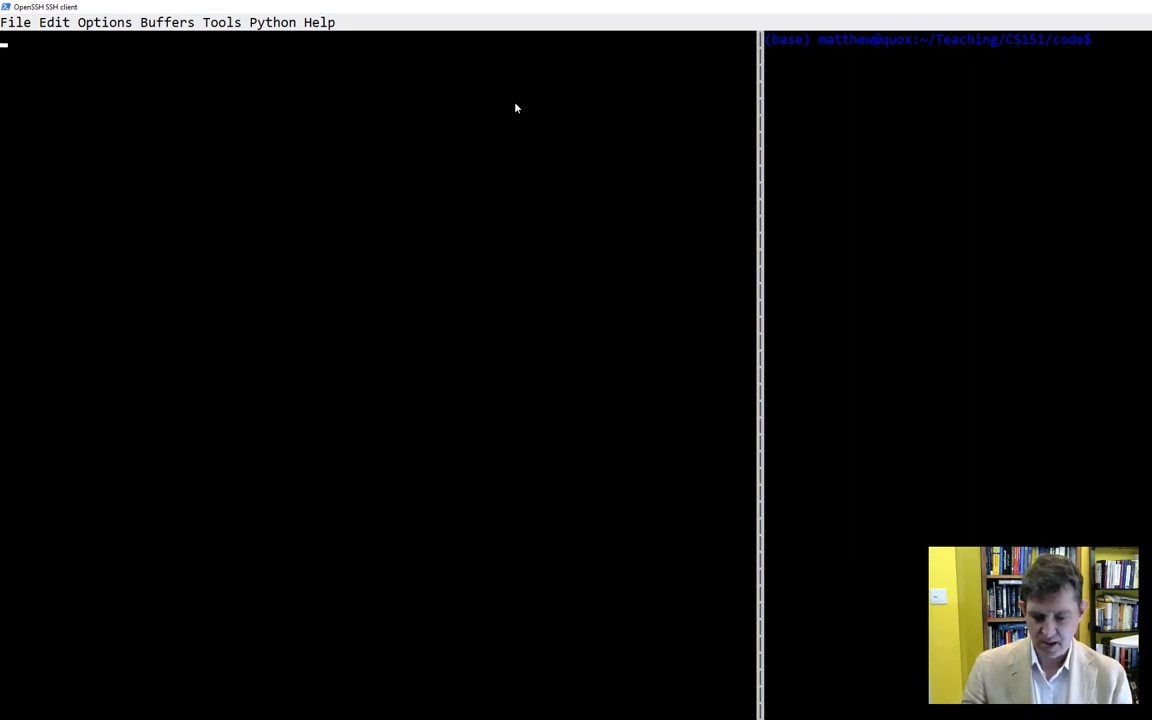
Write 'def add1( x ):' with body 'return x + 1', fixing the misspelled return keyword
text(def)
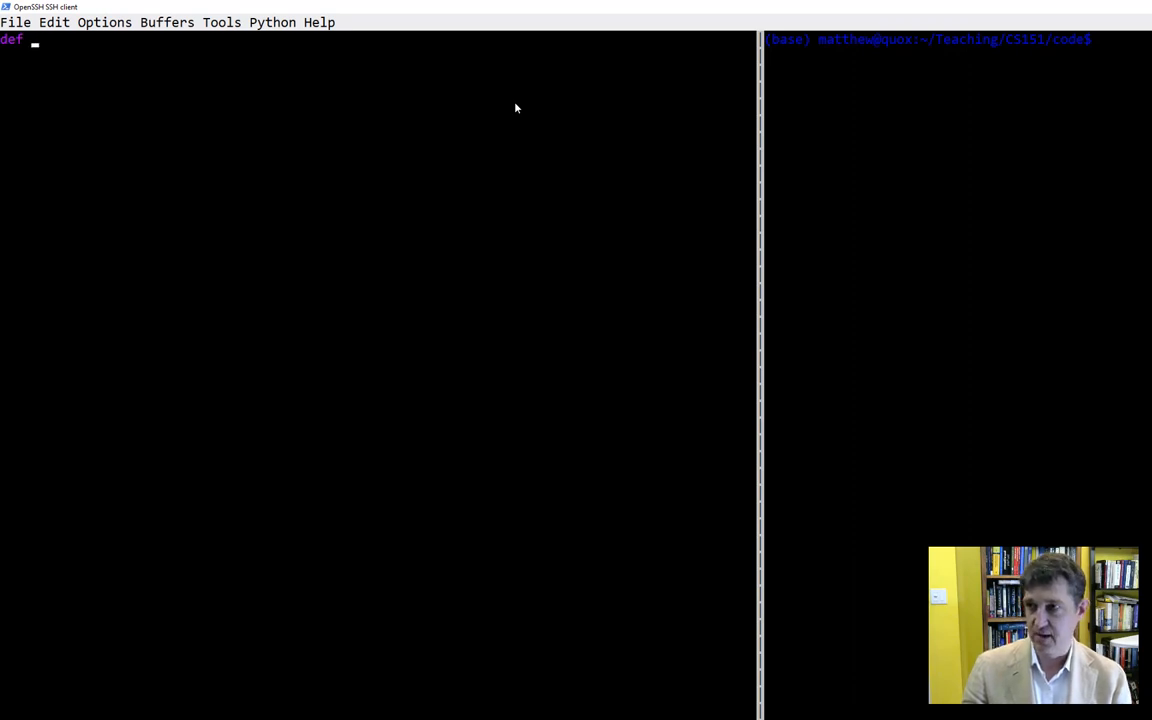
text(add1)
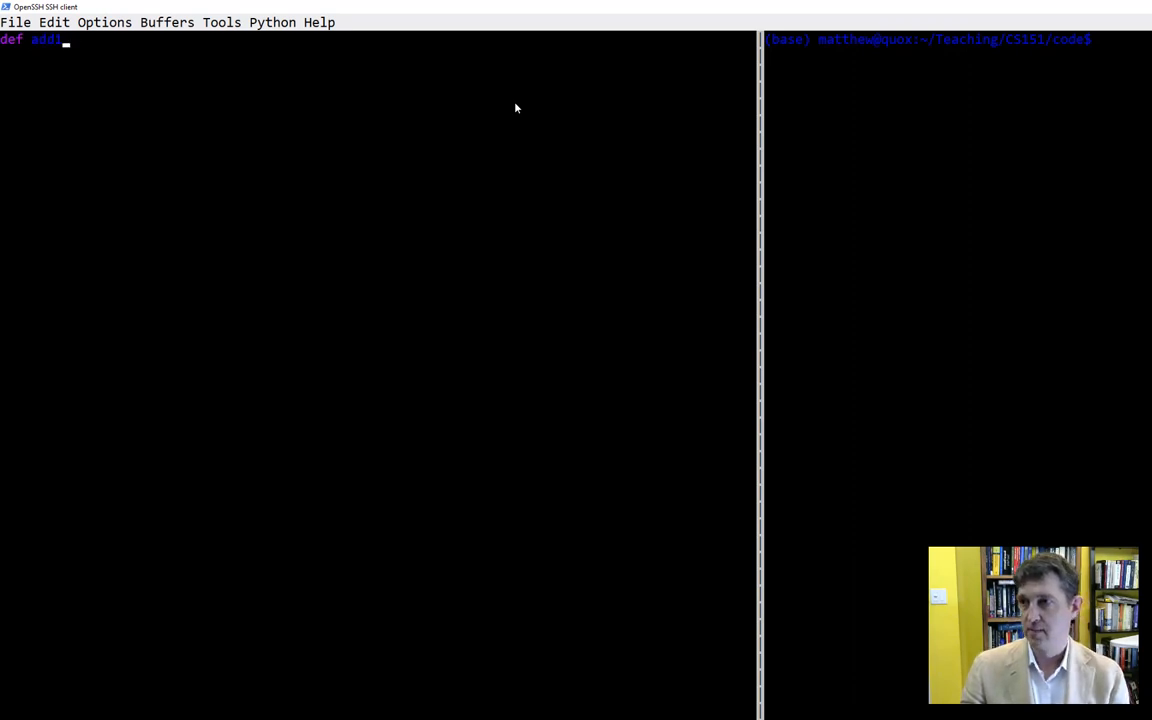
text(())
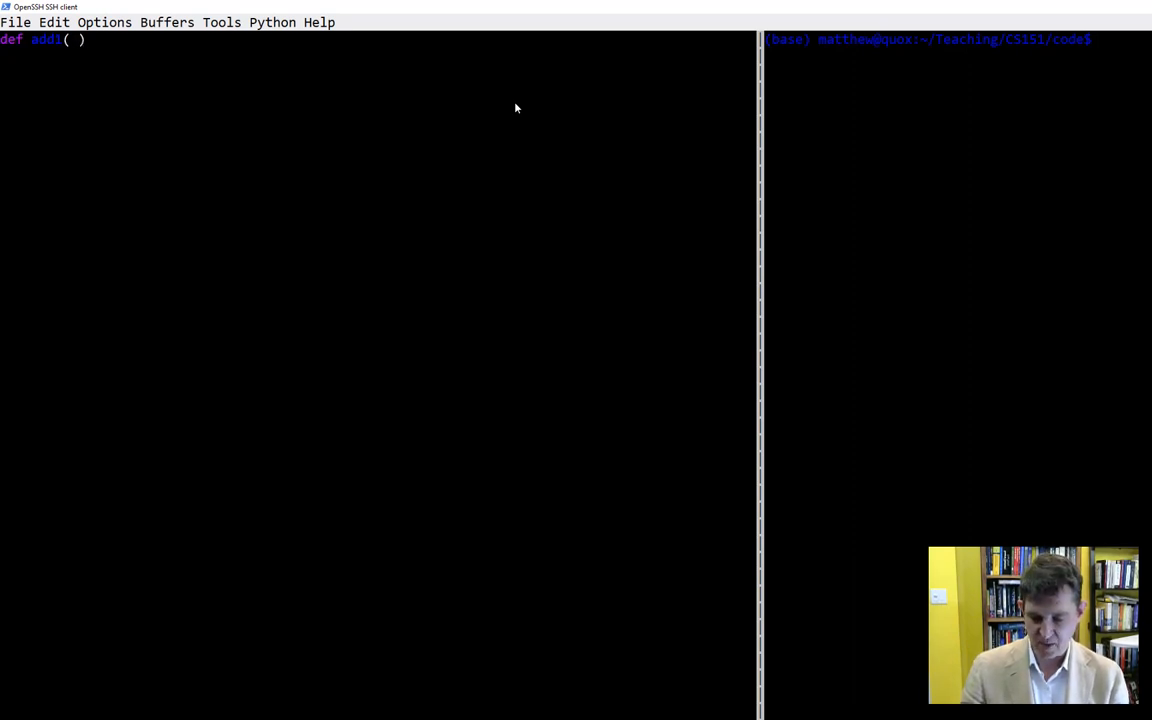
text(x)
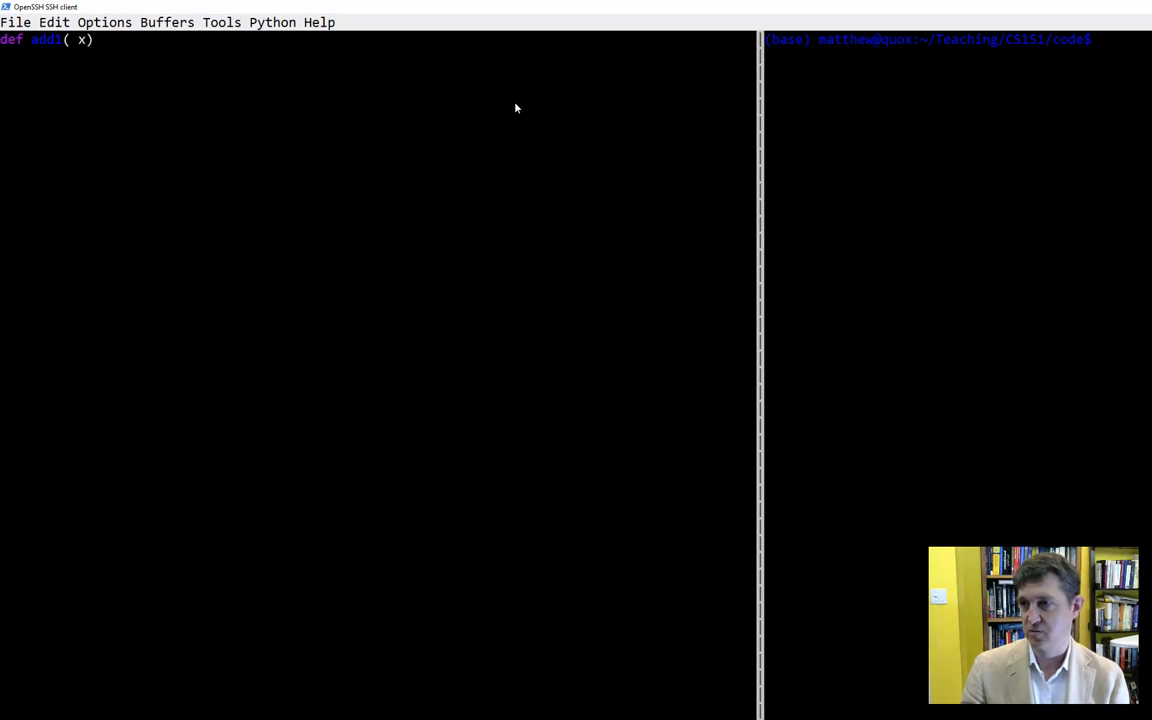
text():)
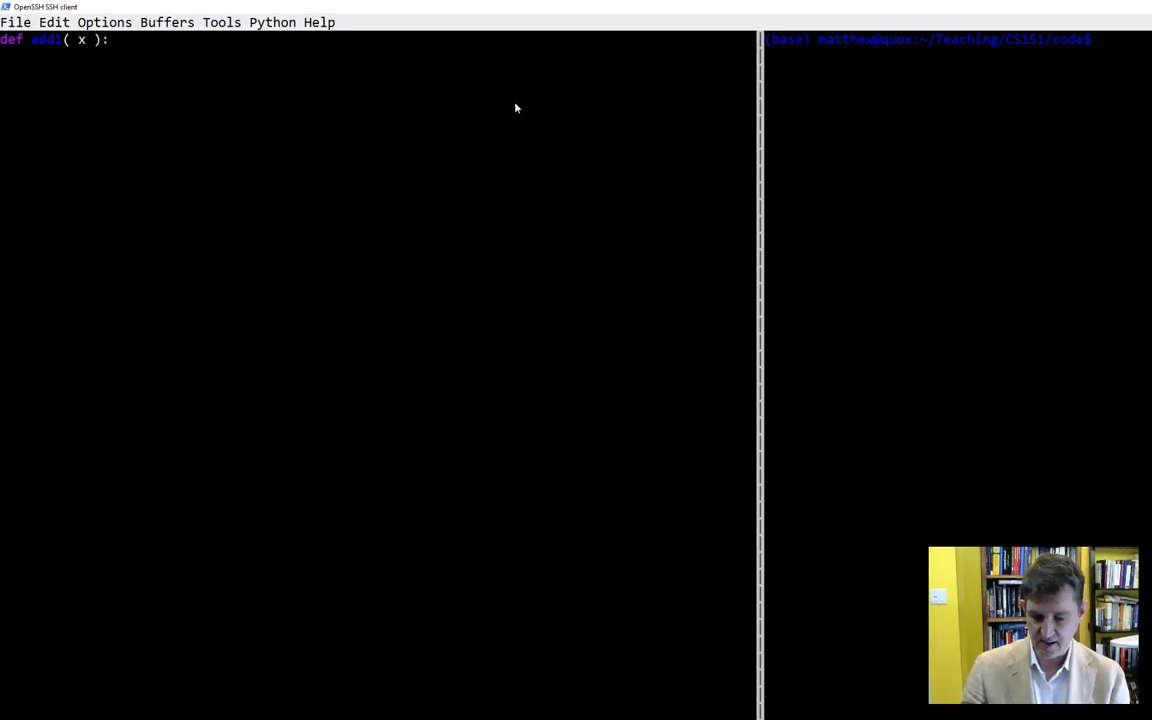
text(x)
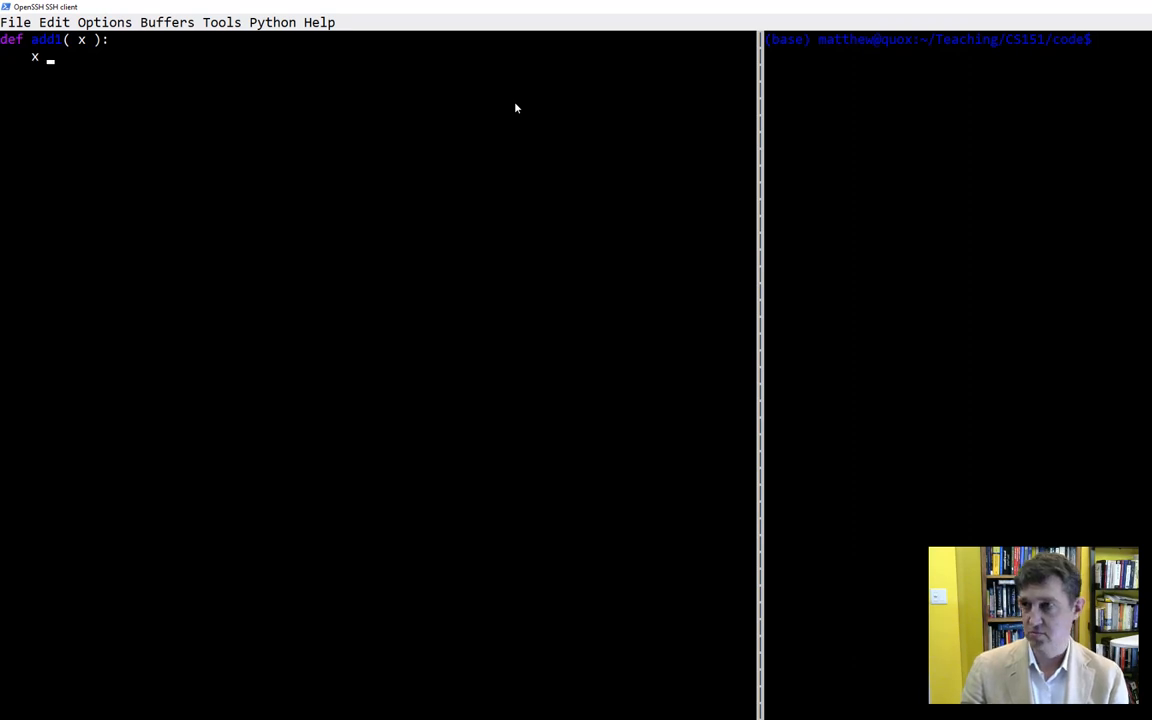
text(+ 1)
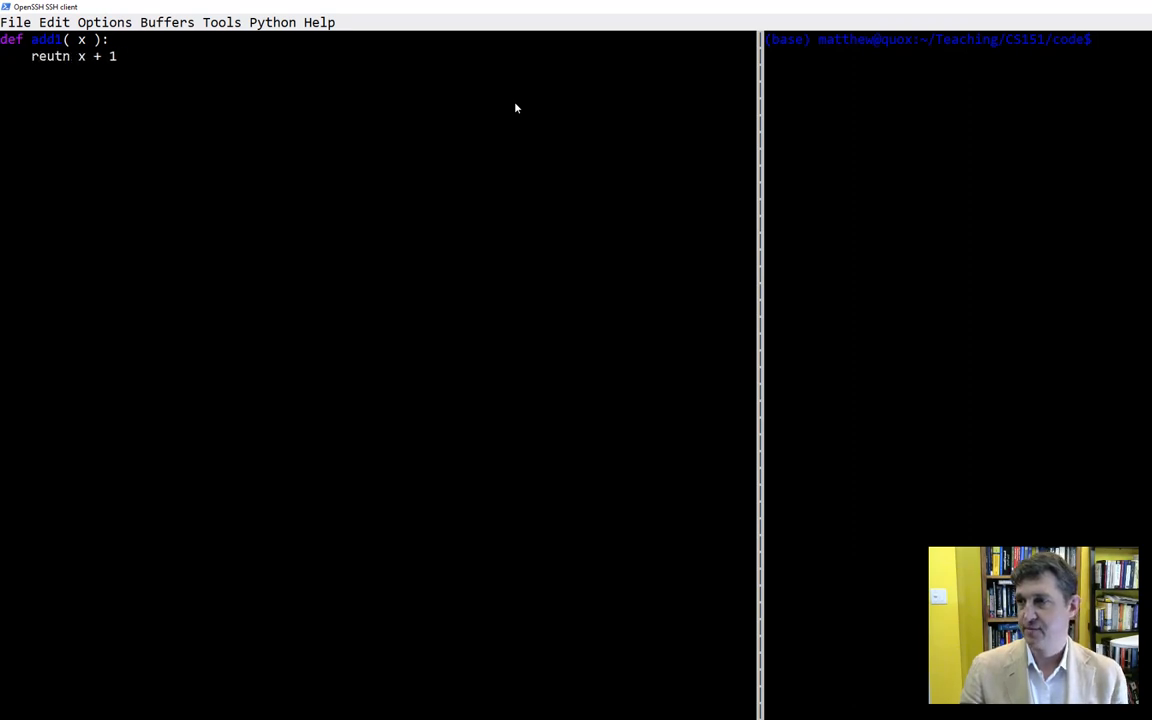
key(BackSpace)
text(tur)
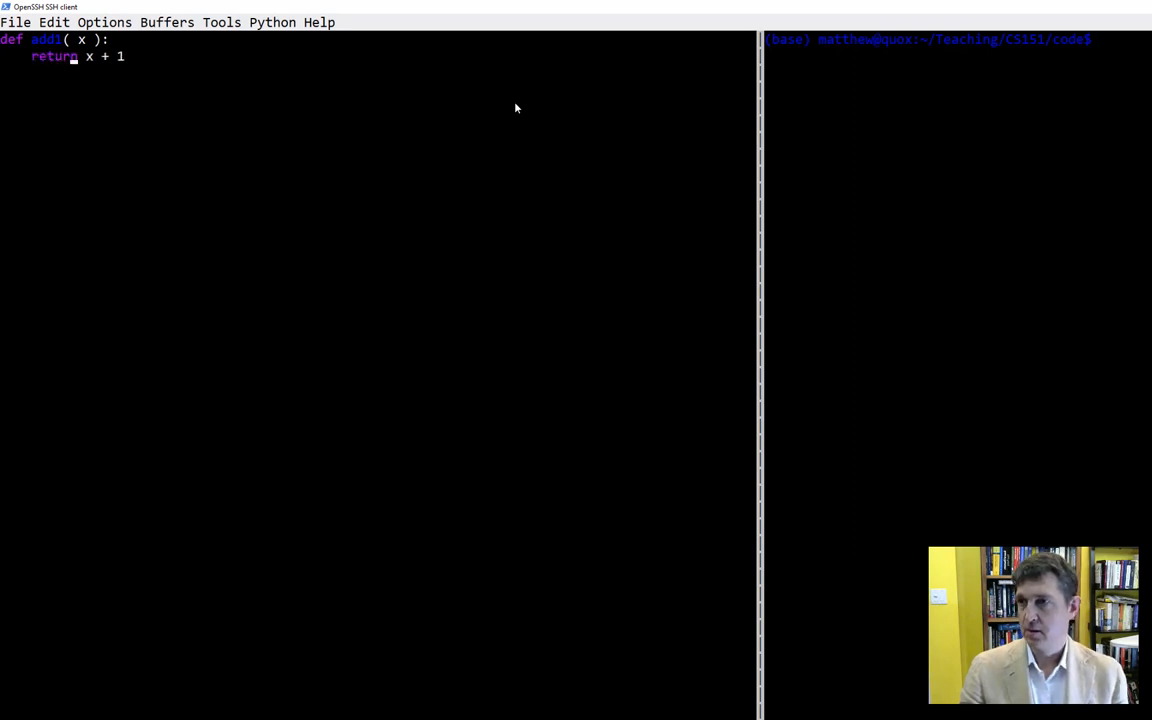
key(Return)
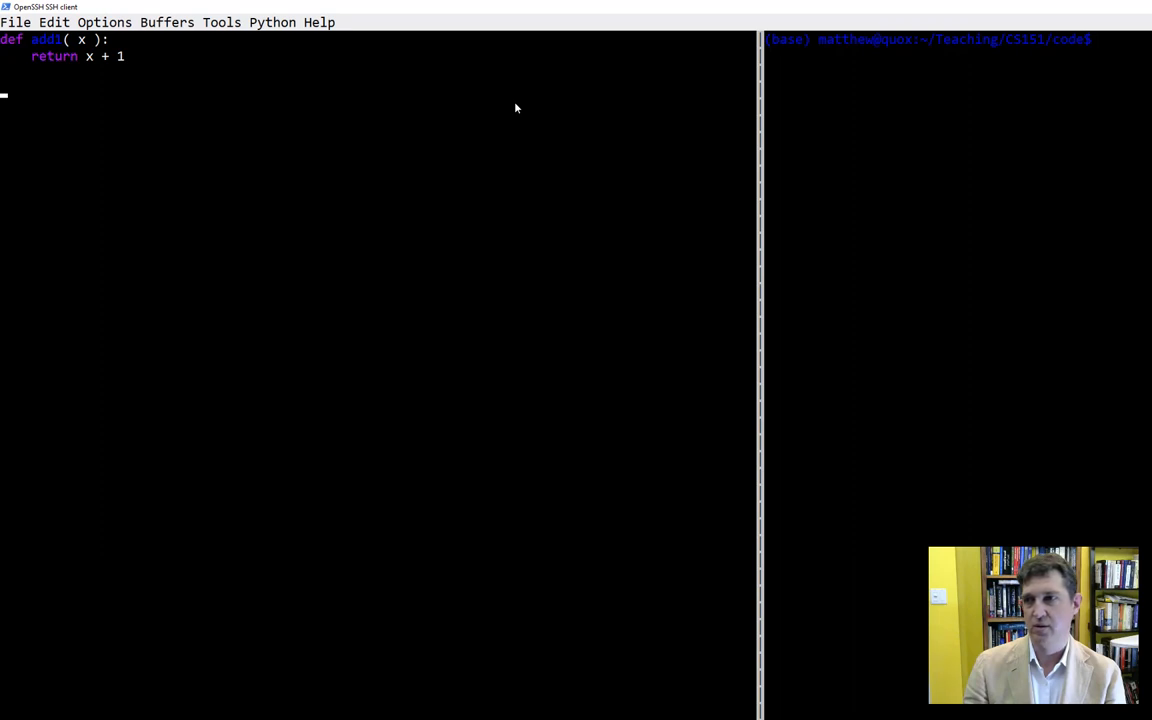
Add print(add1( 3 )) and run the file with python3 in the shell, which prints 4
text(add1()
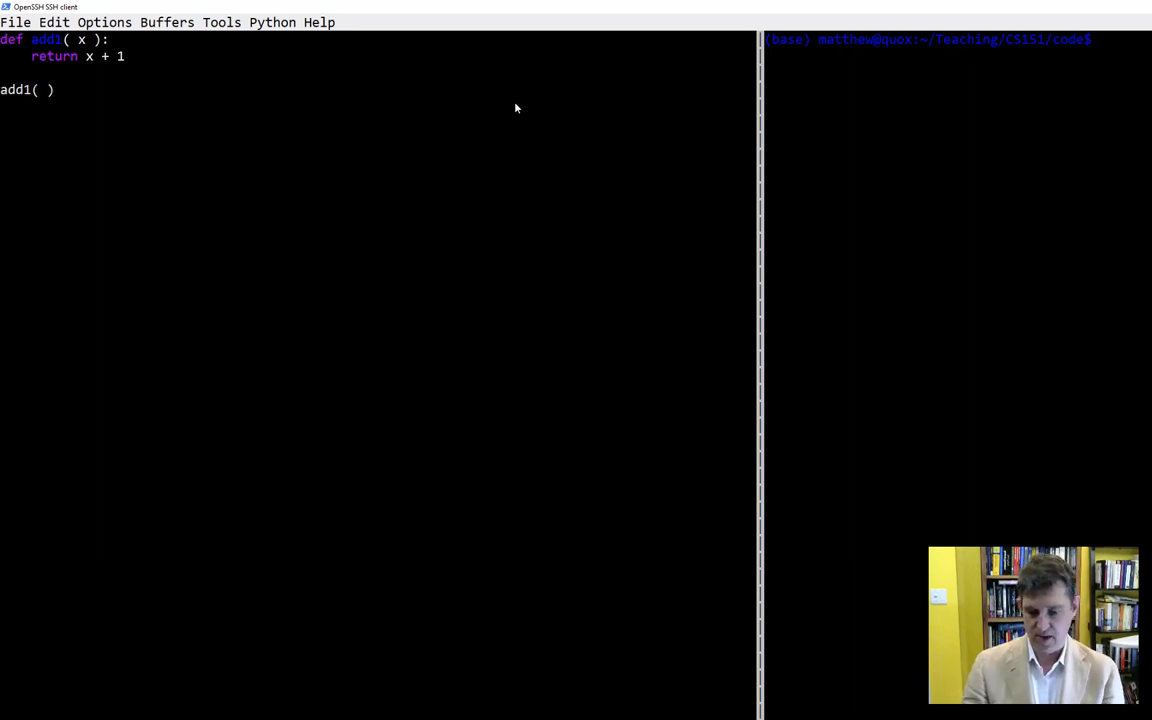
text(3)
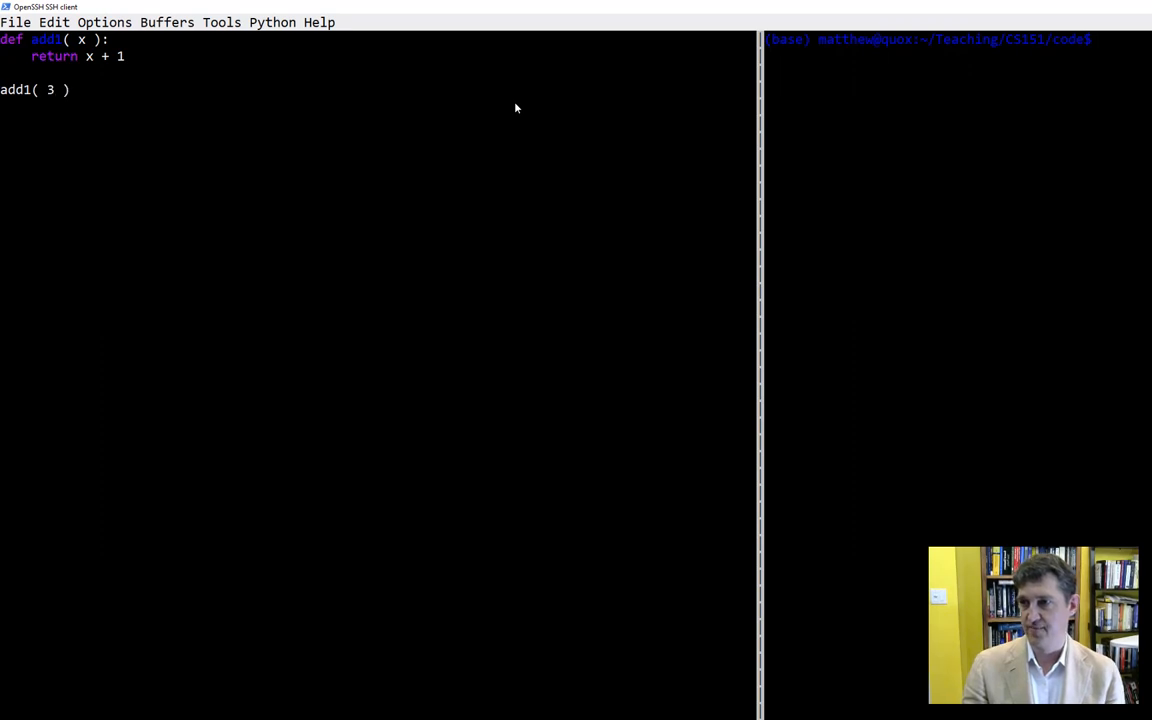
text(print()
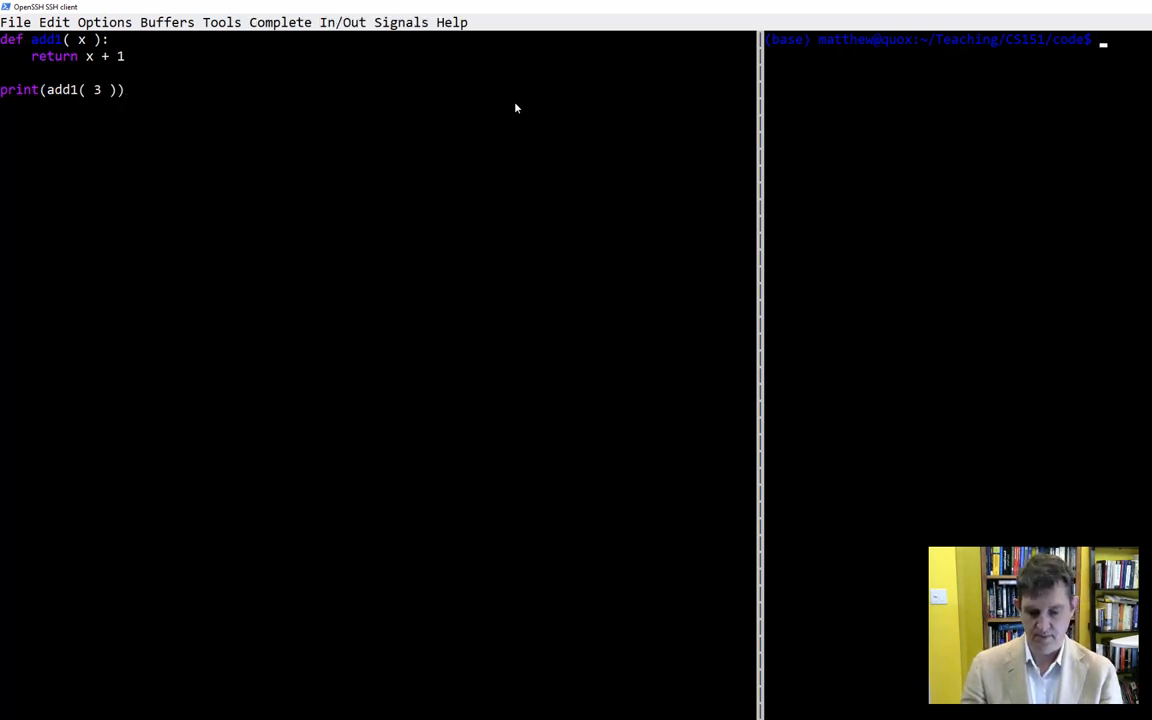
text(python3)
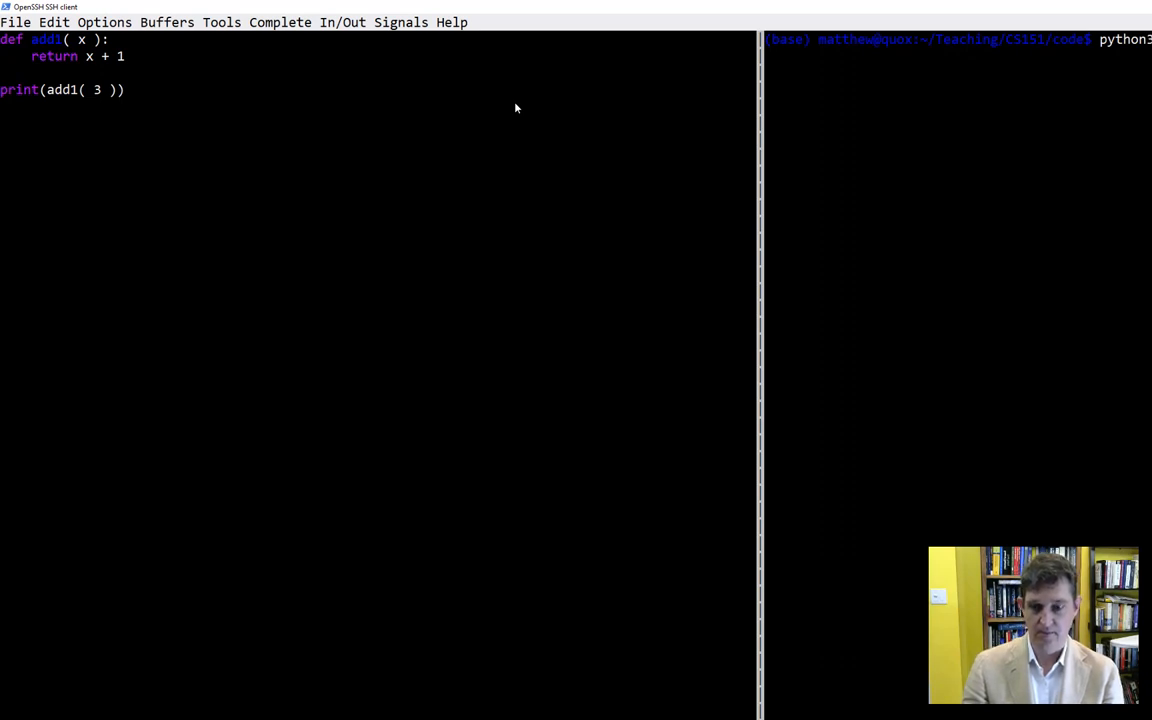
key(Return)
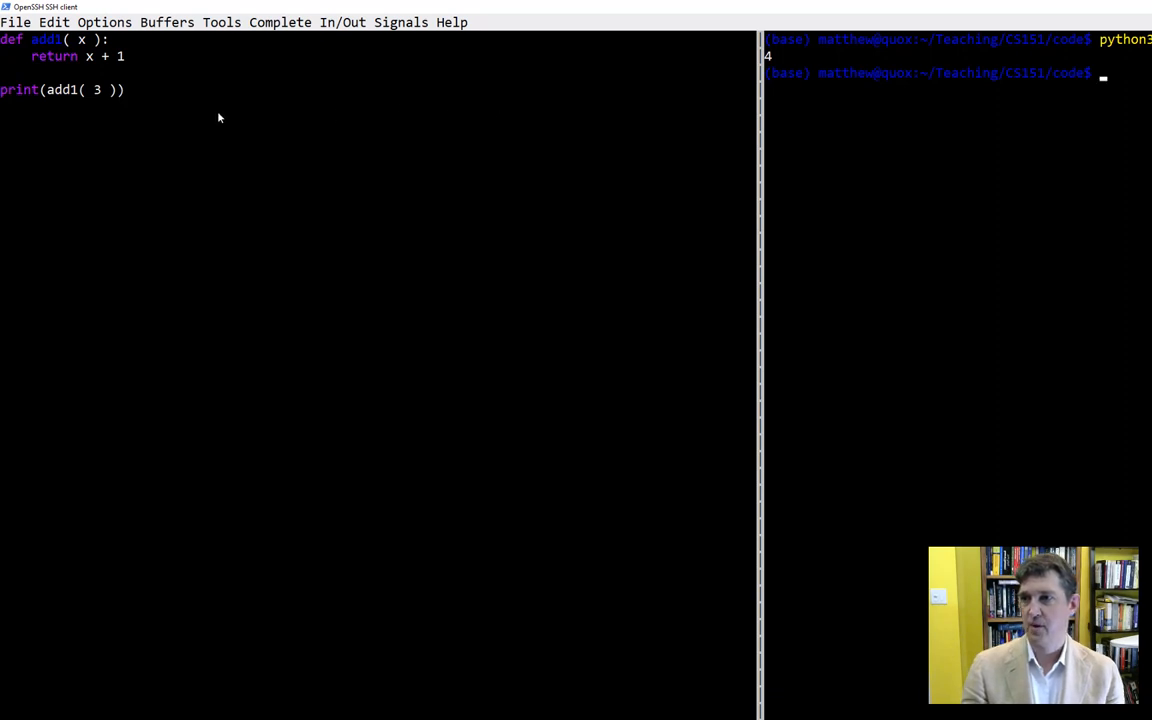
key(Return)
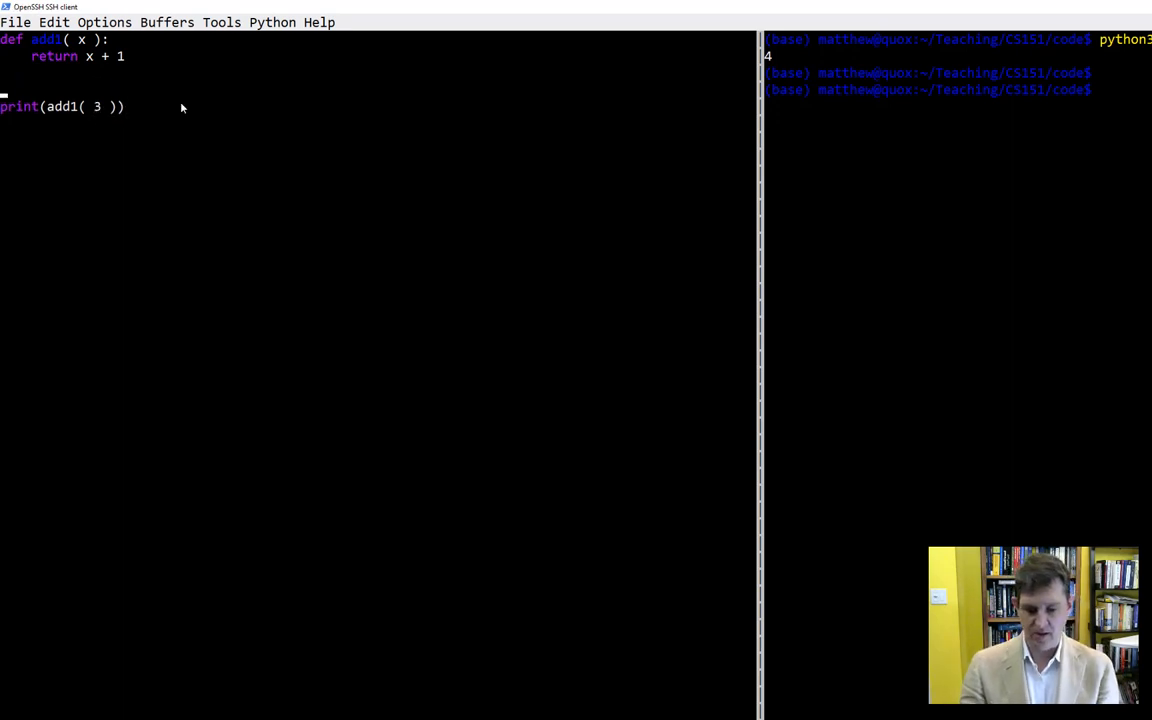
text(x = 3)
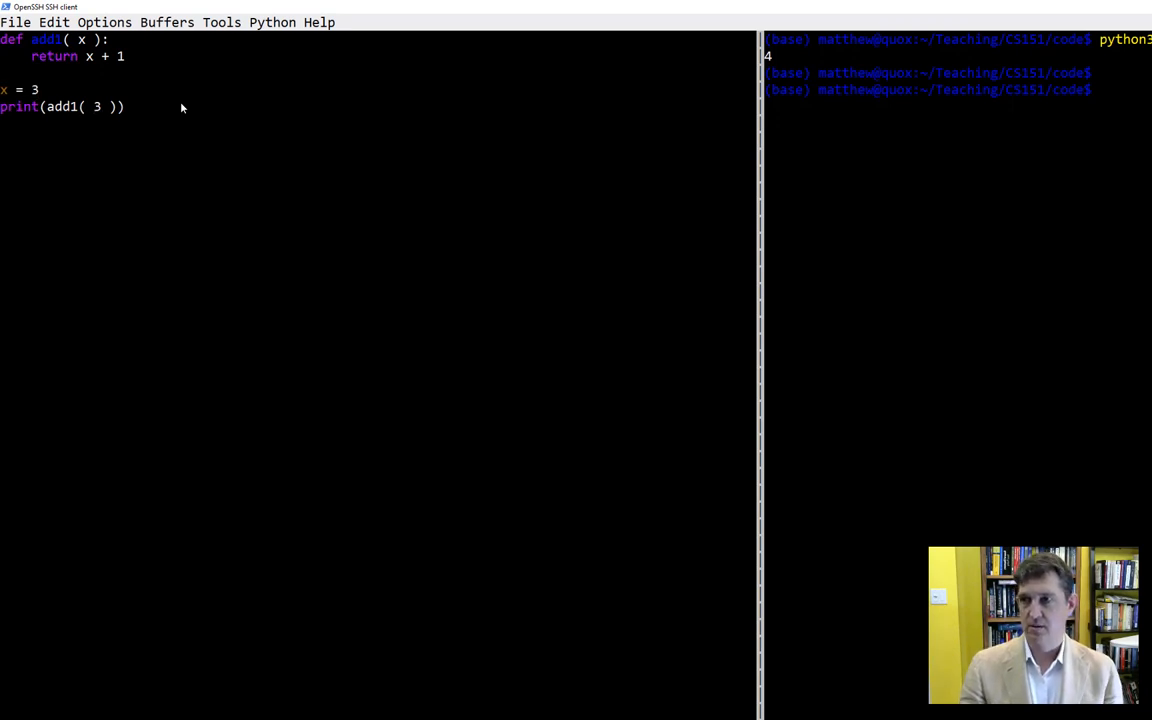
text(x)
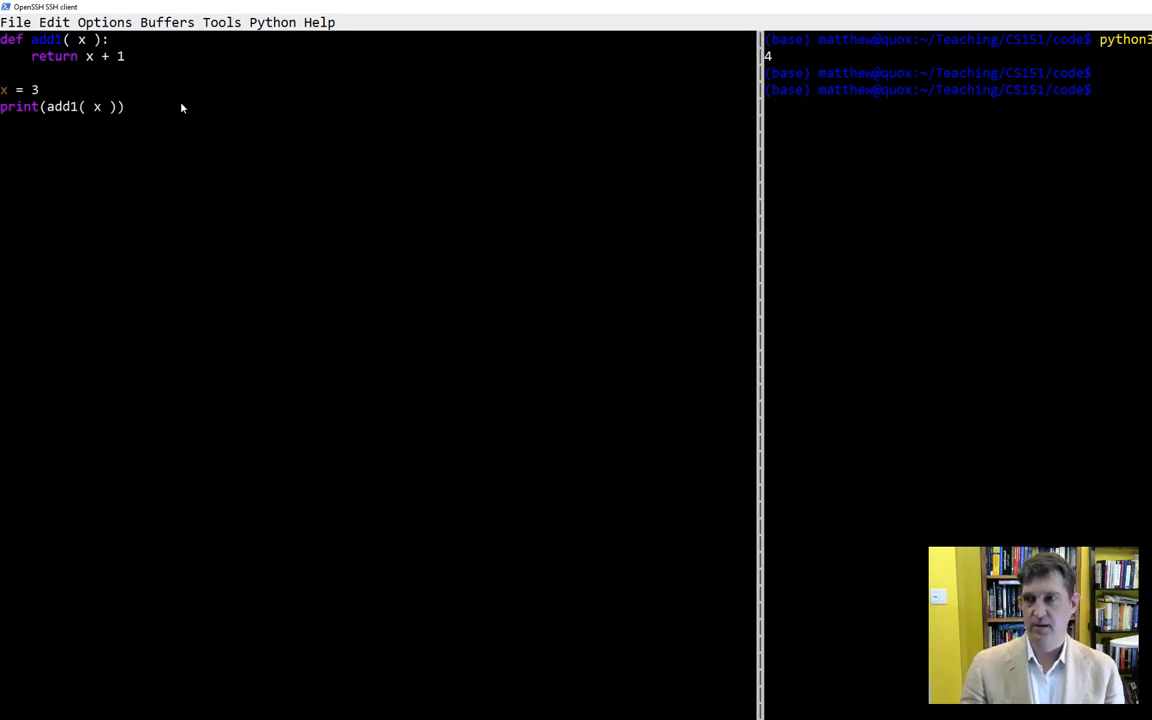
click(42, 90)
text(3)
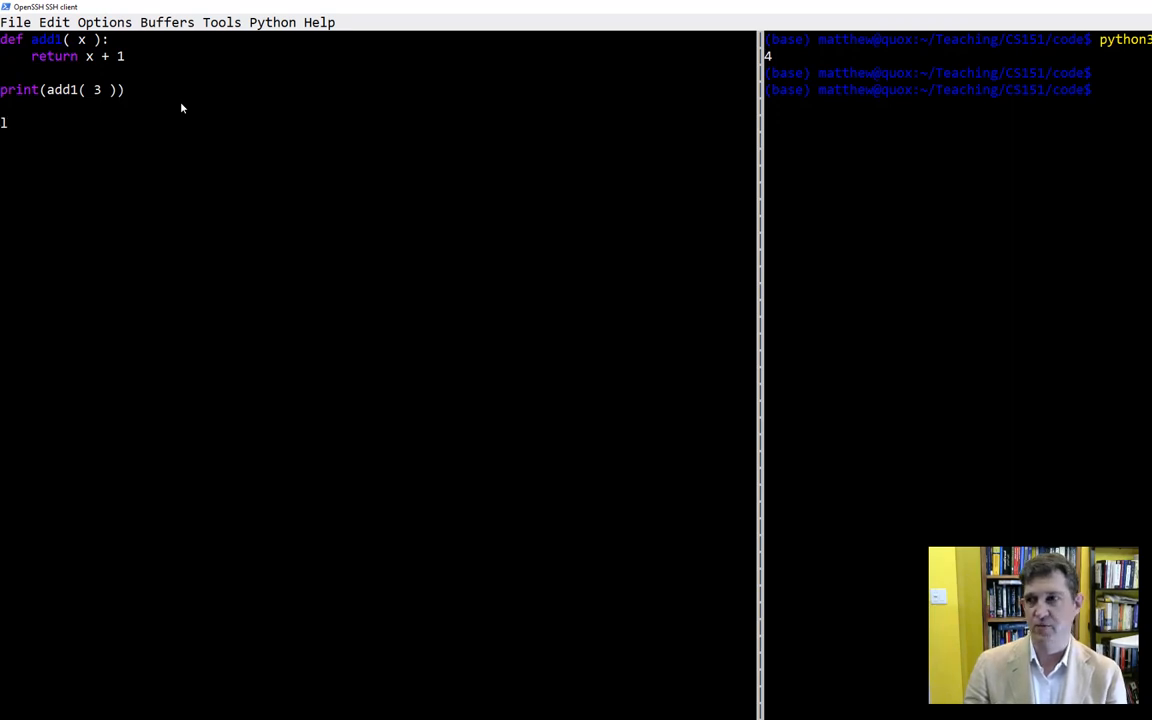
Write the anonymous function 'lambda x: x + 1' on a new line below the print call
text(am)
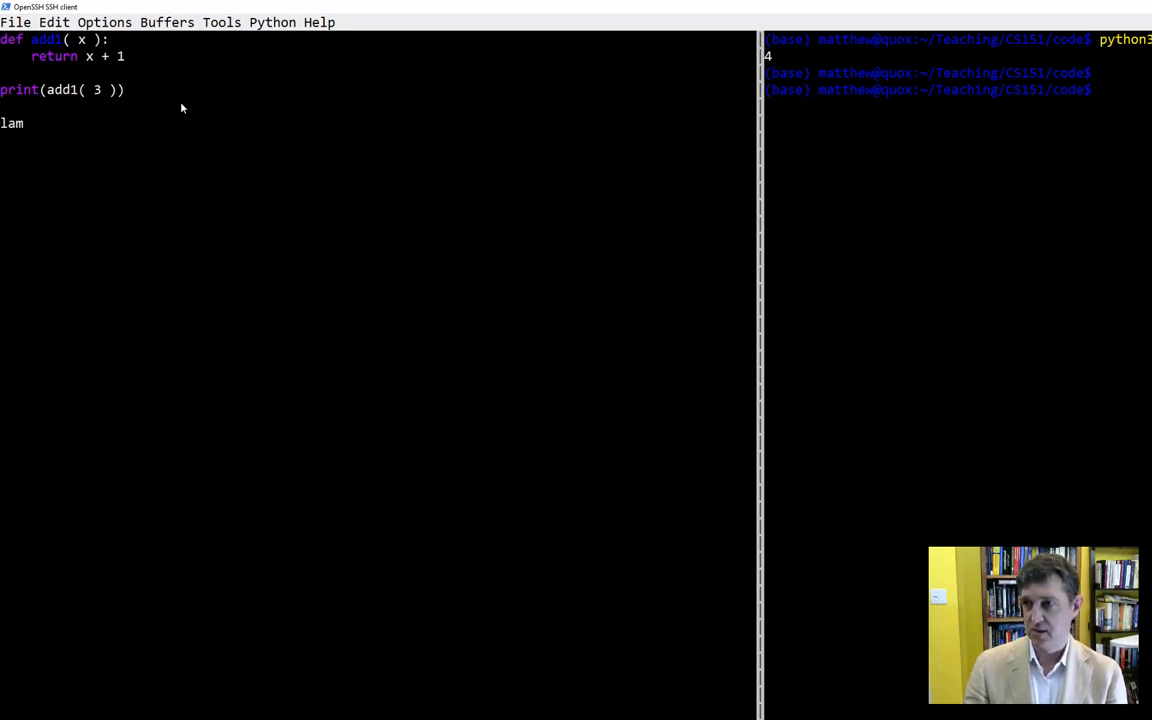
text(bd)
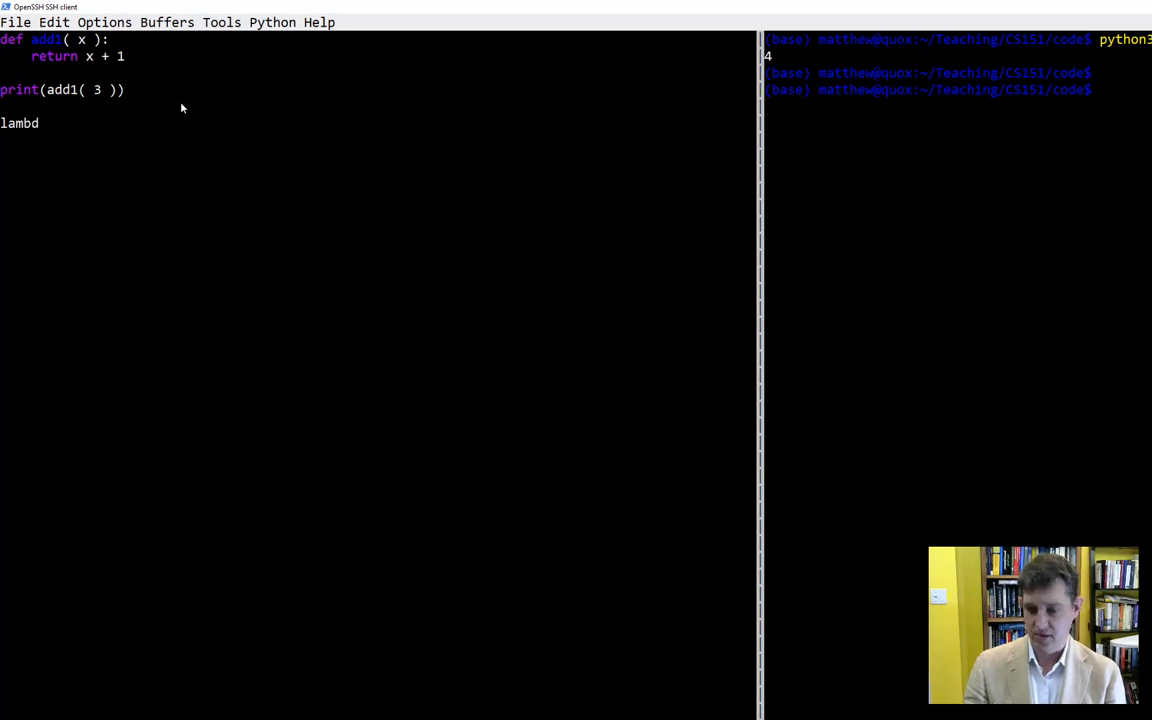
text(a)
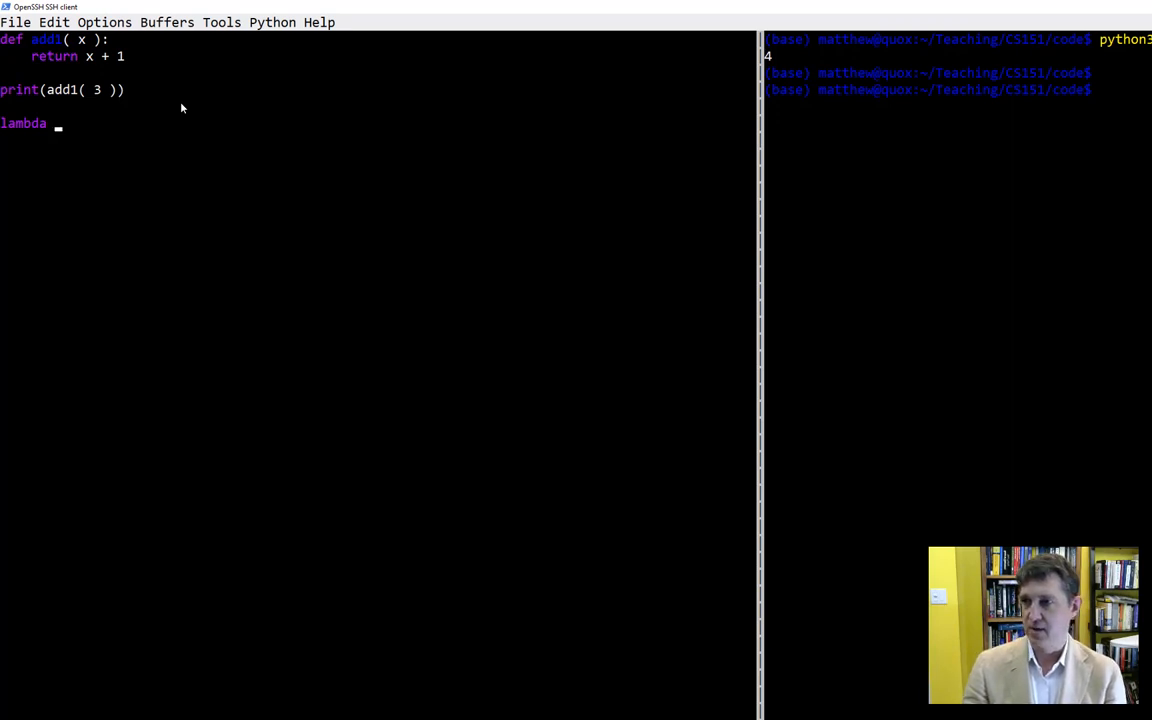
text(x:)
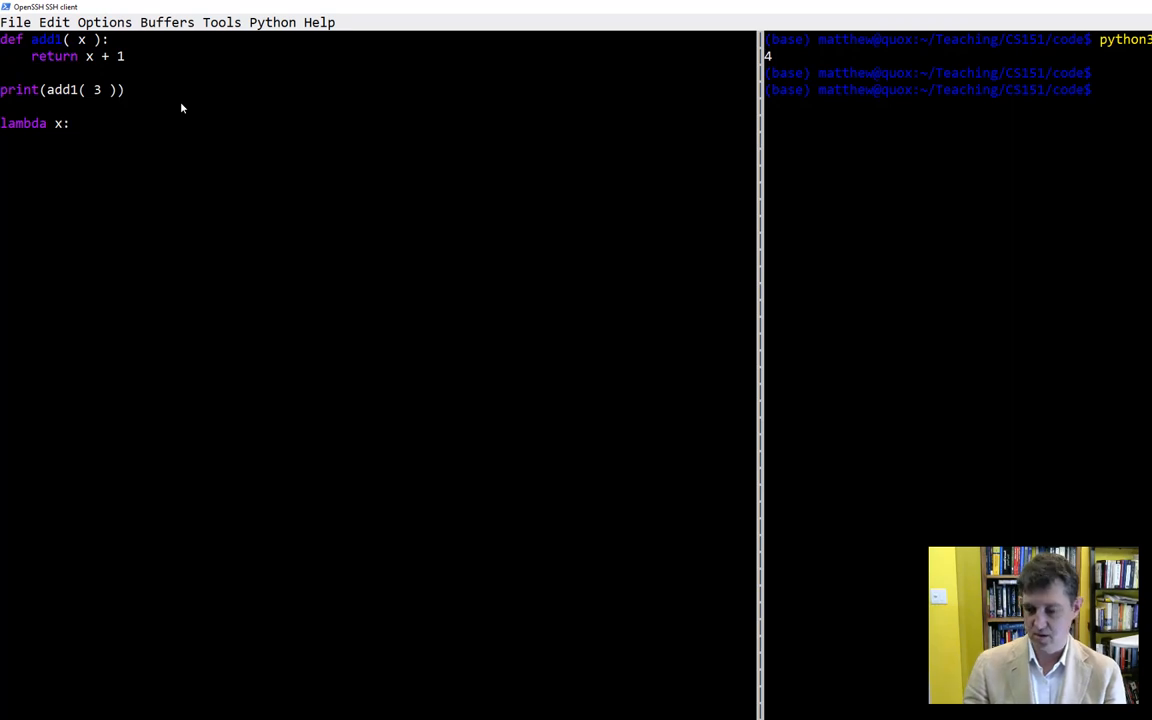
text(x +)
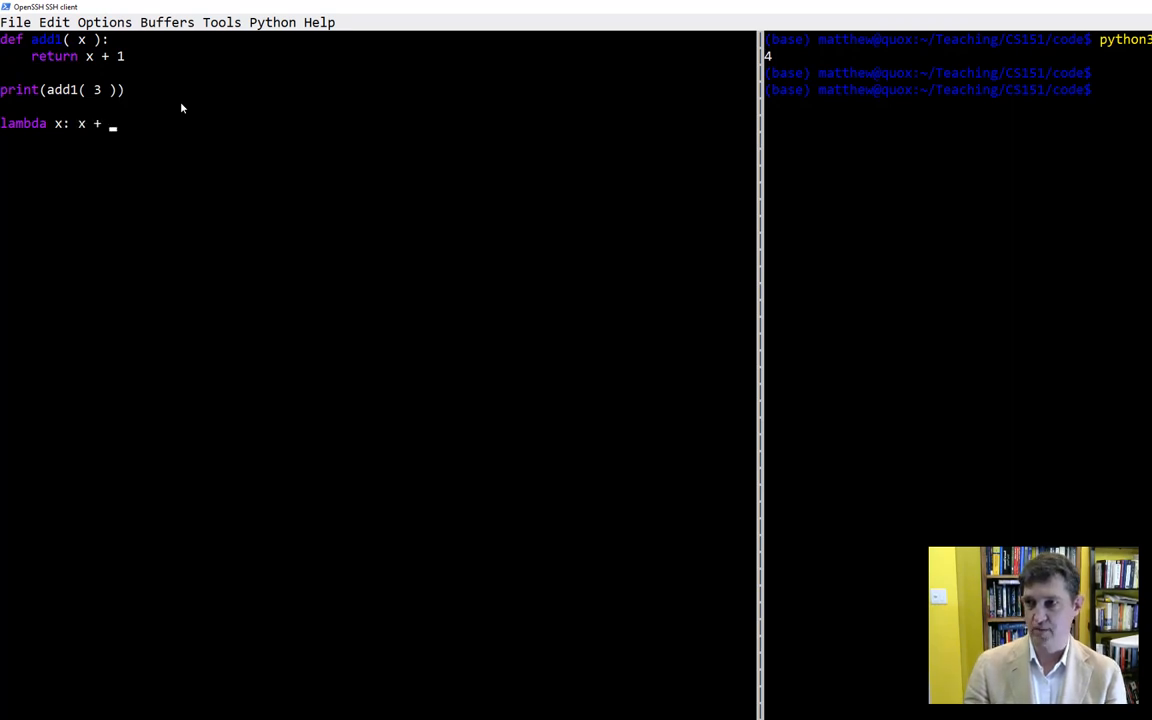
text(1)
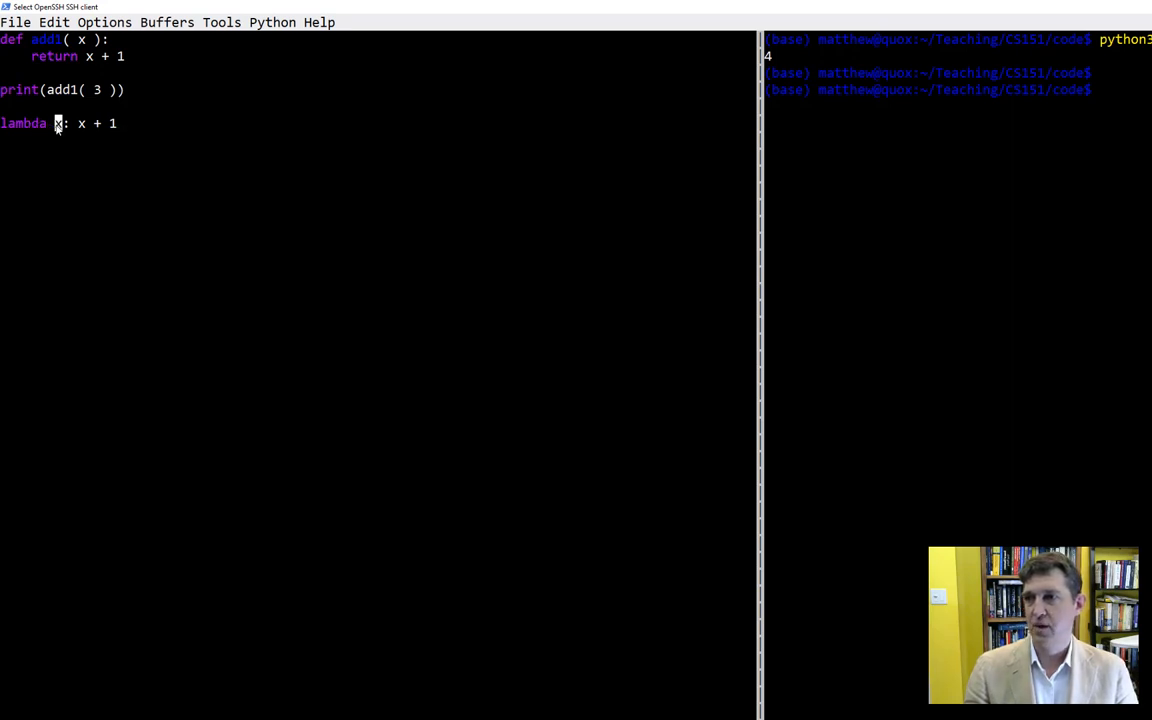
mouse_move(58, 130)
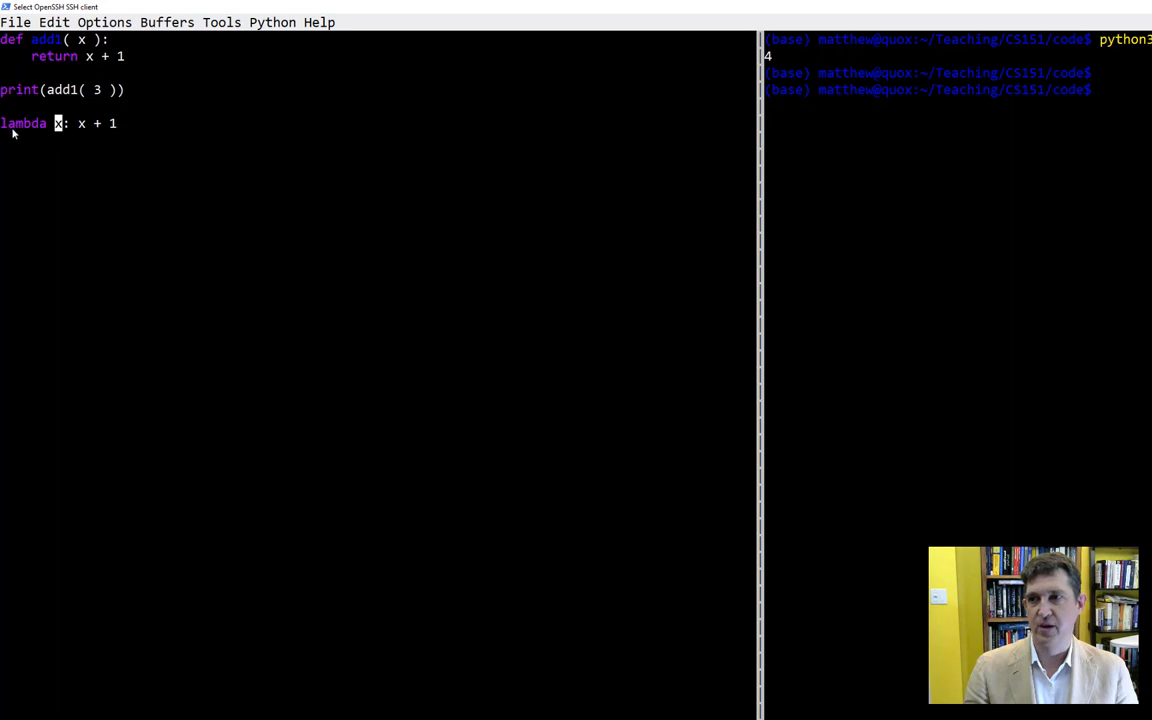
mouse_move(58, 128)
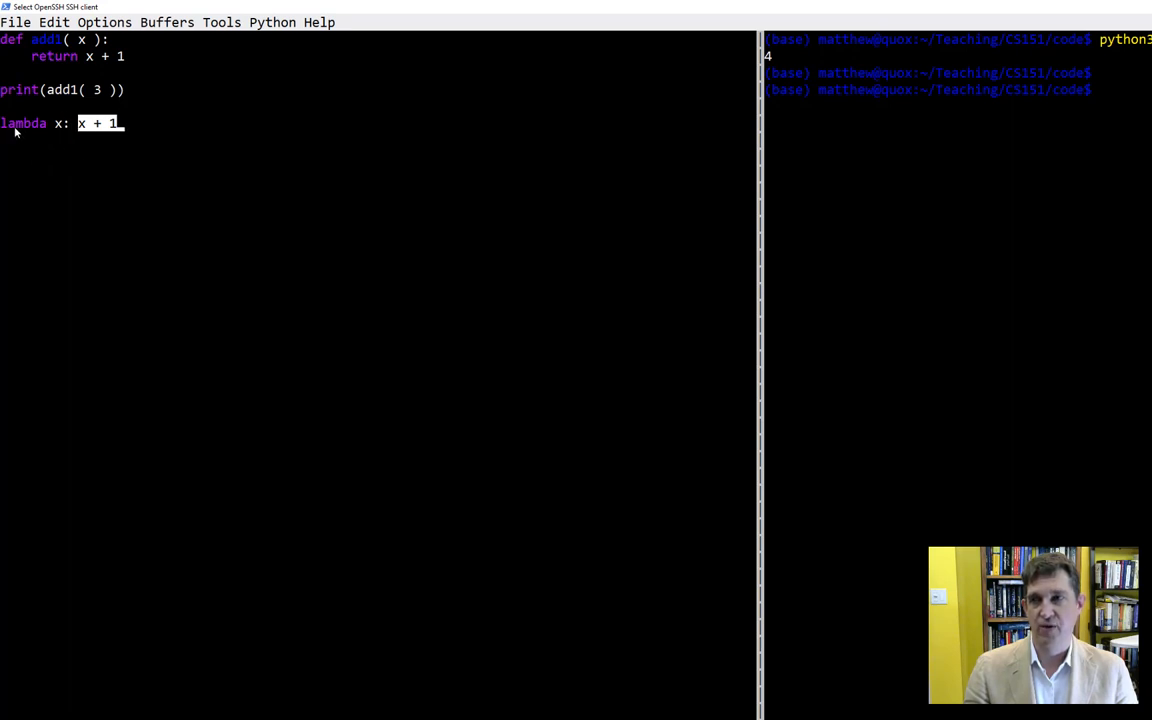
mouse_move(58, 136)
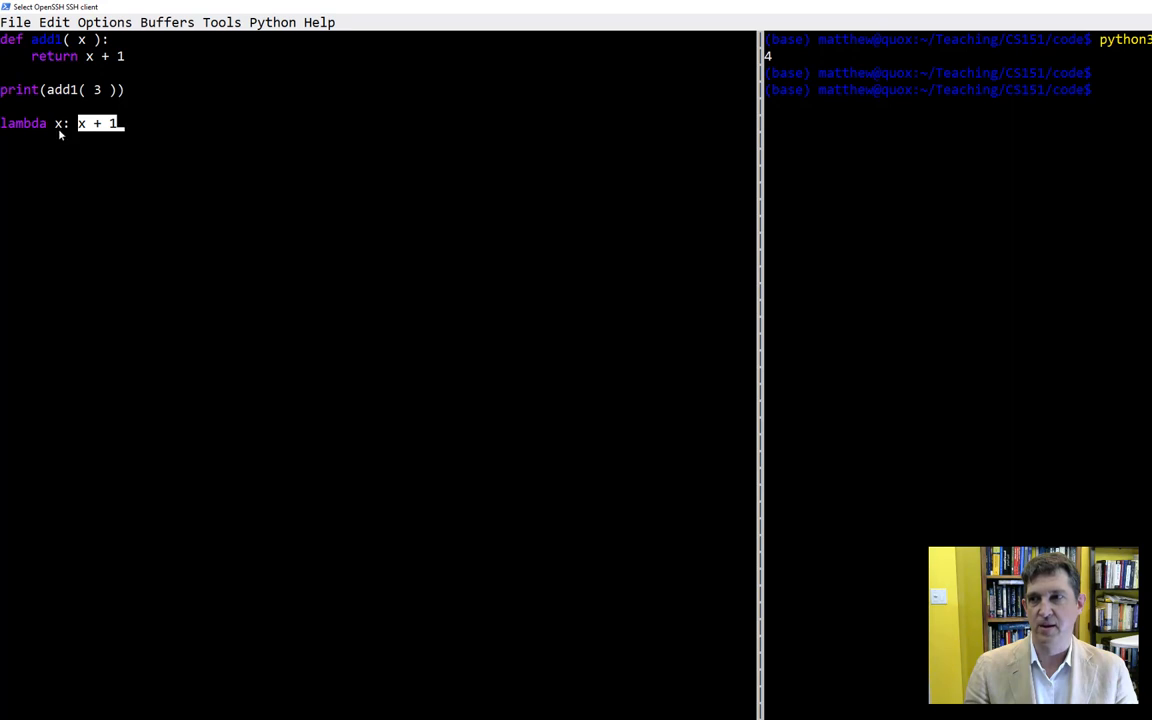
mouse_move(110, 130)
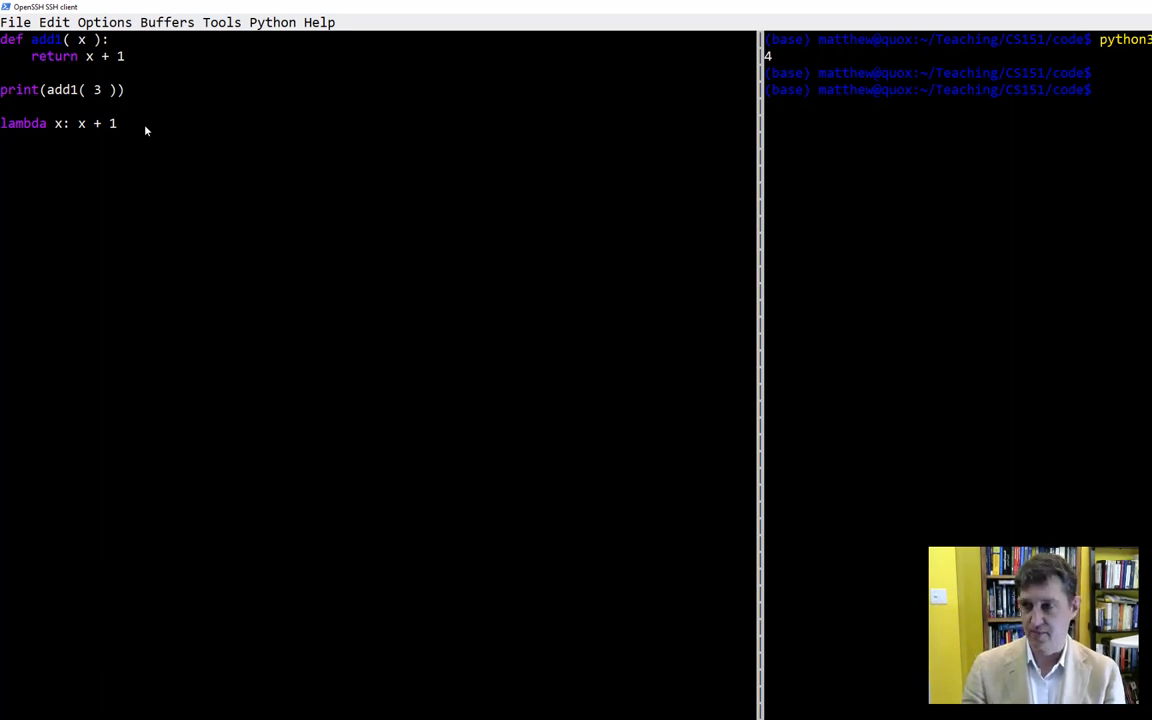
Wrap the lambda in print( ) and rerun python3, printing 4 and a function object
text(print()
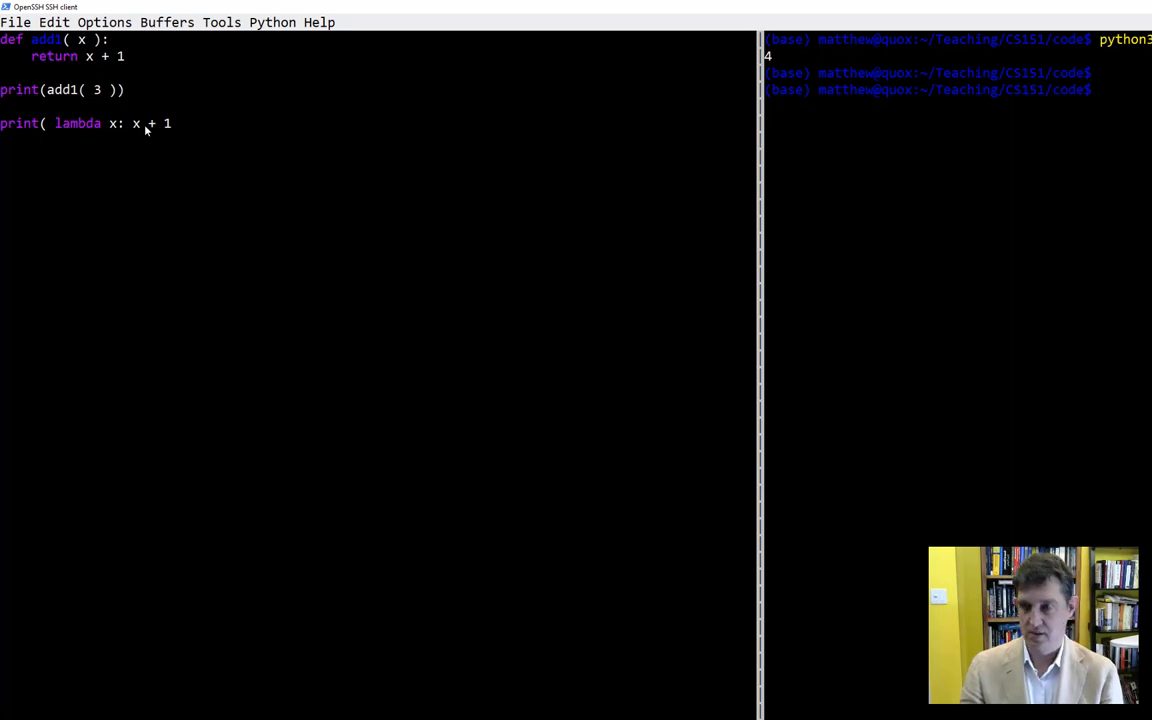
text())
click(958, 90)
text(p)
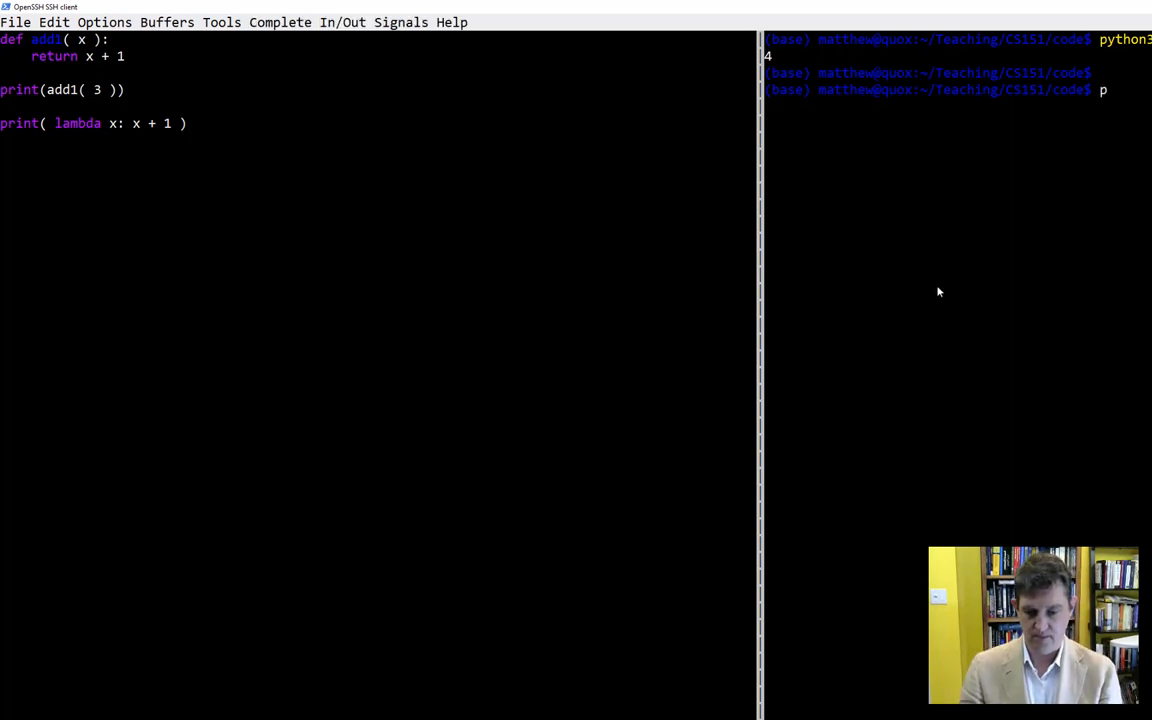
text(ython3)
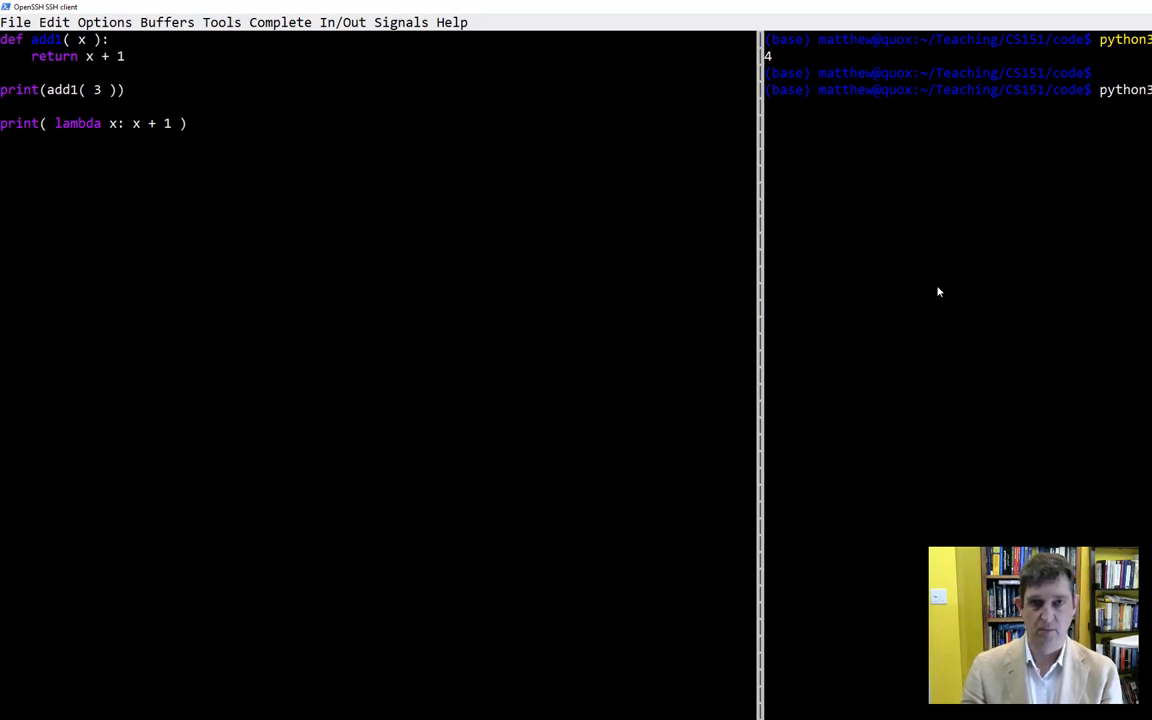
key(Return)
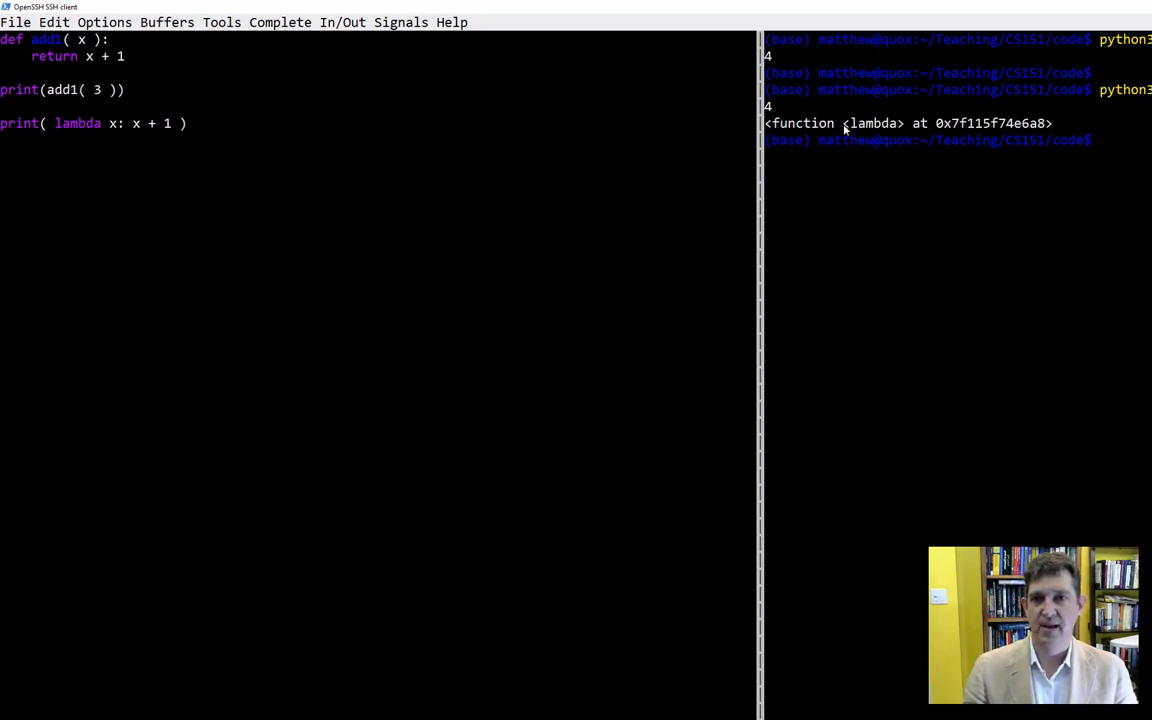
mouse_move(940, 132)
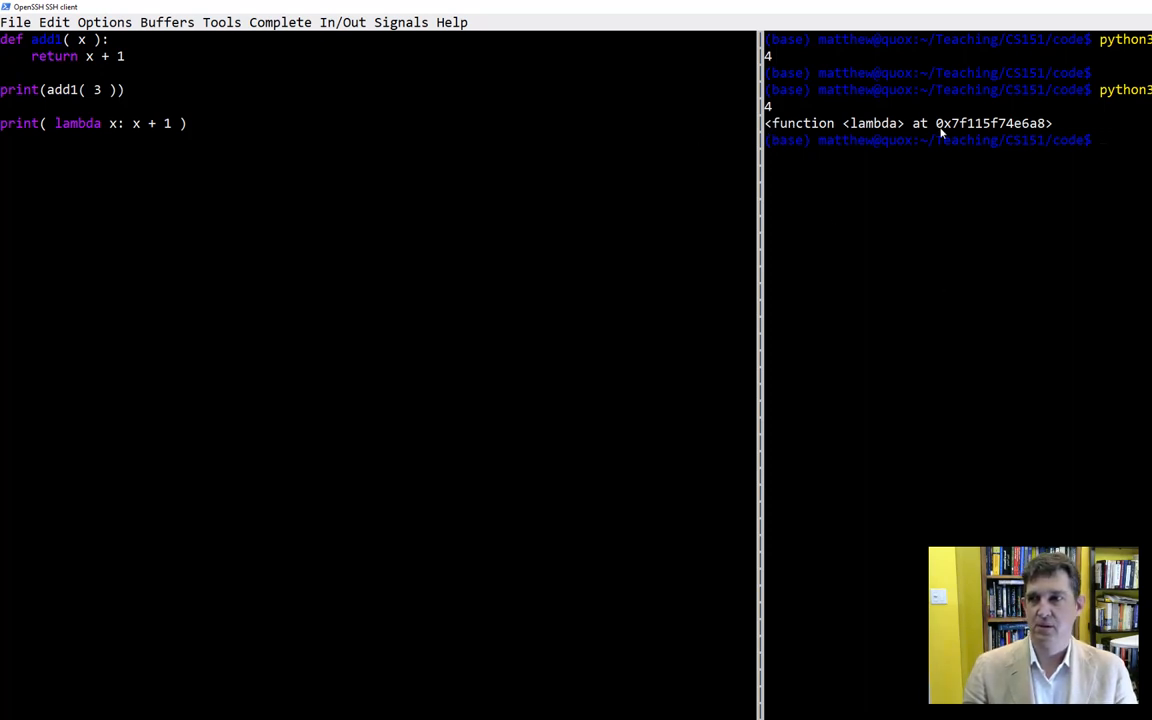
mouse_move(866, 140)
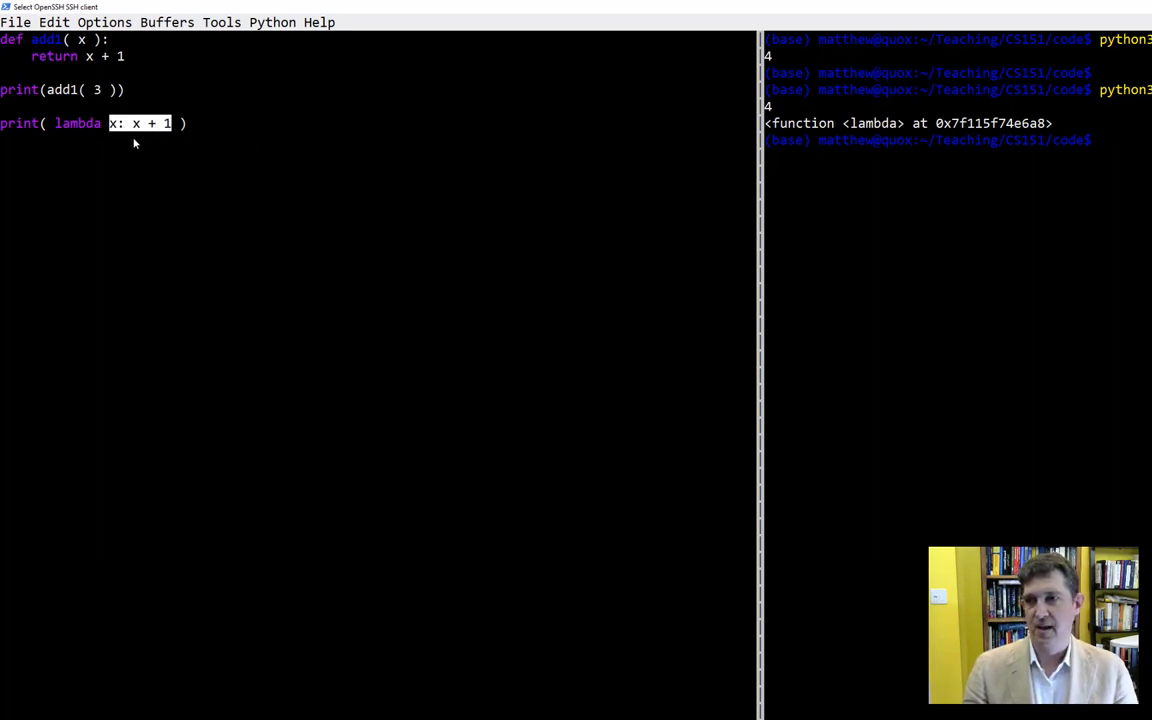
mouse_move(200, 174)
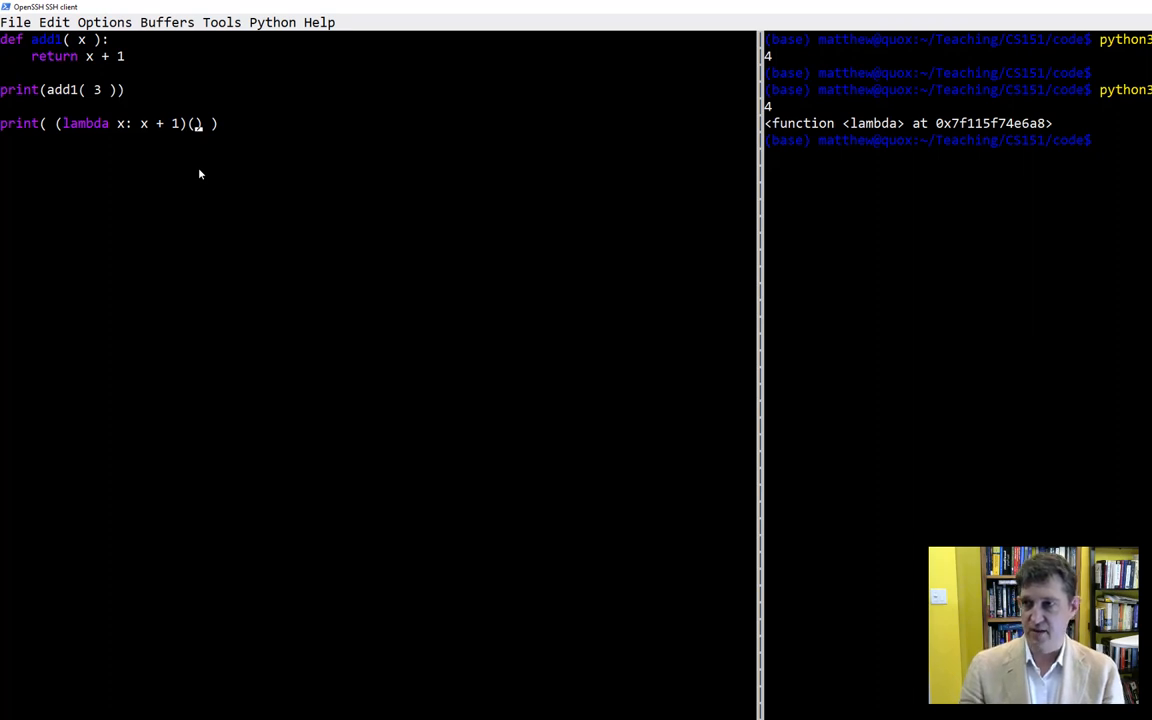
Call the parenthesised lambda on 3 inside print so rerunning prints 4 twice
text(3)
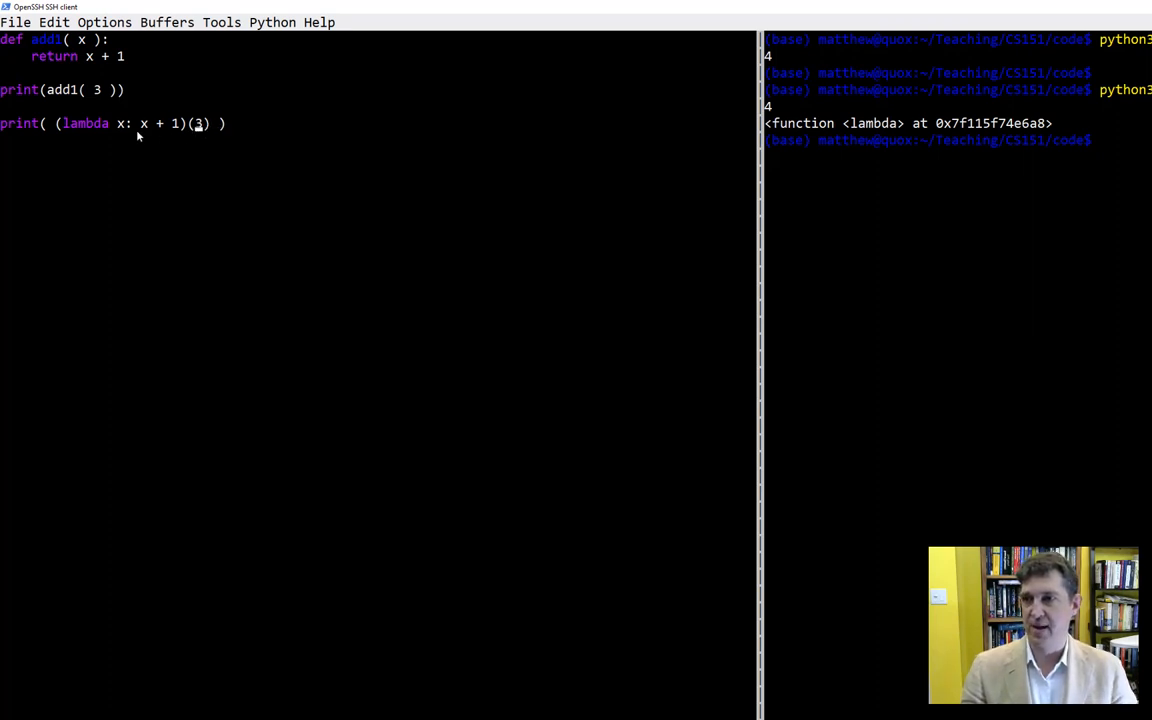
double_click(116, 124)
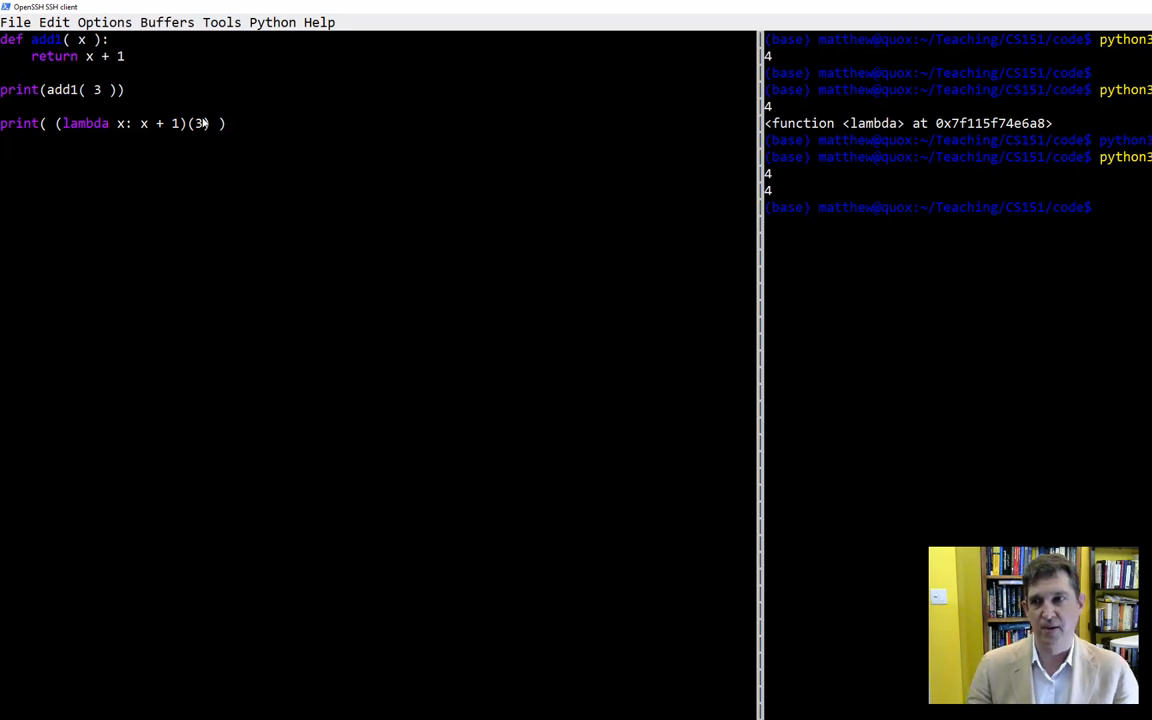
key(Return)
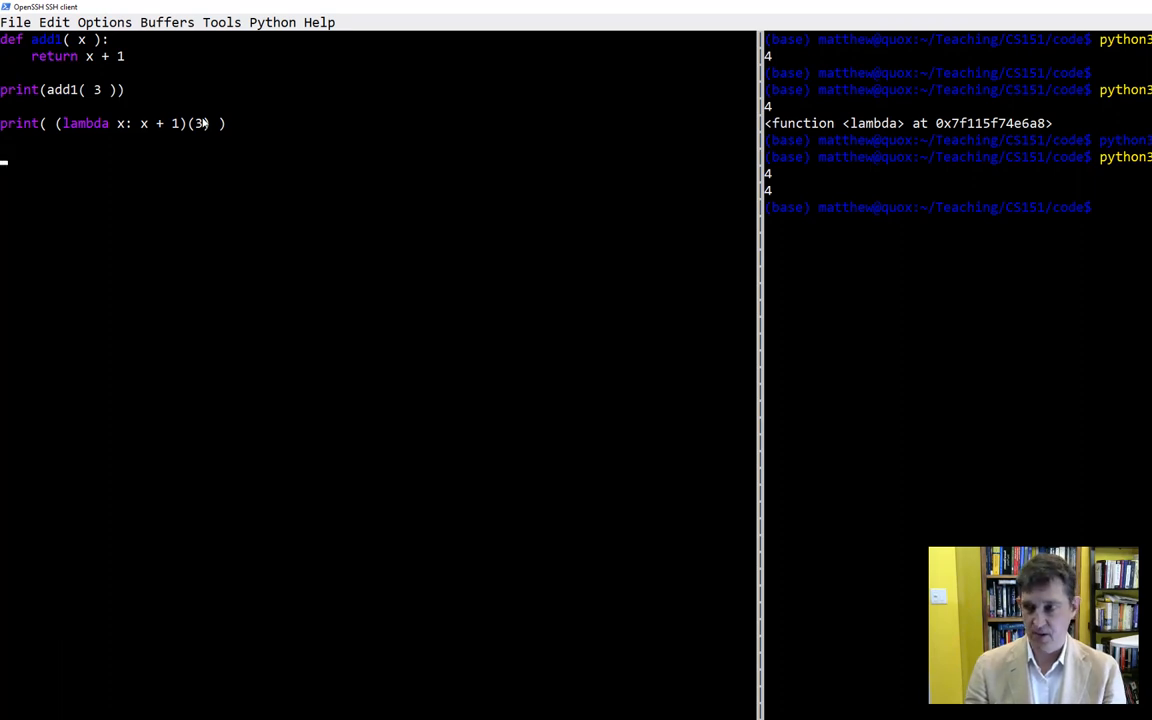
Add a line 'map( func, [ 1,2,3,4,5] )' sketching map's general form
text(map()
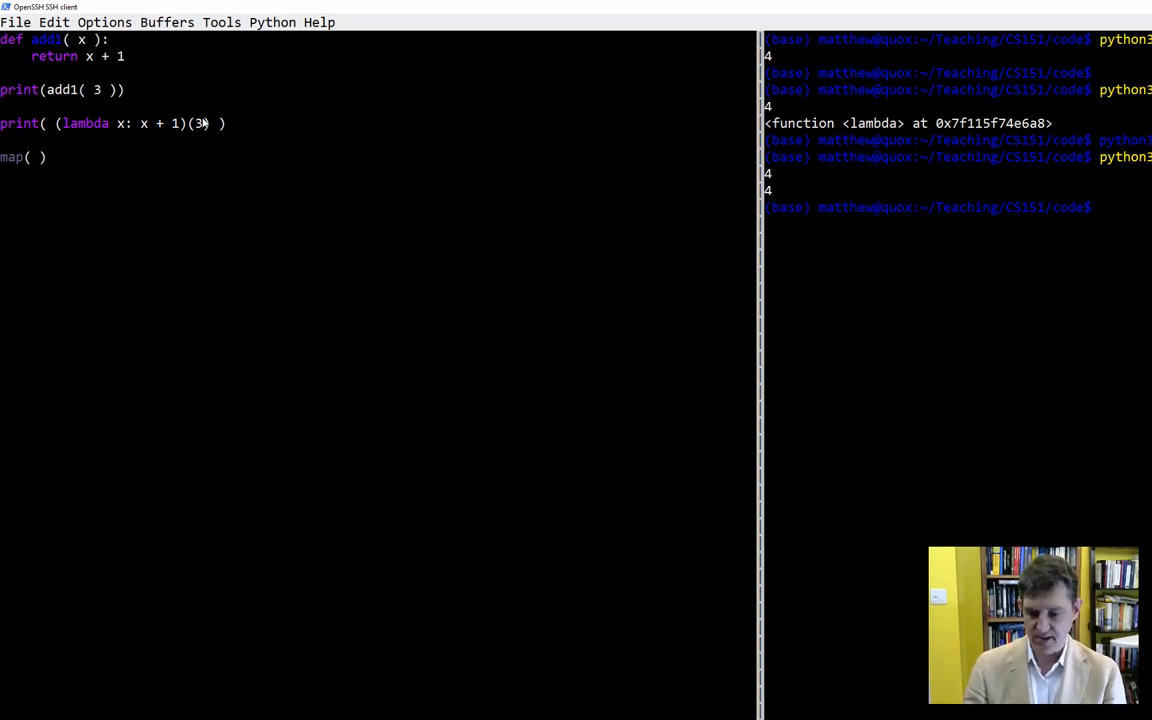
text(functio)
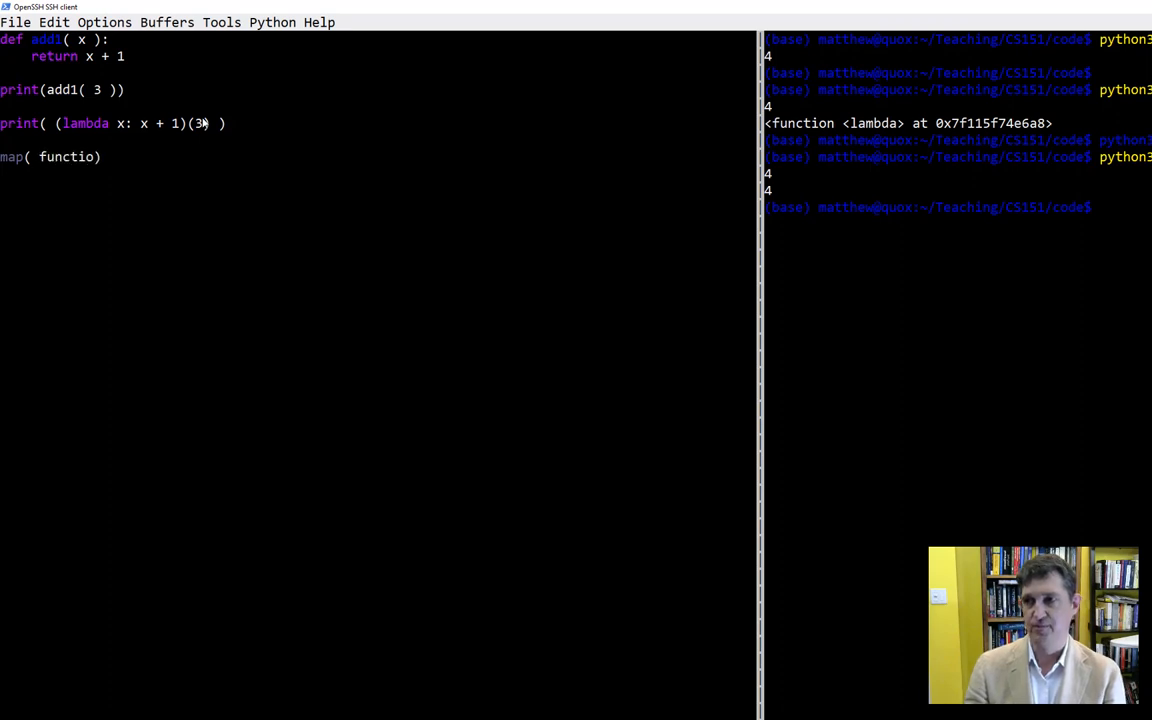
key(BackSpace)
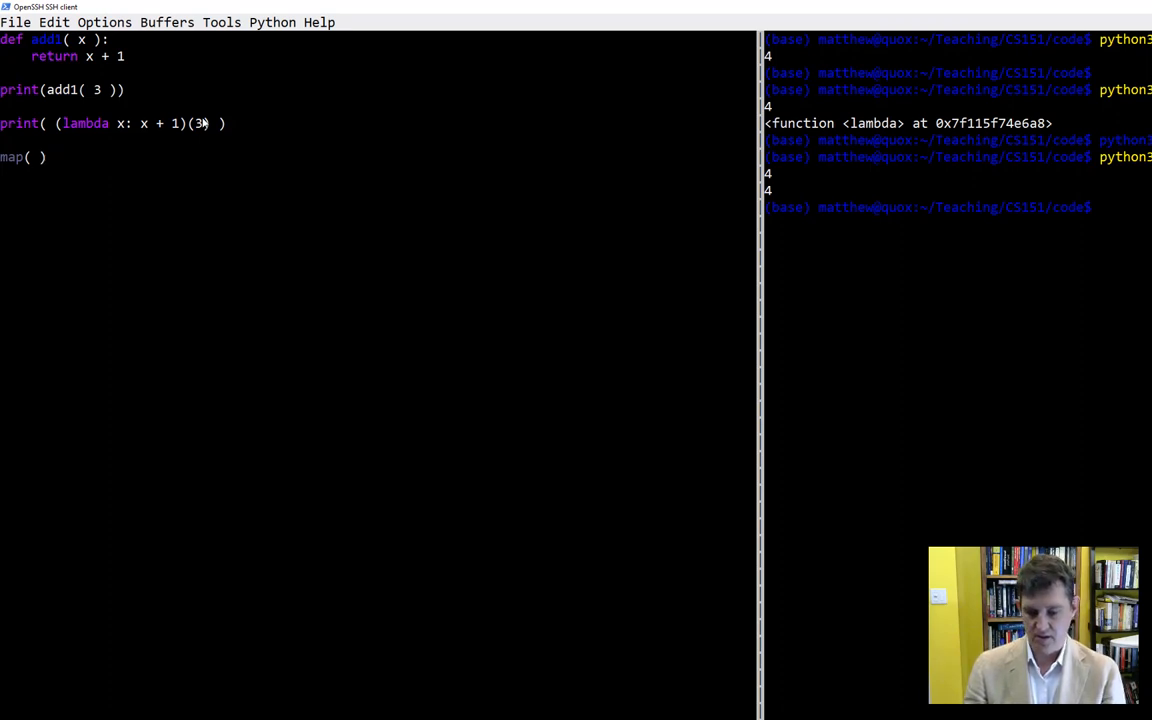
text(func,)
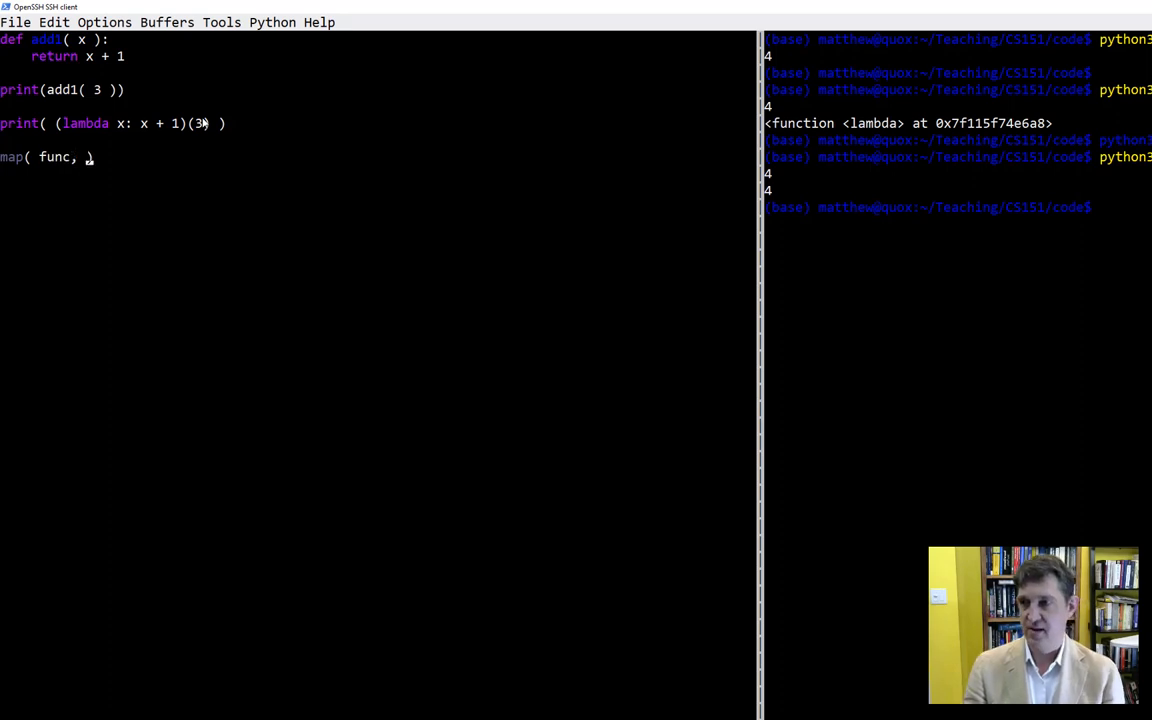
text([ ])
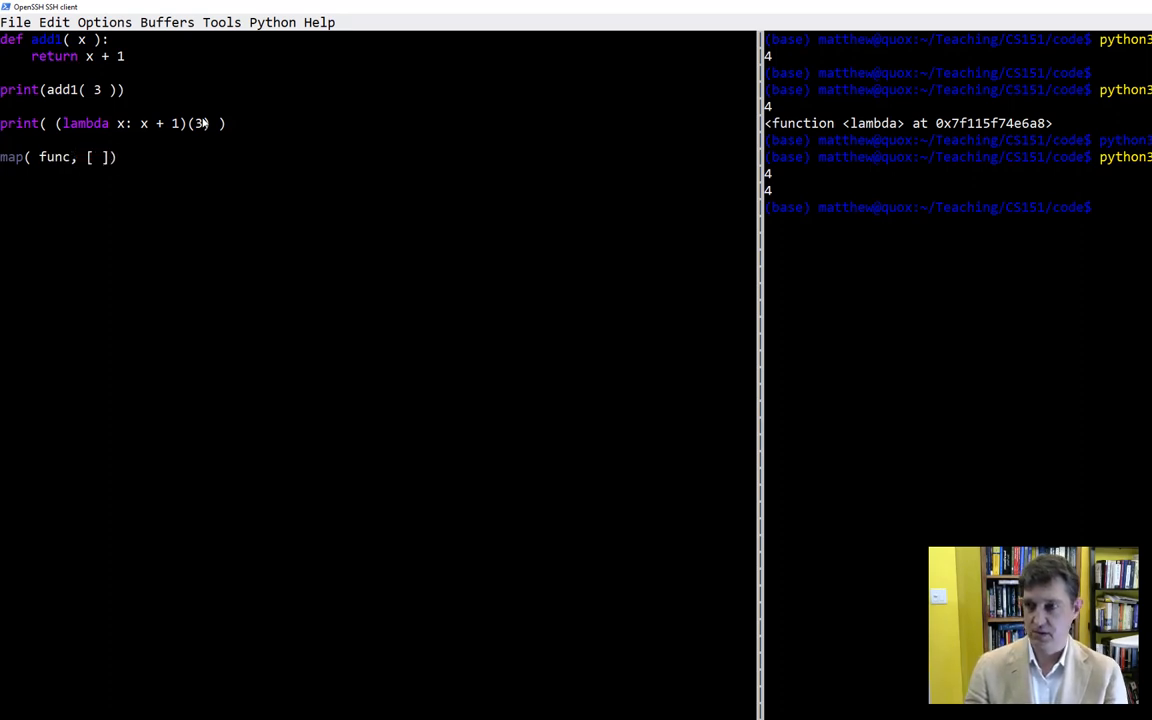
text(1,2,3,4,5)
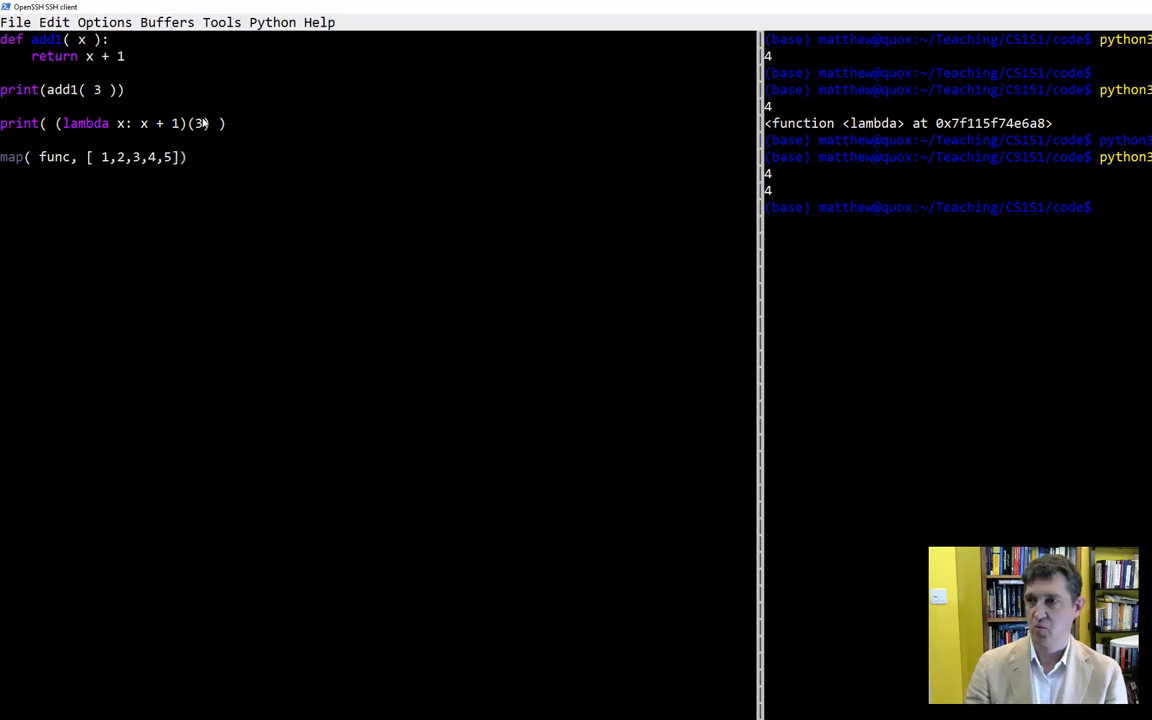
text())
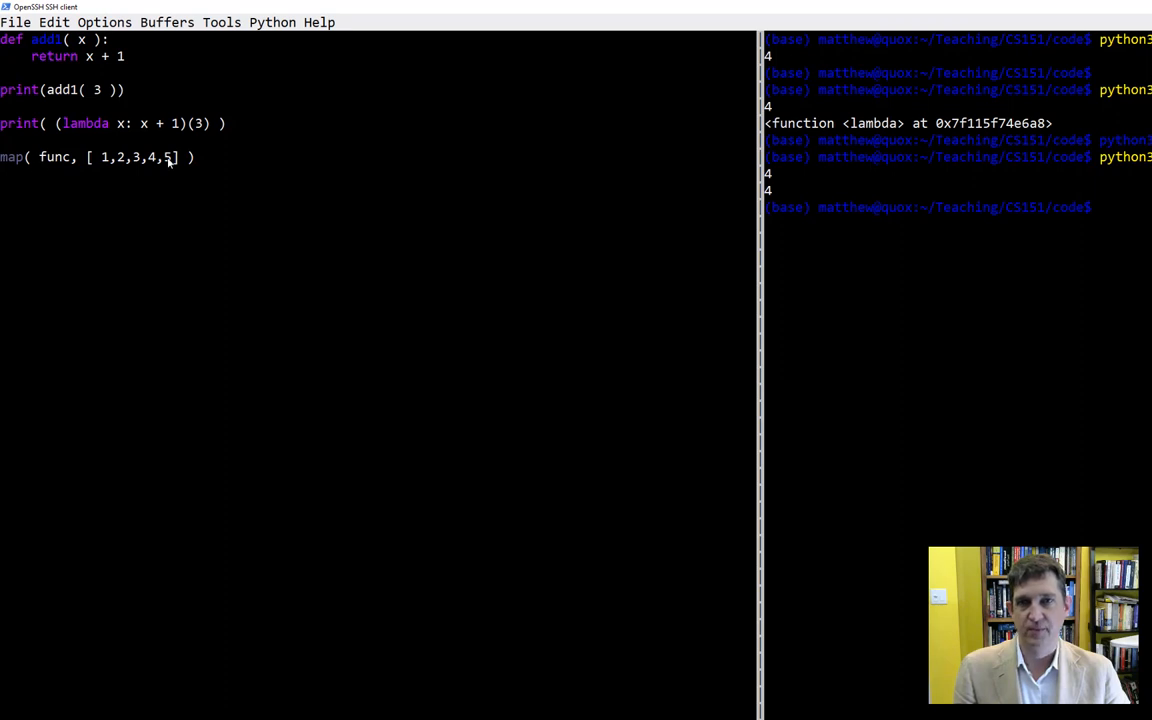
mouse_move(92, 156)
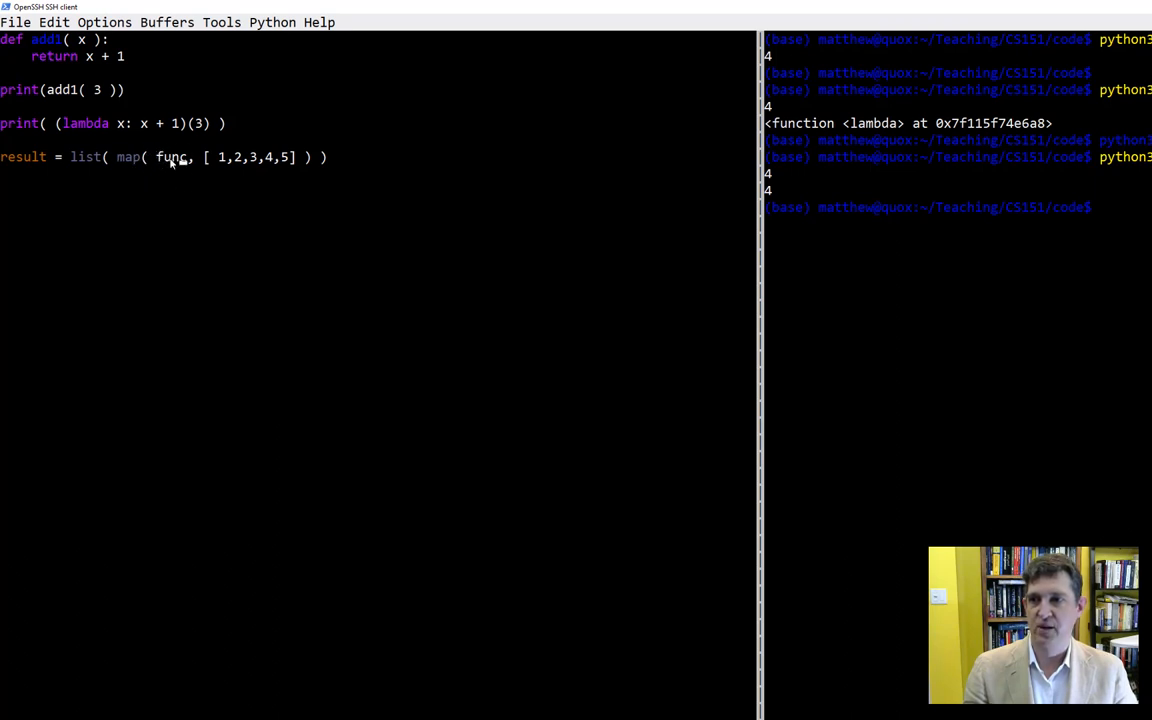
mouse_move(280, 168)
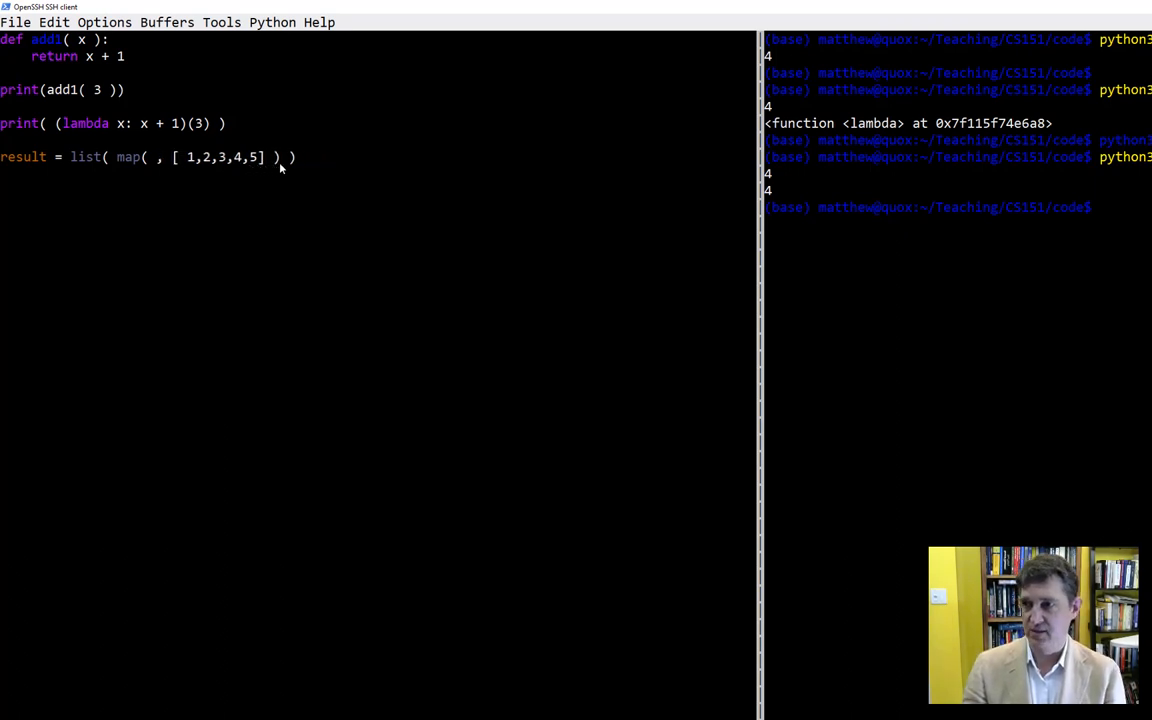
Pass add1 to map and add print( result ) below it
text(add)
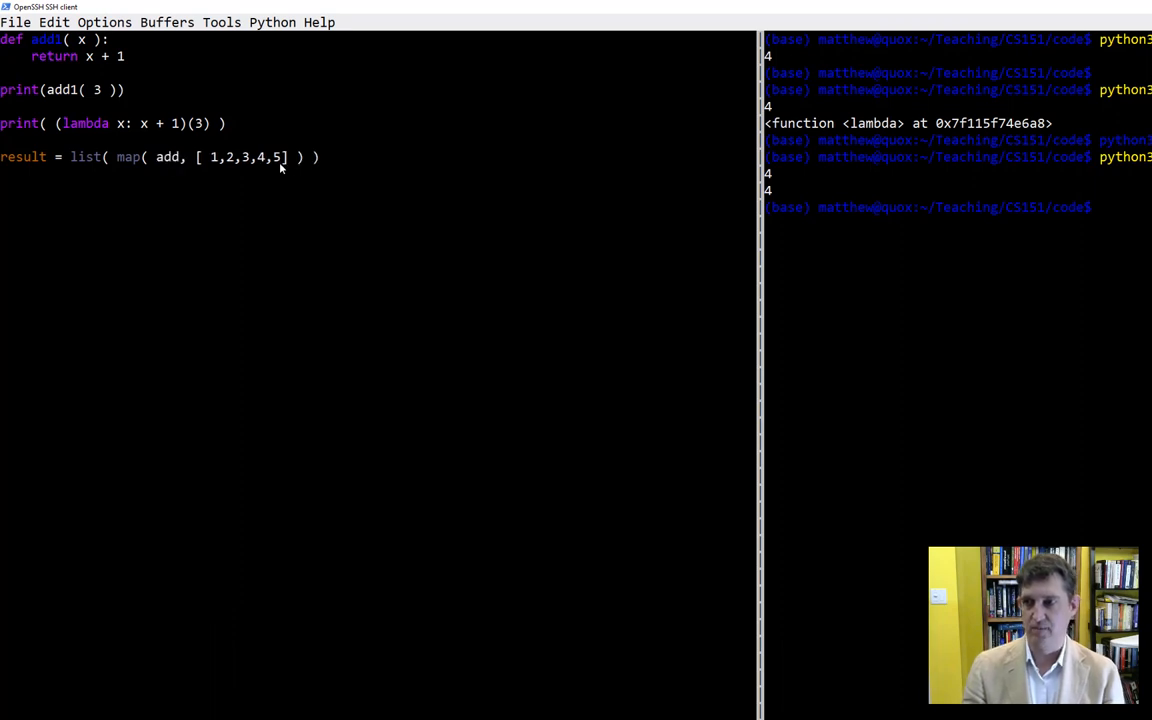
text(1)
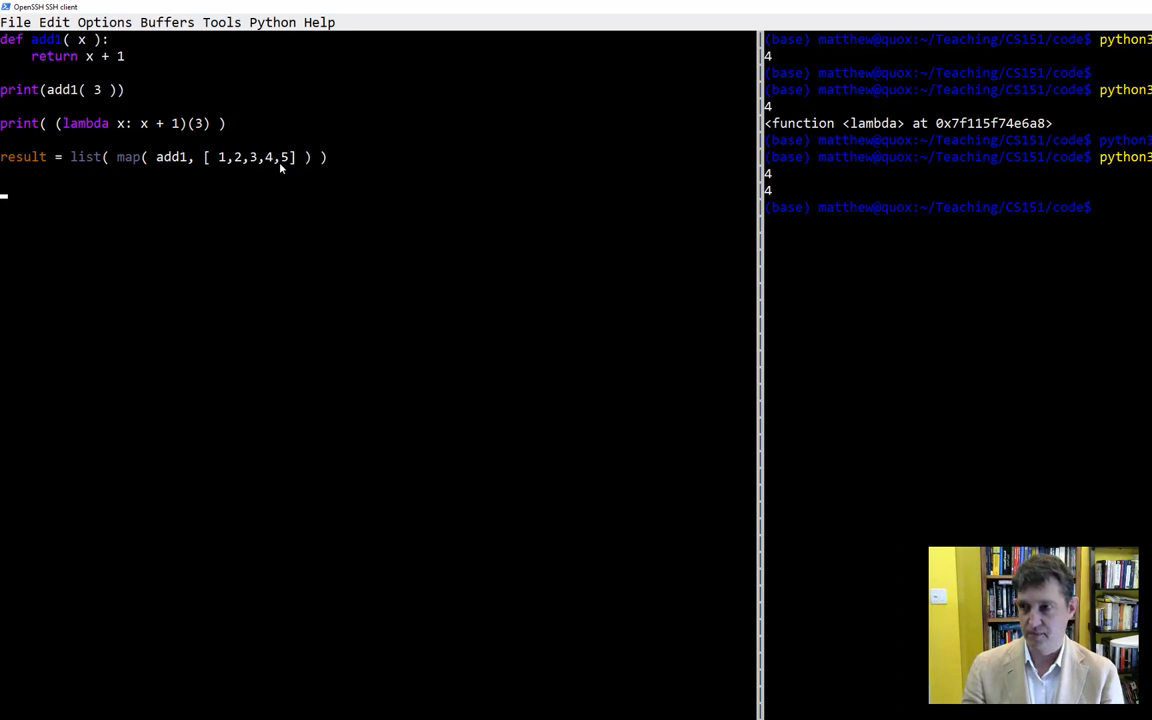
text(print( ))
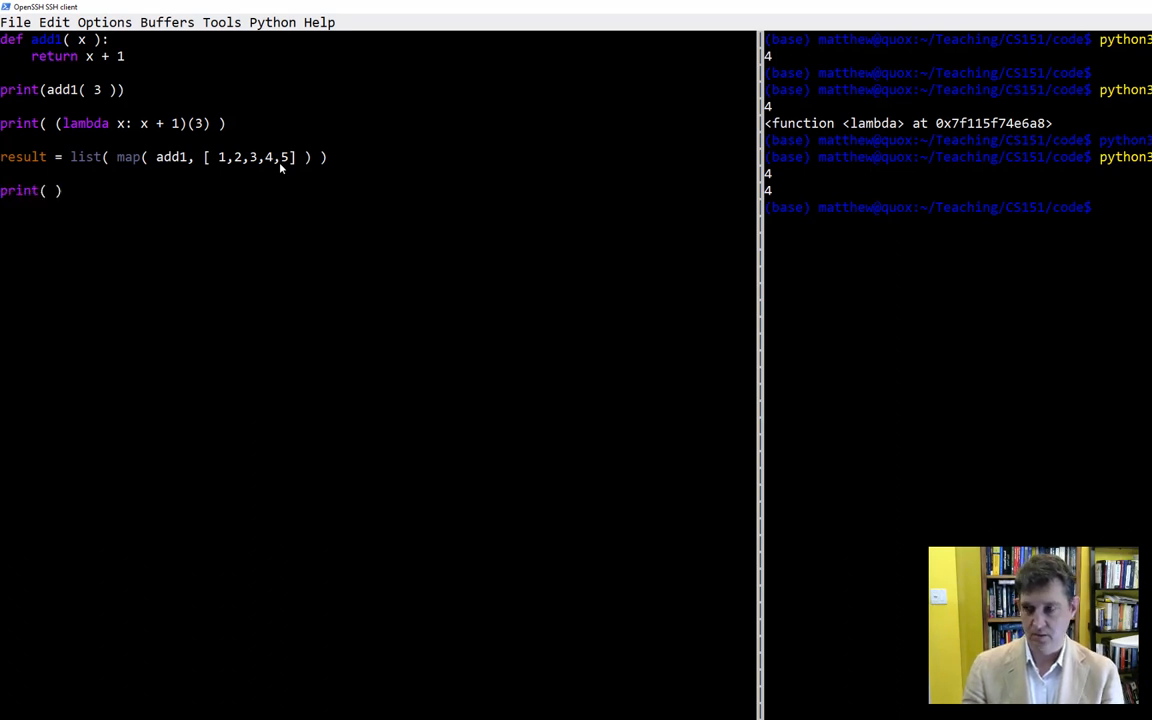
text(result)
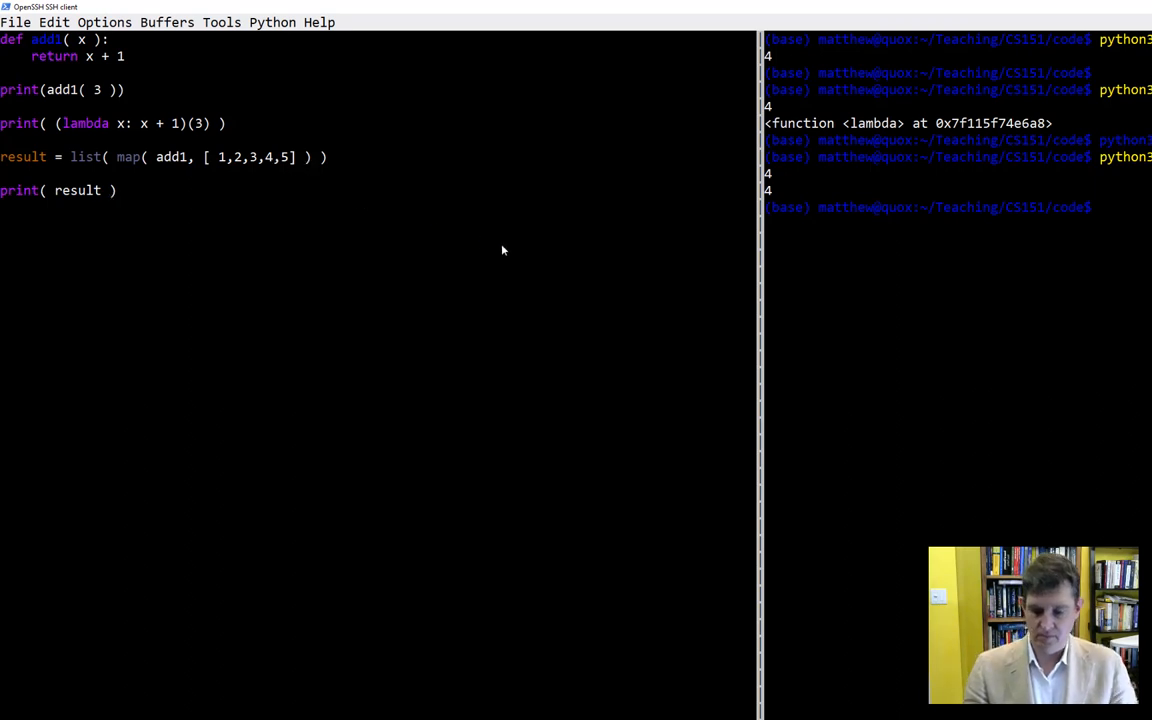
Run python3 to print [2, 3, 4, 5, 6], then clear add1 from the map call
text(p)
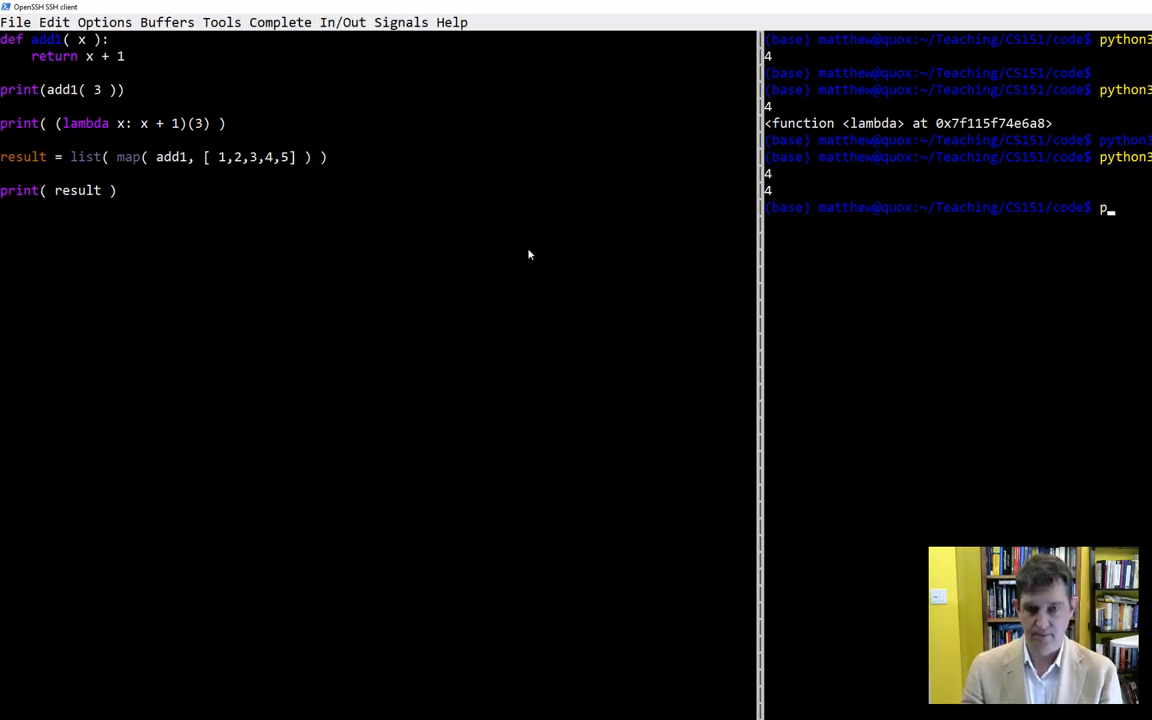
text(ython3)
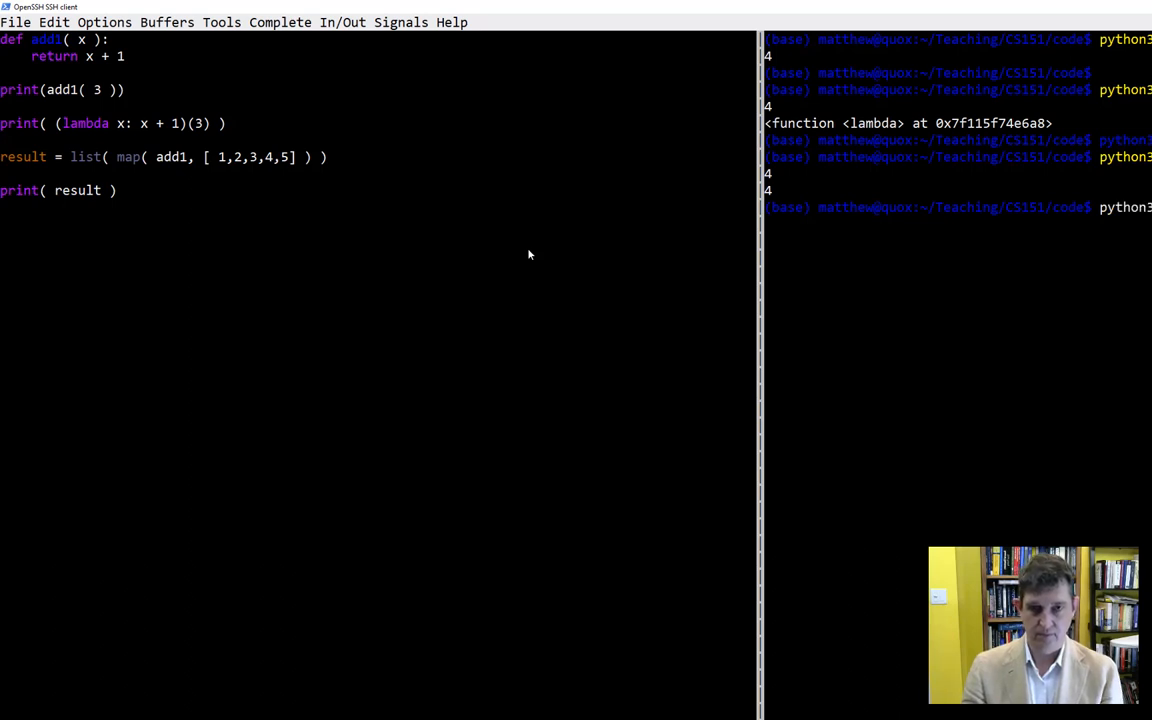
key(Return)
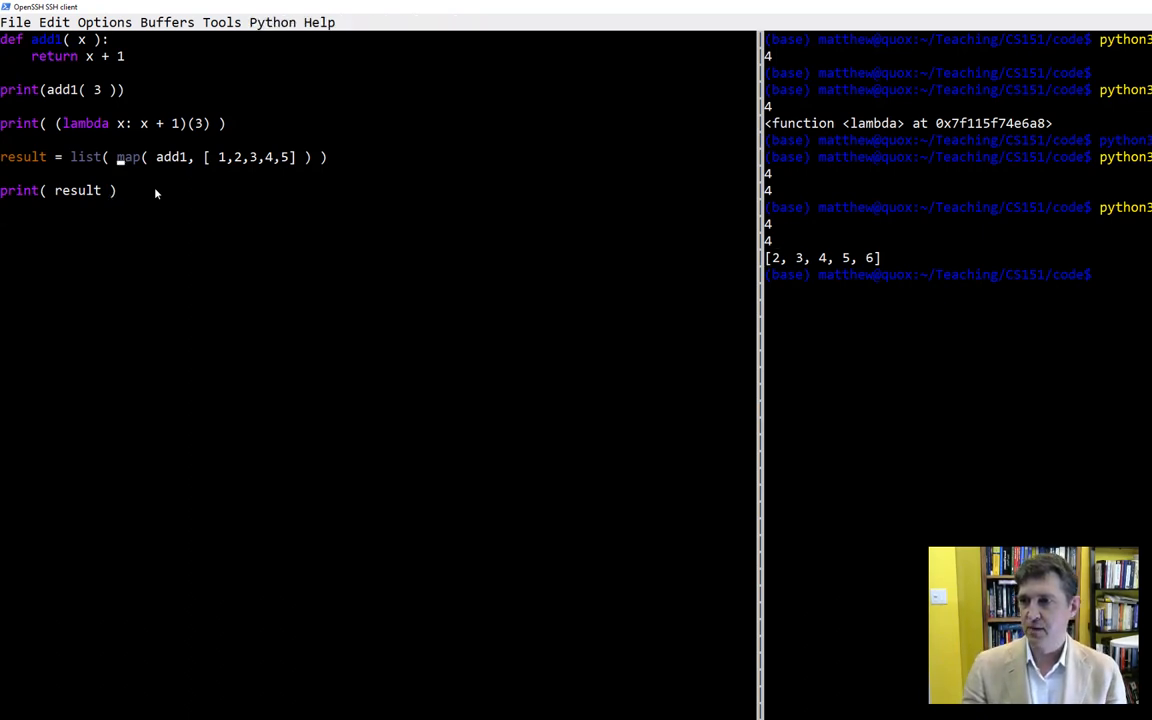
key(BackSpace)
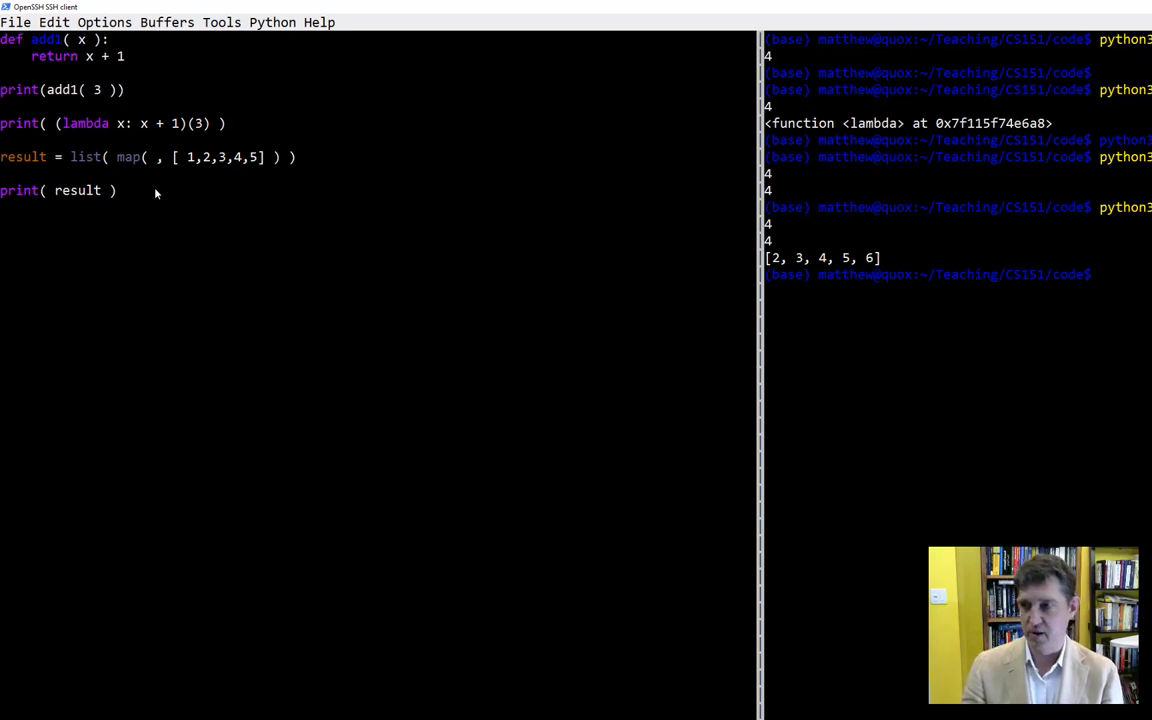
Pass inline 'lambda x: x+1' to map and rerun python3, again printing [2, 3, 4, 5, 6]
text(lambda)
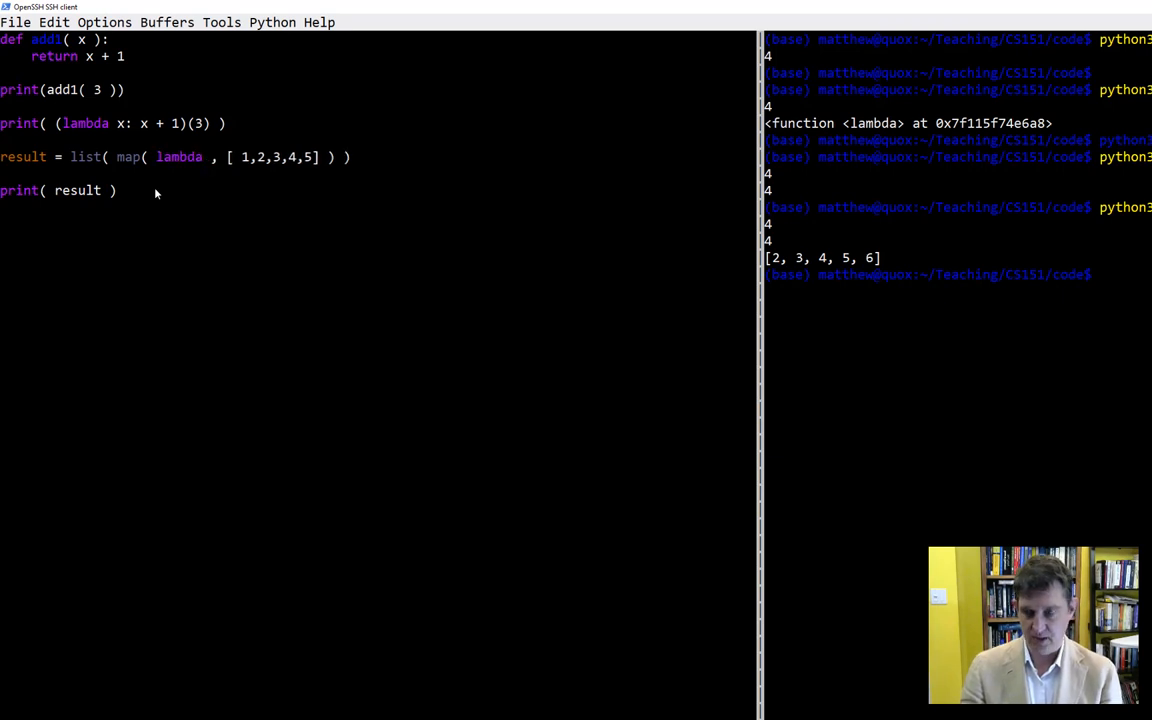
text(x: x+1)
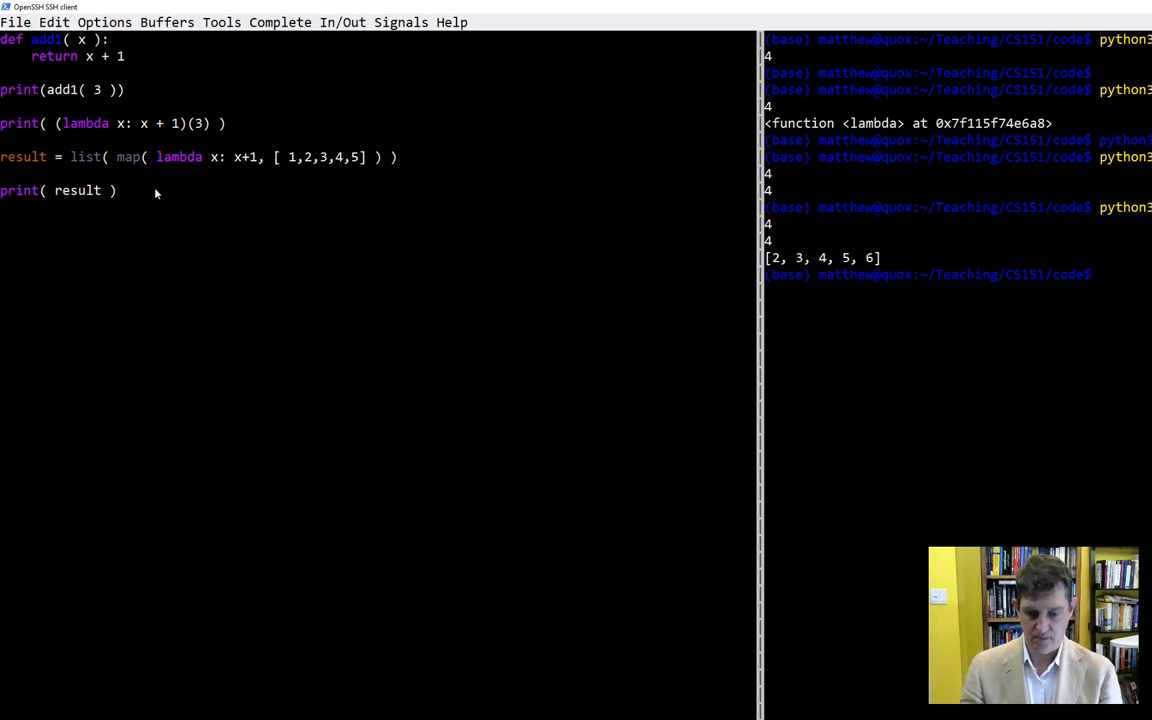
text(pyh)
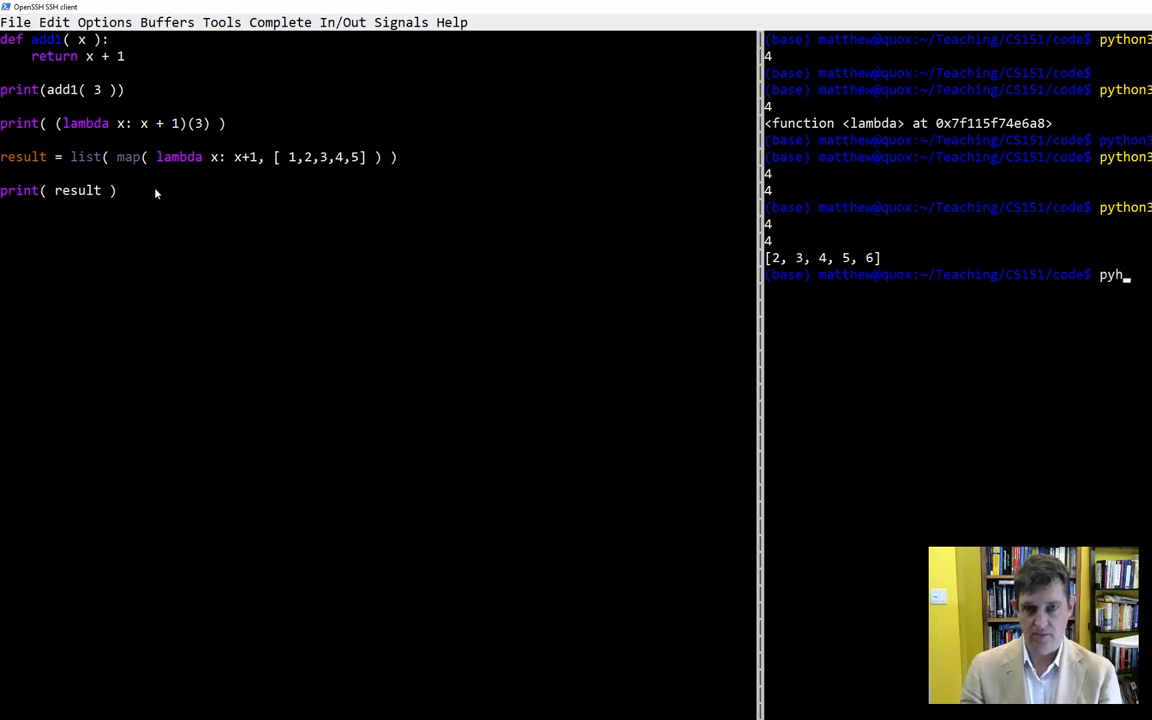
text(ython3)
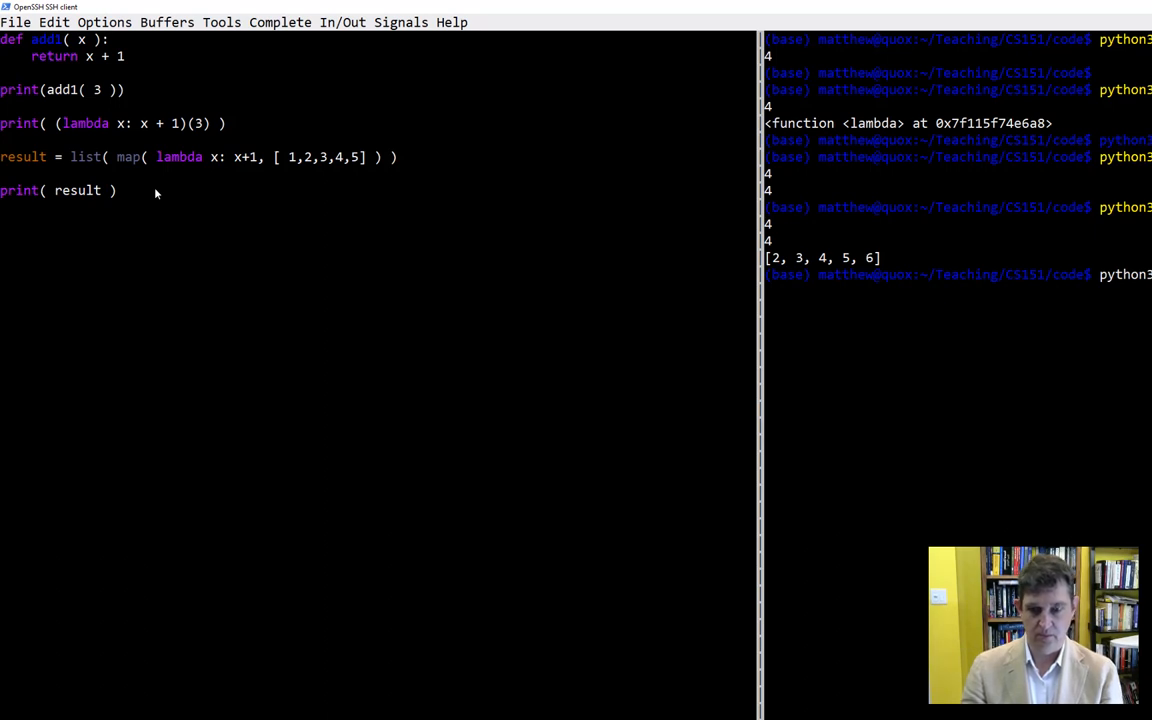
key(Return)
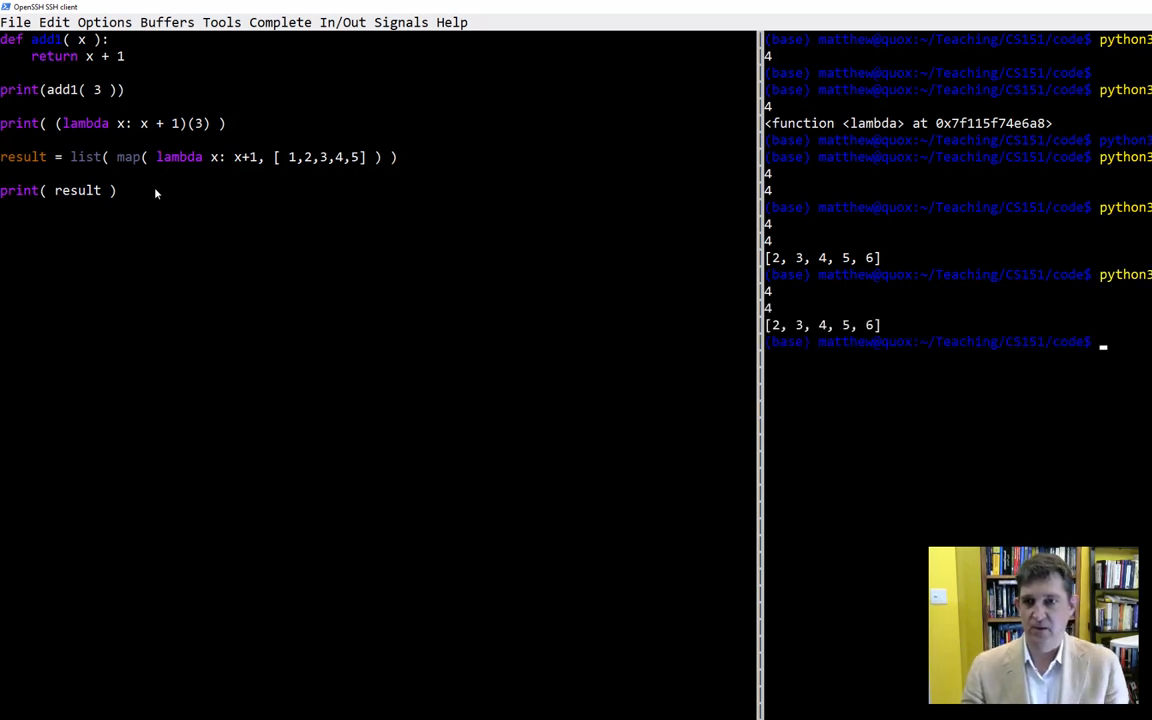
mouse_move(36, 164)
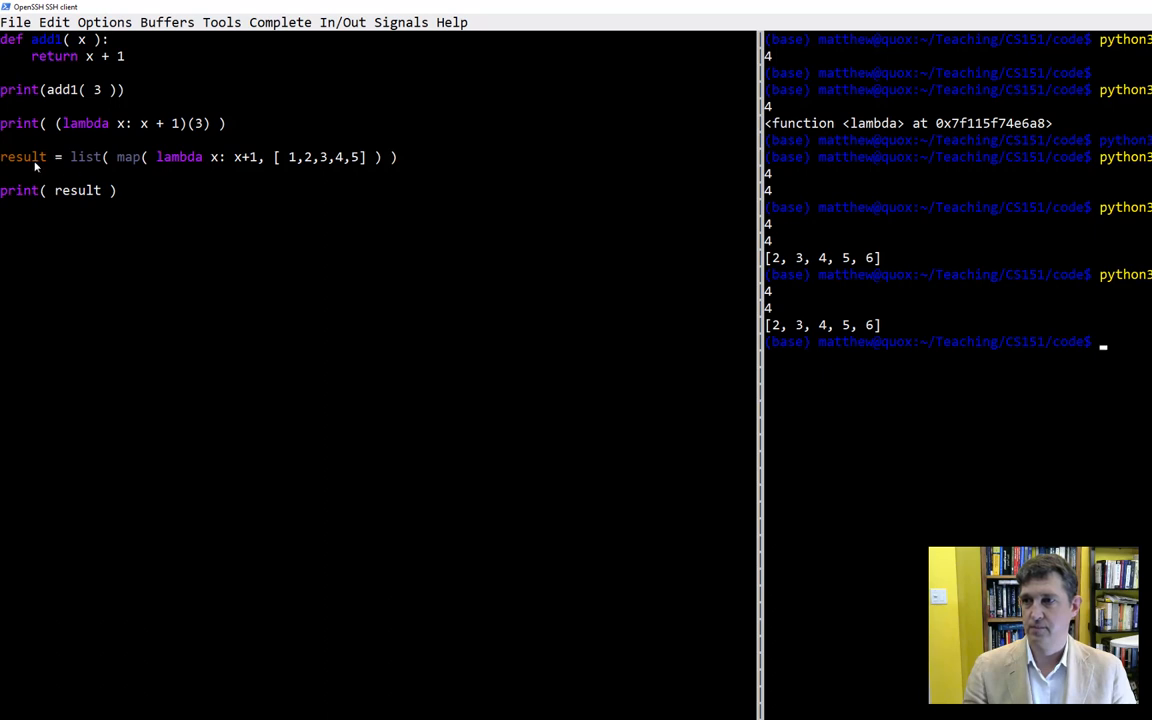
click(150, 190)
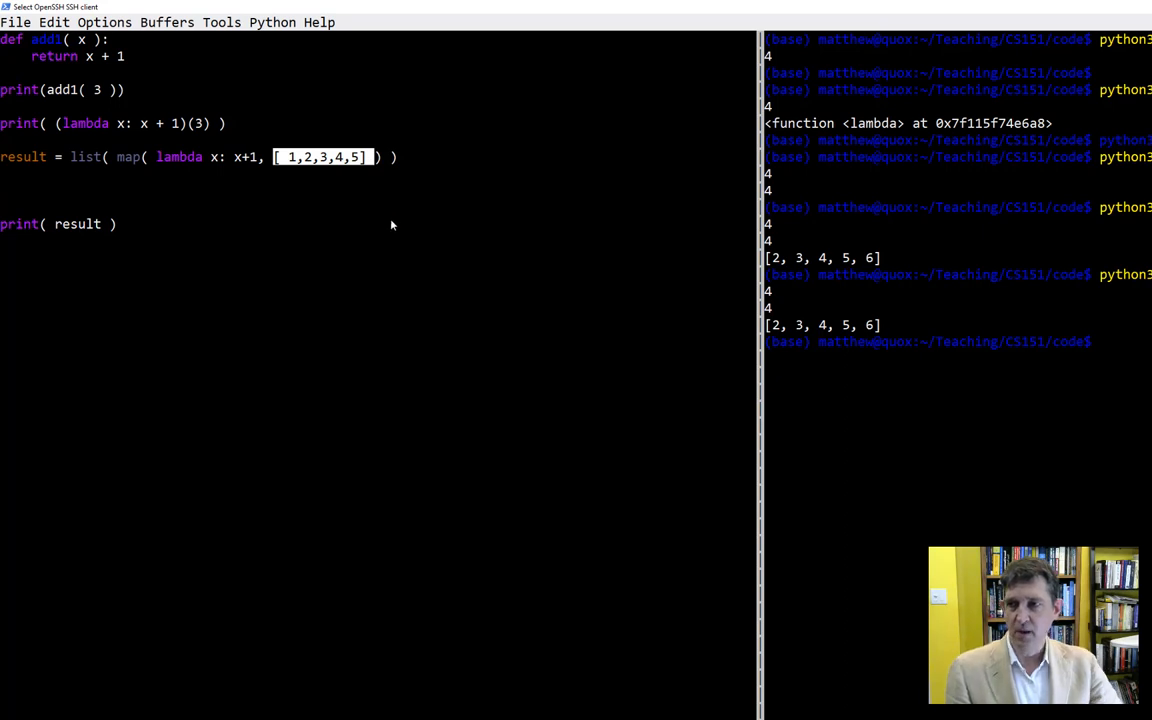
mouse_move(408, 228)
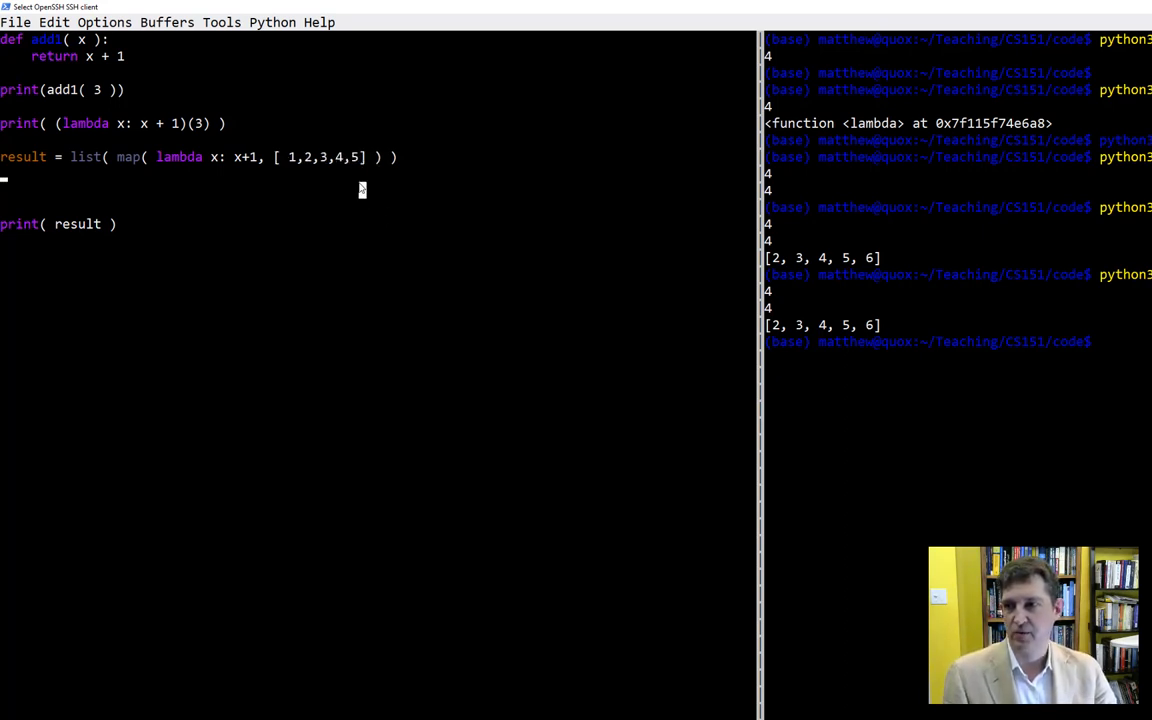
mouse_move(408, 212)
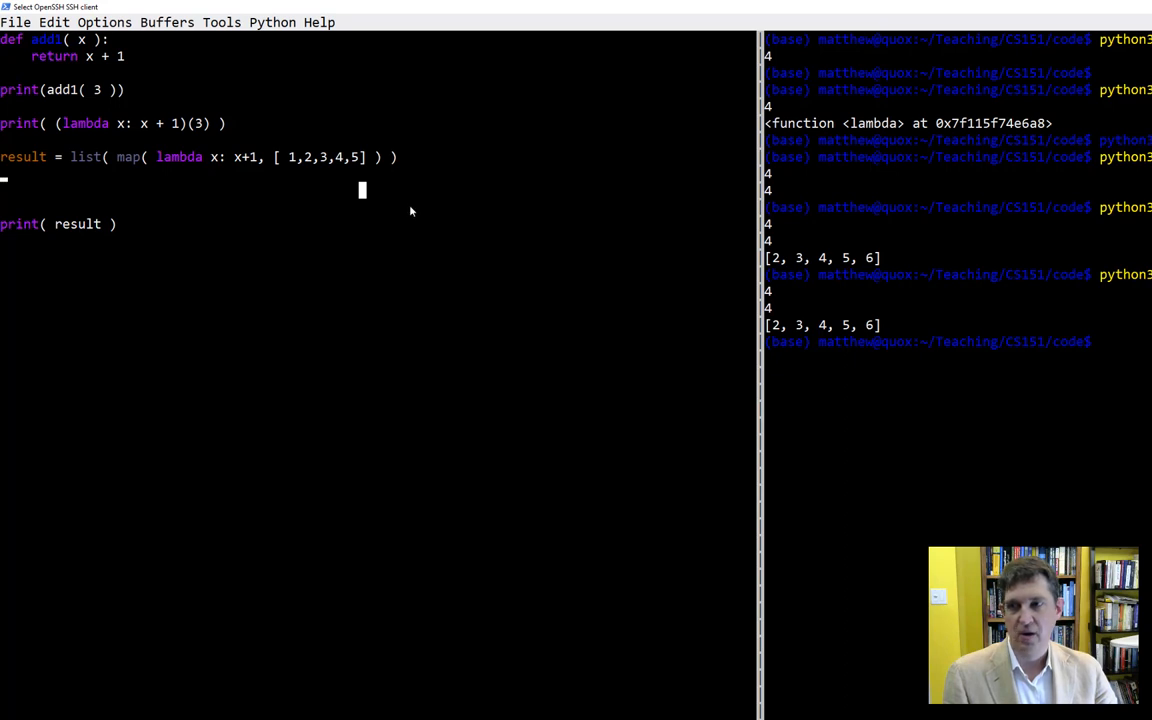
mouse_move(330, 164)
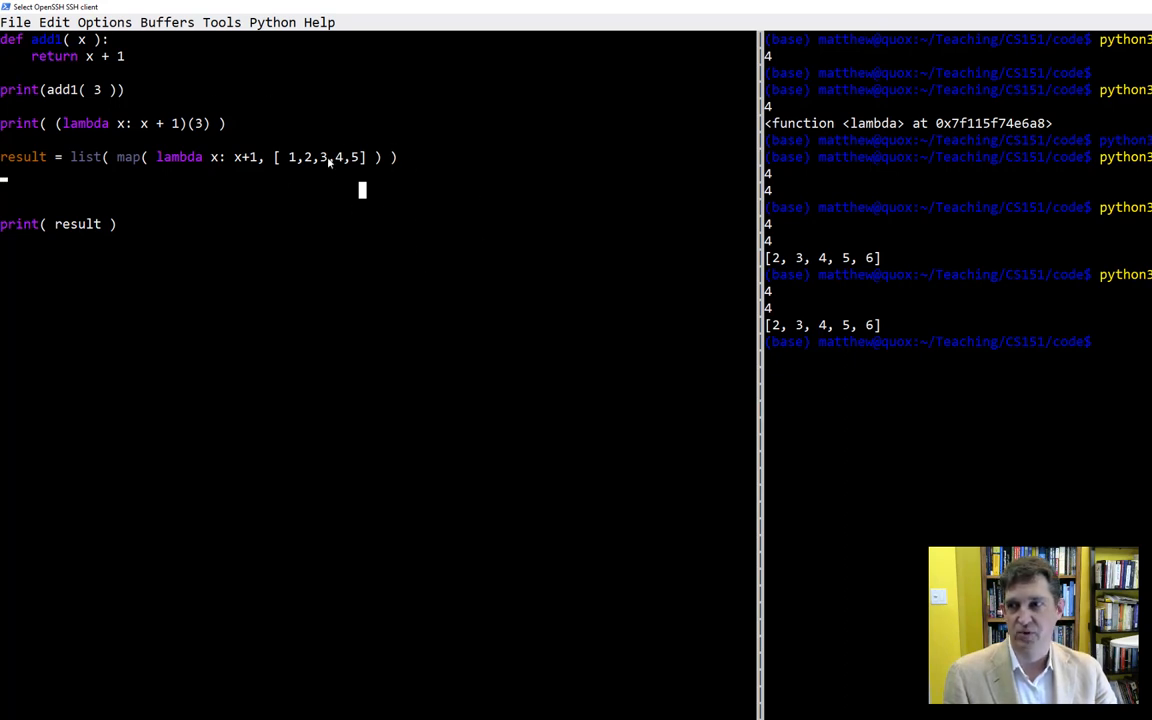
mouse_move(192, 180)
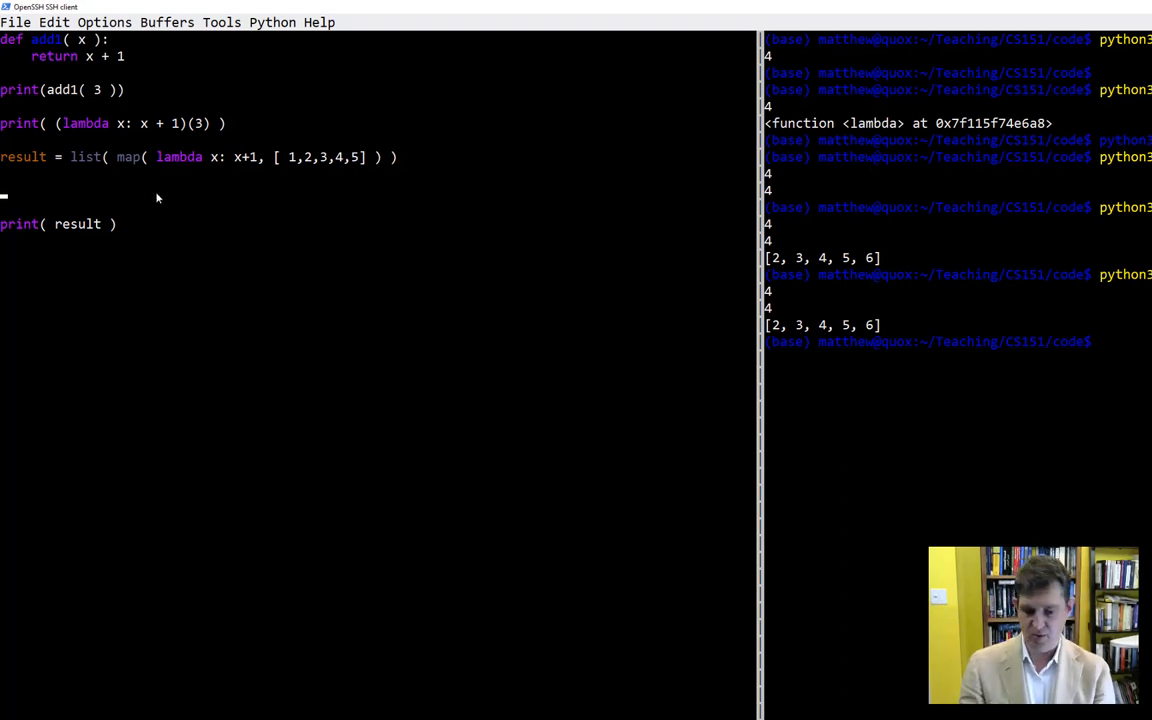
Write 'result = []' and 'for i in [1,2,3,4,5]:', replacing a range call with the list
text(for)
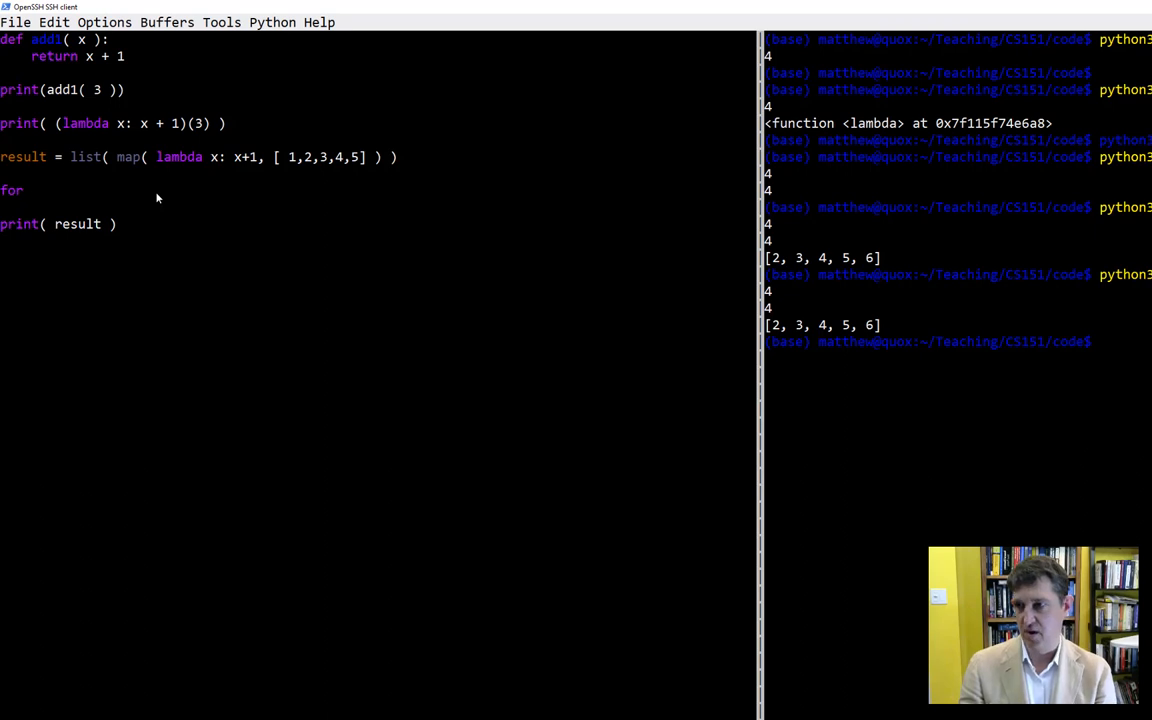
text(i in a)
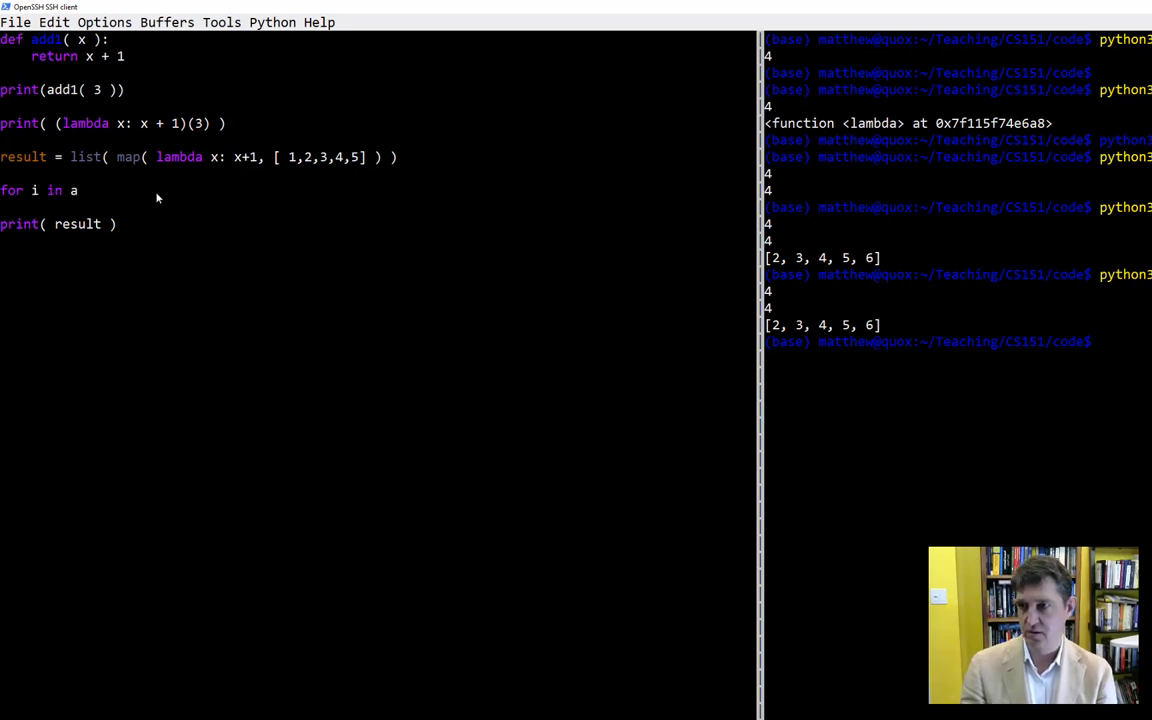
text(range( ))
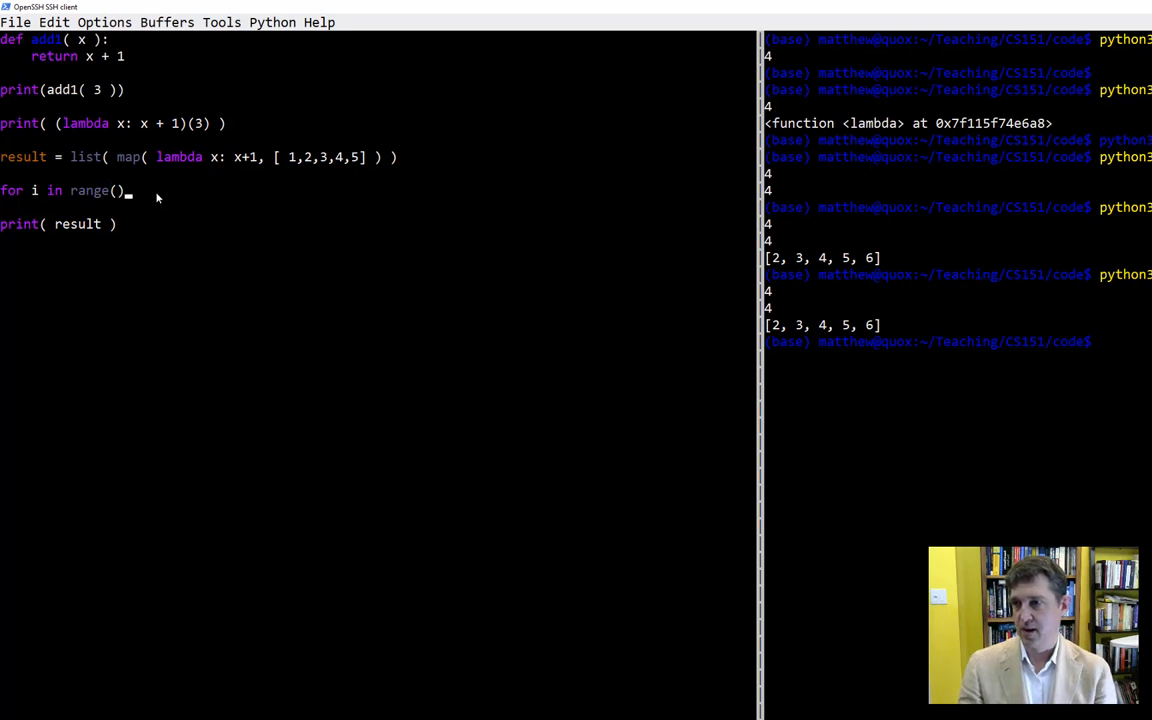
key(BackSpace)
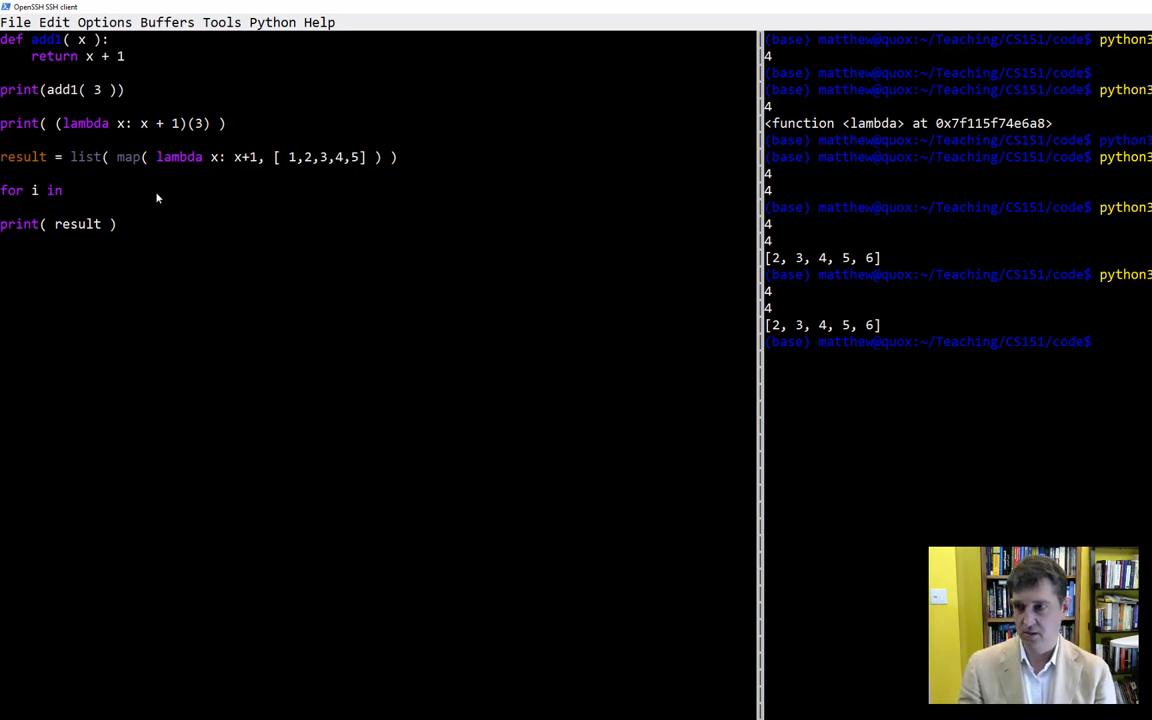
text([1,2,3,])
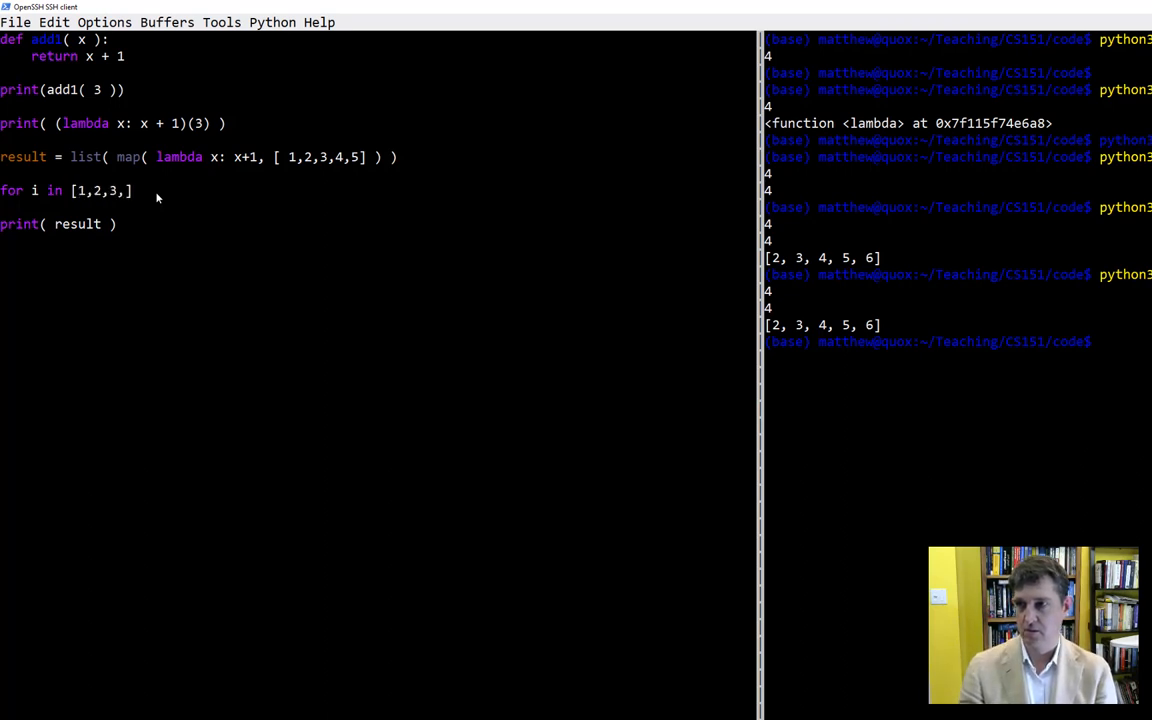
text(4,5)
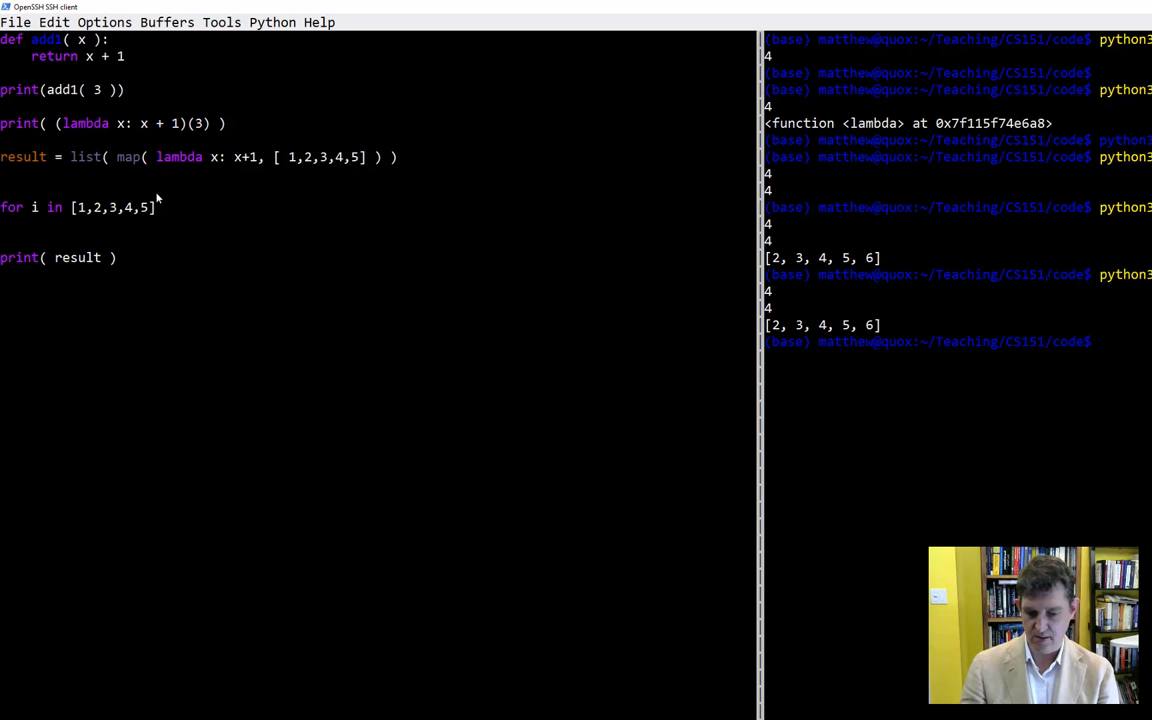
text(result =)
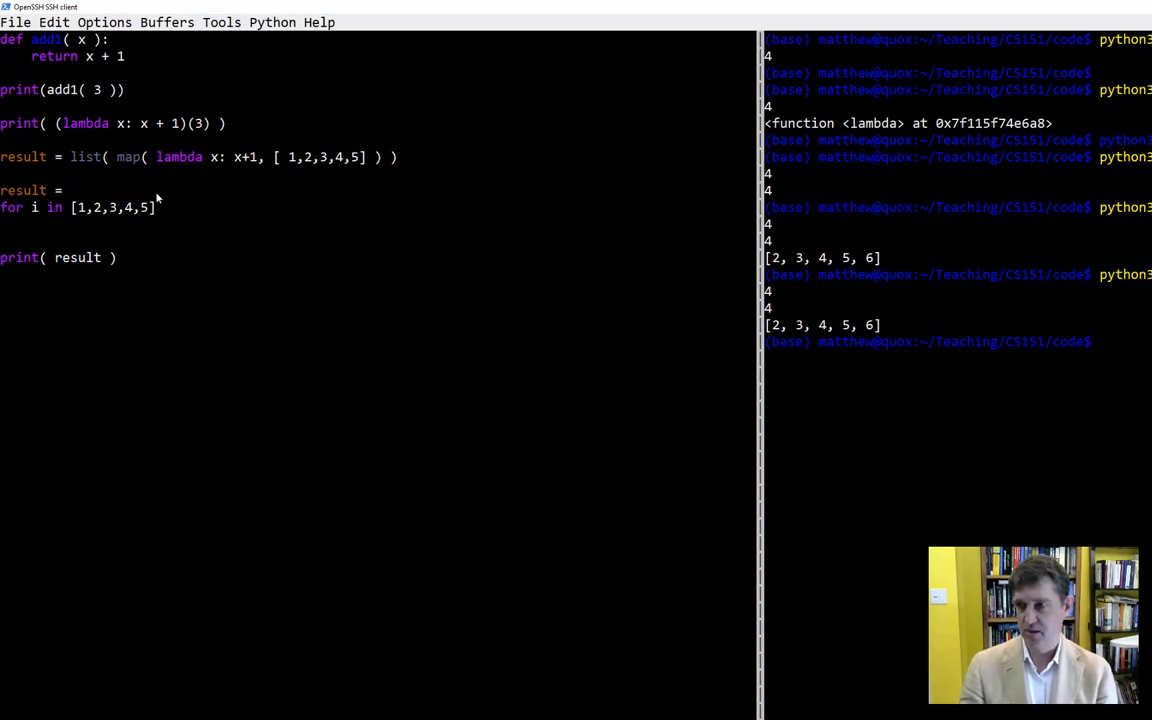
text([])
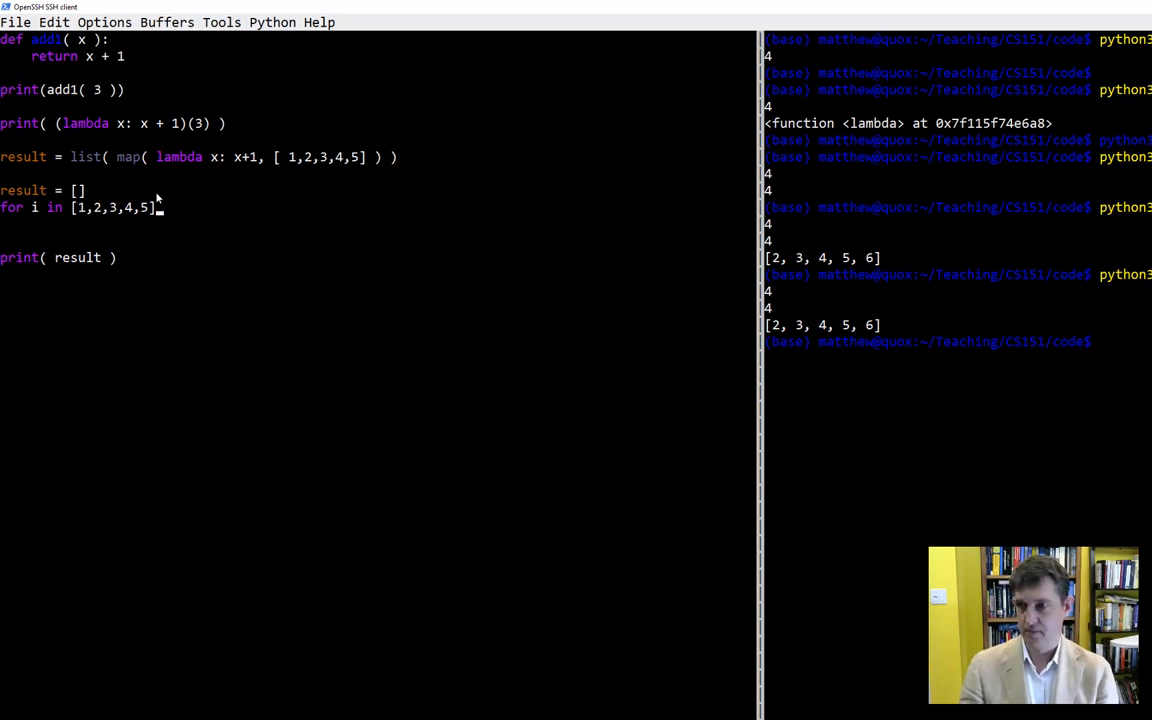
text(:)
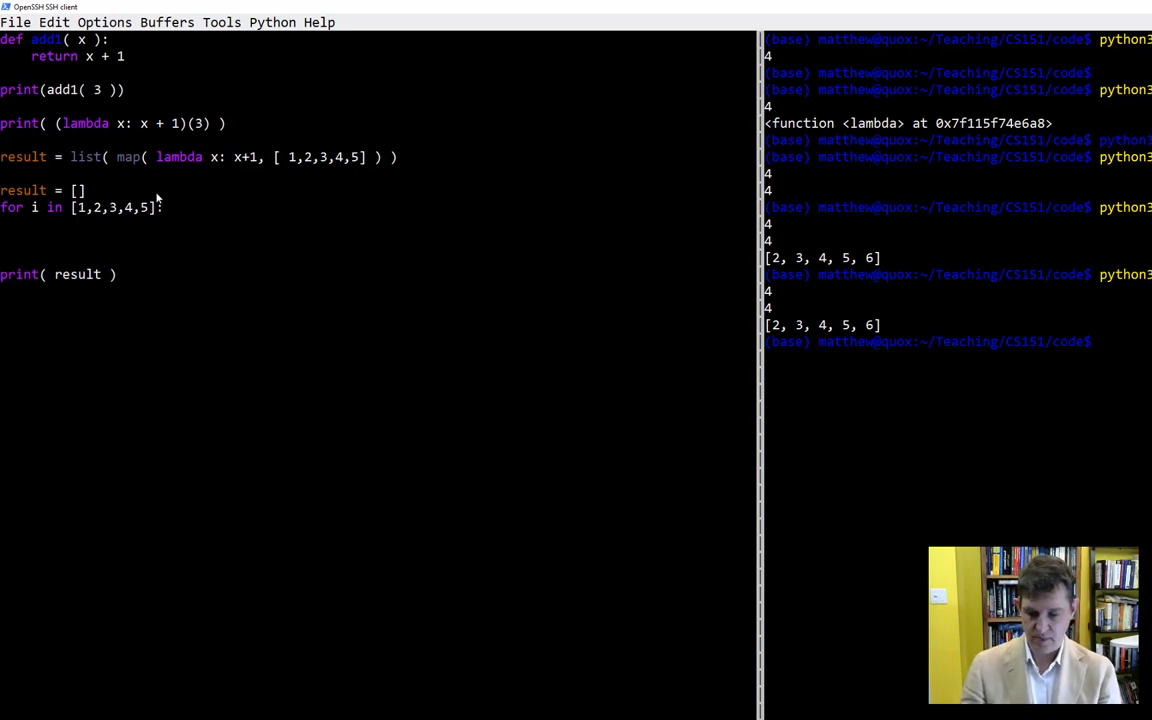
Add the loop body 'result.append( i + 1 )'
text(result.appen)
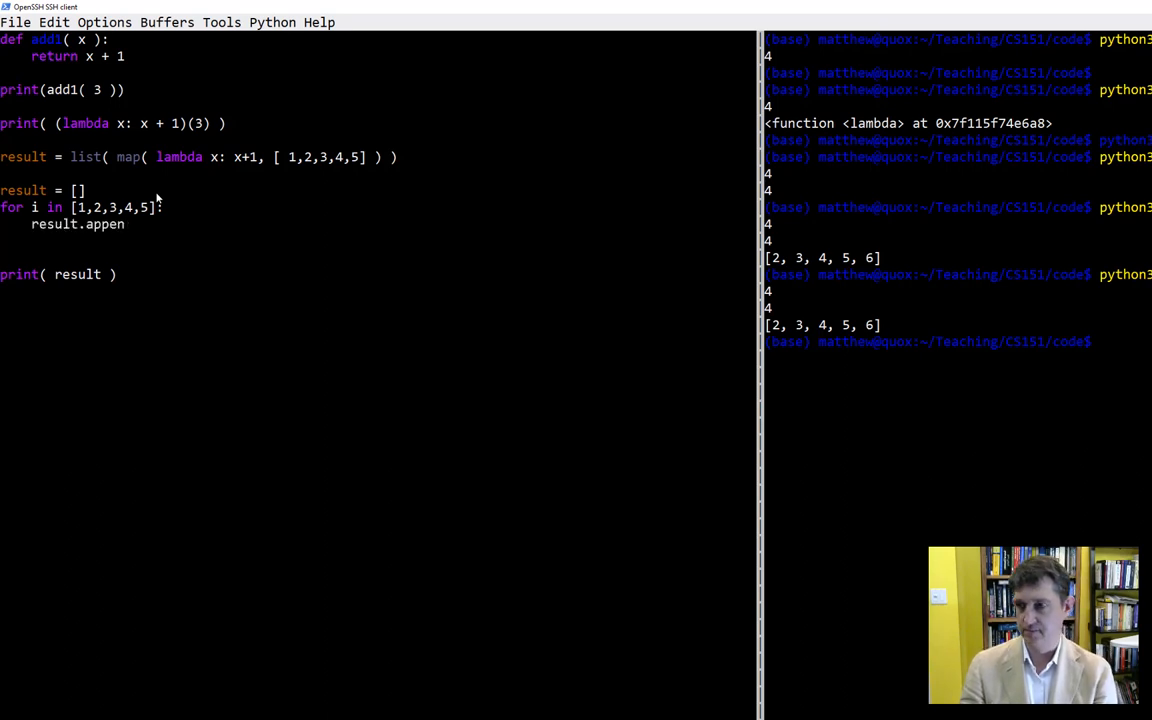
text(d)
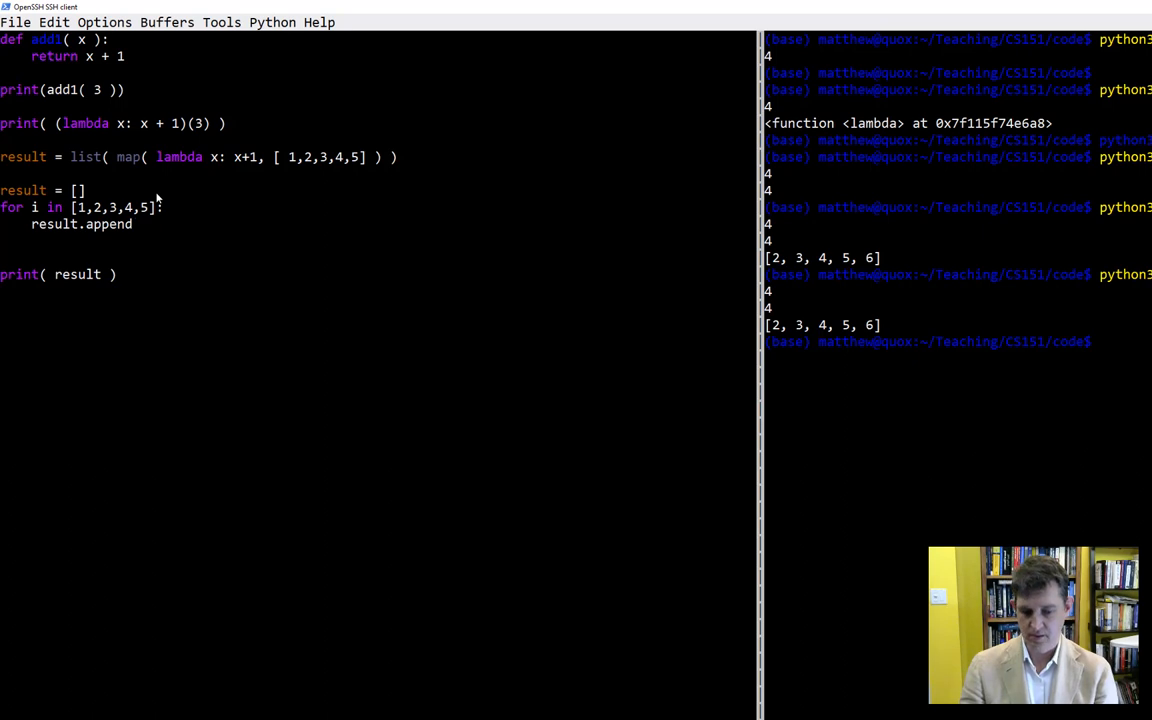
text(( ))
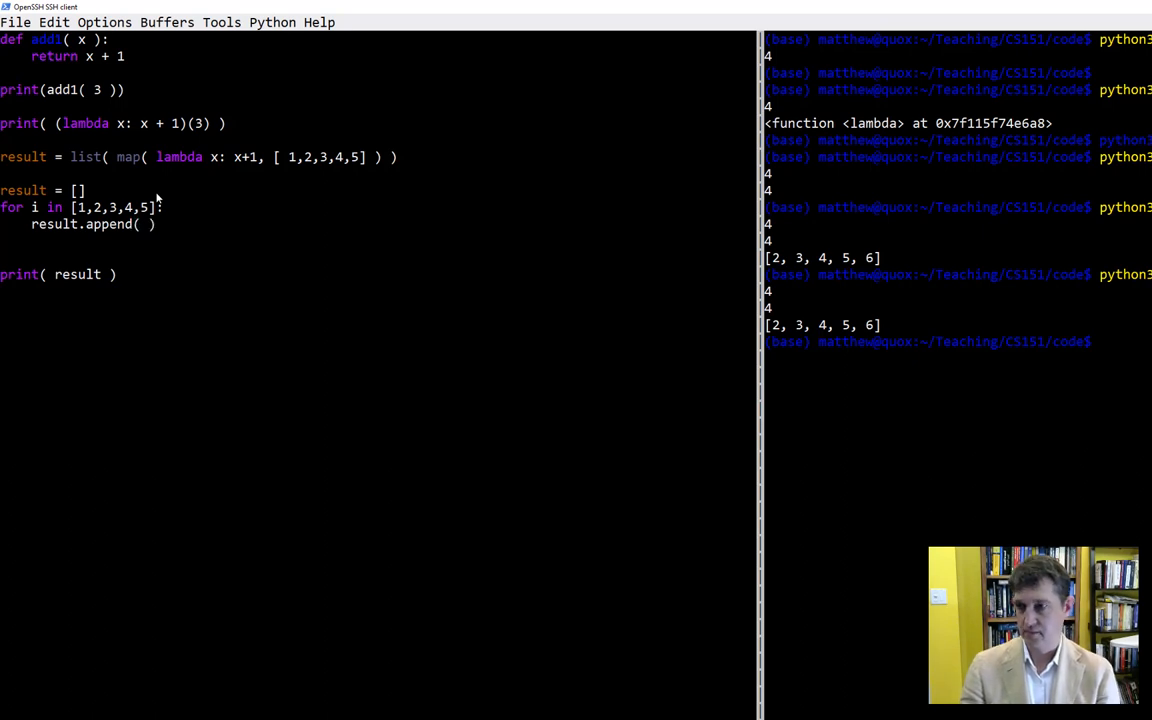
text(i +)
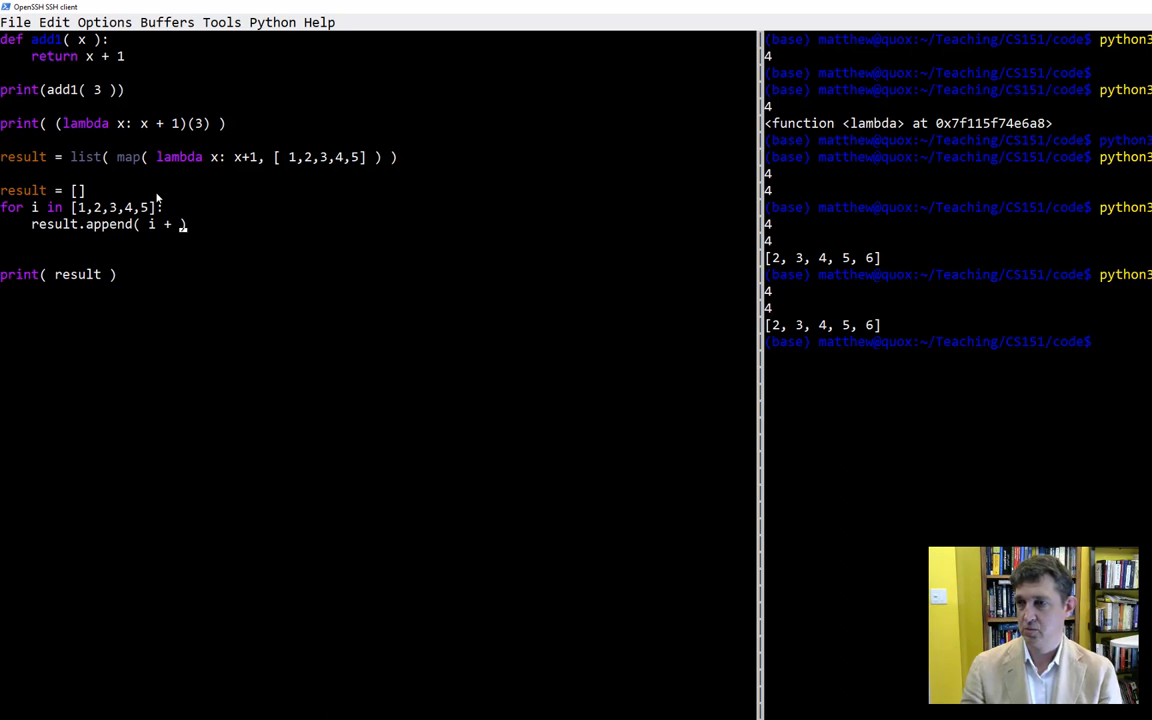
text(1)
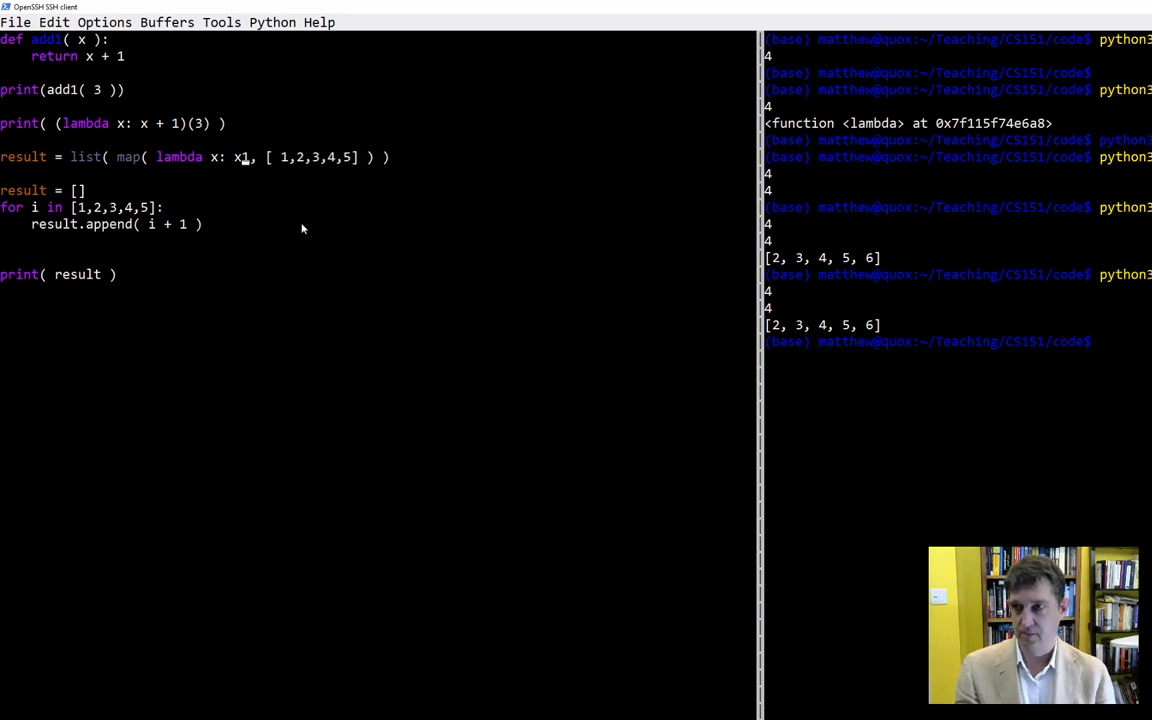
Change the map lambda to x*2 and the loop append to i * 2, highlighting map's list
text(*2)
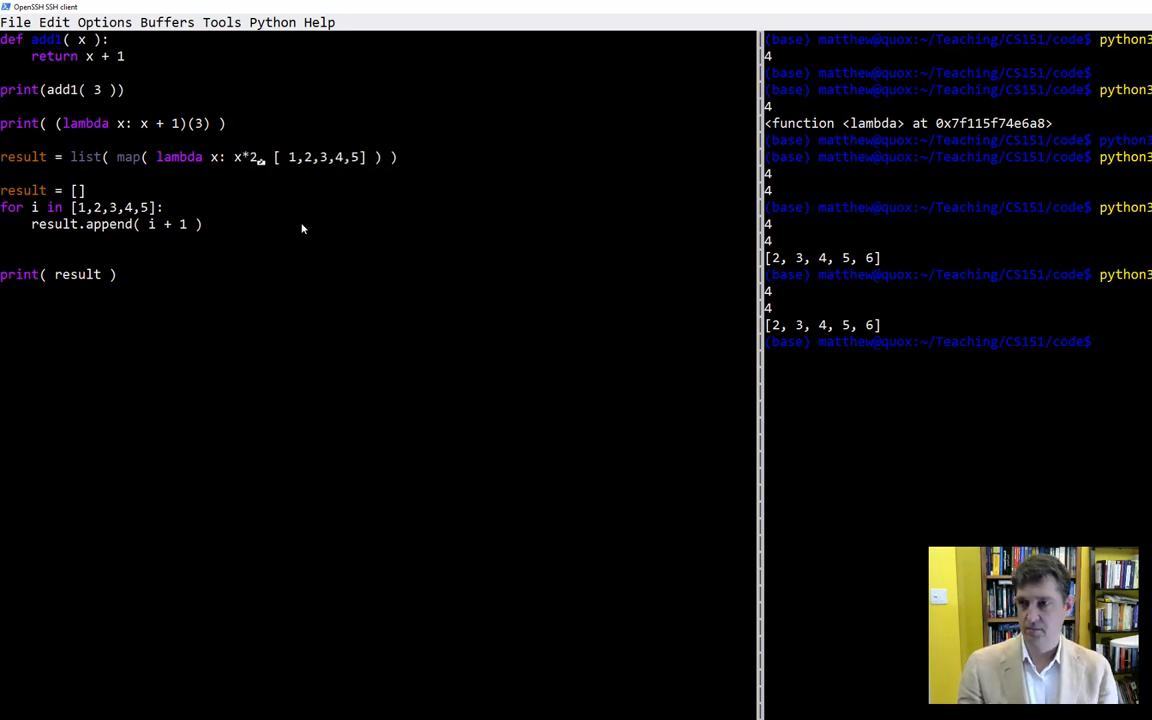
mouse_move(170, 238)
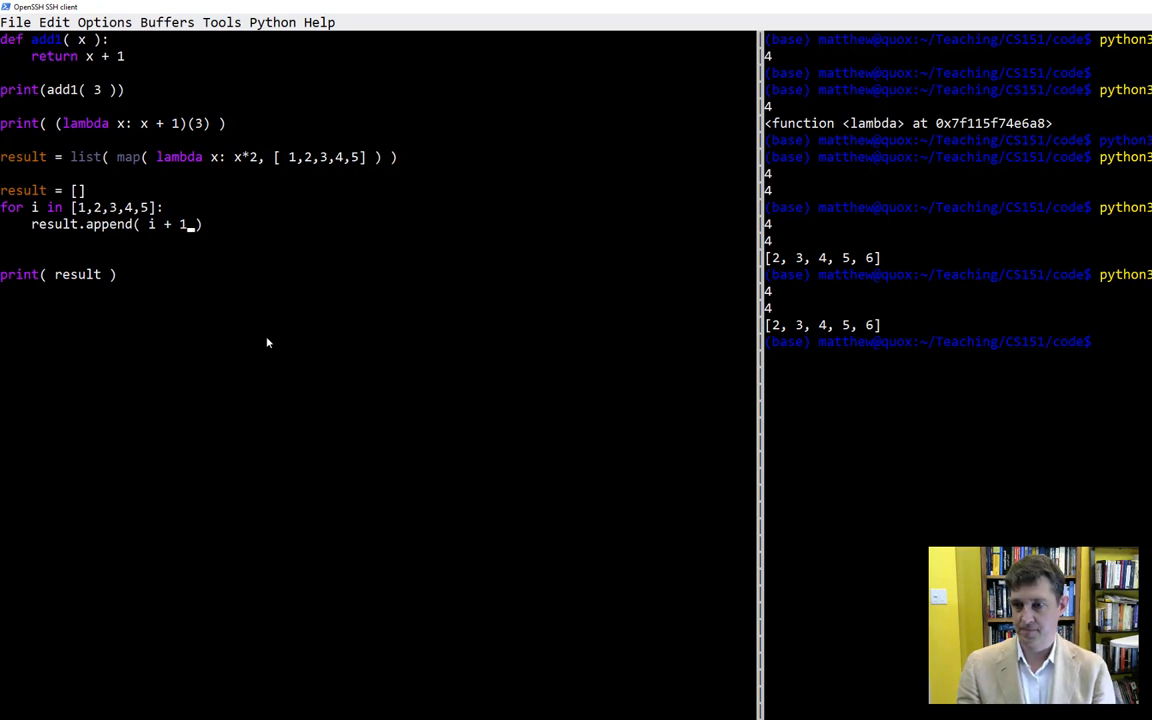
text(*)
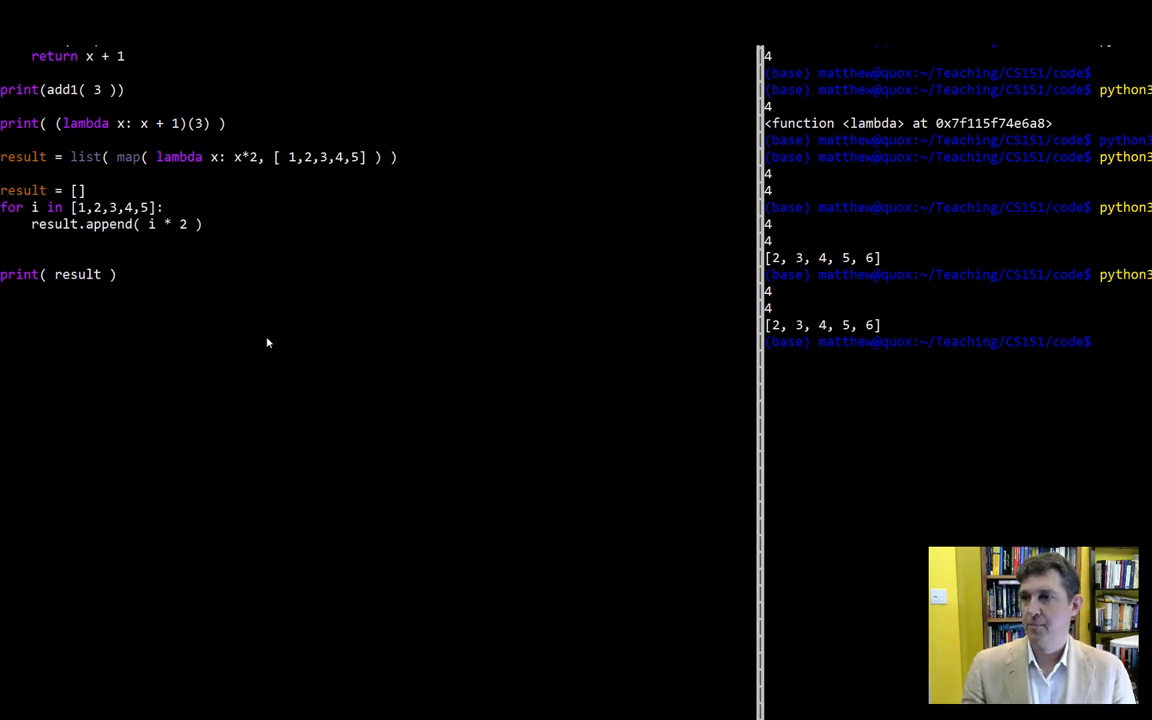
click(122, 156)
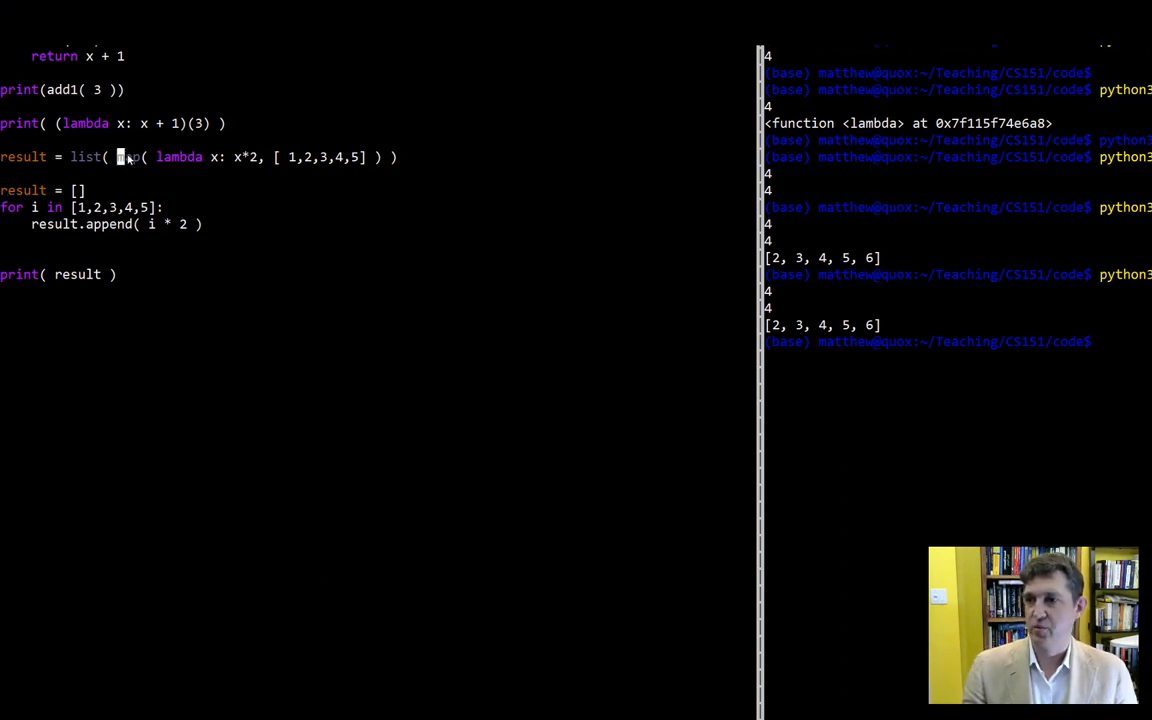
drag(118, 156, 380, 156)
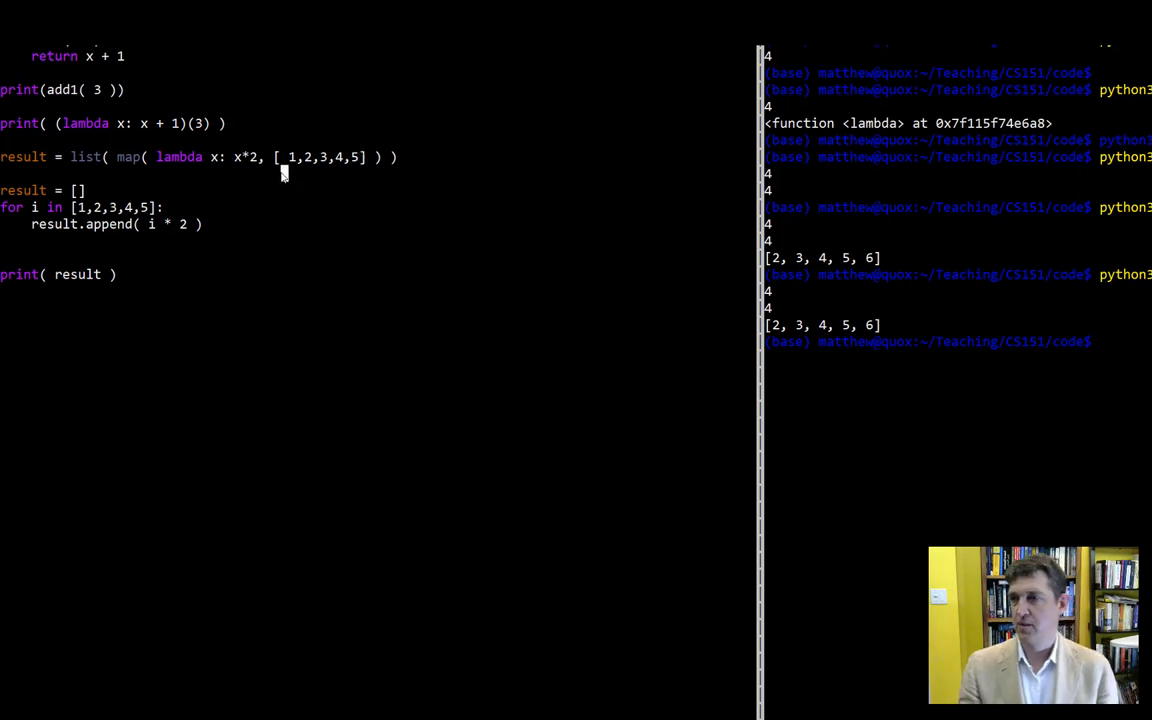
mouse_move(284, 178)
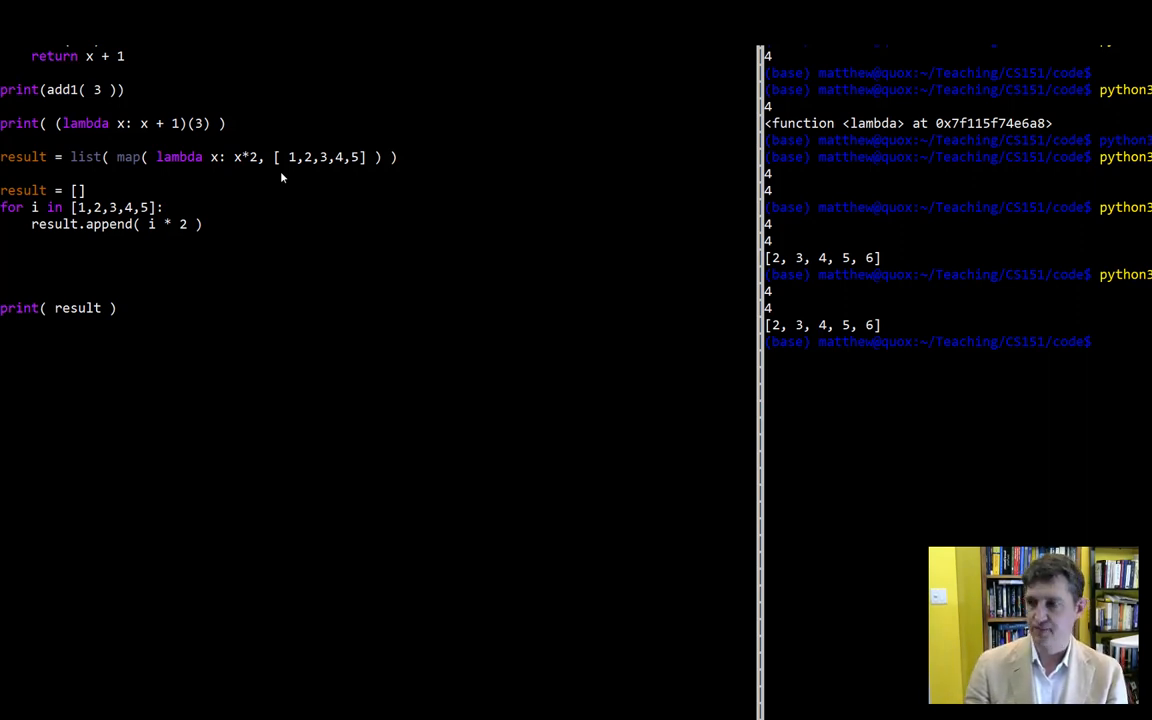
Write filter( func, [1,2,3,4,5,6,7] ) as the general form of a filter call
text(filte)
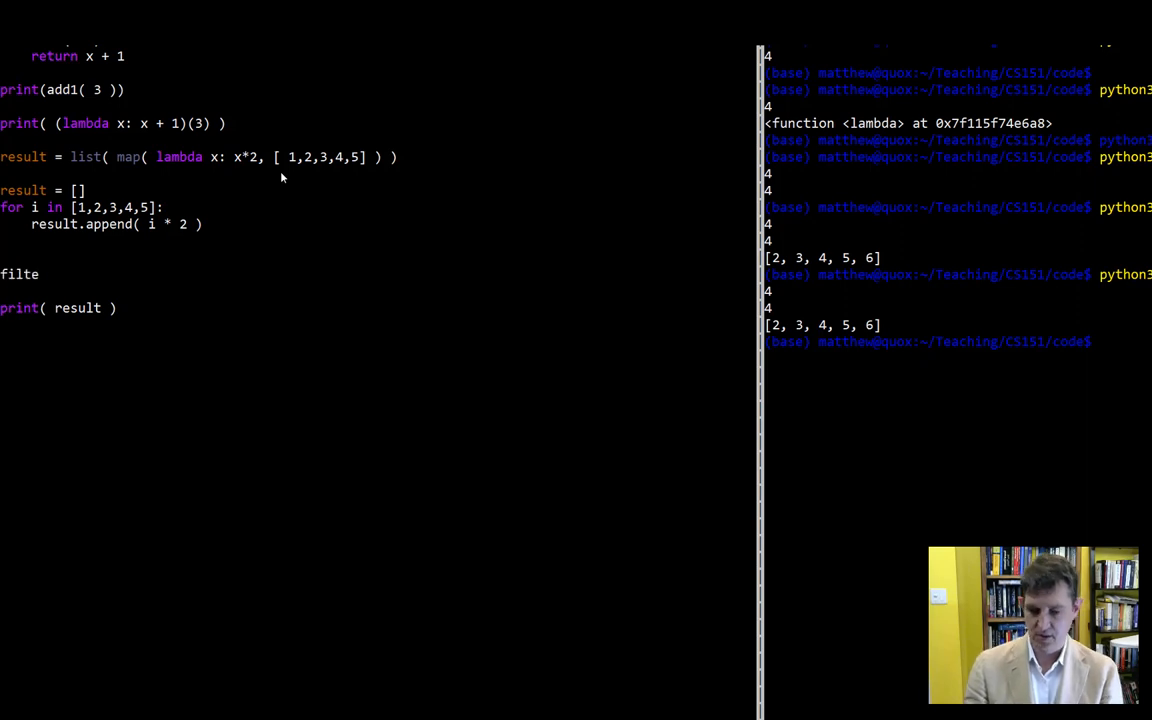
text(r())
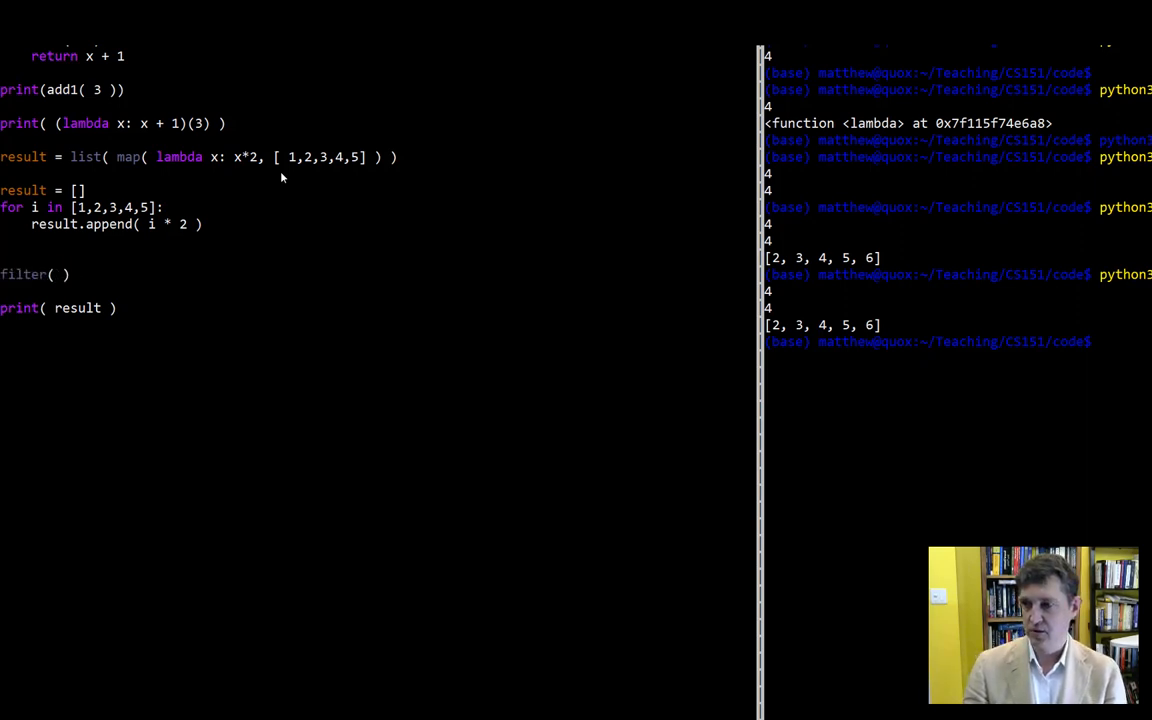
text(func,)
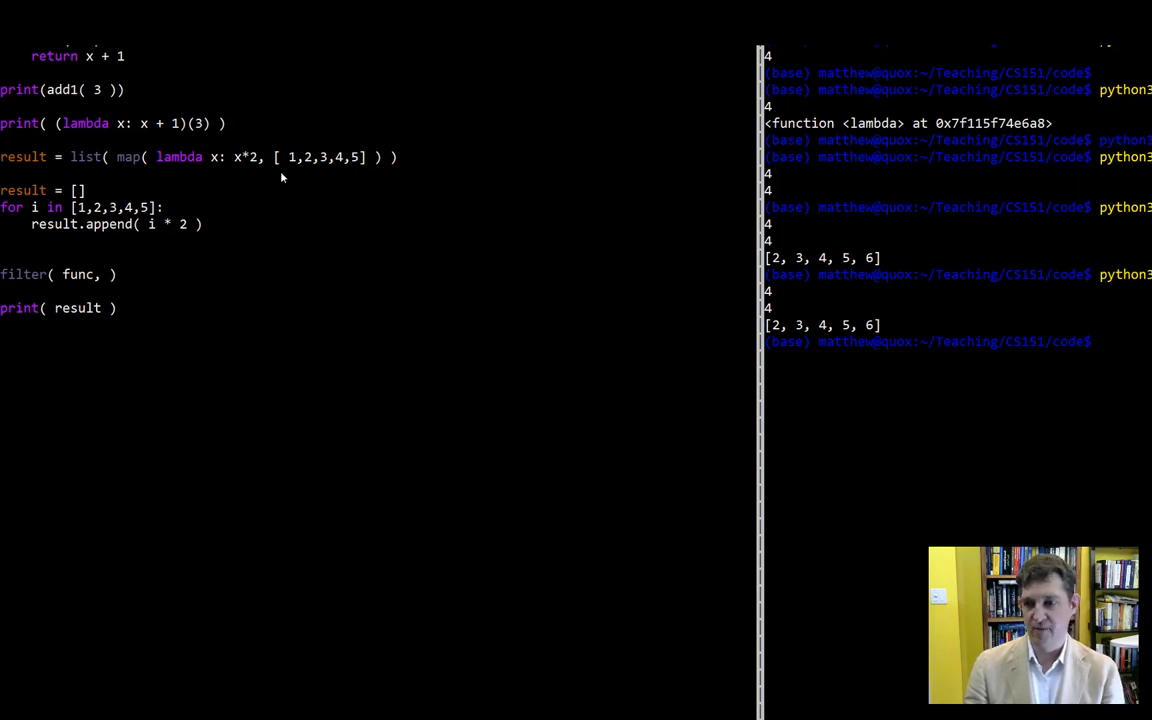
text([])
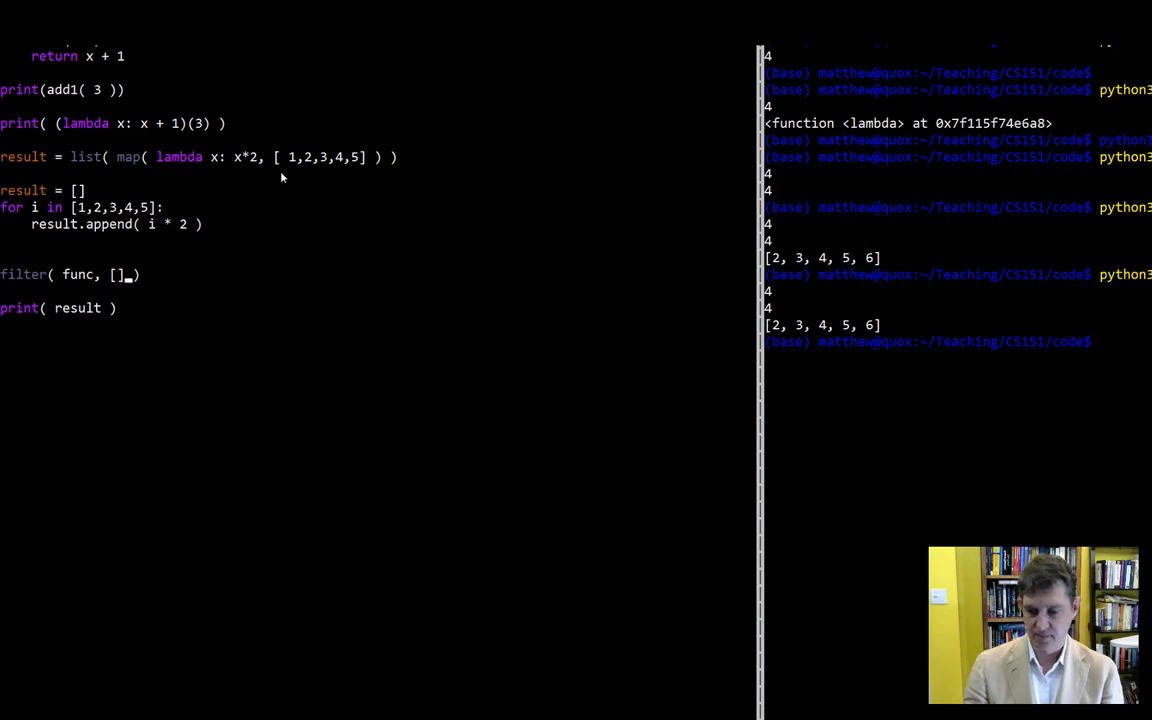
text(1,2,3,4,5)
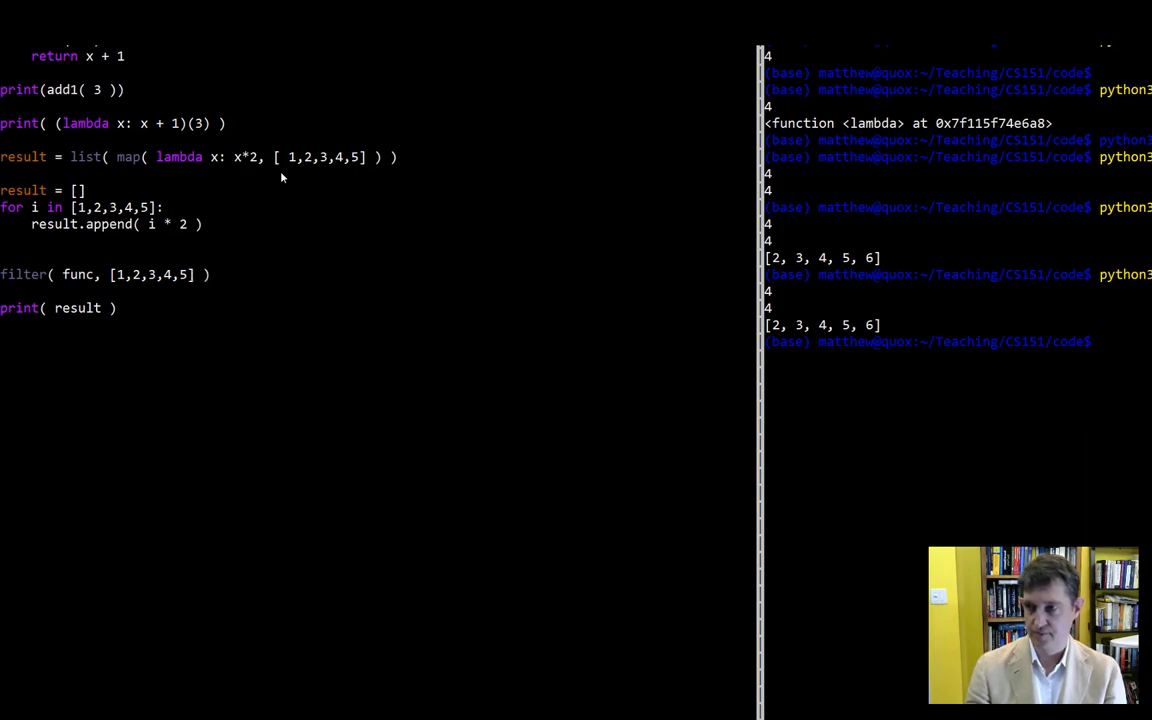
text(6,7)
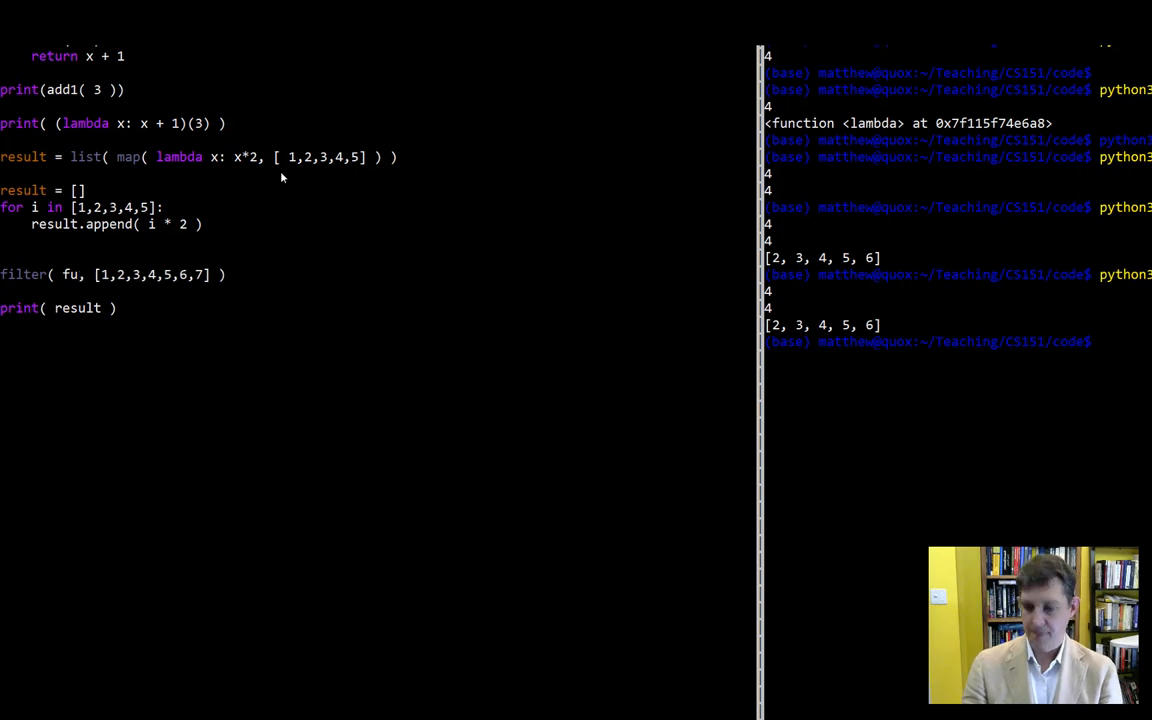
Replace func with lambda x: x < 4 to keep numbers below 4
text(lab)
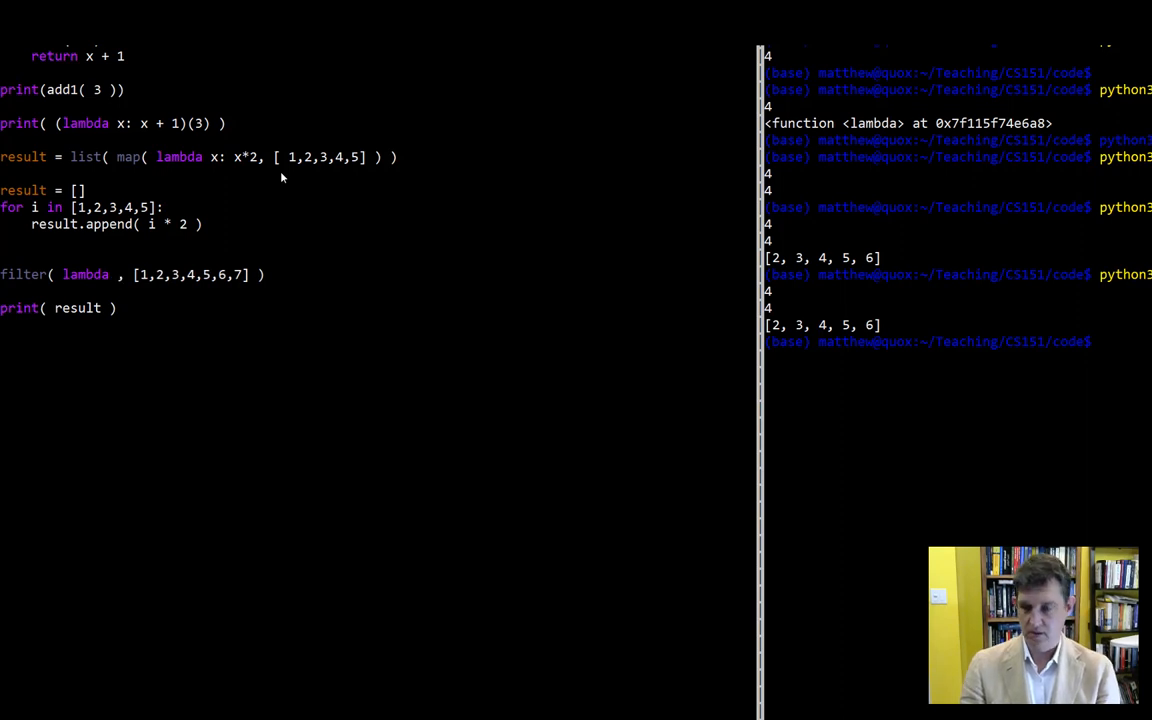
text(x: x)
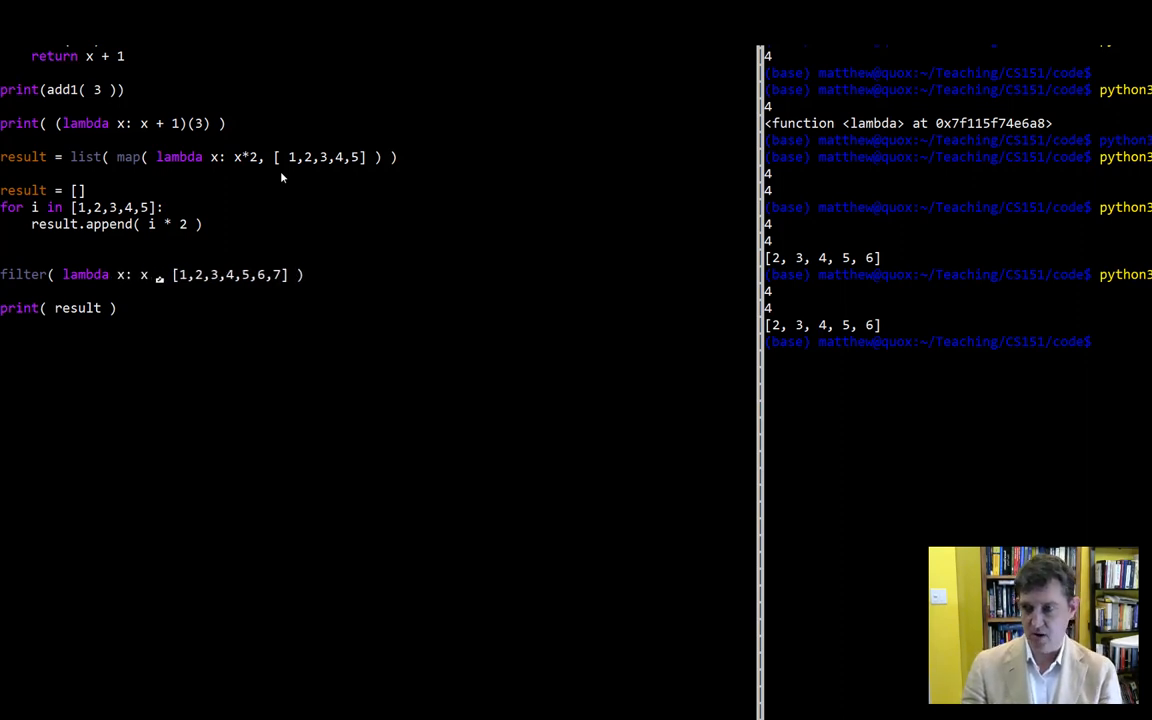
text(<)
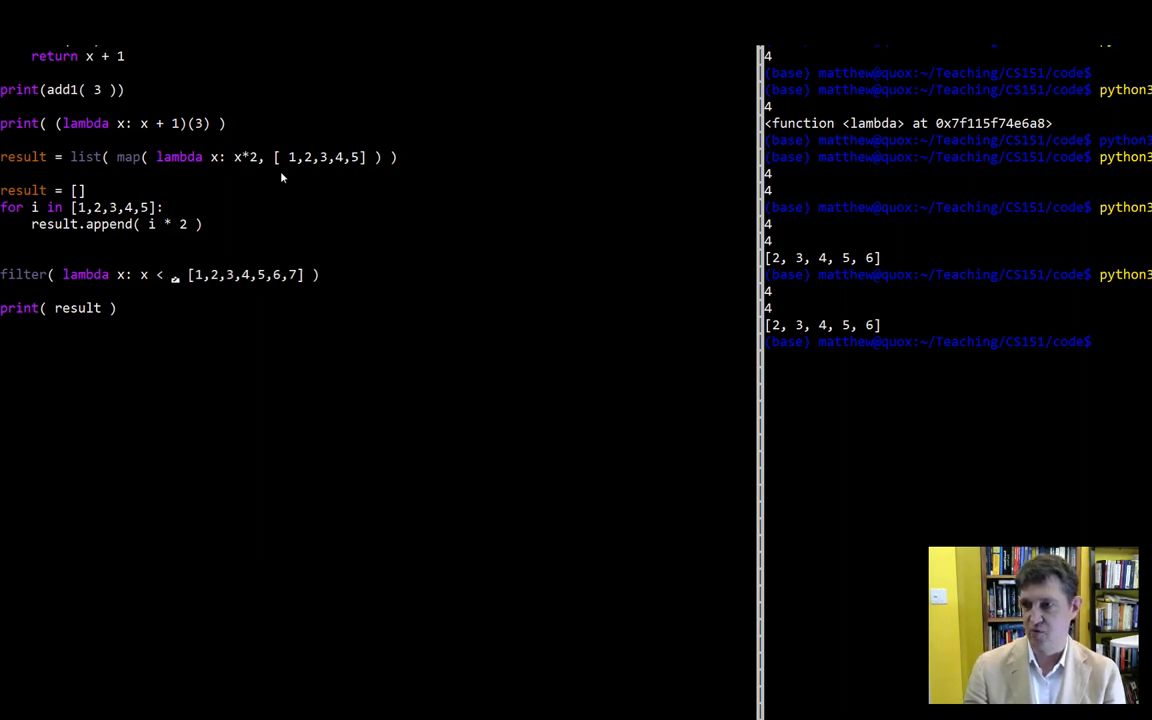
text(4,)
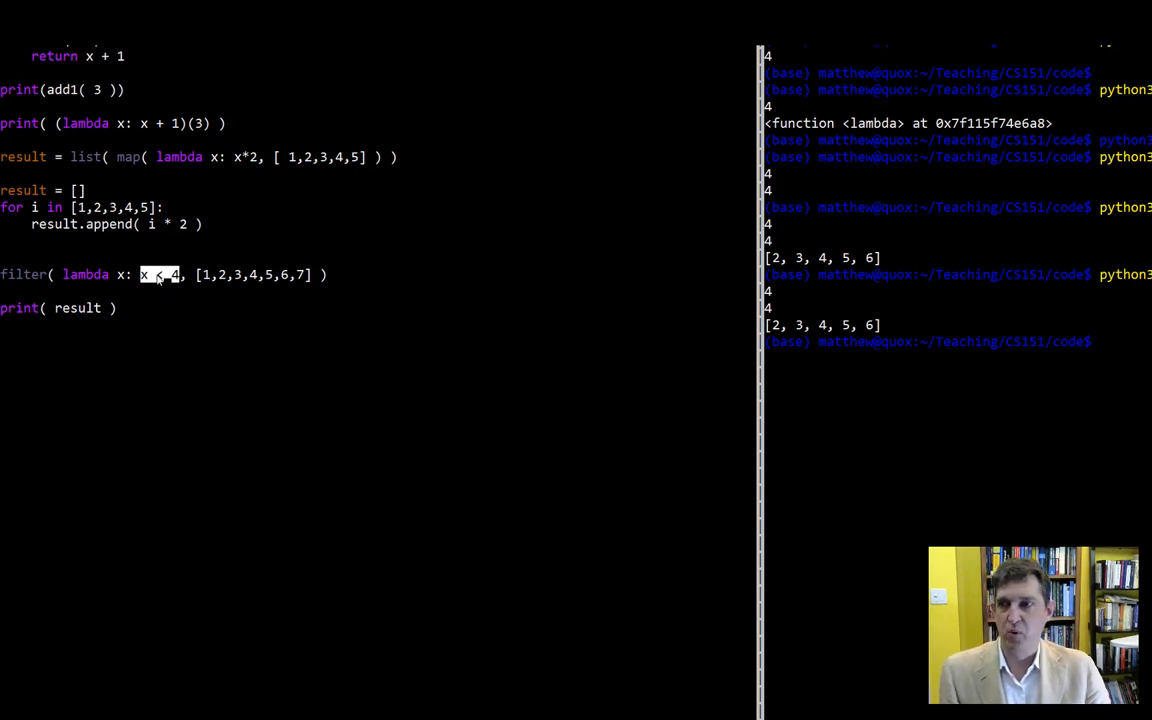
mouse_move(64, 278)
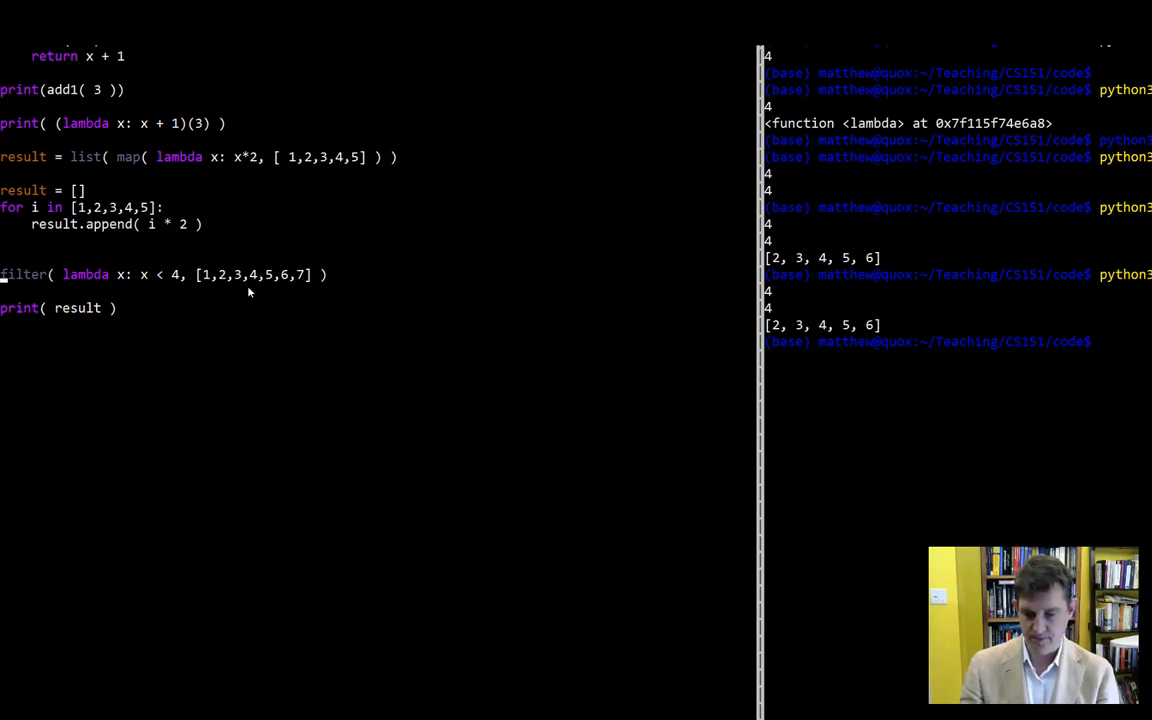
Wrap the filter in result = list(...) and run the script, printing [1, 2, 3]
text(list()
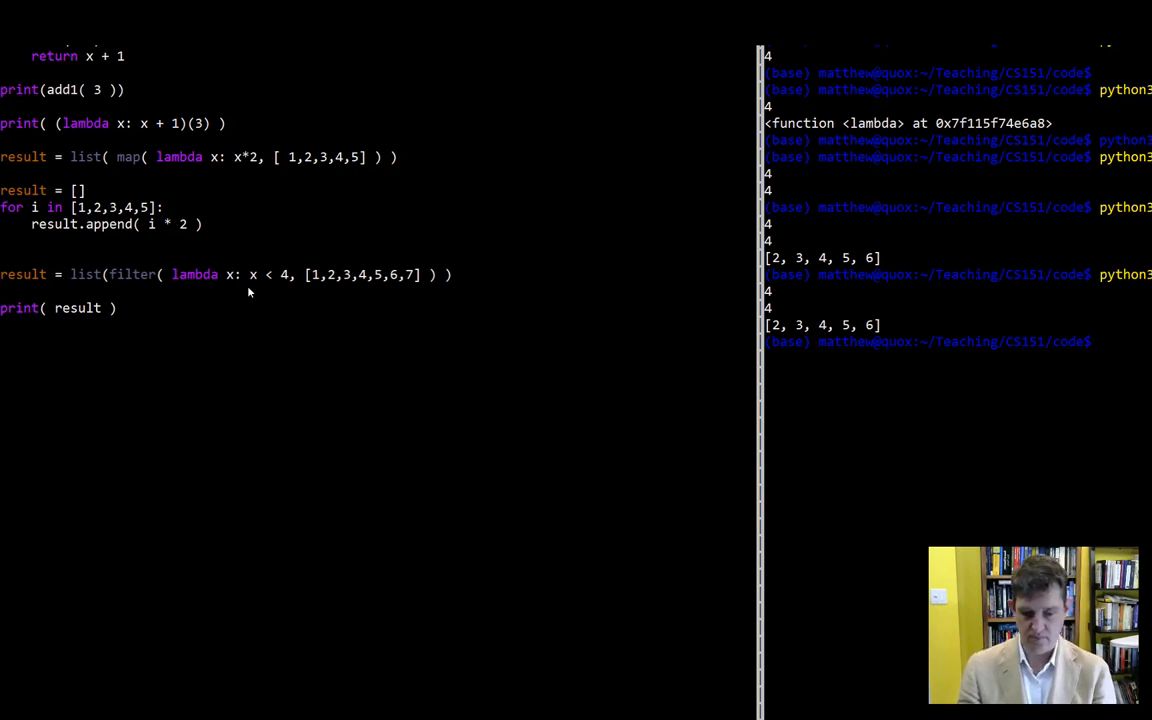
text(python3)
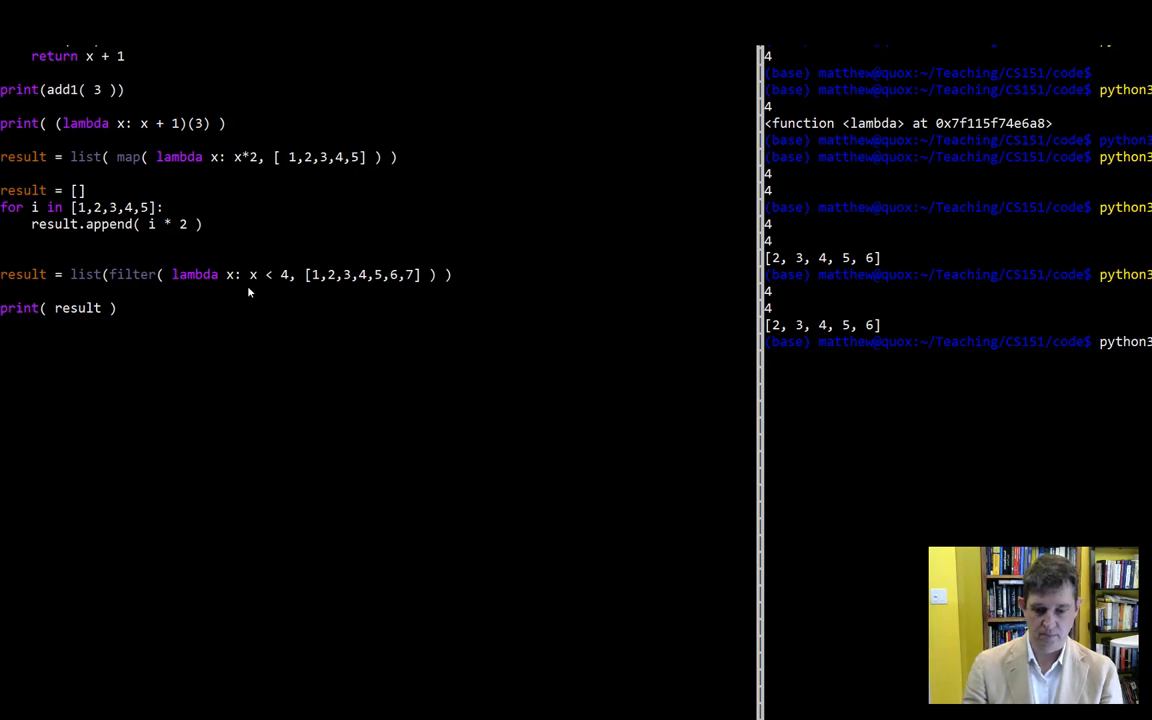
key(Return)
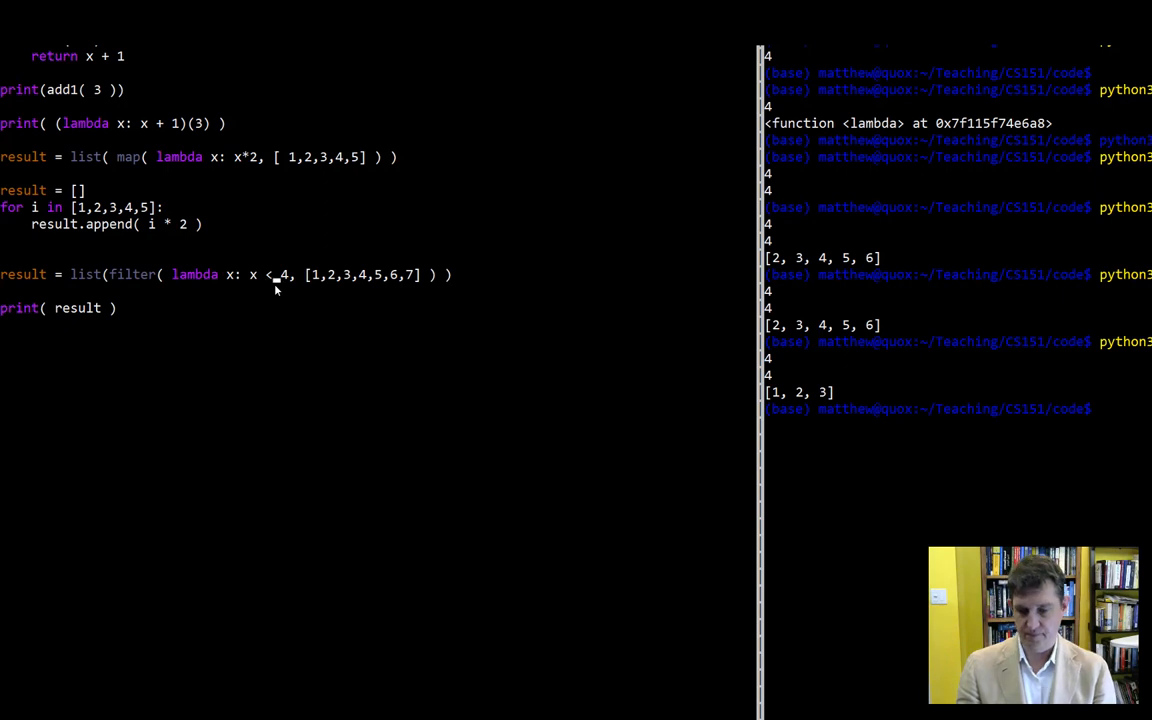
Change the lambda test to x > 4 and rerun the script, printing [5, 6, 7]
text(>)
click(958, 408)
text(python3)
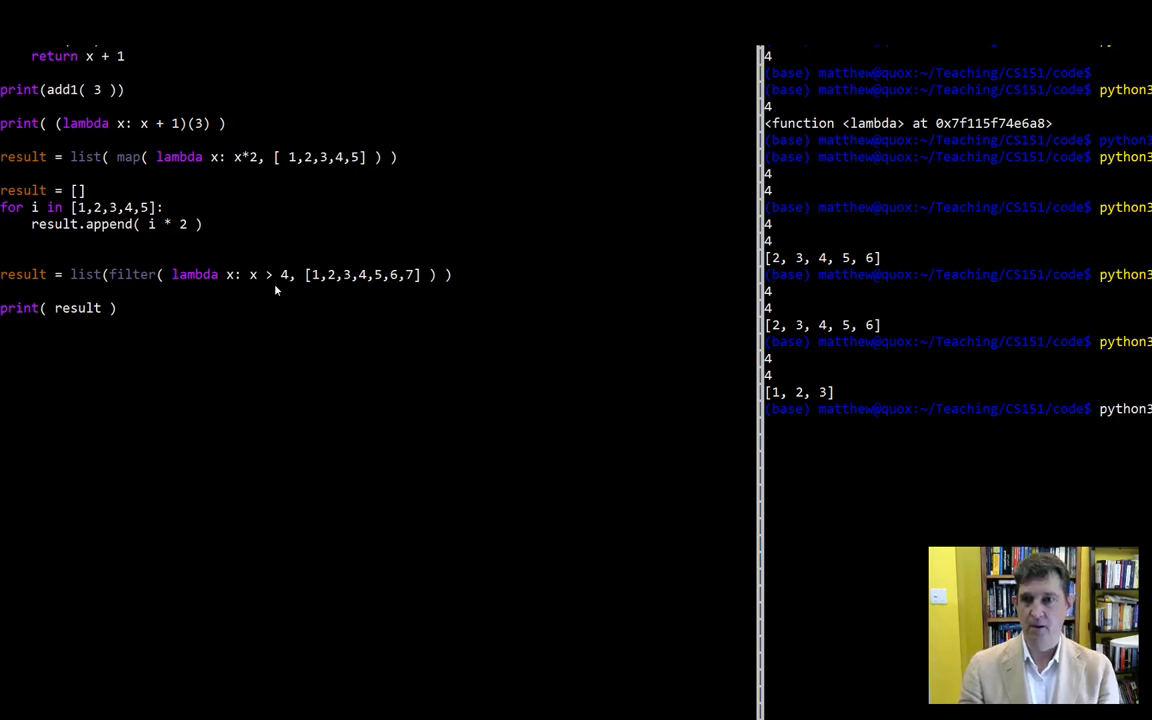
key(Return)
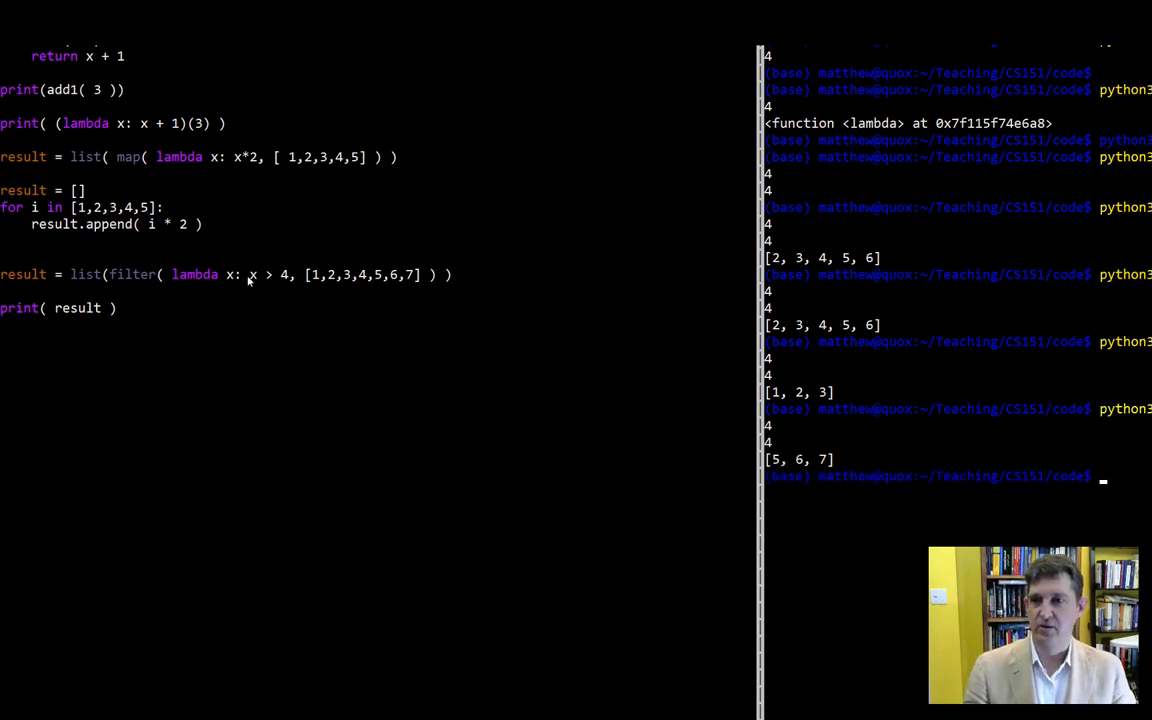
mouse_move(200, 332)
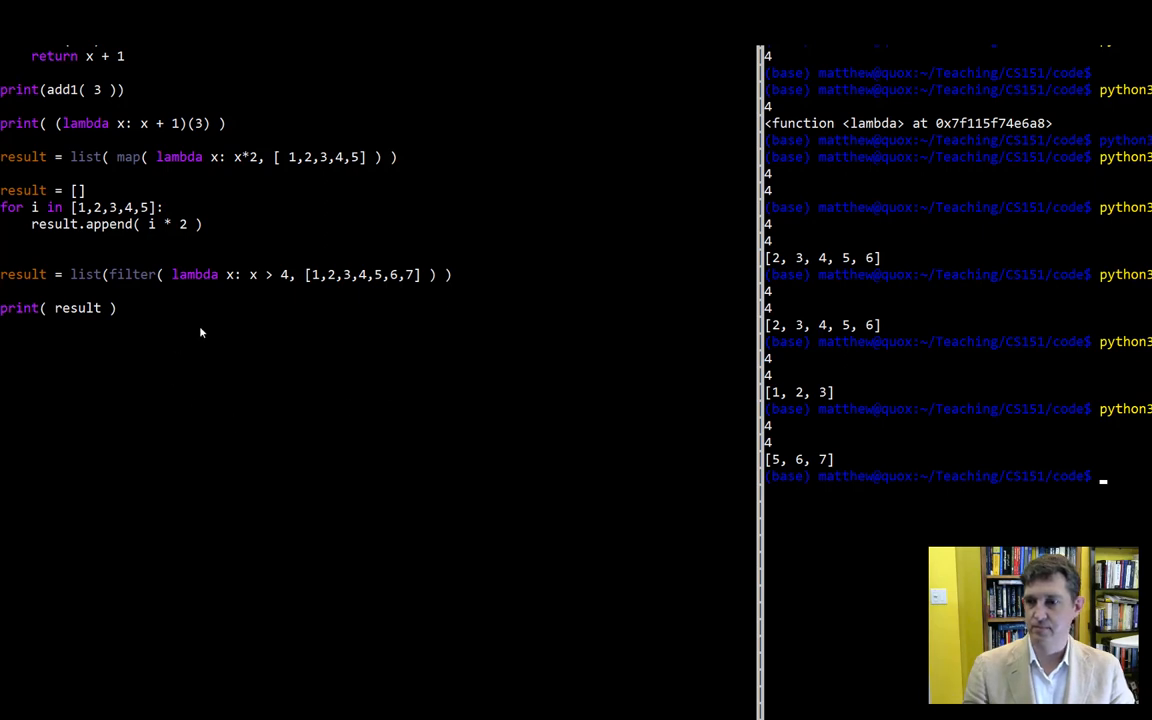
mouse_move(252, 328)
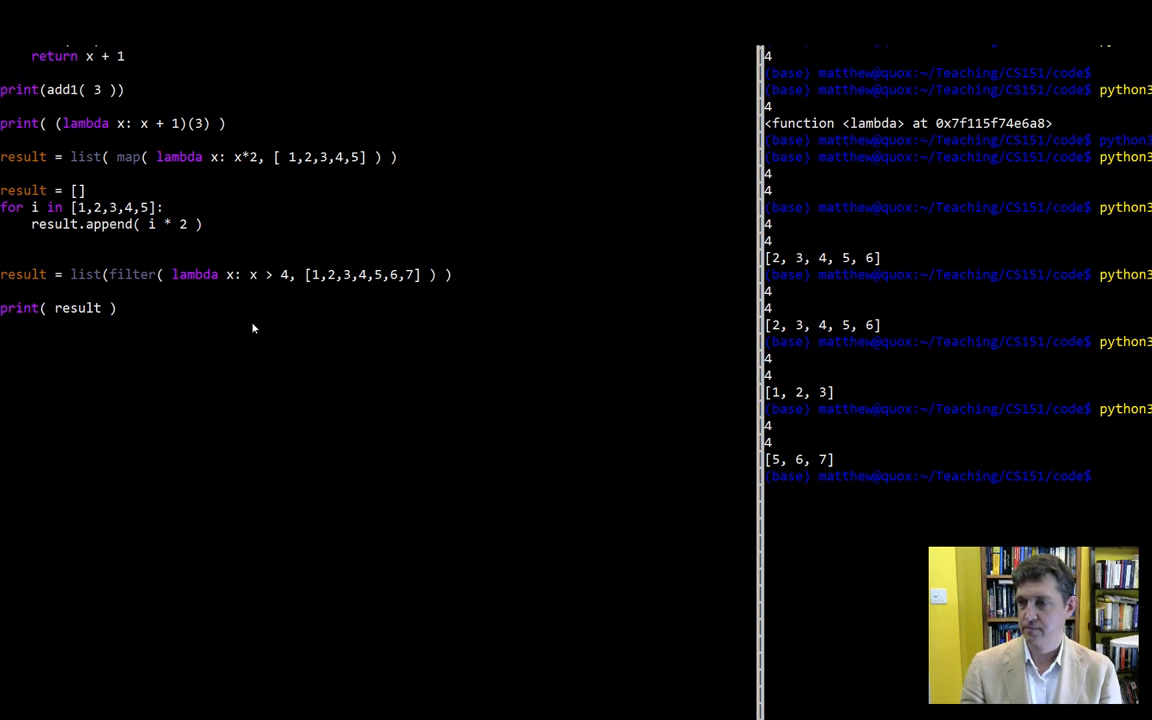
Retype the print line as print( result )
key(BackSpace)
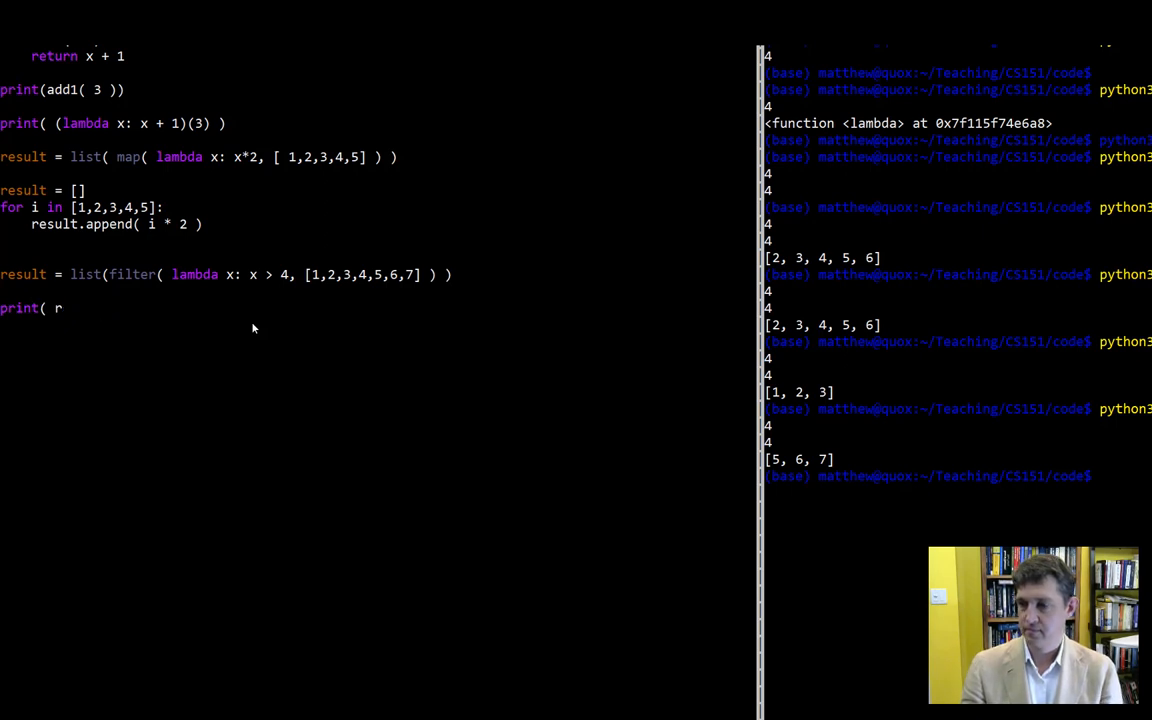
text(esult)
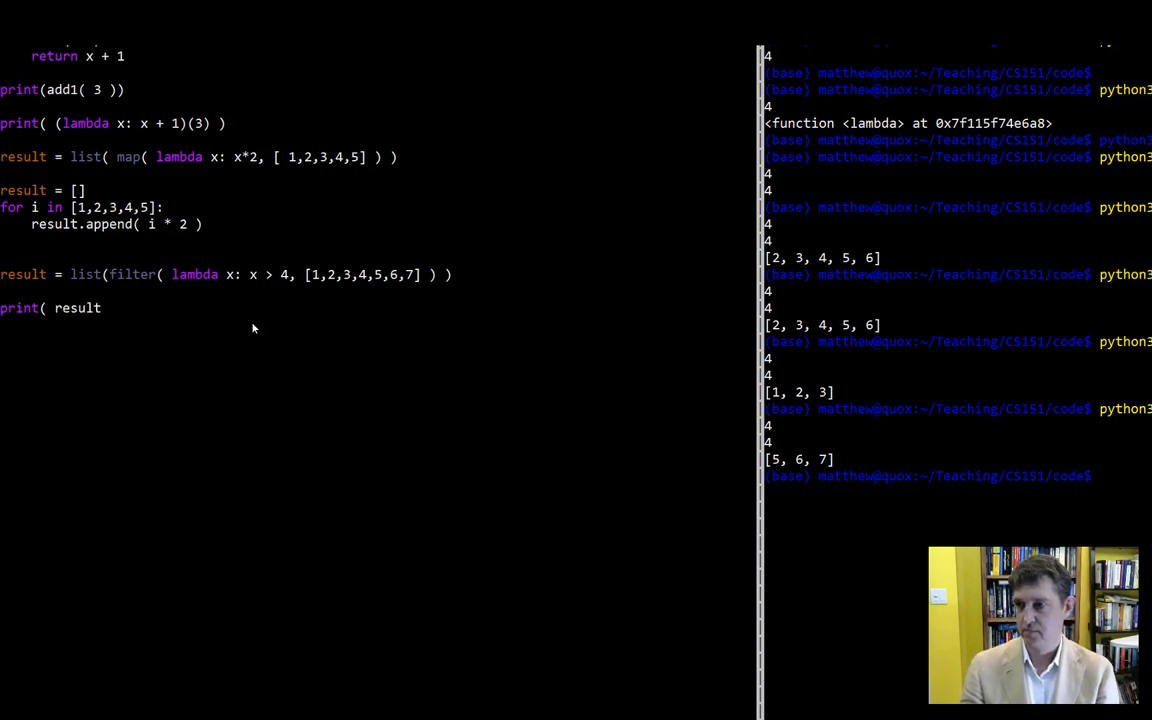
text())
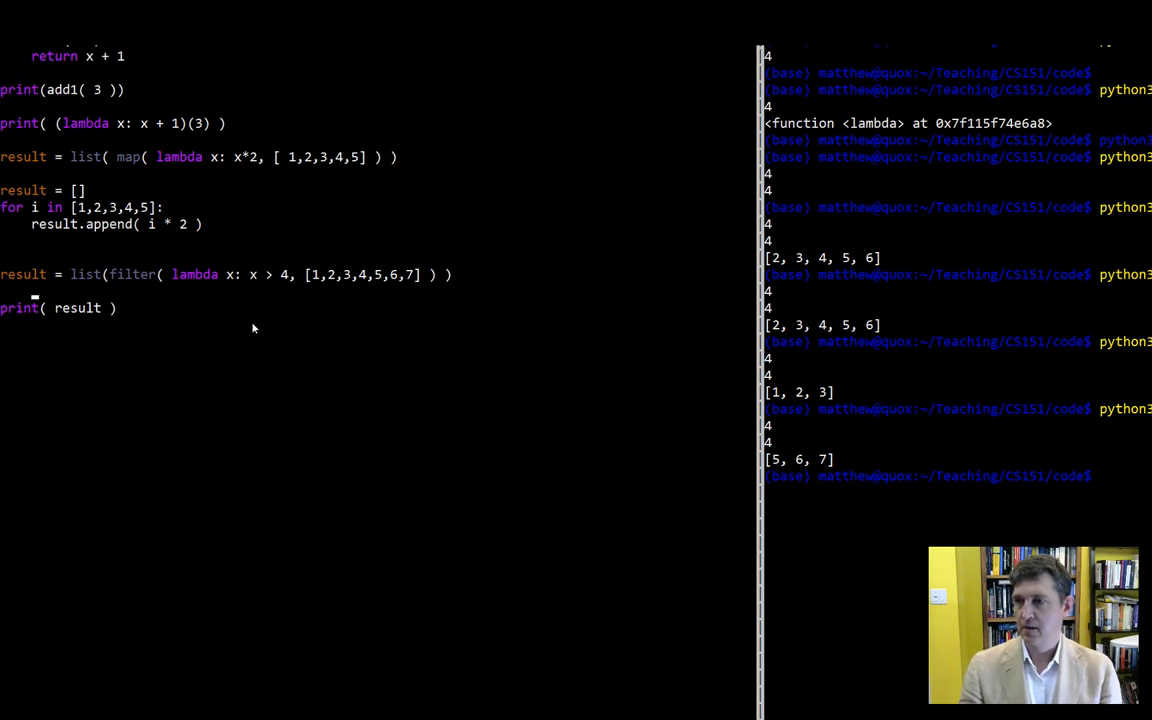
Insert a blank line above print( result ) for the reduce code
key(Return)
text(import reduce from functools)
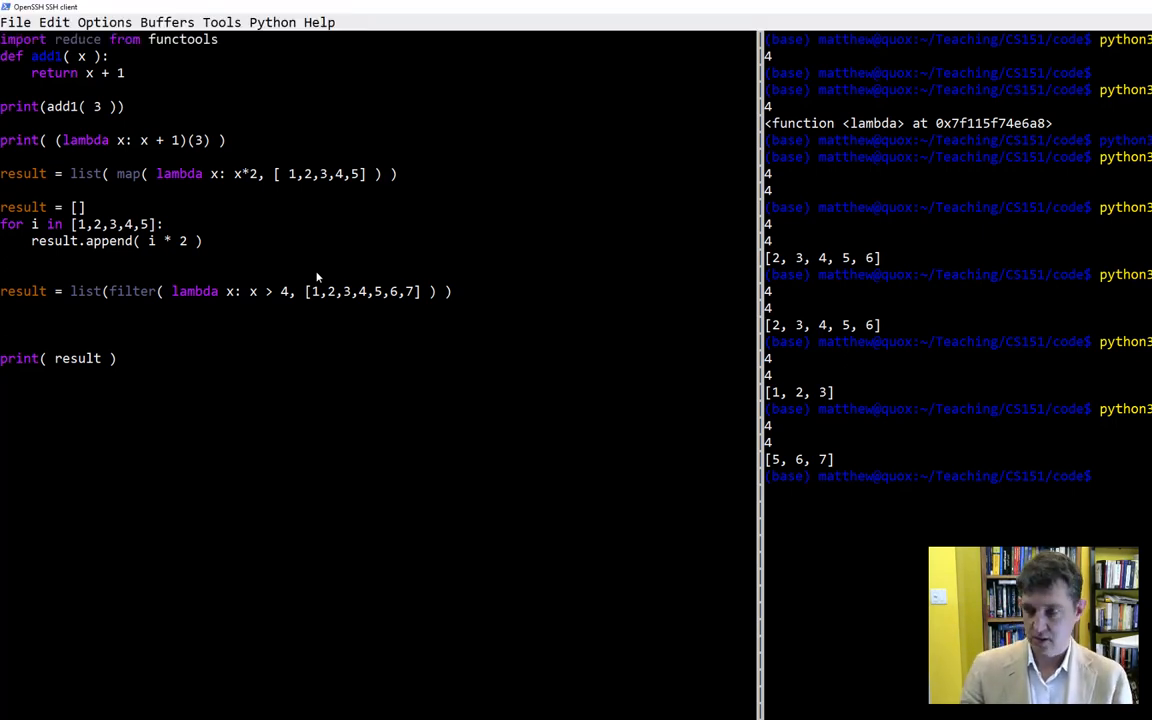
Write reduce( func, [] ) above print( result ) as reduce's general form
text(rec)
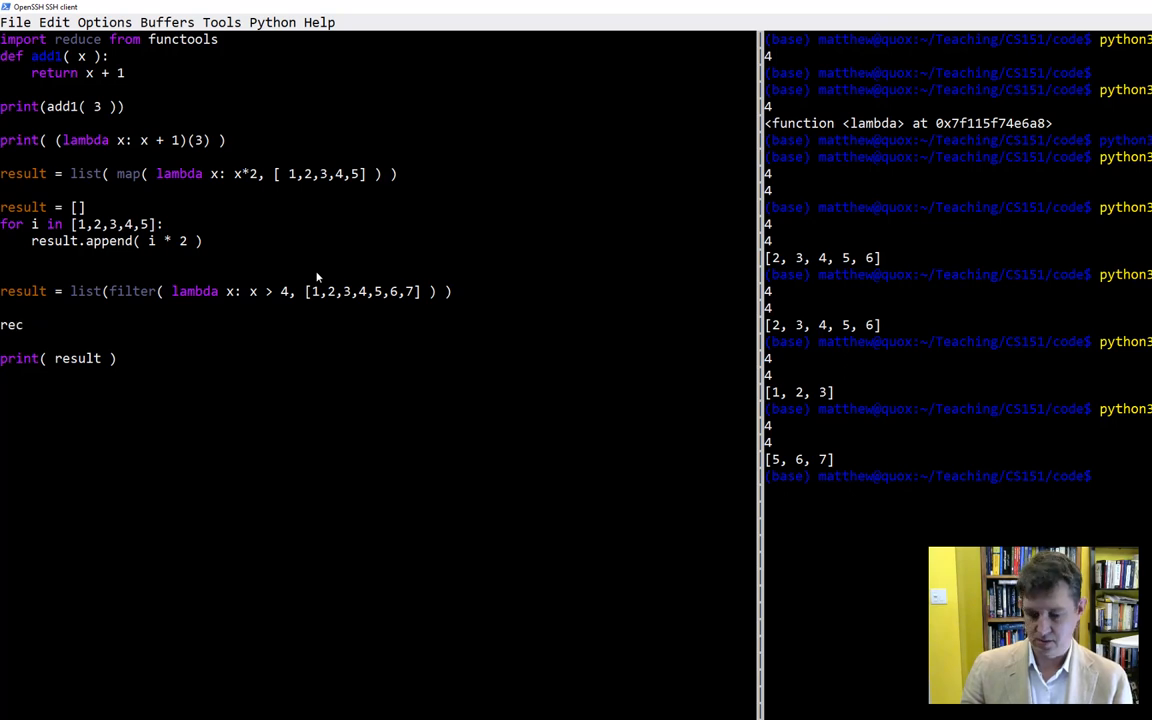
text(educe())
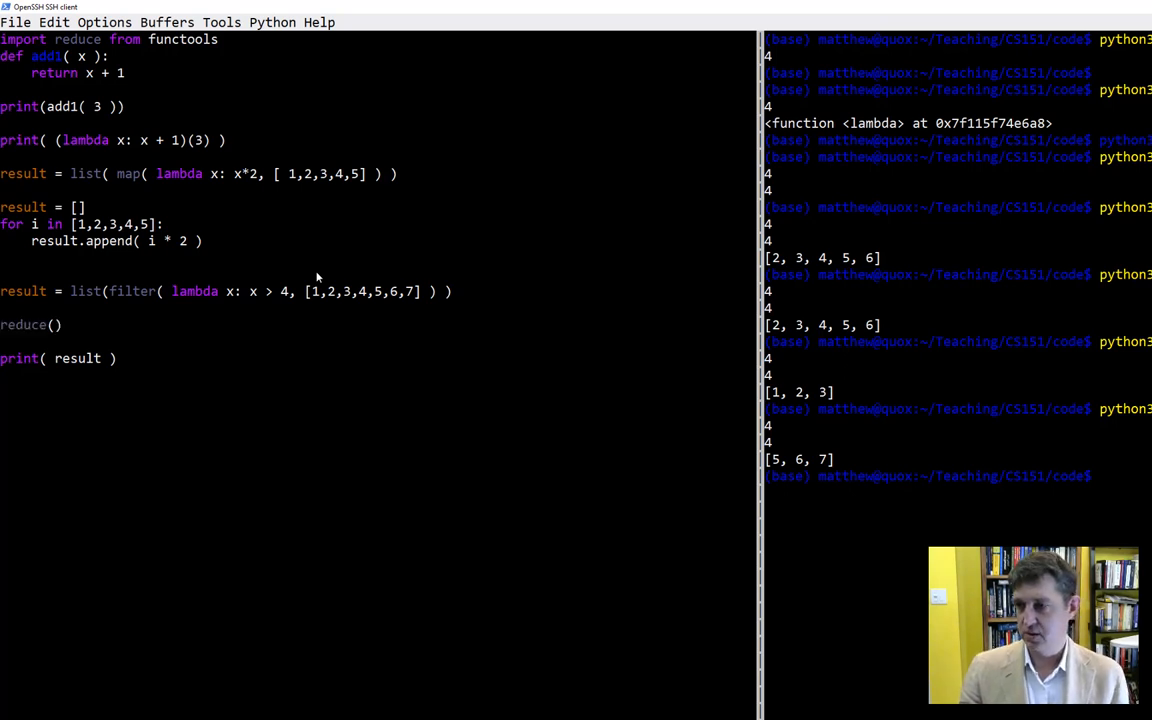
text(f)
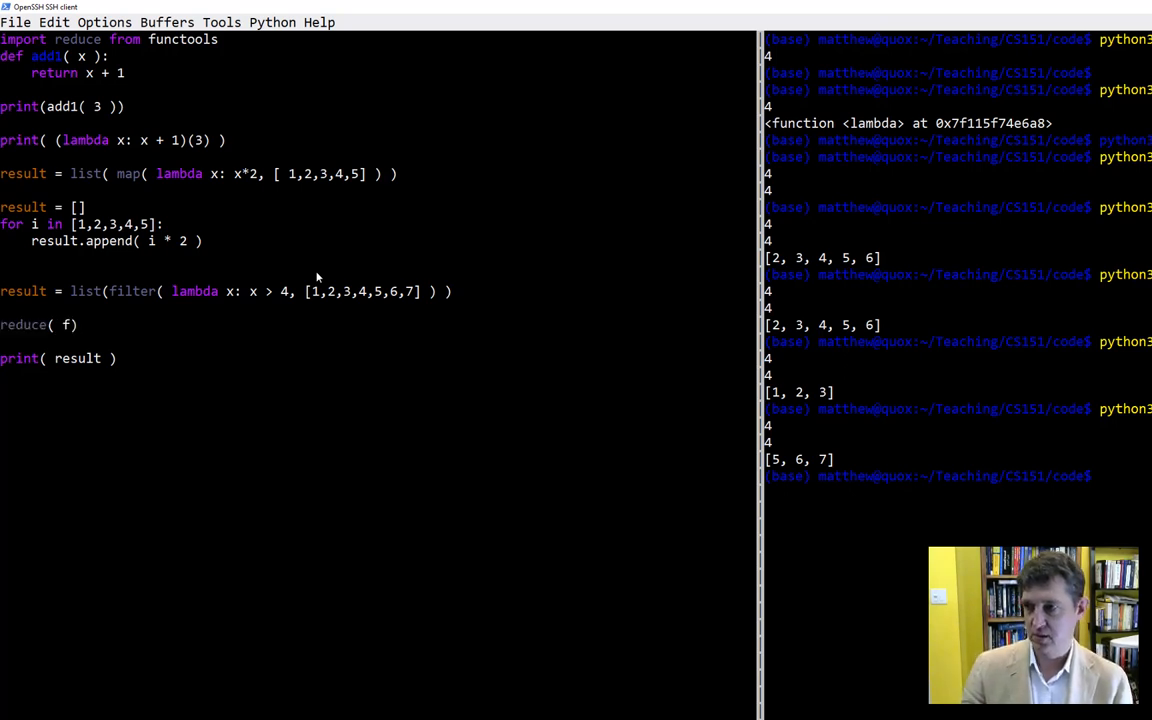
text(unc)
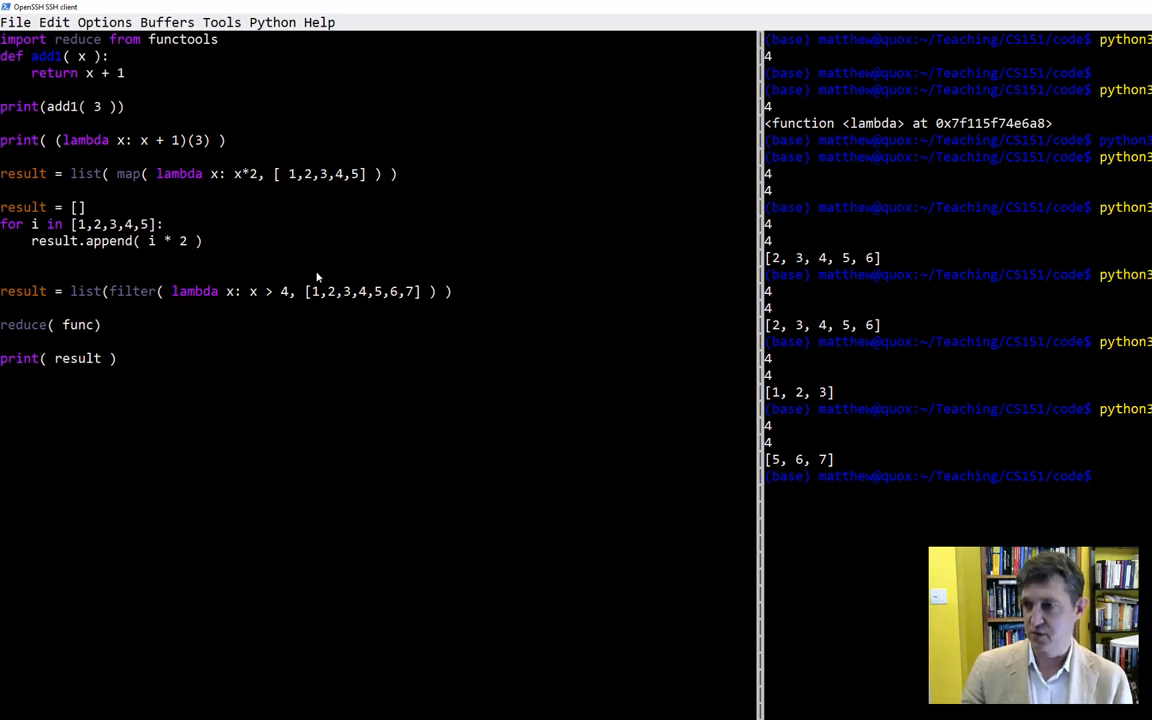
text(, [])
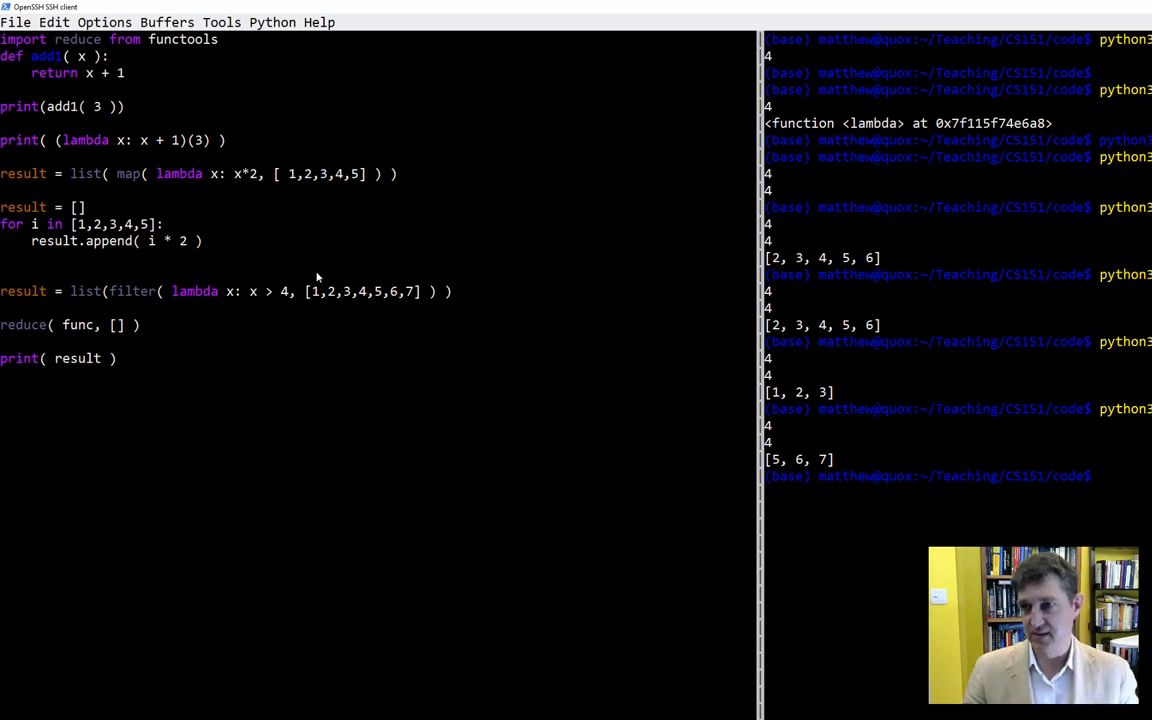
mouse_move(226, 532)
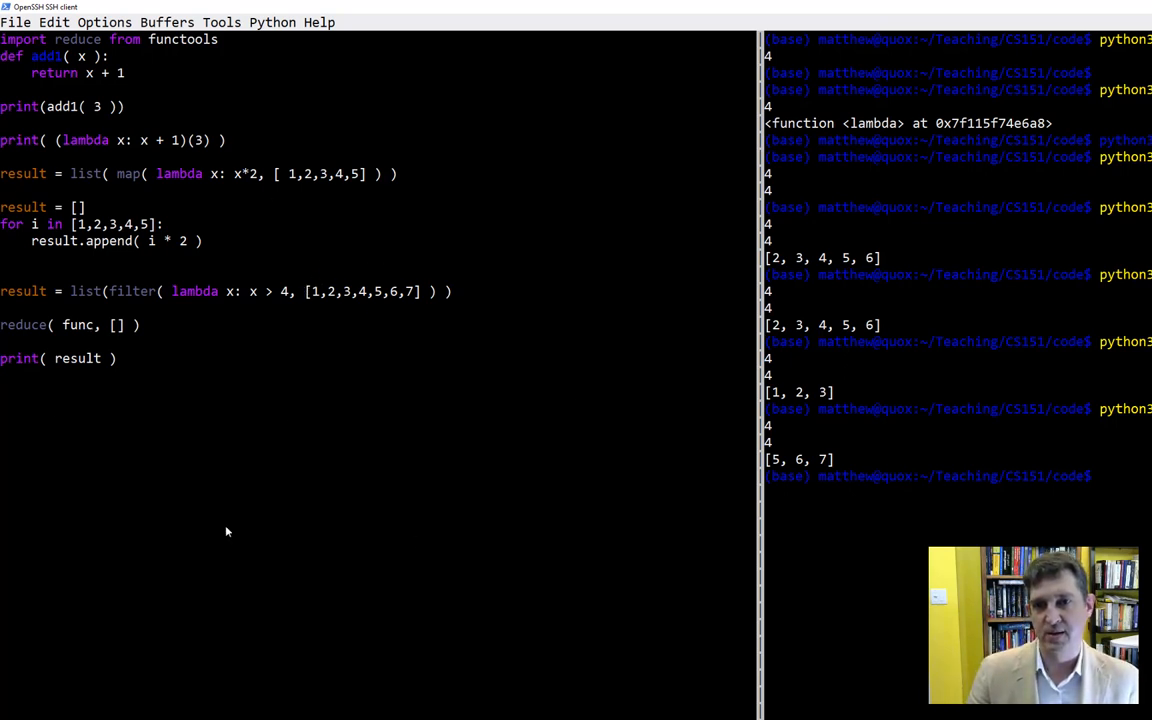
mouse_move(268, 208)
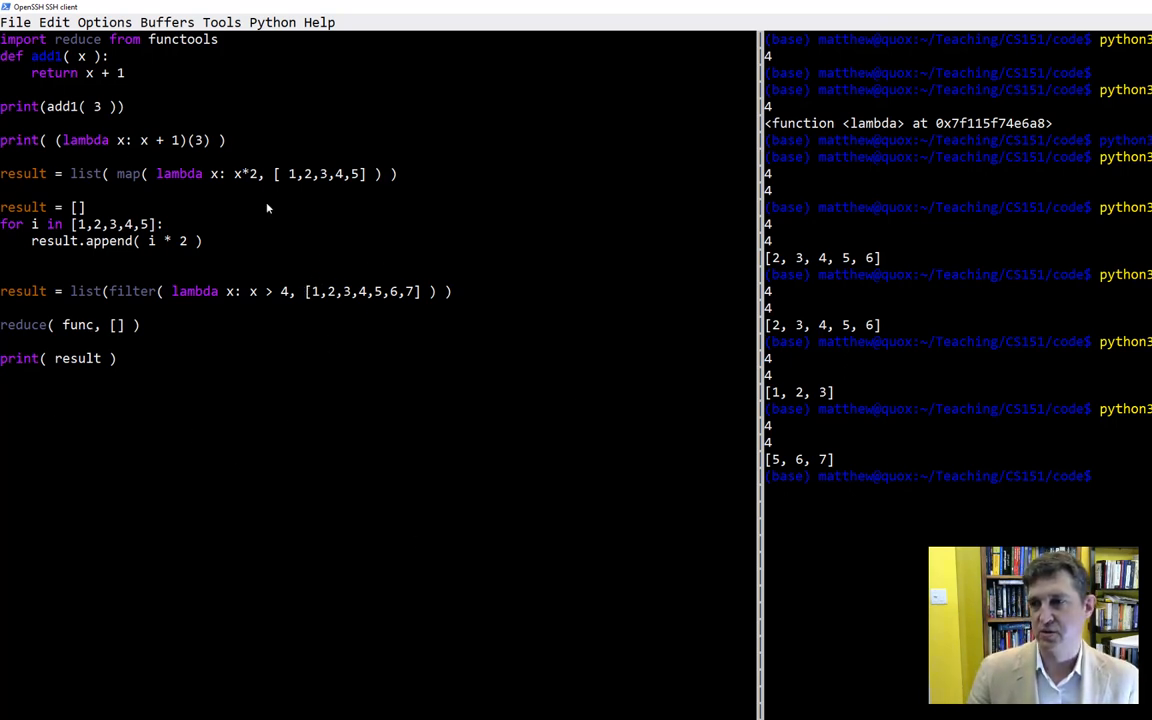
mouse_move(112, 296)
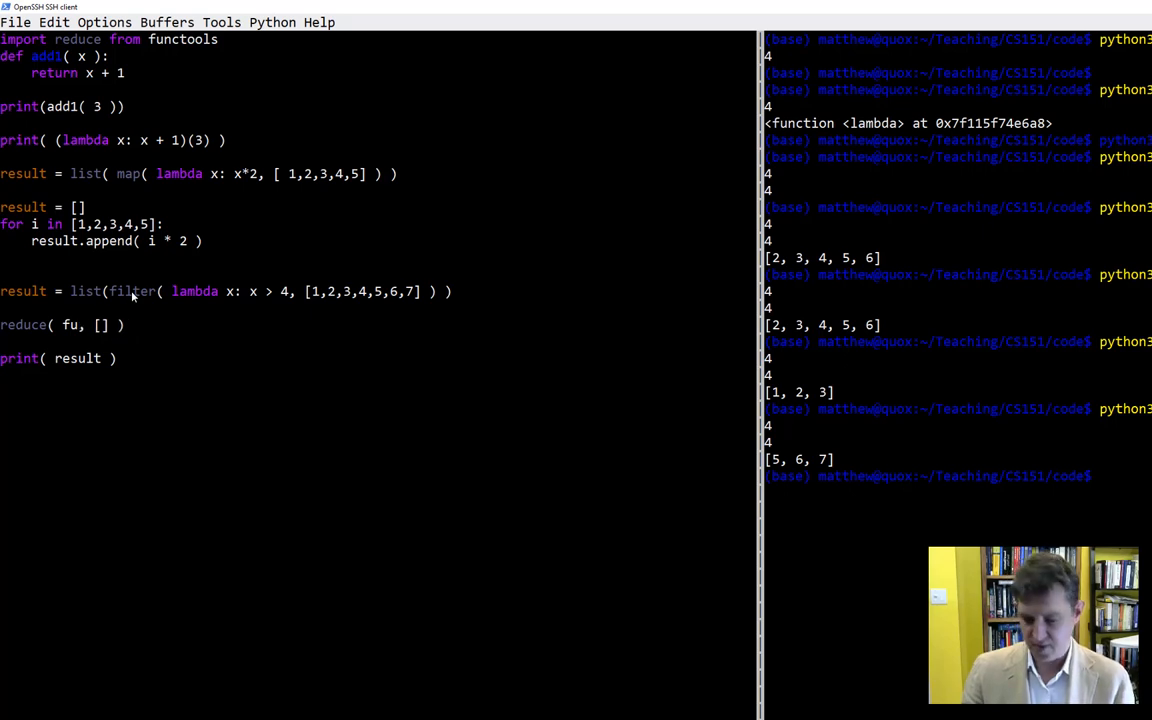
Make the call reduce( lambda x, y: x + y, [1,2,3,4,5] ) to sum the list
text(lab)
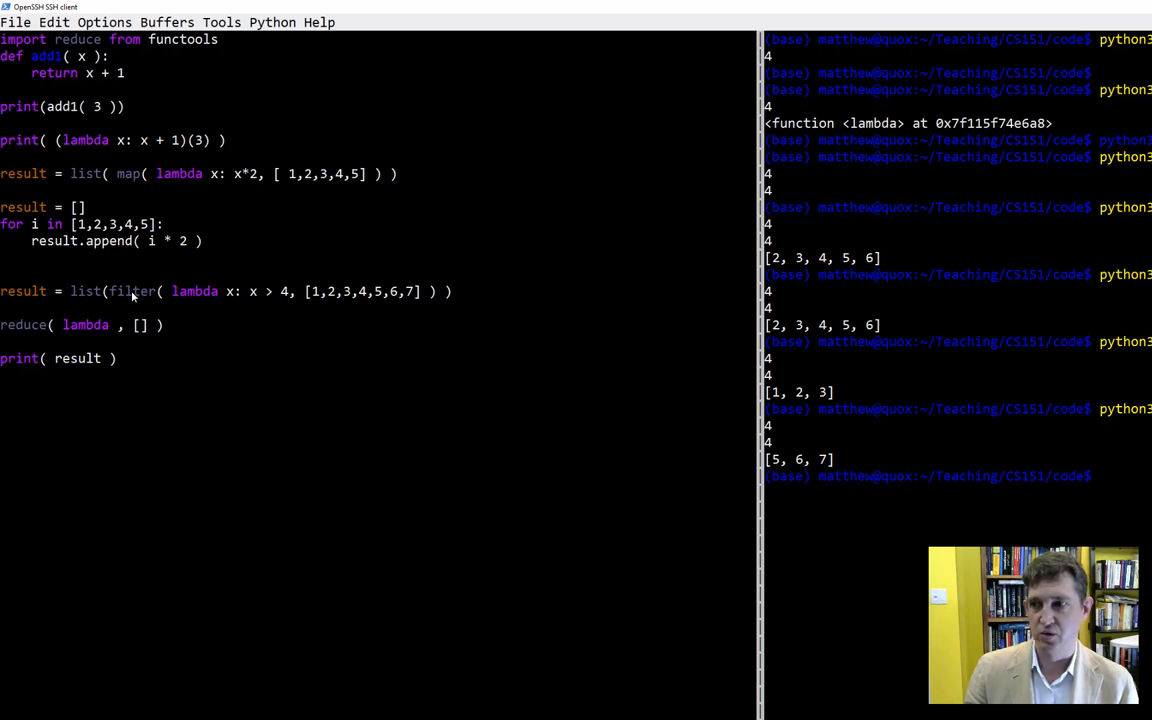
text(x)
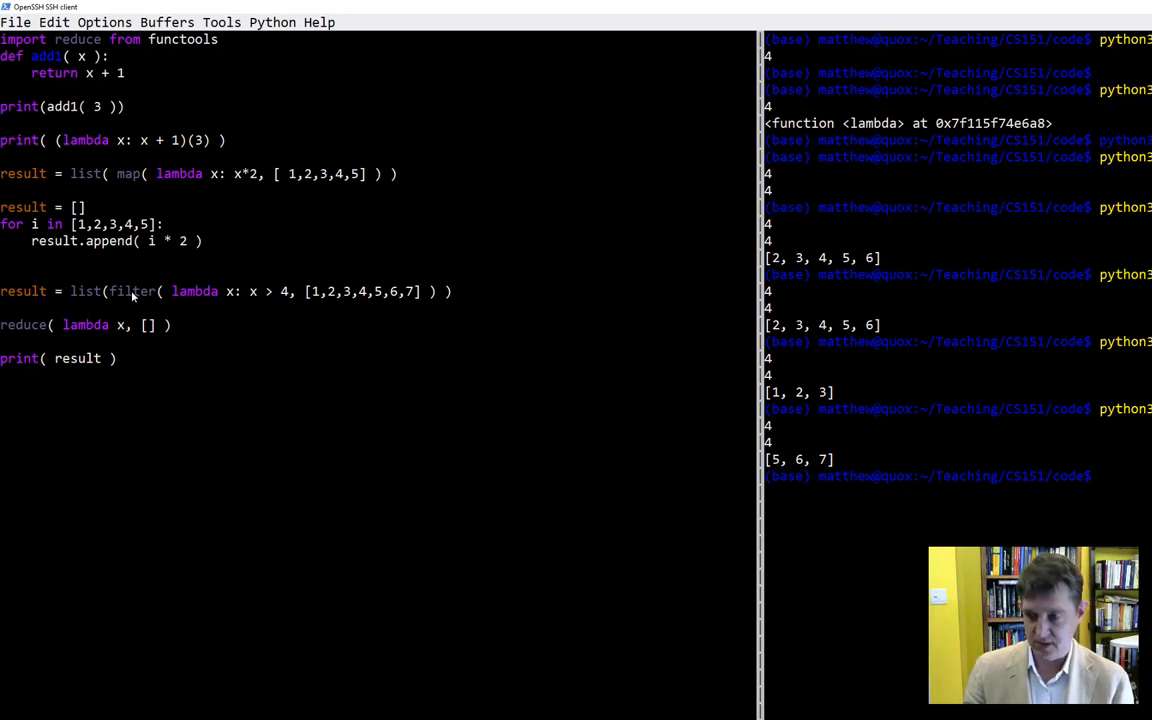
text(, y: ,)
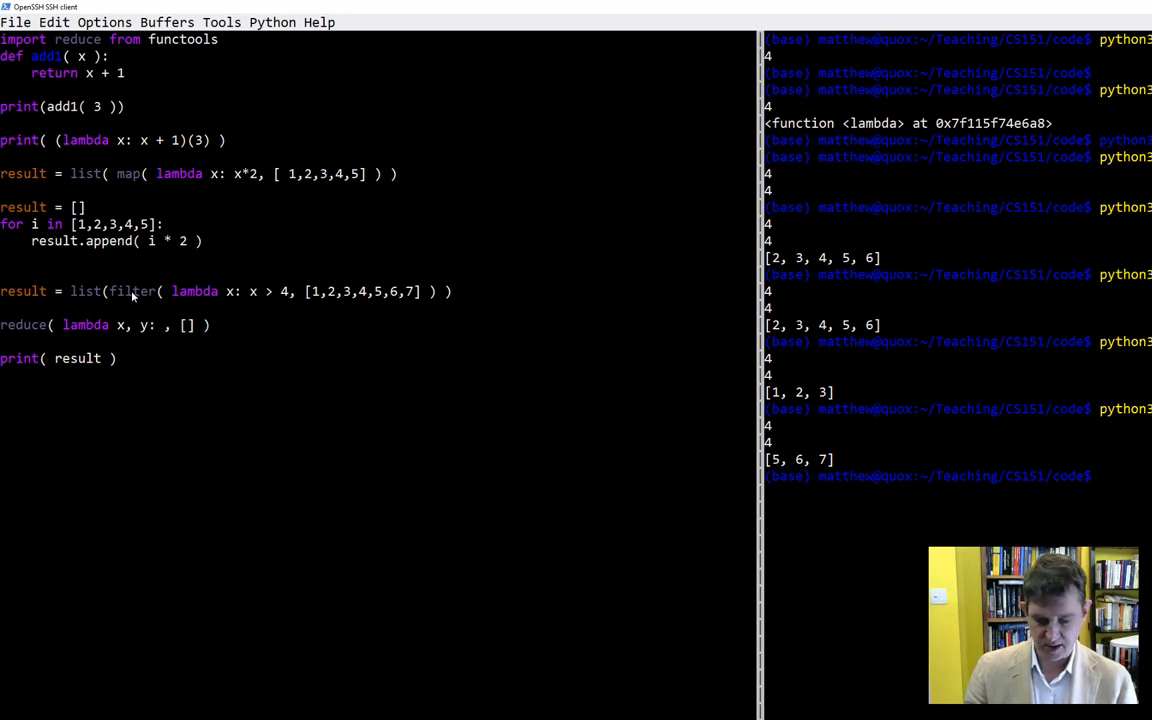
text(x + y)
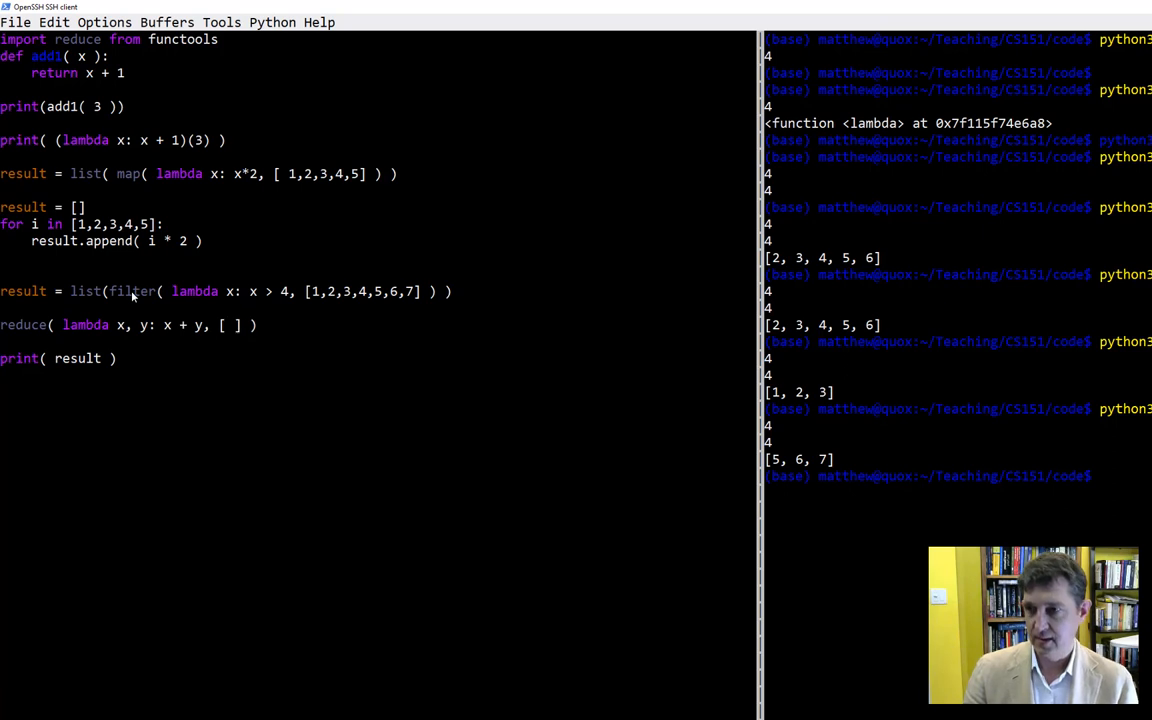
text(1,2,3,4,5)
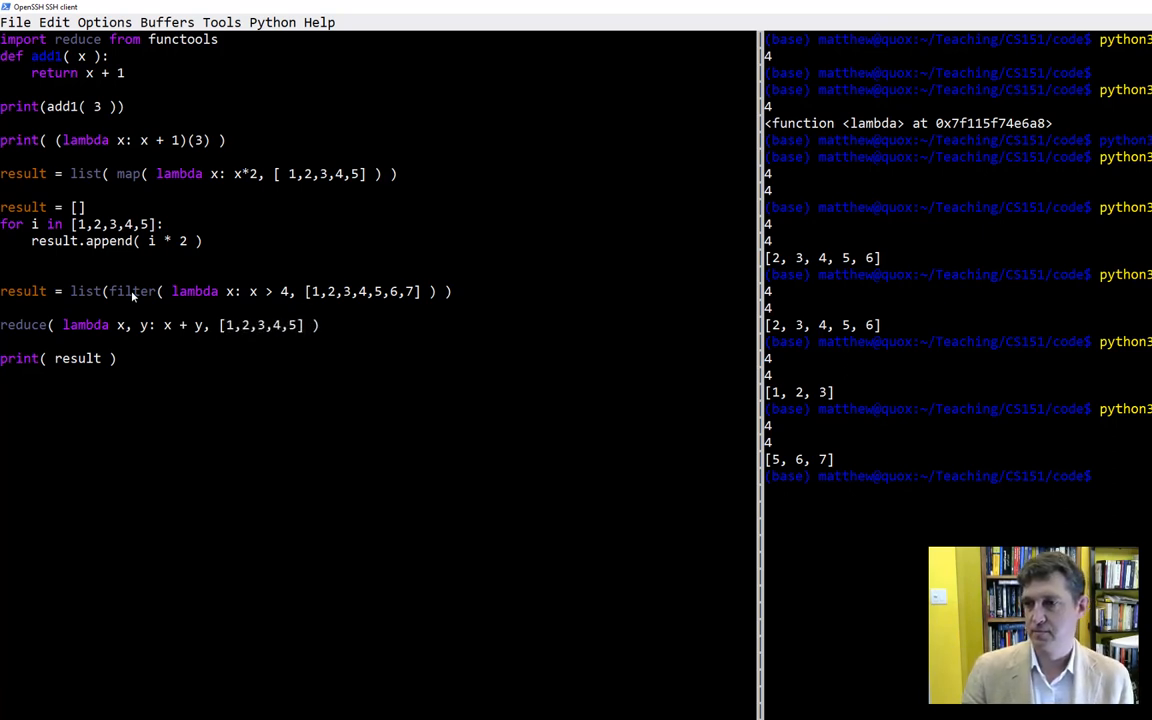
mouse_move(200, 284)
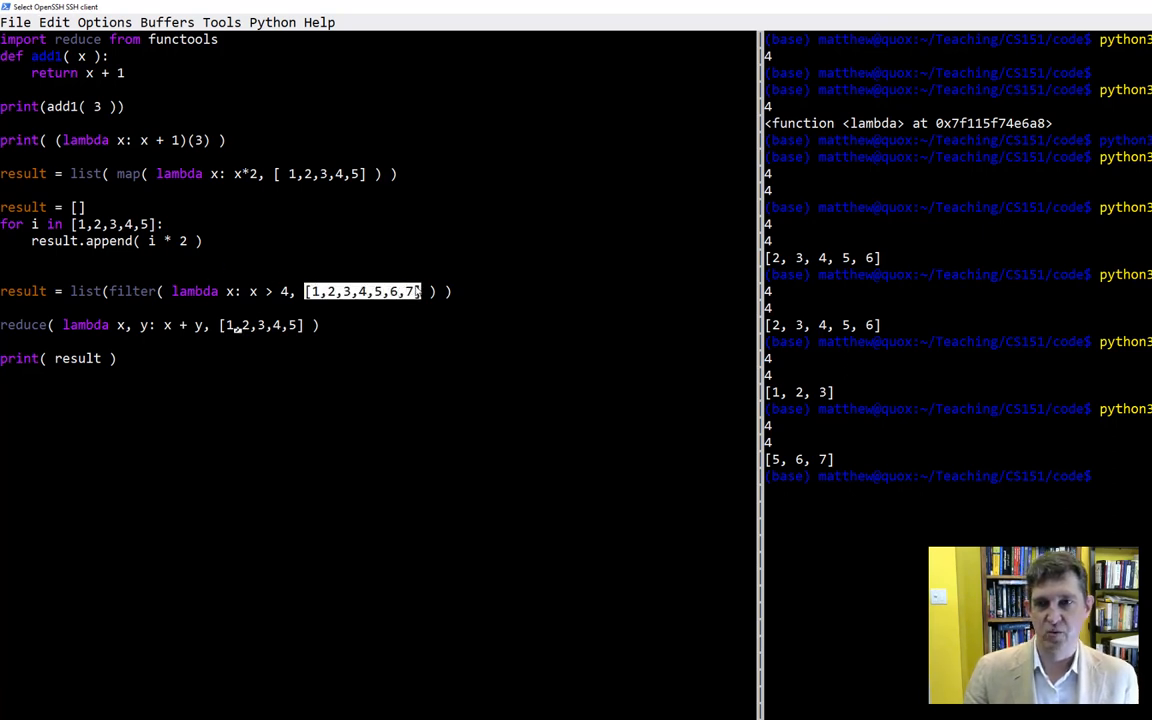
Correct the argument separators so the reduce lambda reads lambda x, y: x + y
click(308, 292)
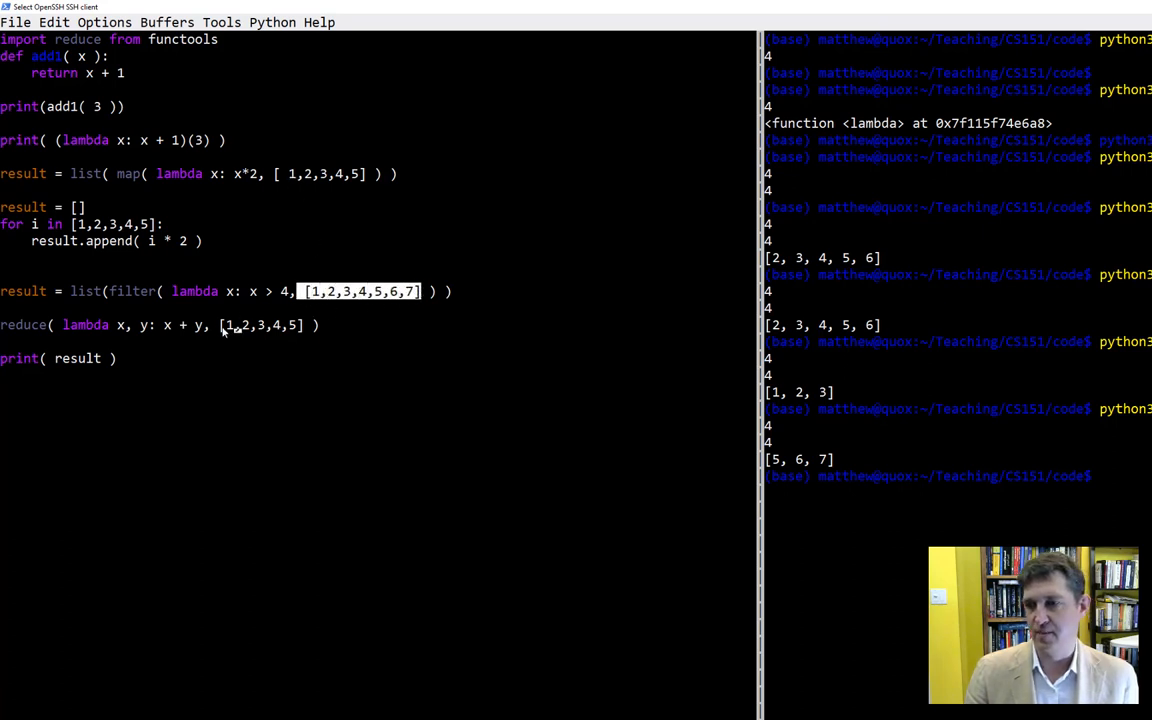
click(268, 324)
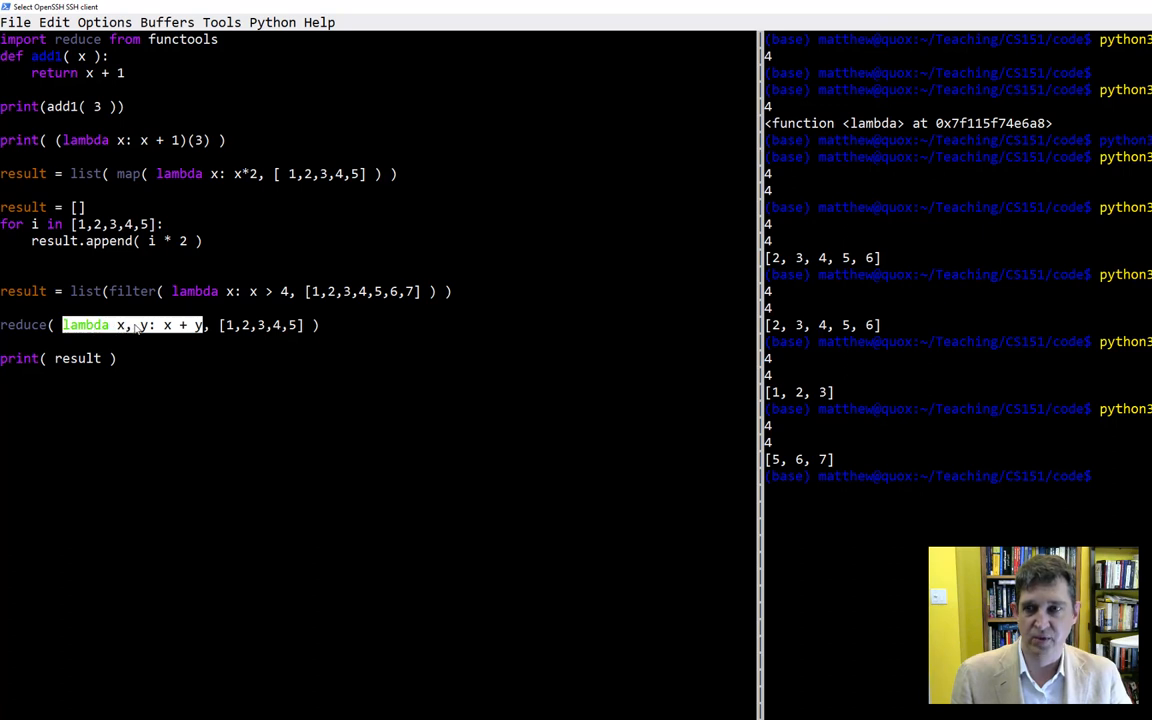
mouse_move(232, 338)
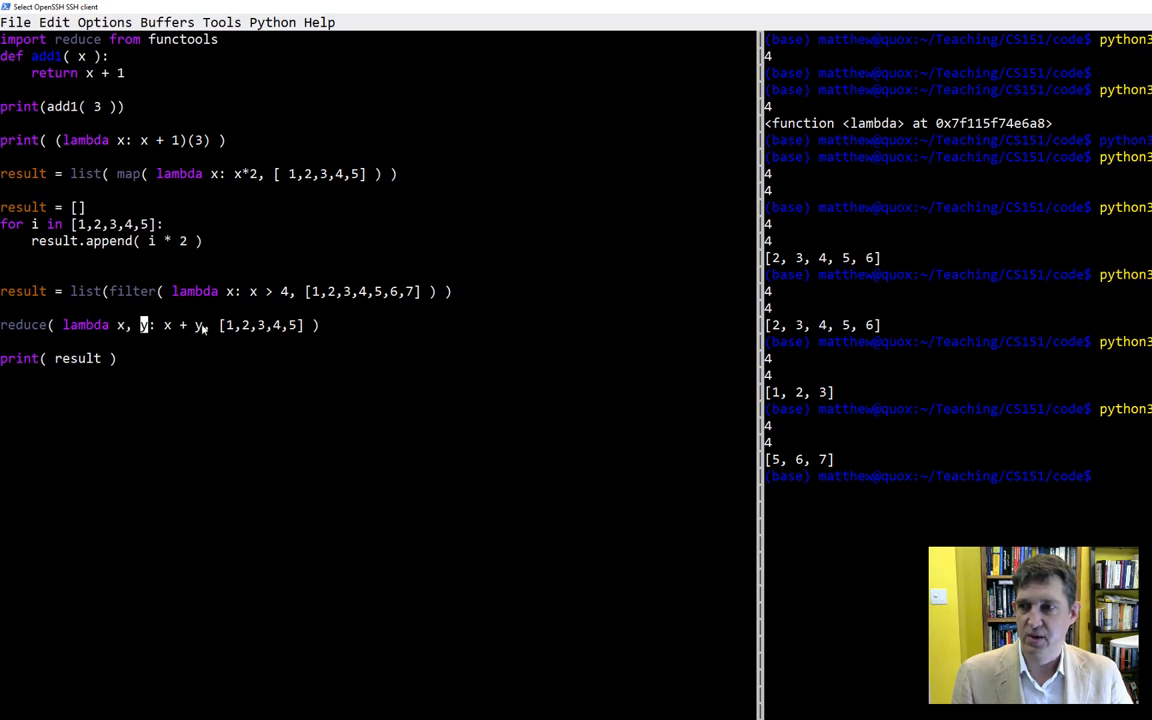
mouse_move(264, 344)
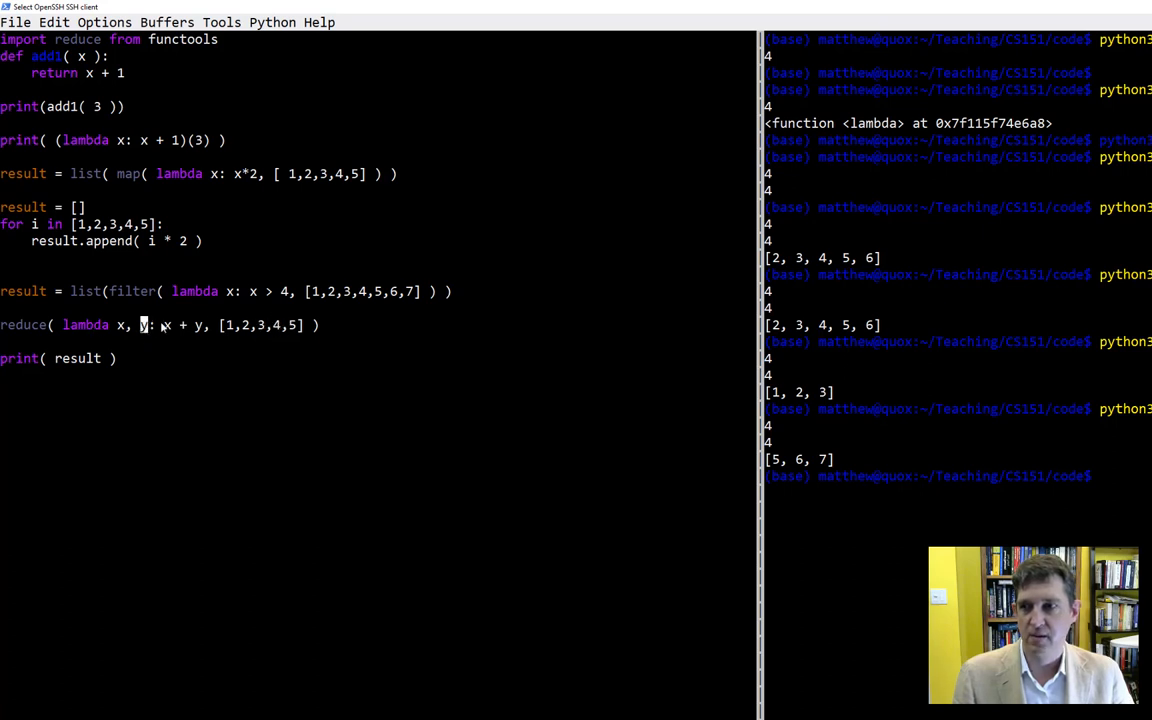
mouse_move(284, 336)
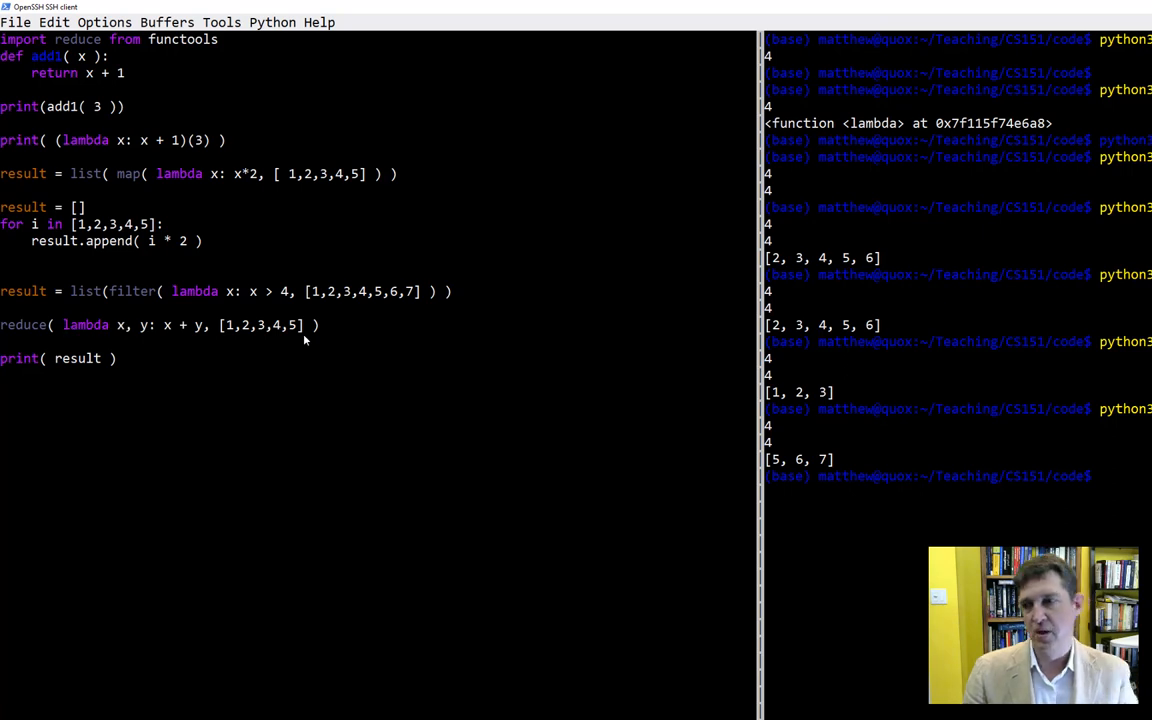
mouse_move(120, 292)
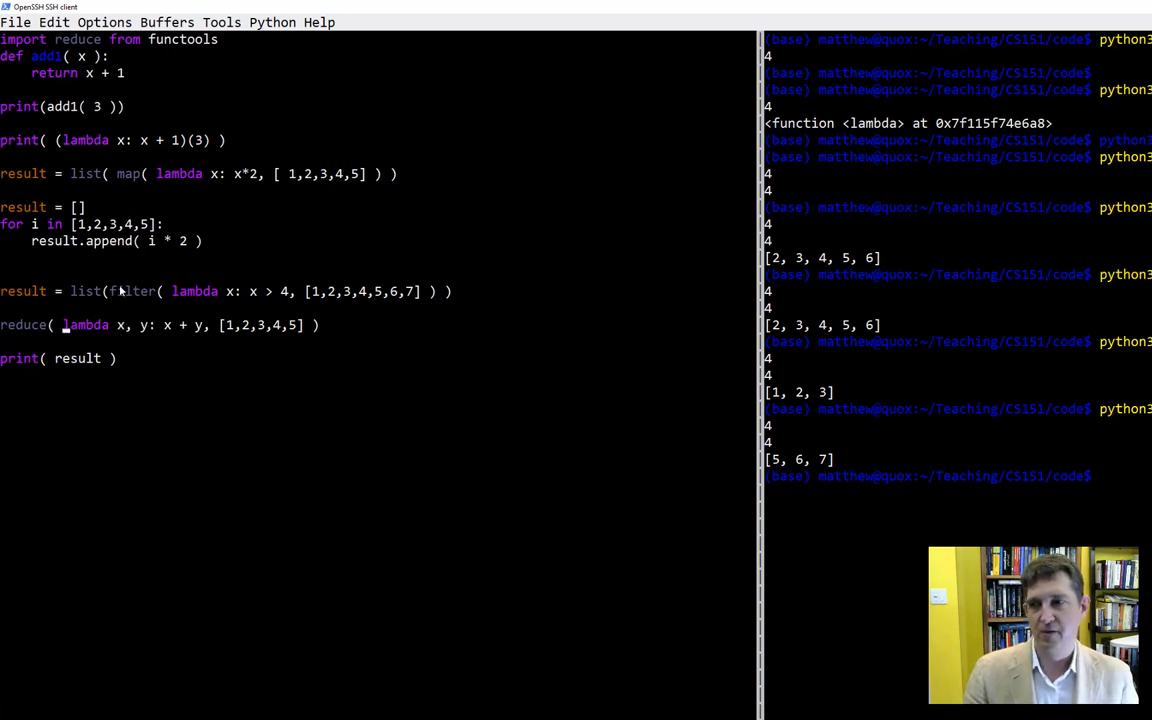
mouse_move(132, 356)
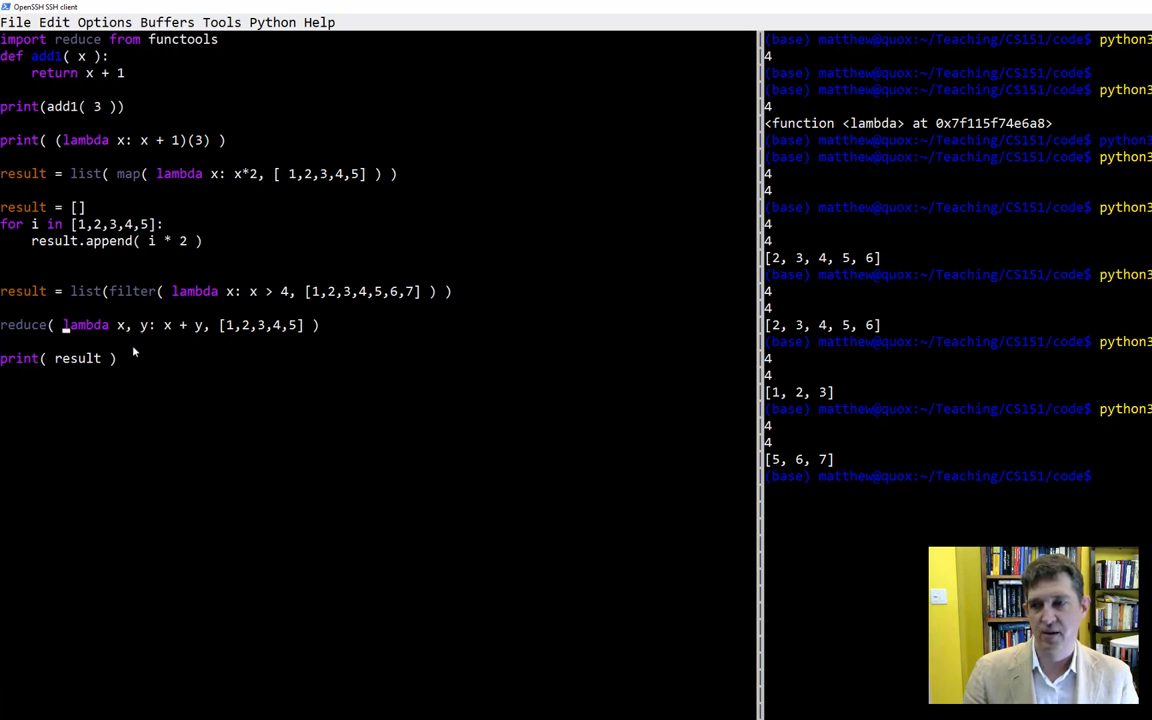
mouse_move(156, 350)
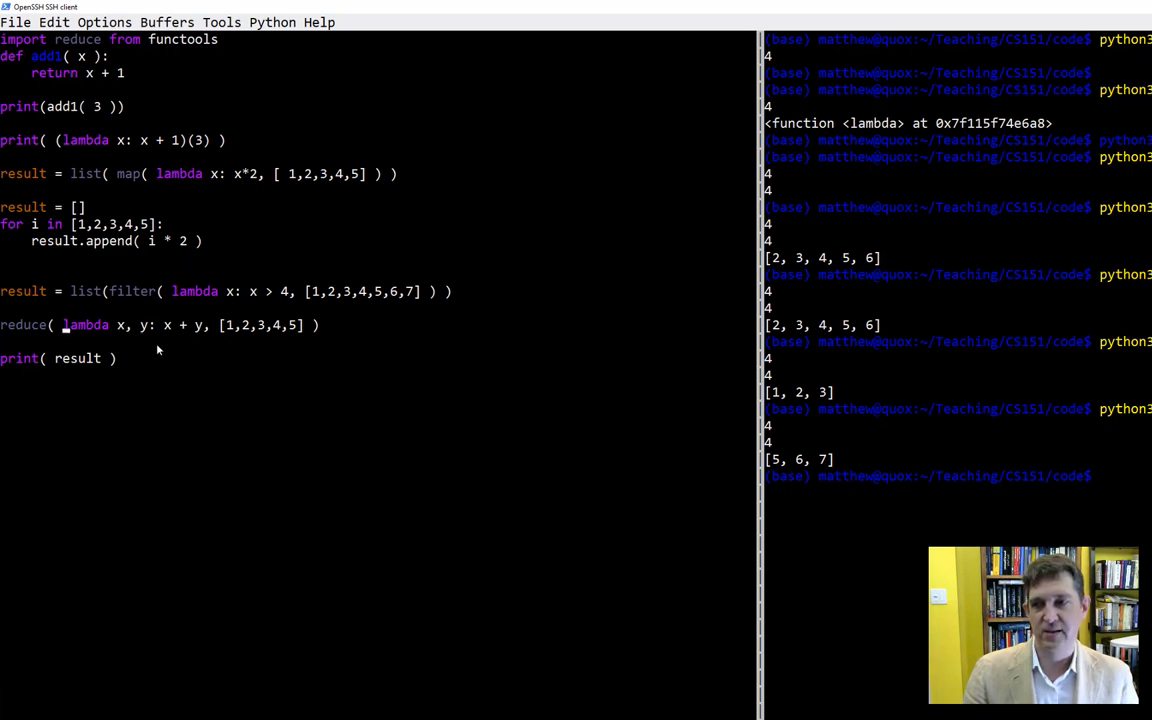
mouse_move(332, 338)
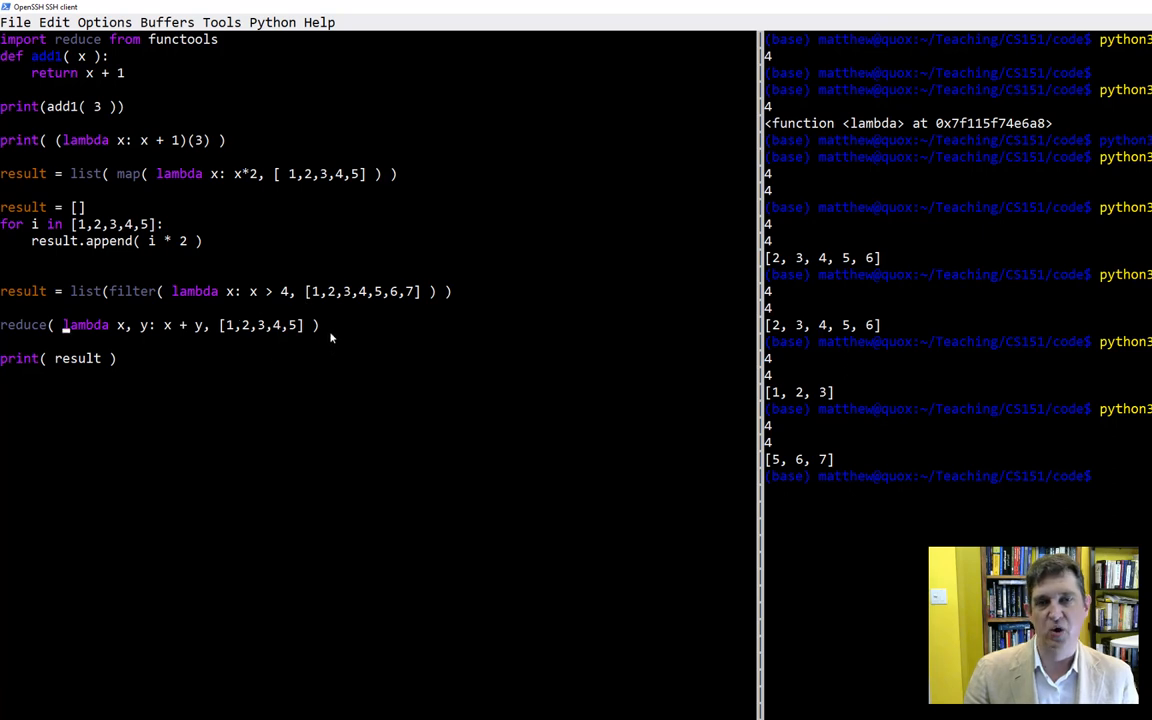
mouse_move(118, 342)
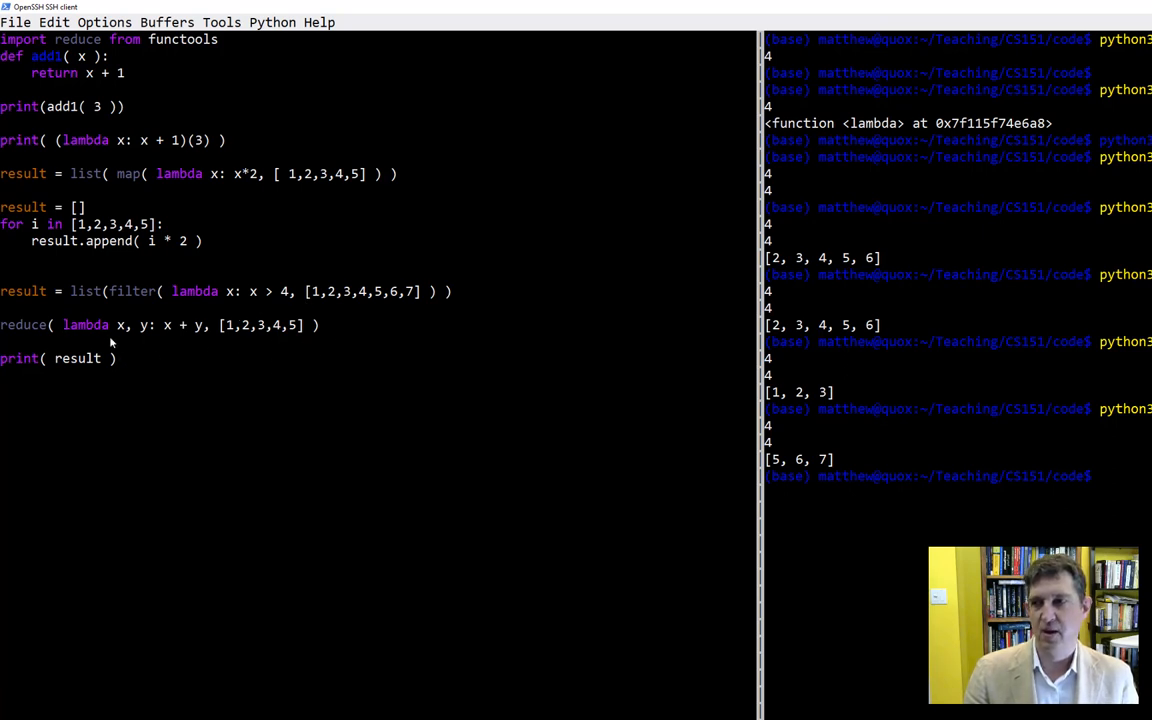
mouse_move(2, 328)
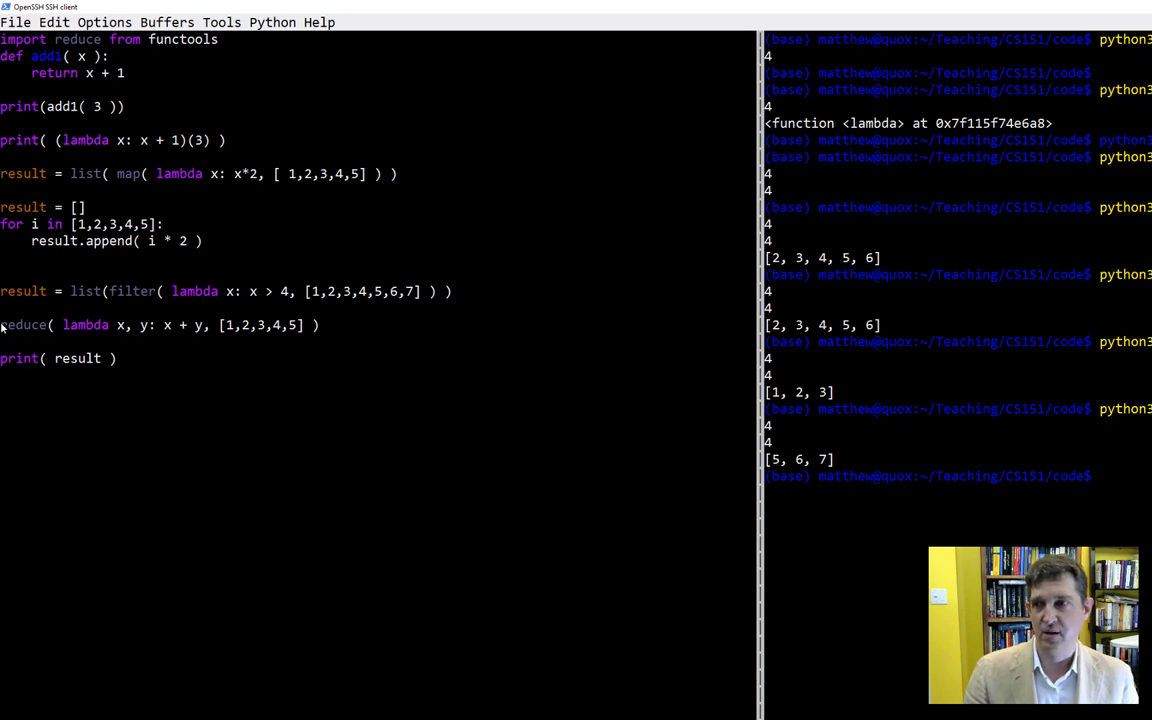
mouse_move(84, 174)
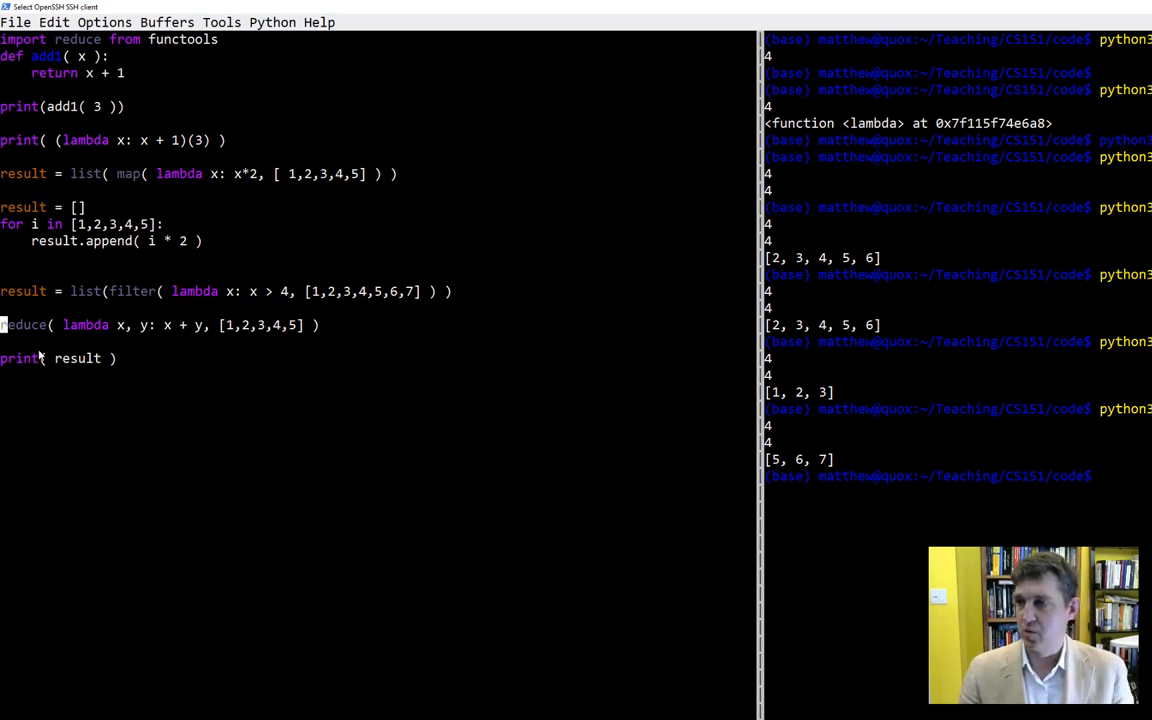
mouse_move(136, 180)
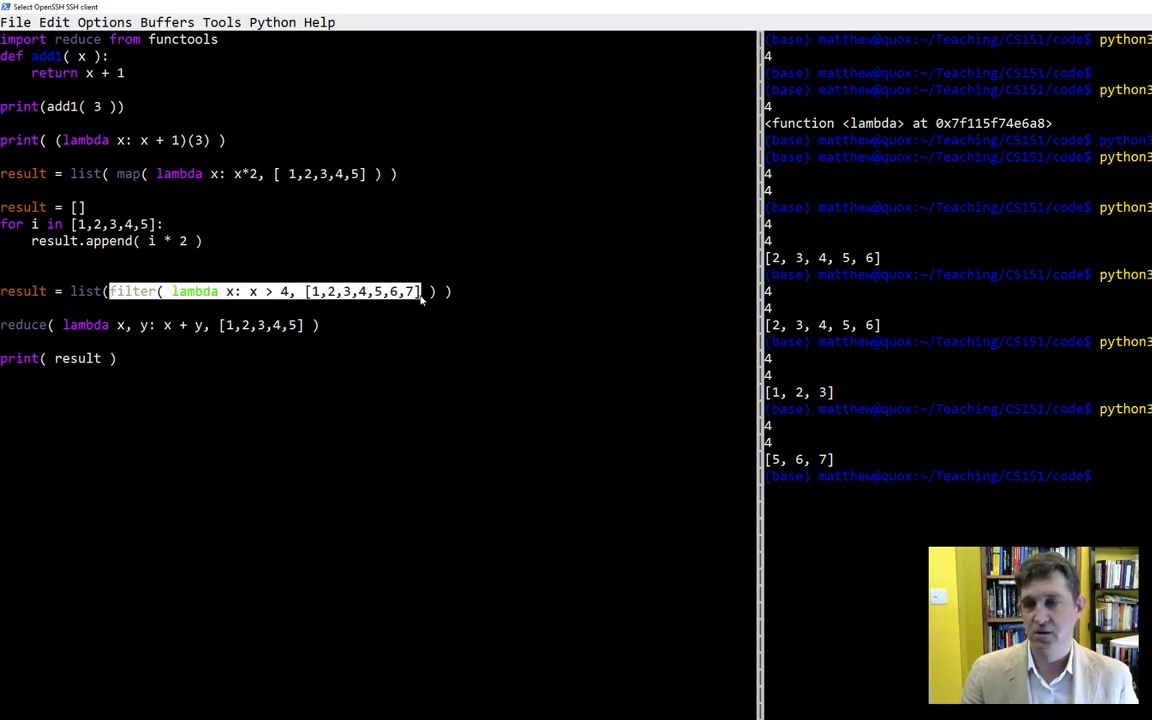
mouse_move(22, 330)
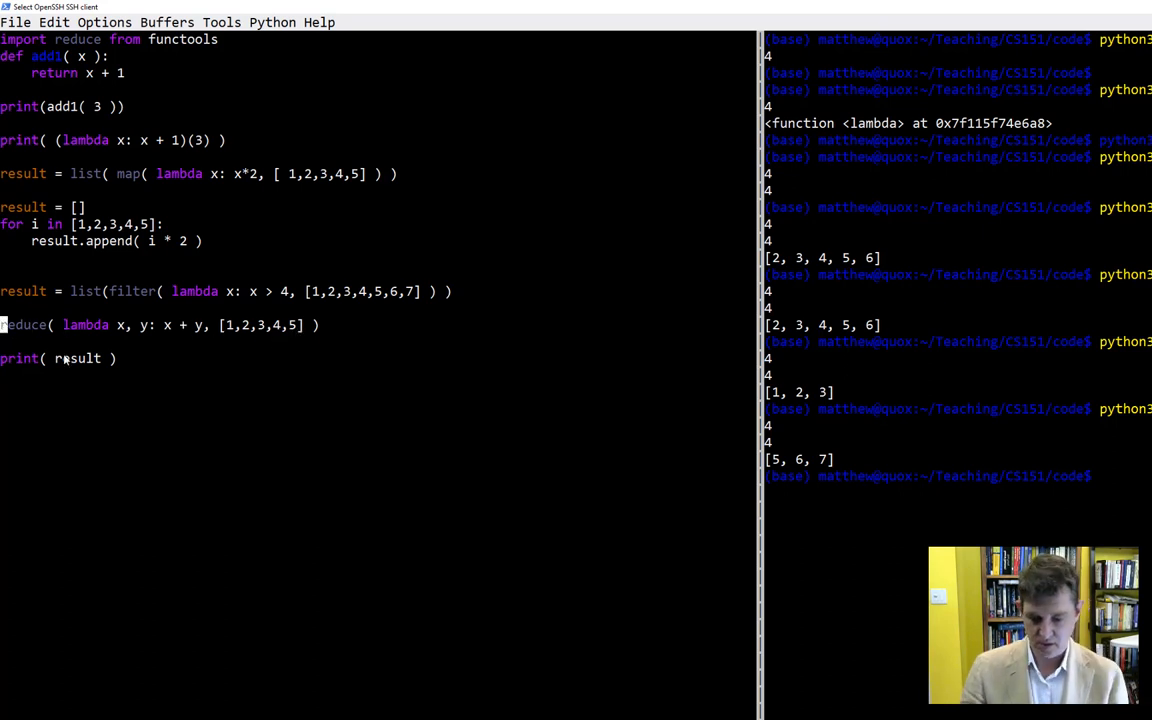
Assign the reduce call to result so it reads result = reduce( ... )
text(result)
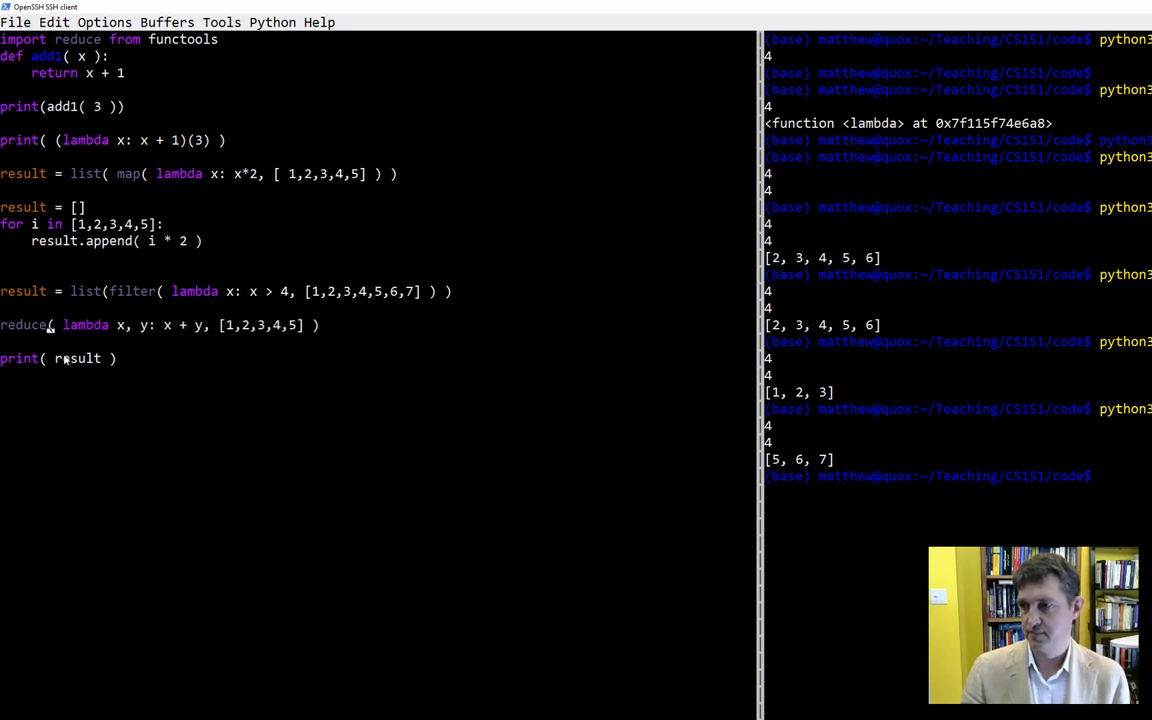
text(result =)
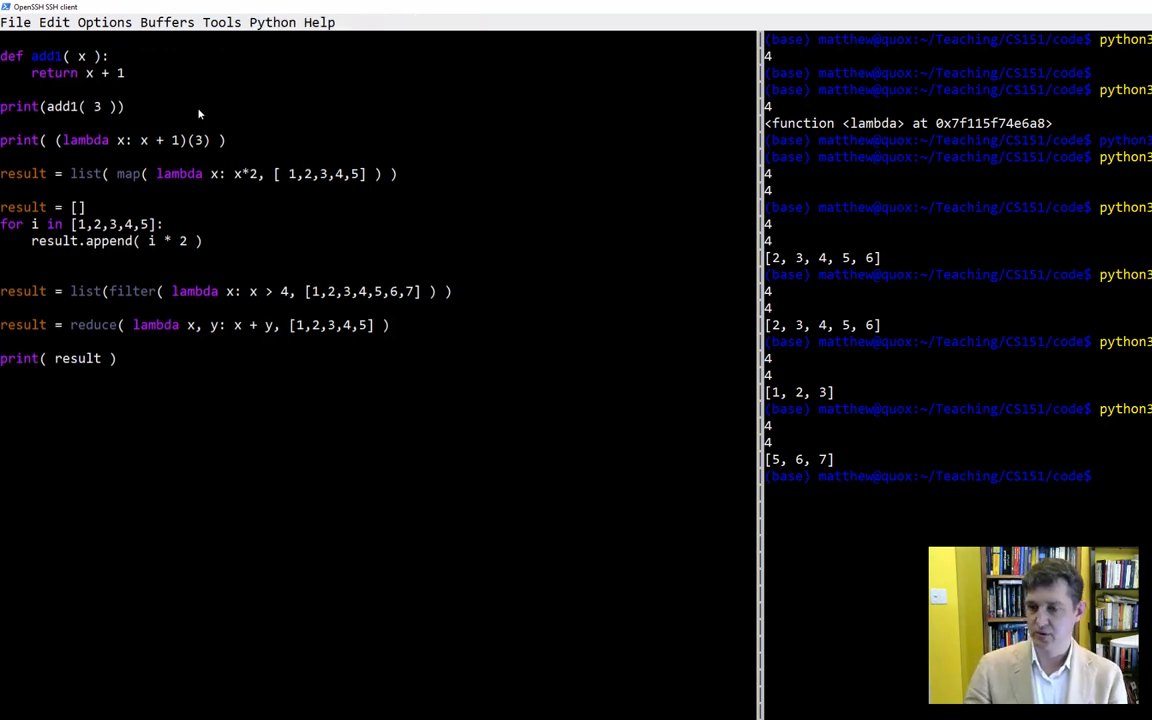
Rewrite the top line as from functools import reduce and move to the shell pane
text(from)
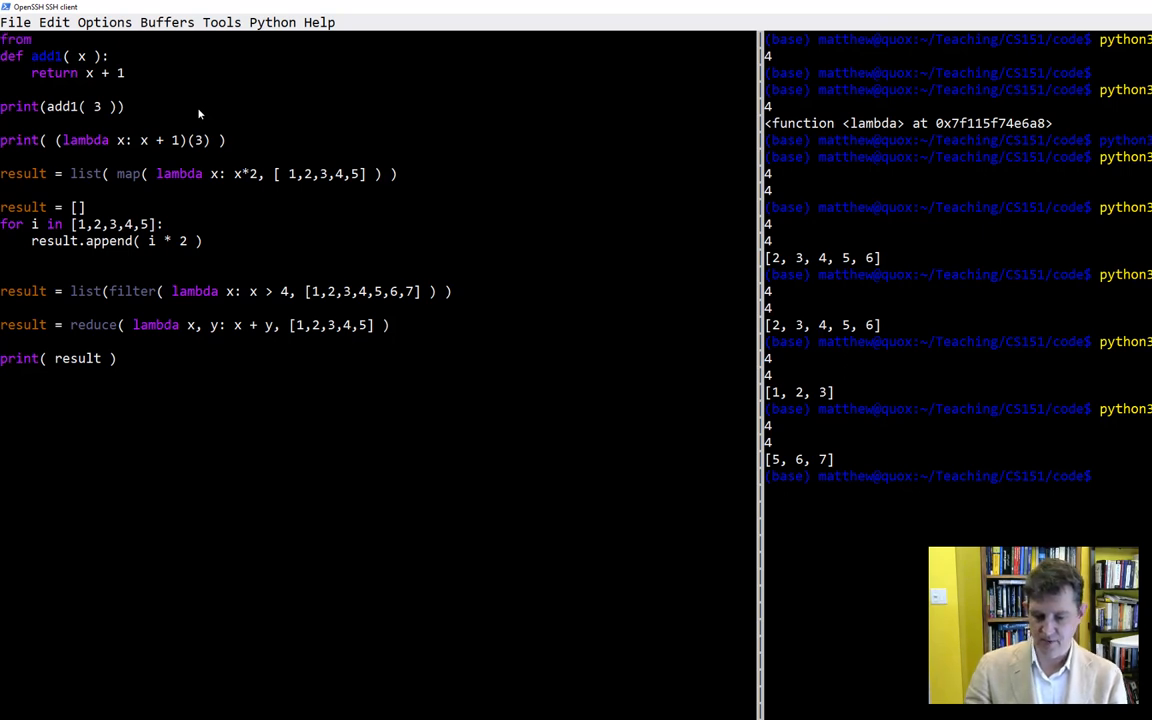
text(from)
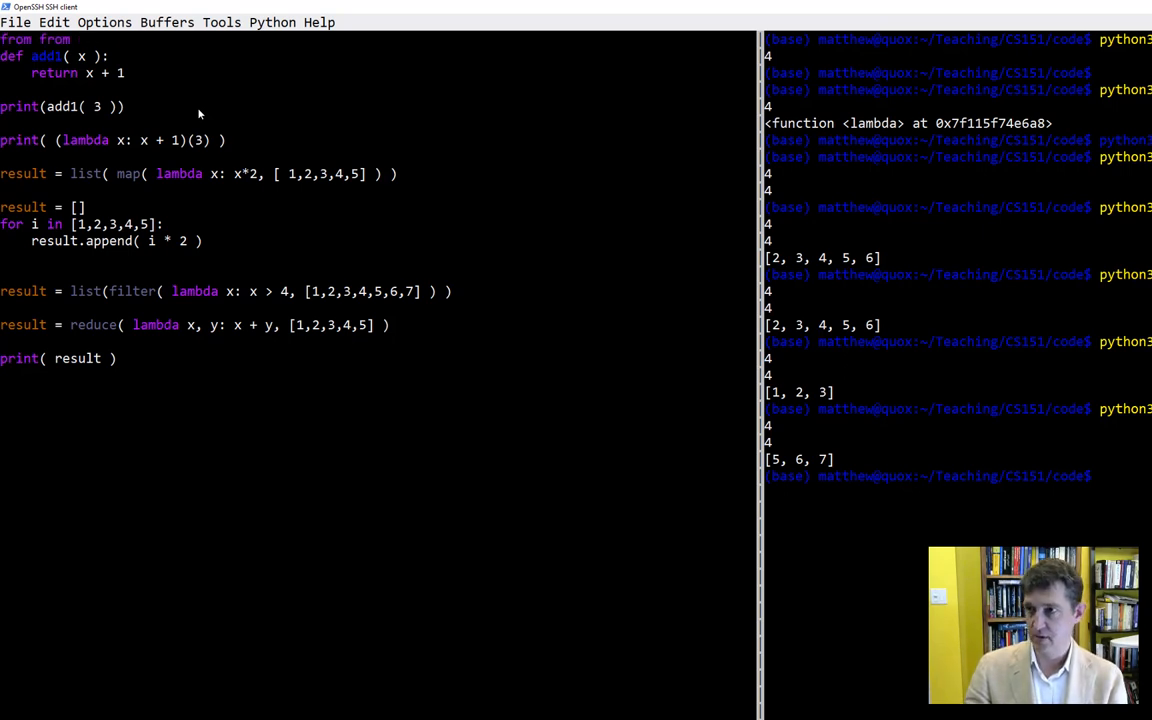
text(functools import)
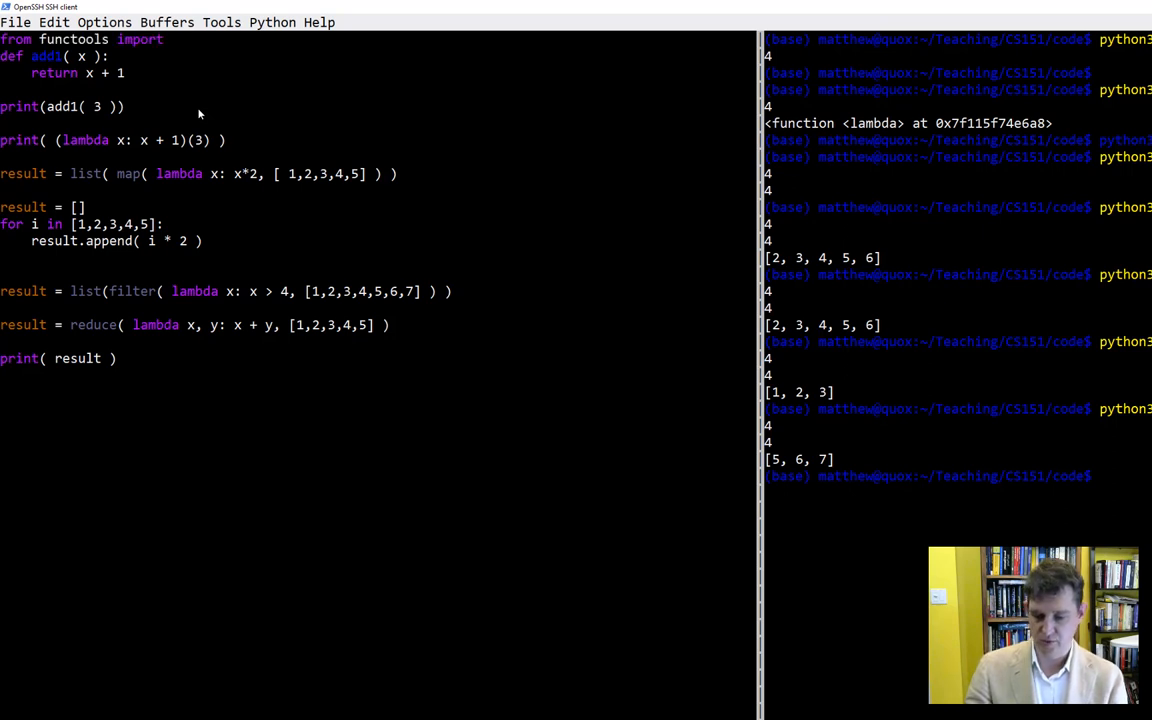
text(recu)
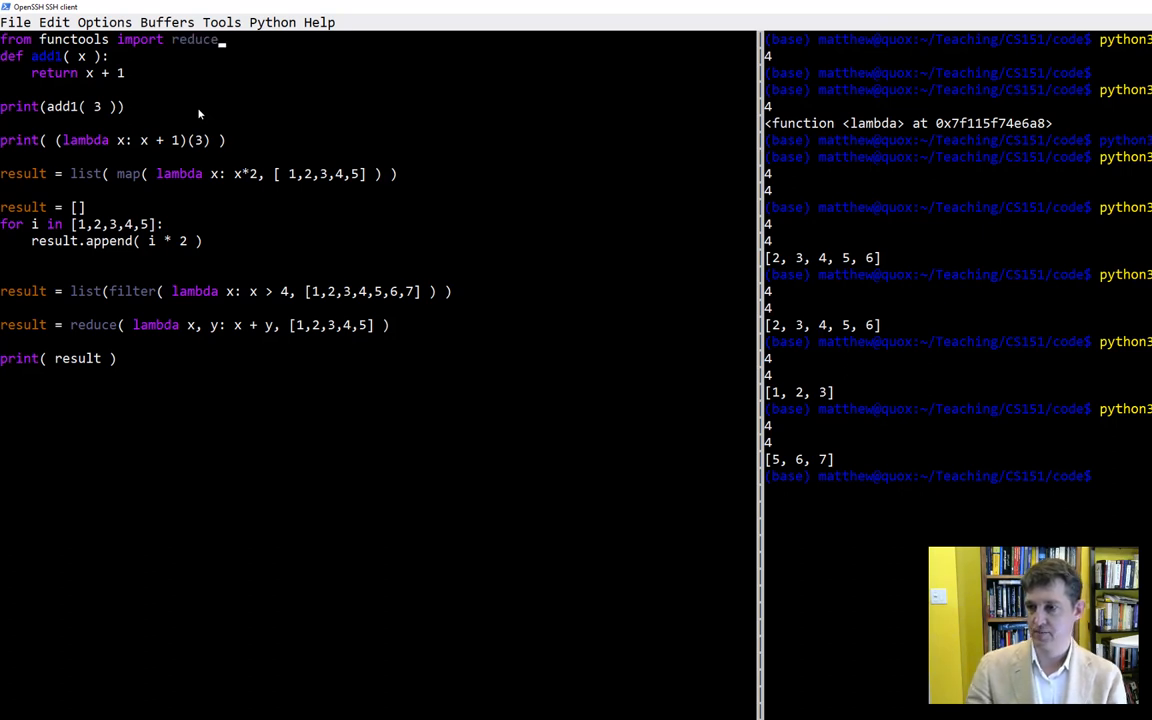
click(930, 476)
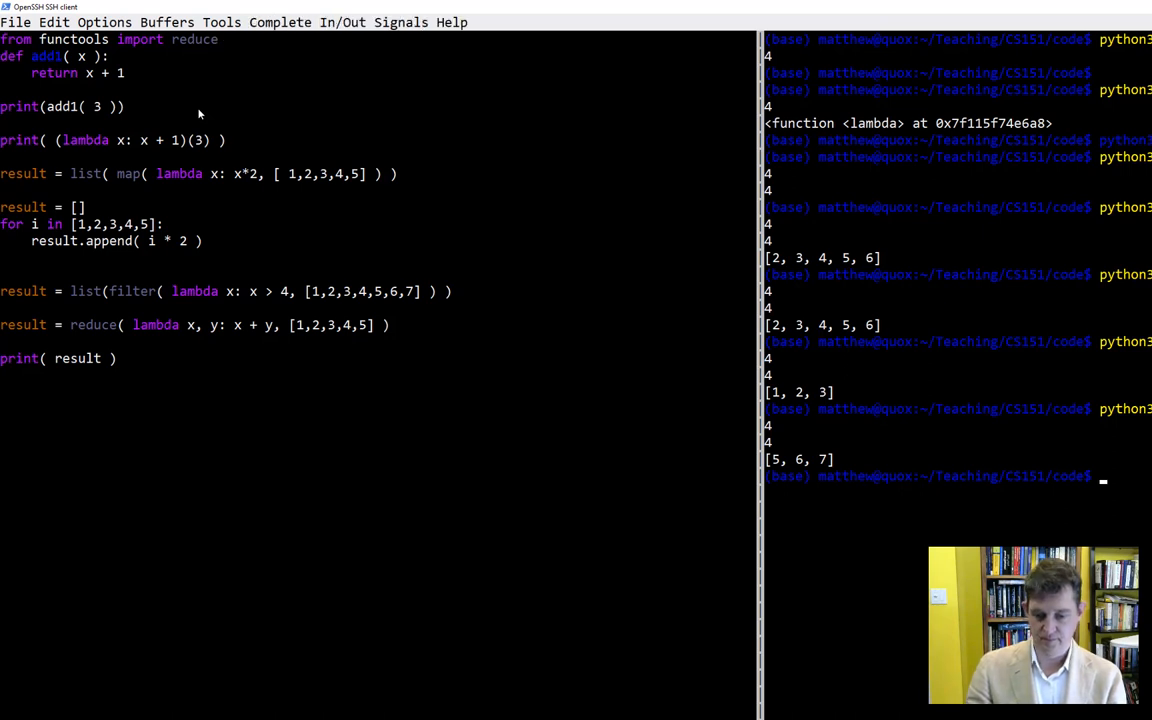
Run the script to print 15, then delete the + from the lambda's x + y
text(python3)
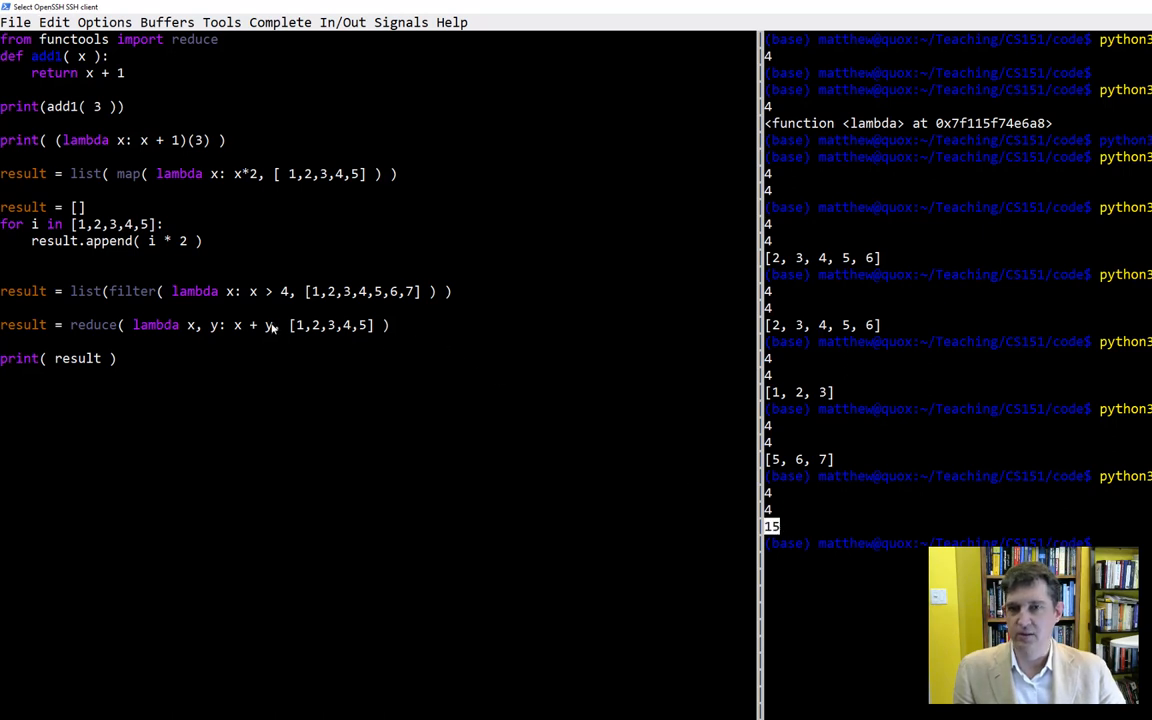
double_click(328, 324)
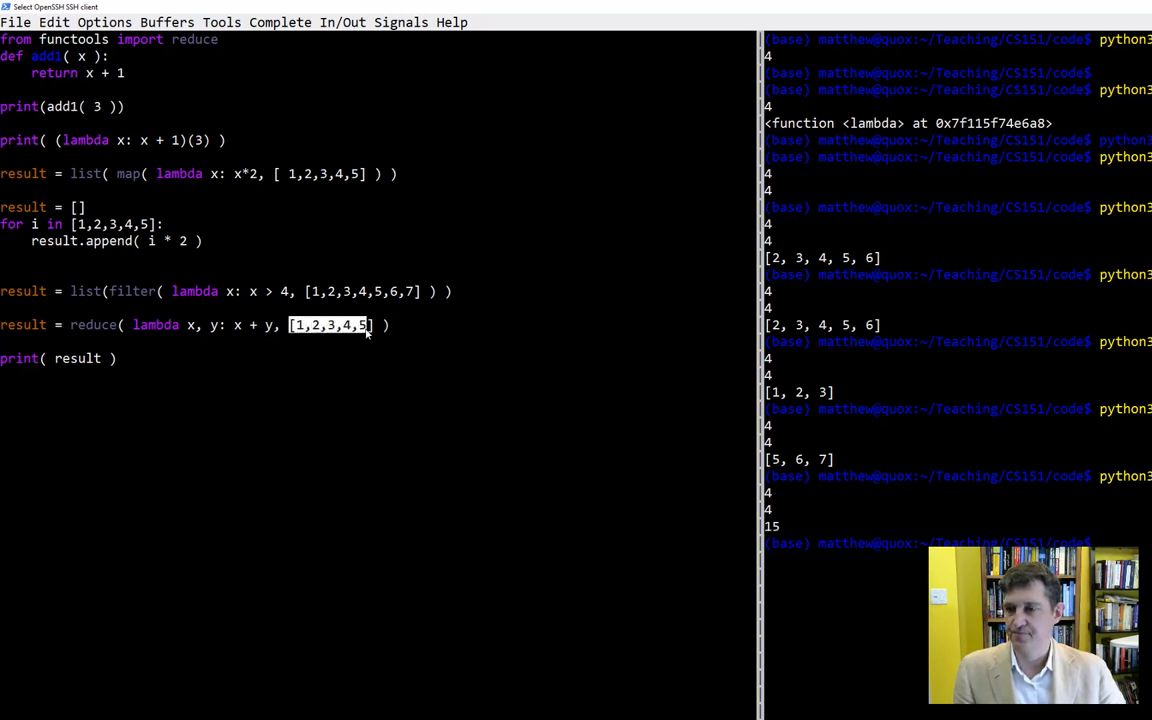
click(410, 342)
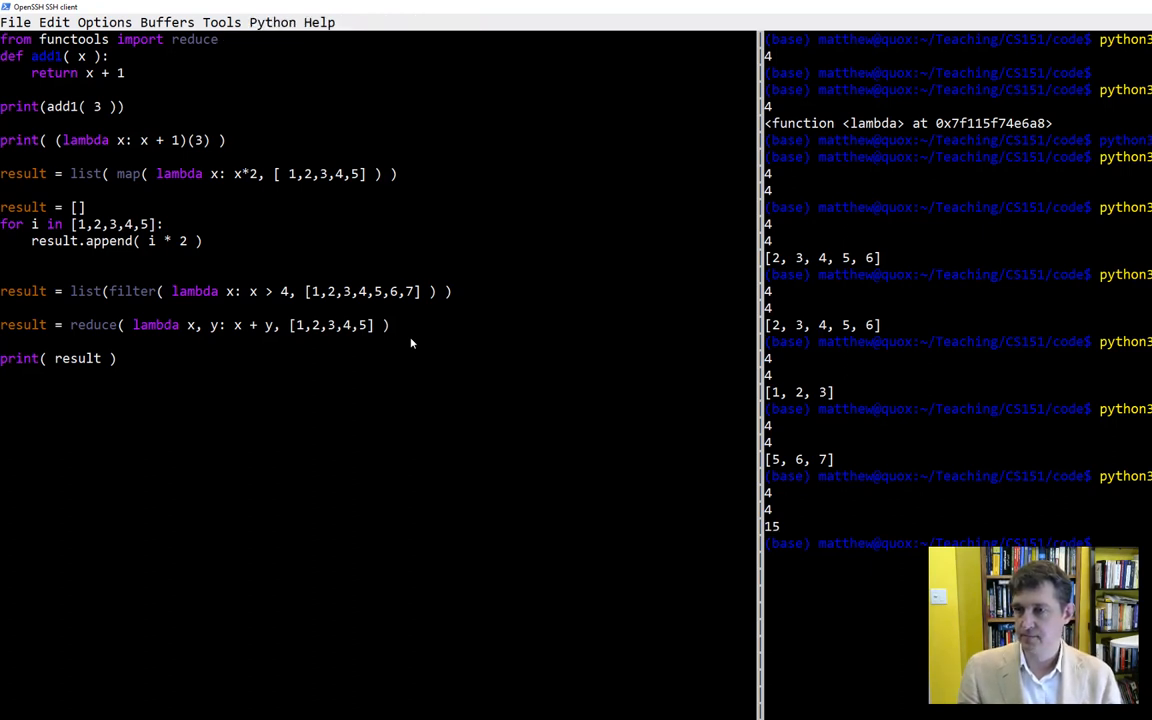
key(BackSpace)
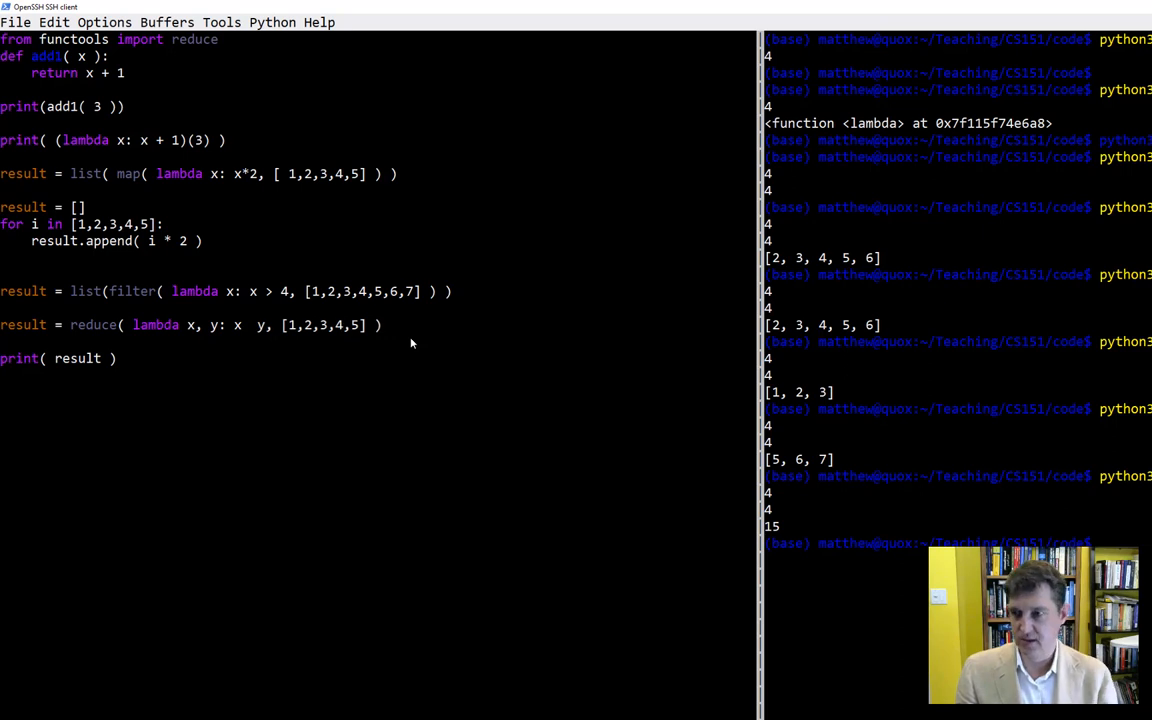
Change the reduce lambda to x * y so the run yields 120
text(*)
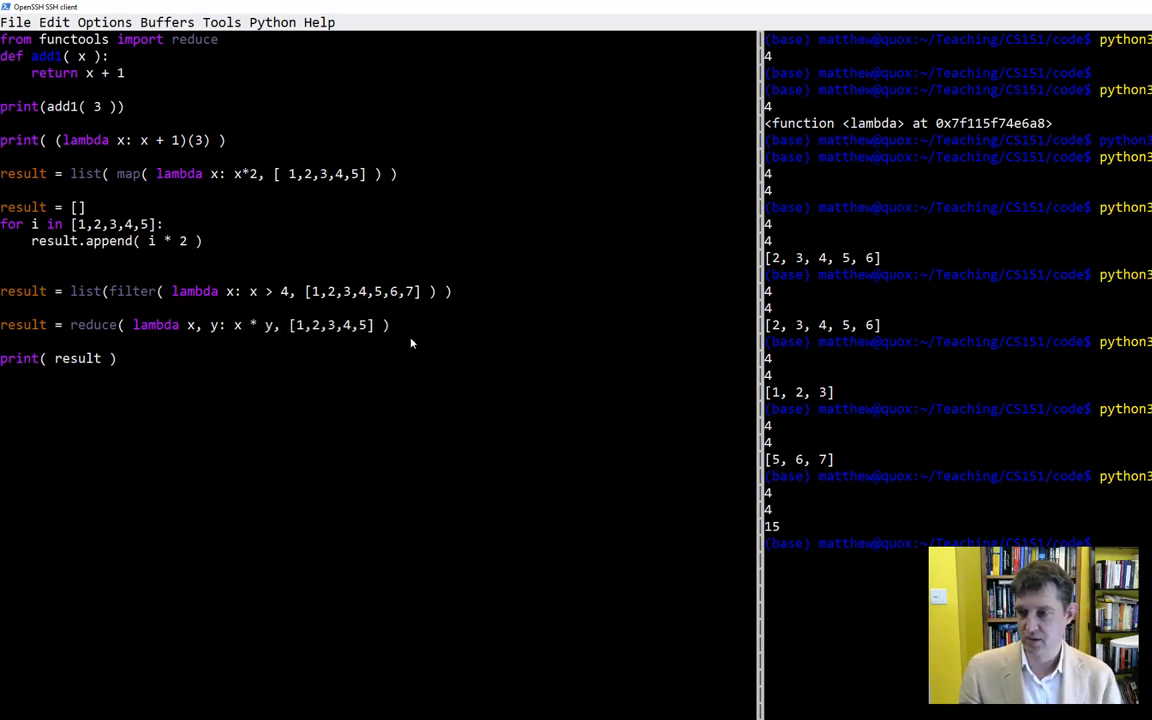
mouse_move(300, 336)
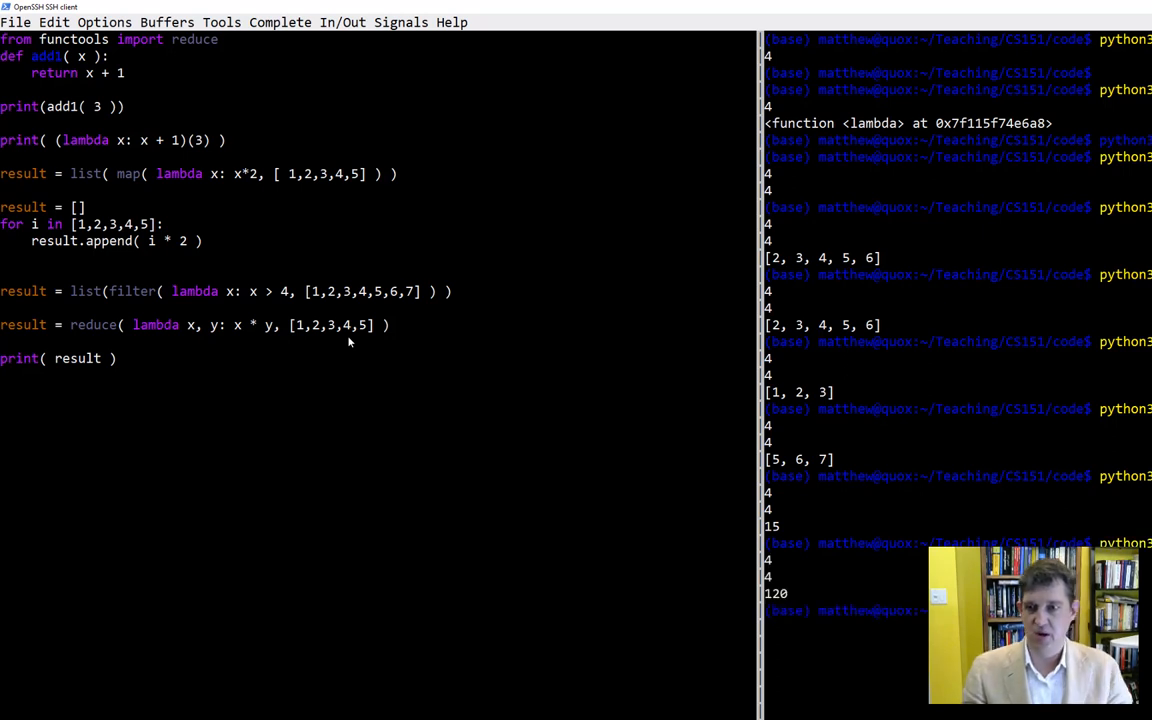
mouse_move(200, 360)
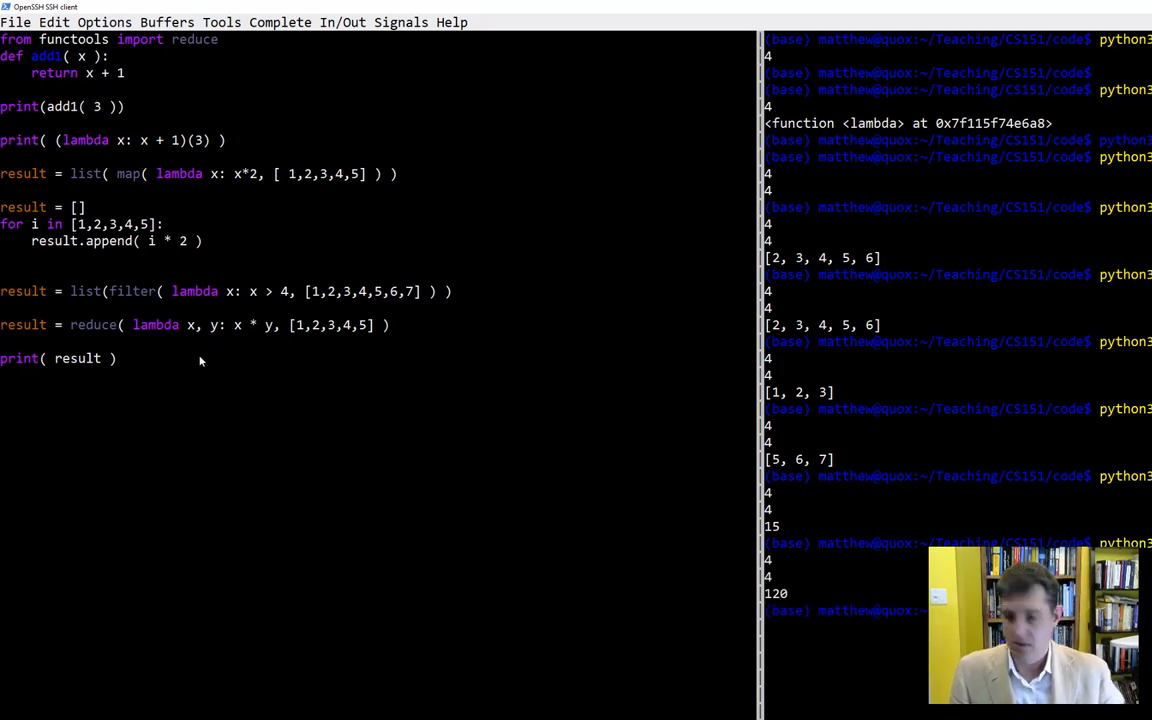
mouse_move(292, 368)
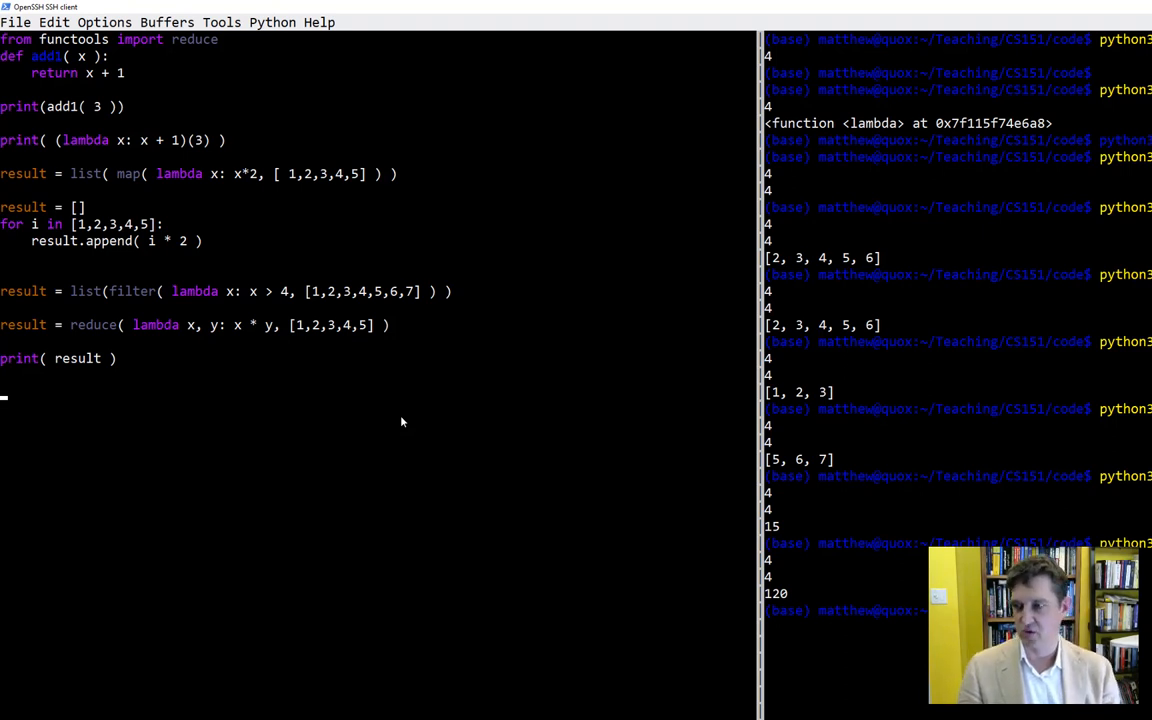
Start list p with the words racecar, notracecar and rewire
text(p = [ ")
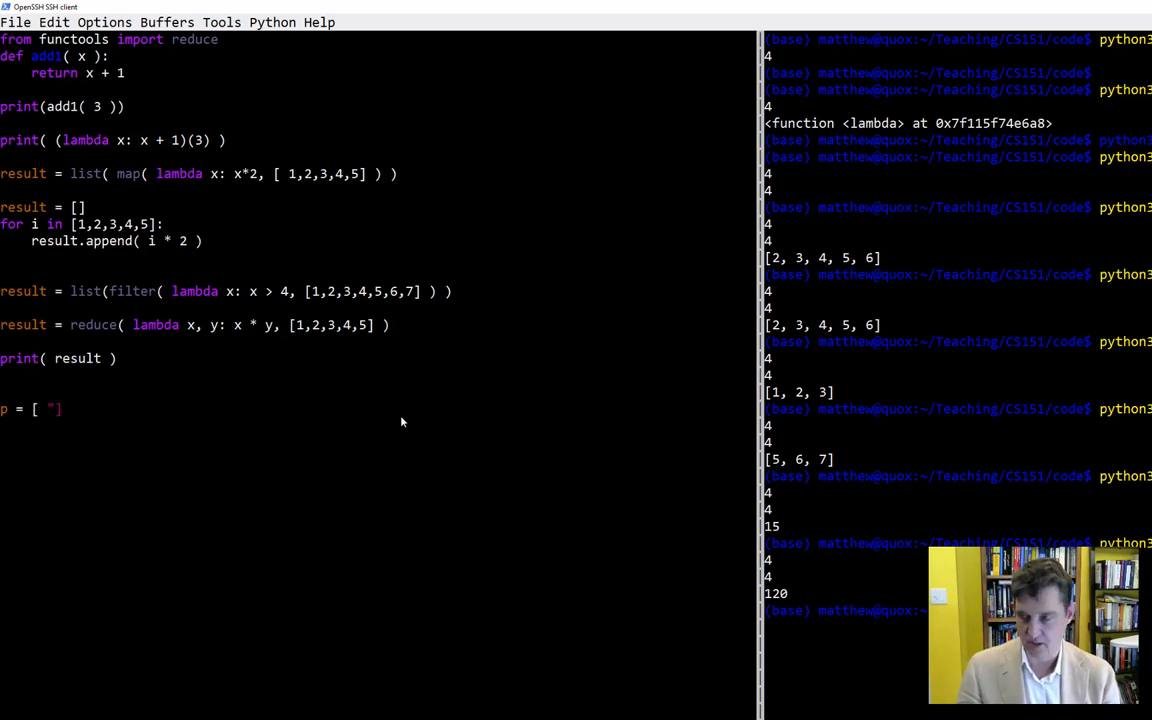
text(racecar",)
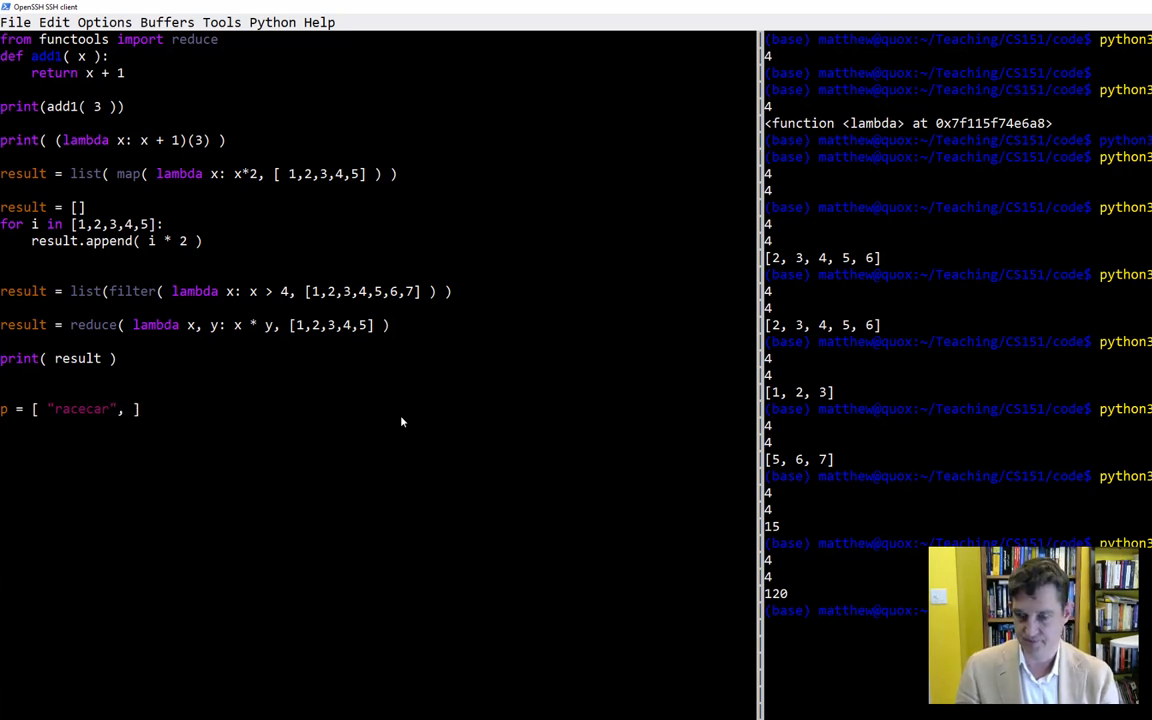
text("n")
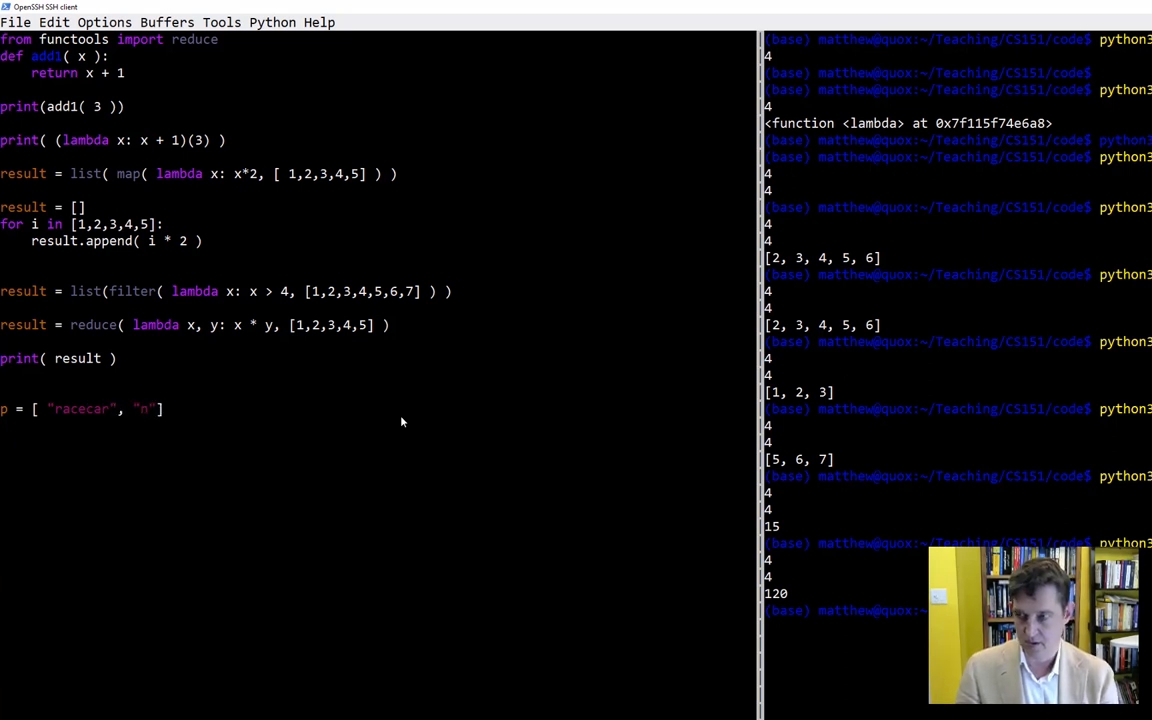
text(otrac)
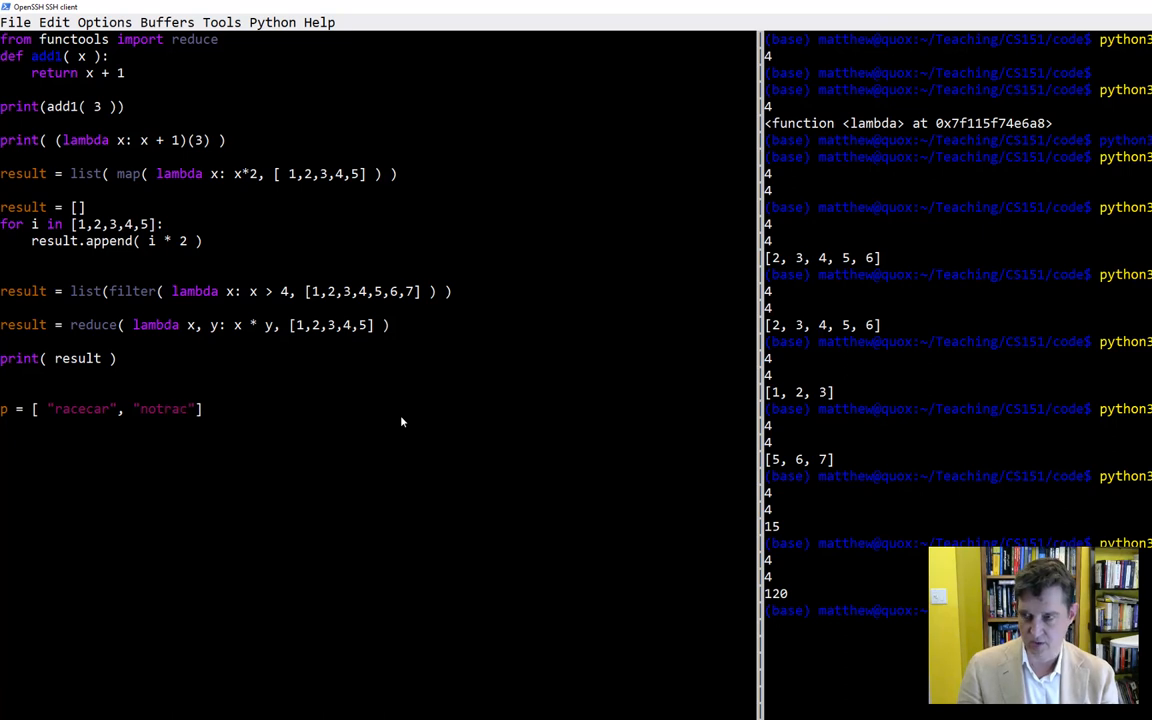
text(ear)
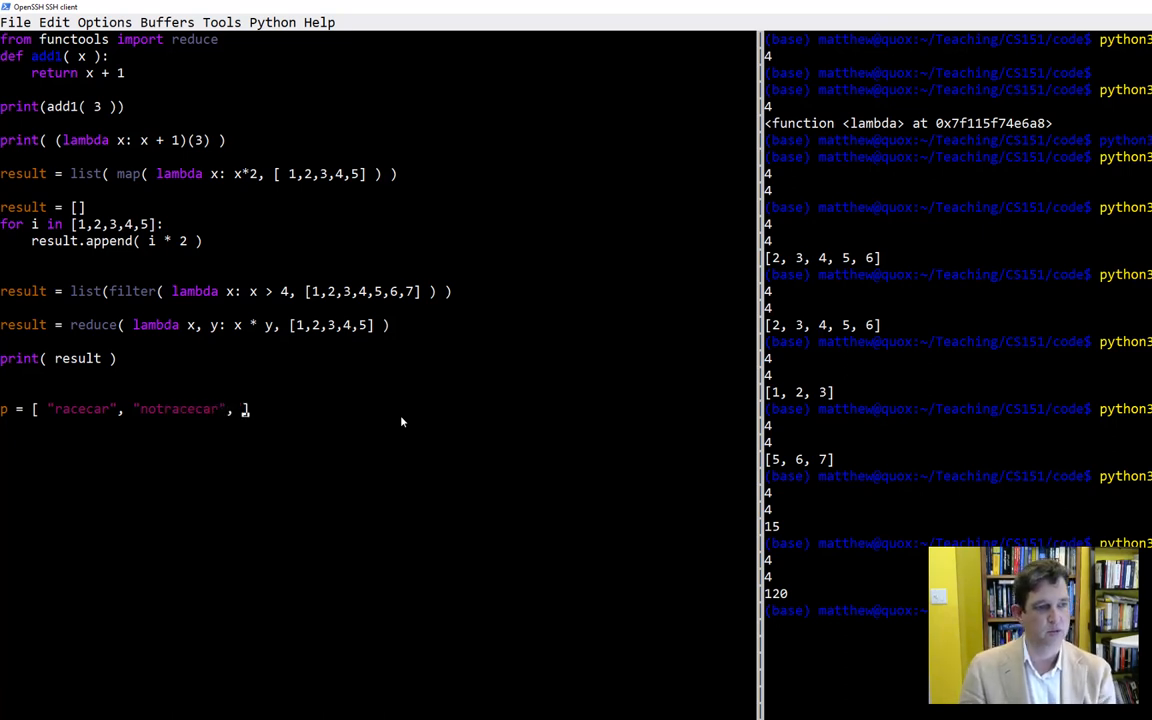
text(r)
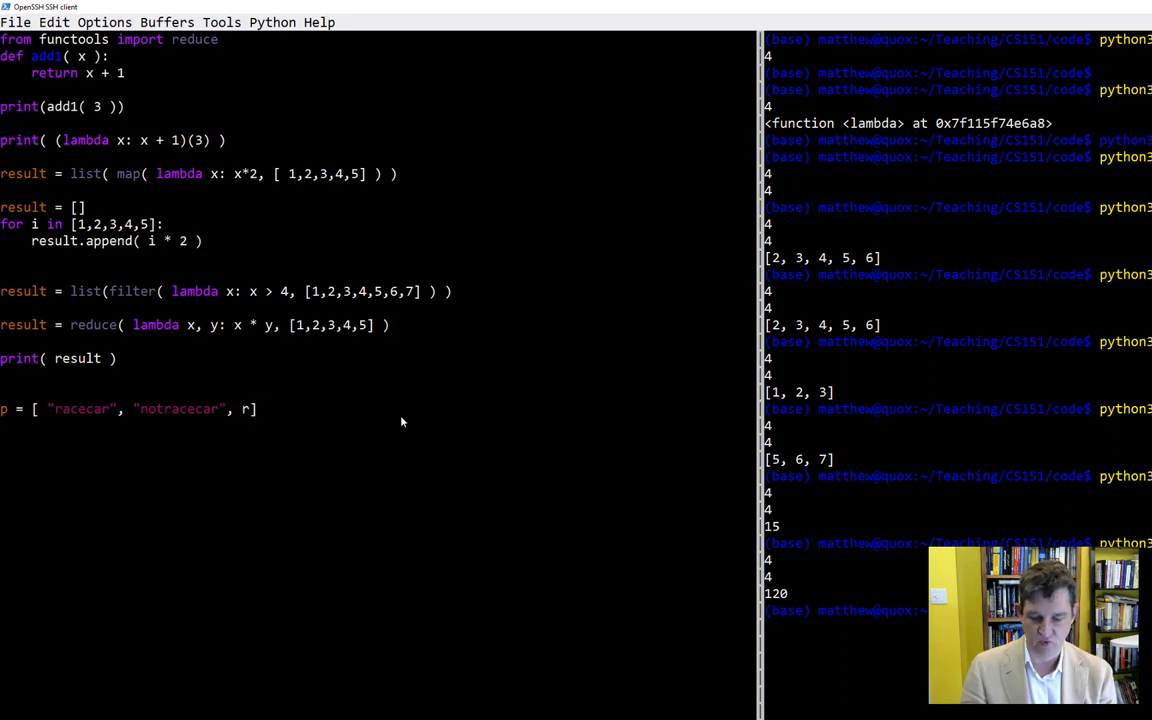
text(ewire)
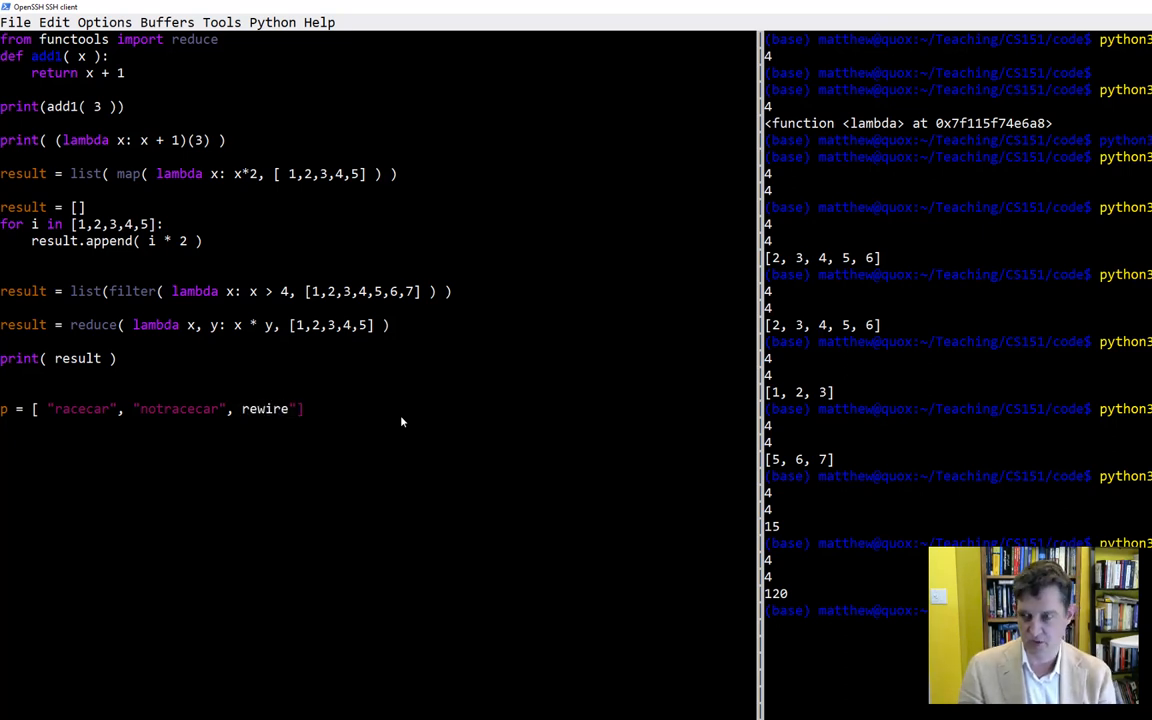
text(")
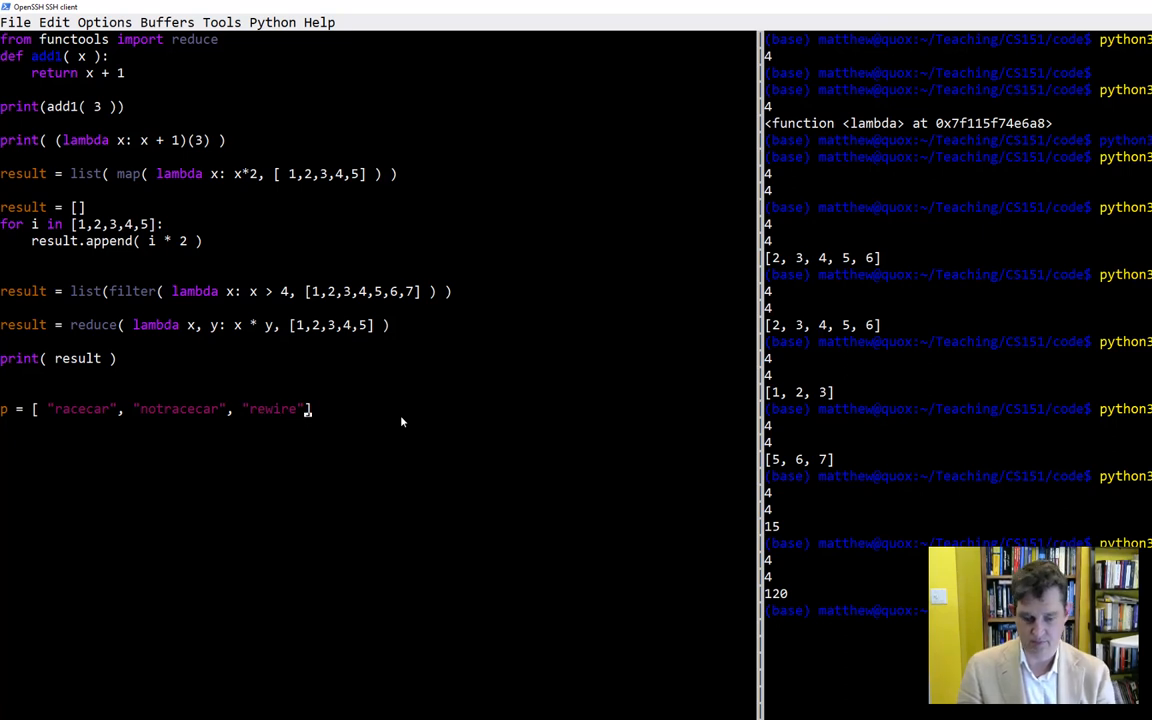
Add demigod, kiosk and asantaatnasa to p and close the list
text(.)
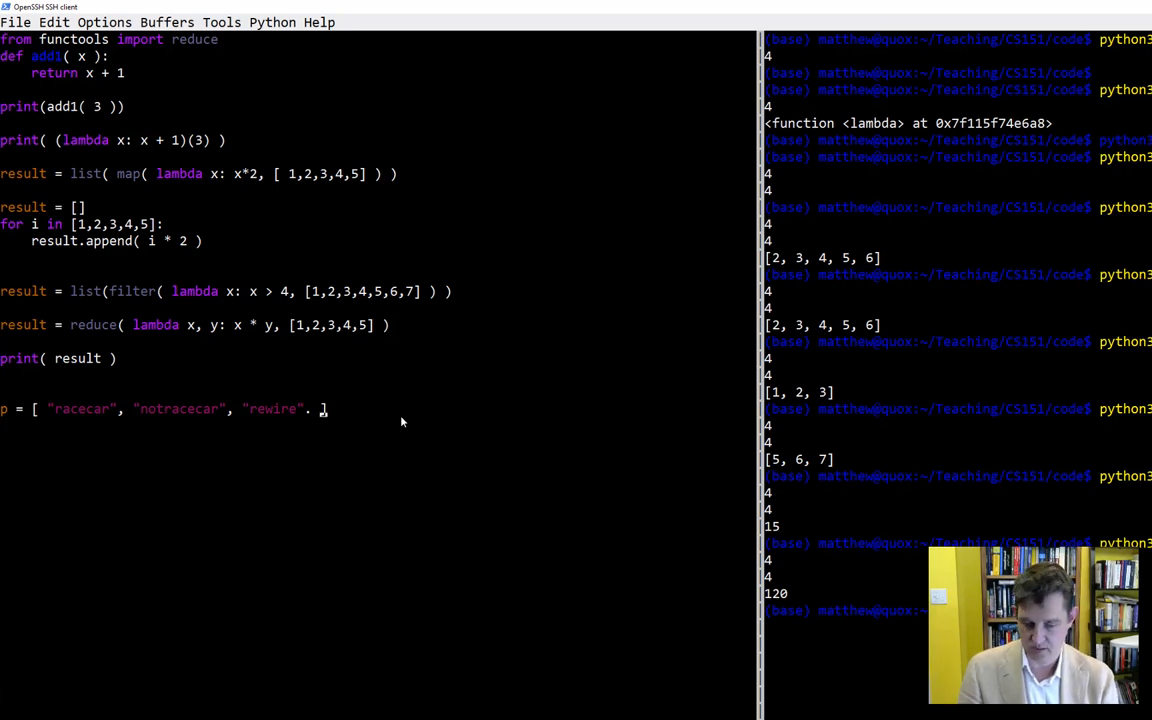
text("")
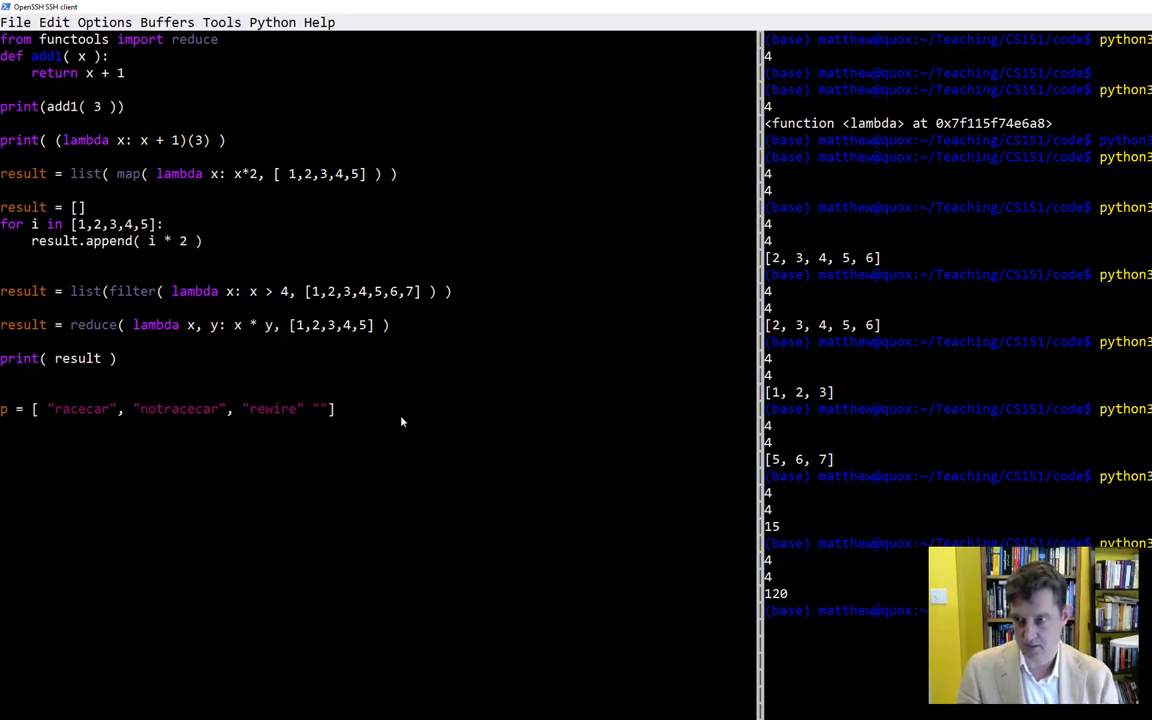
text(demigod)
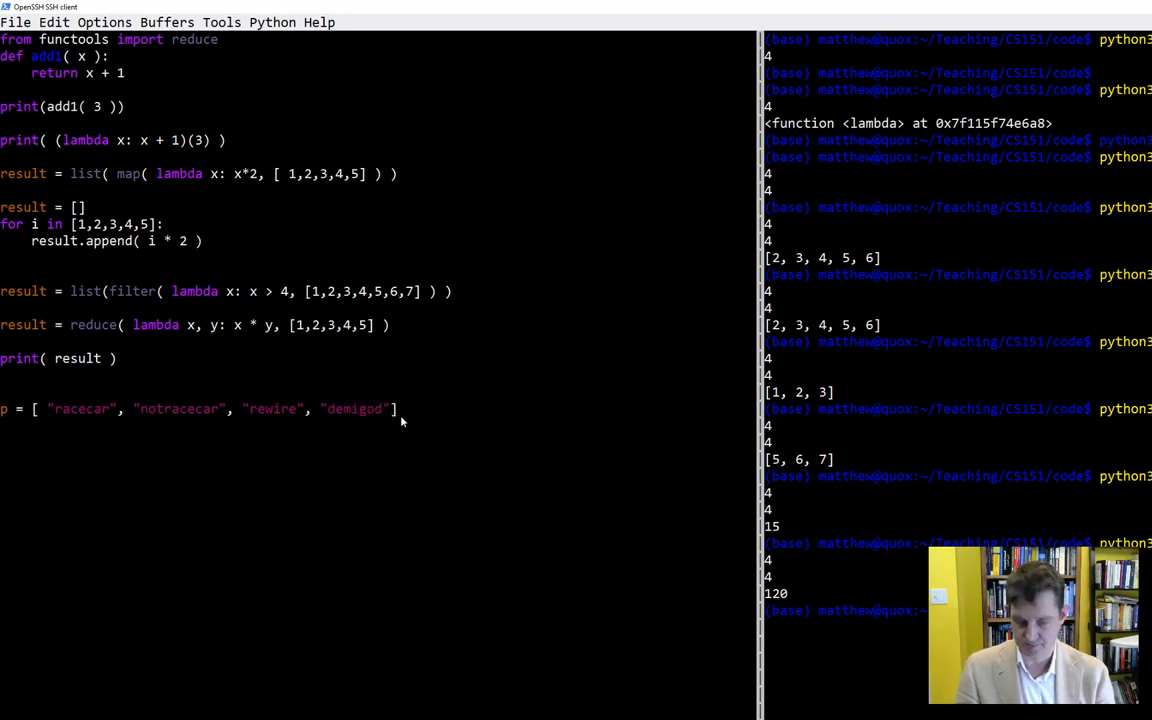
text(, "")
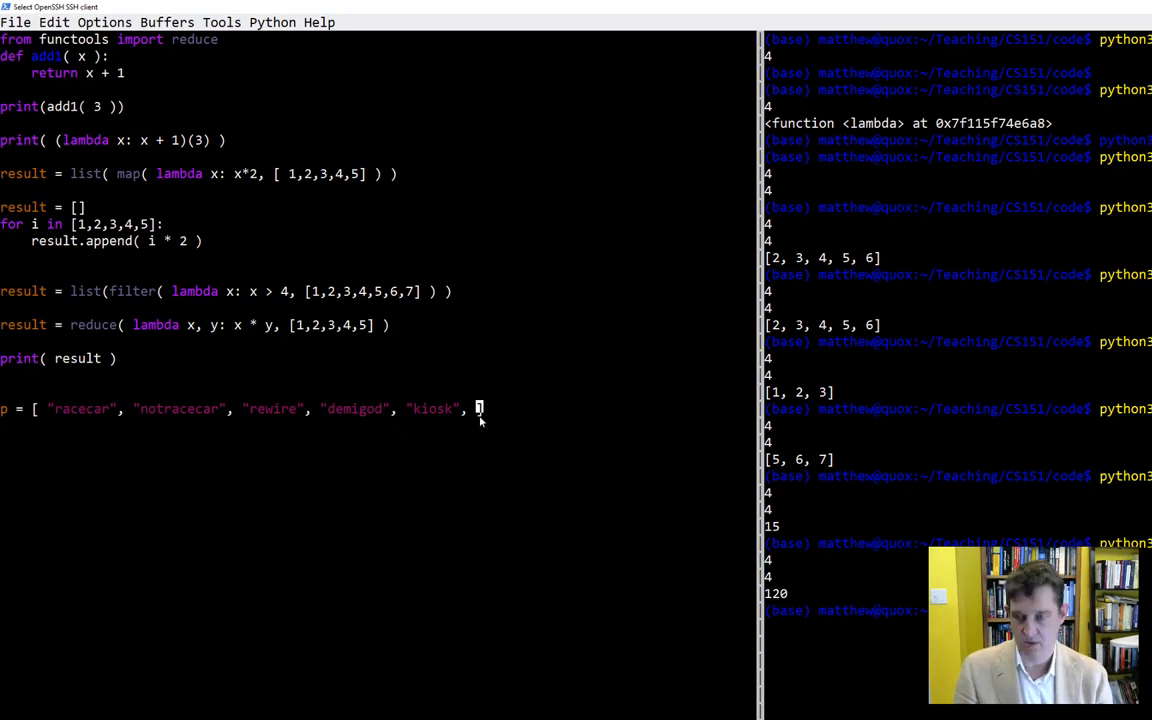
text("as"])
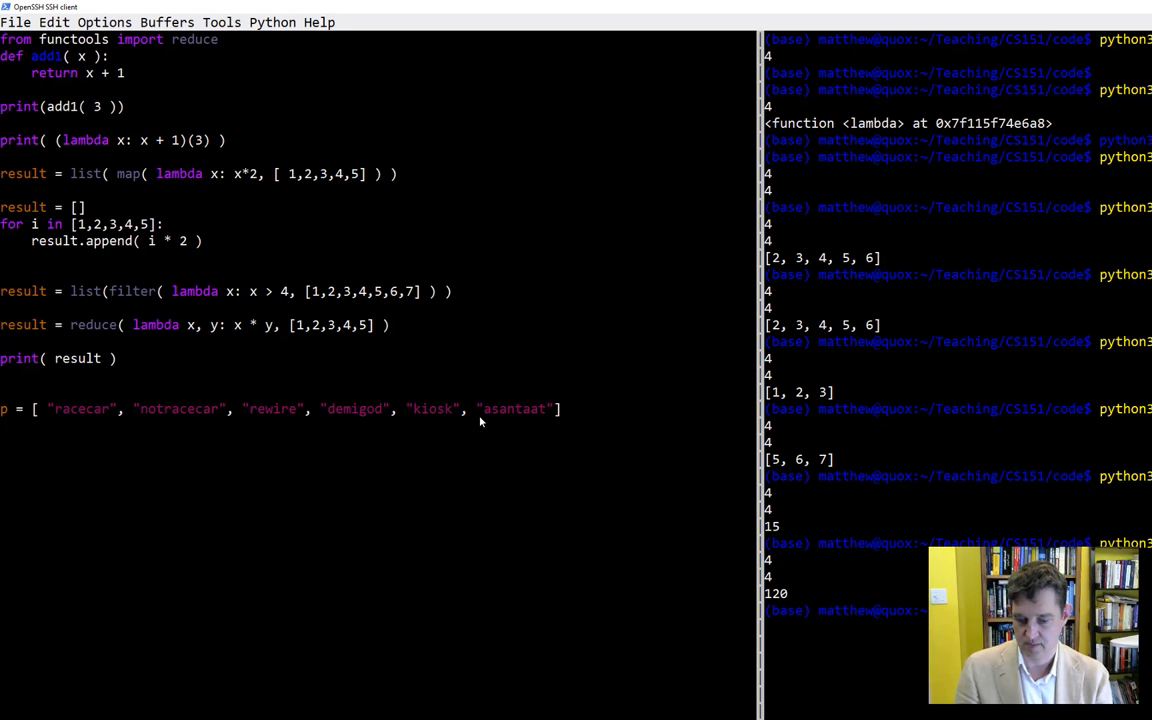
text(nasa)
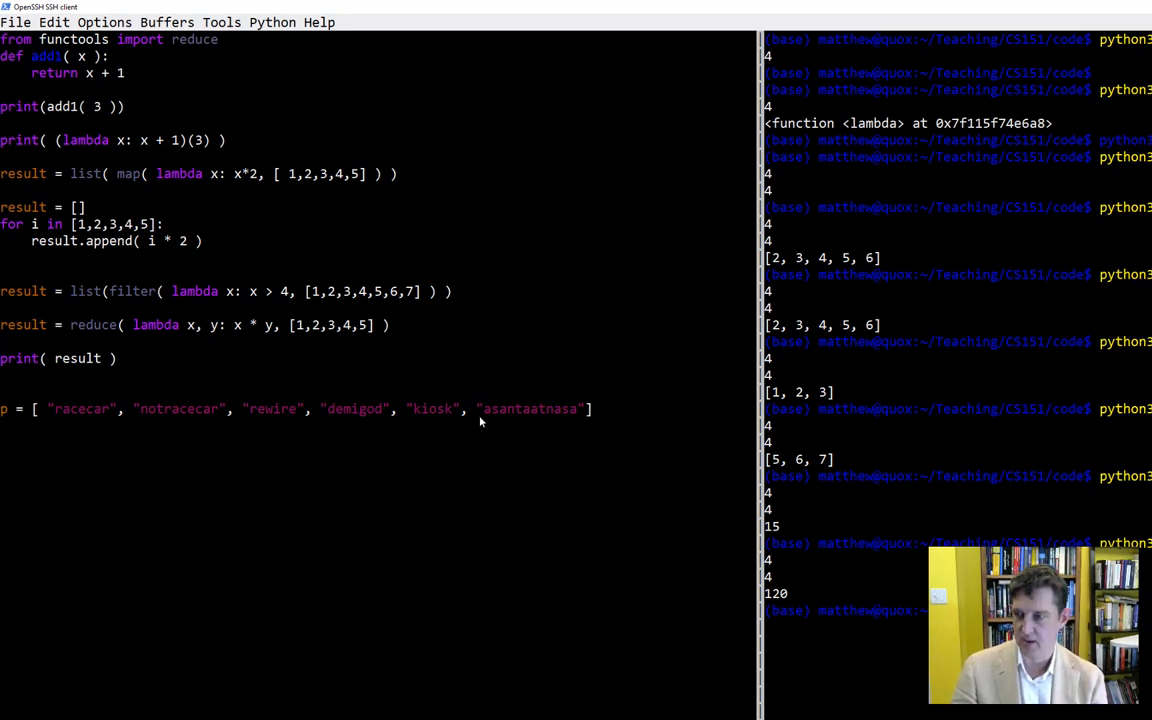
Write the palindrome test lambda w: w == w[::-1]
text(w ==)
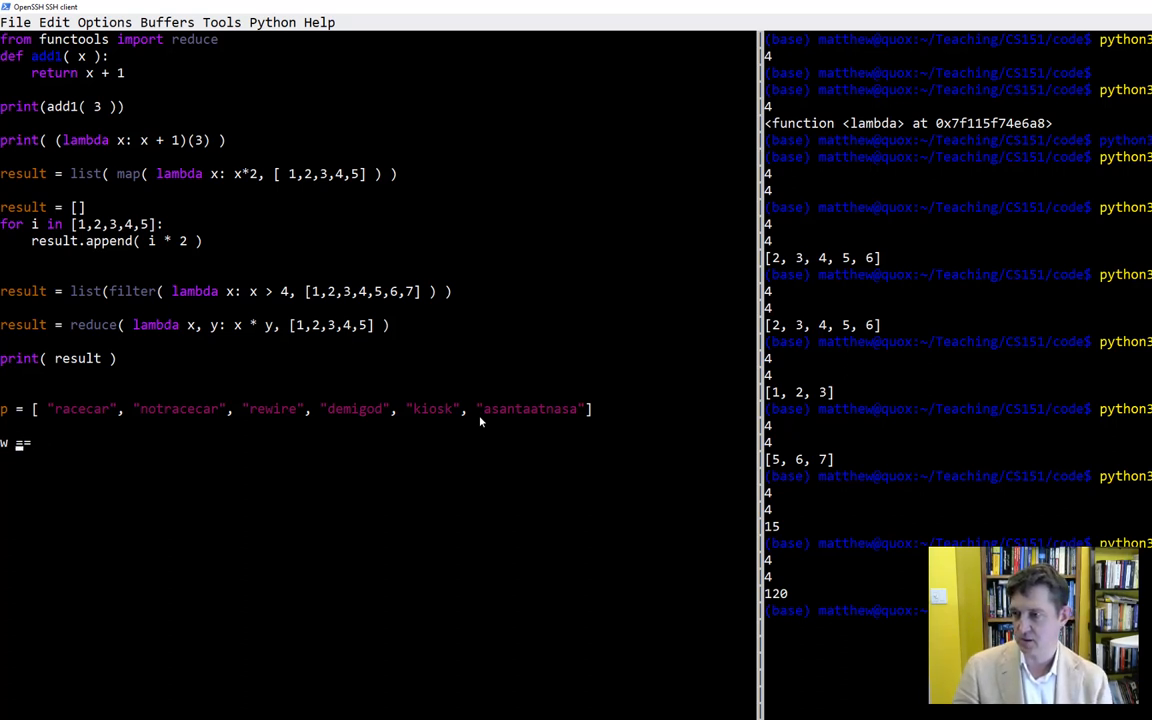
text(w)
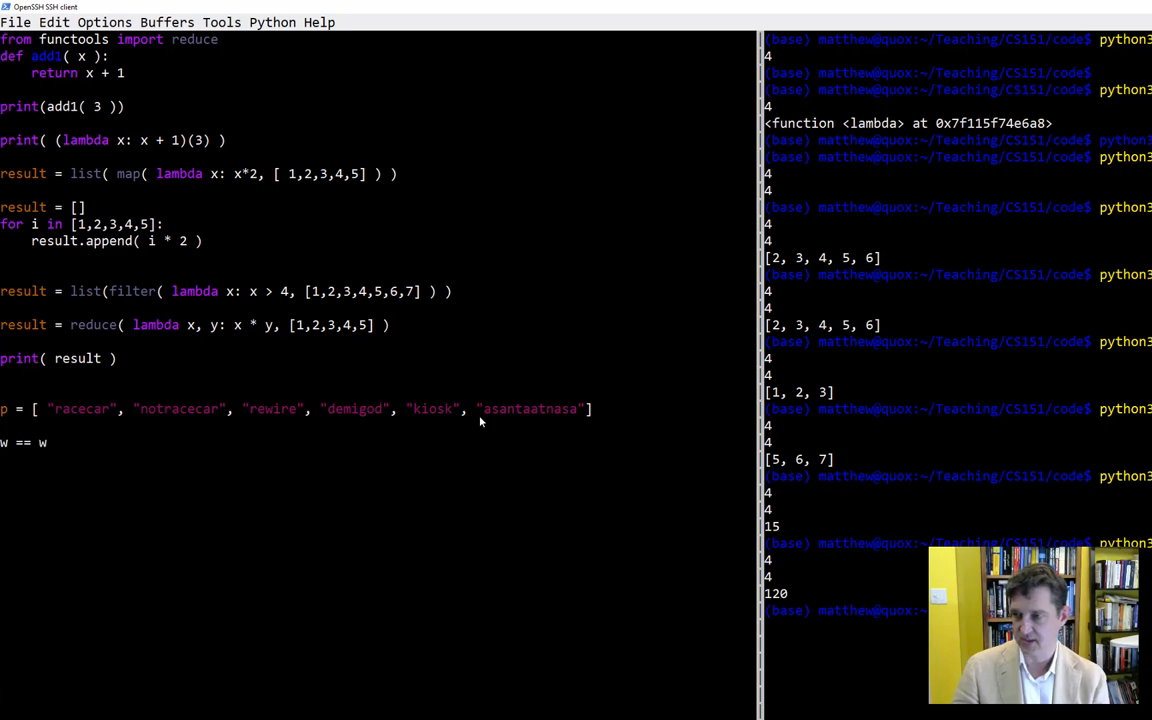
text([::])
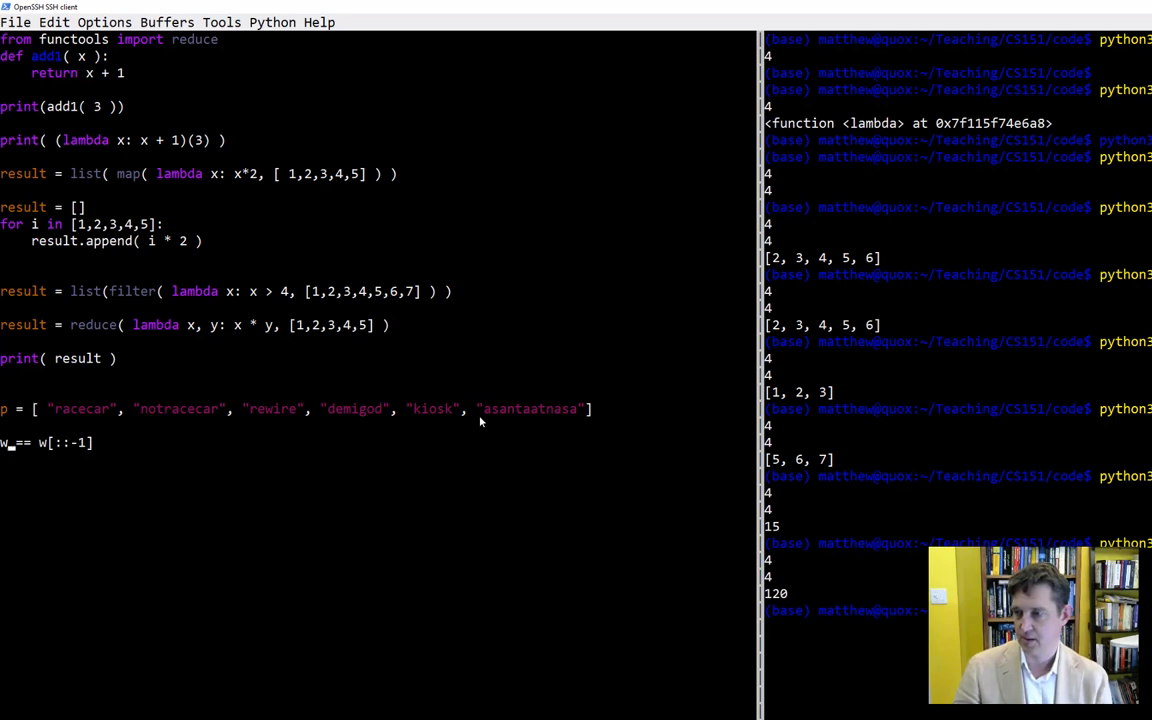
text(lab)
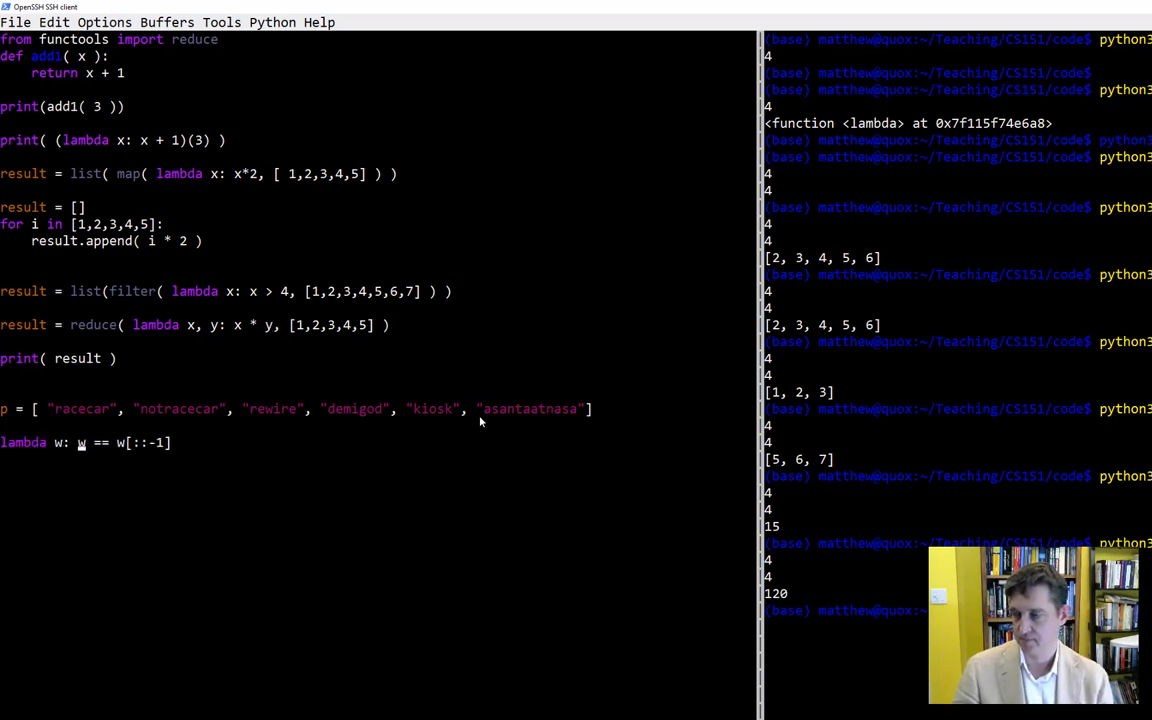
Wrap the lambda as list(filter(..., p)) over the word list
text(f)
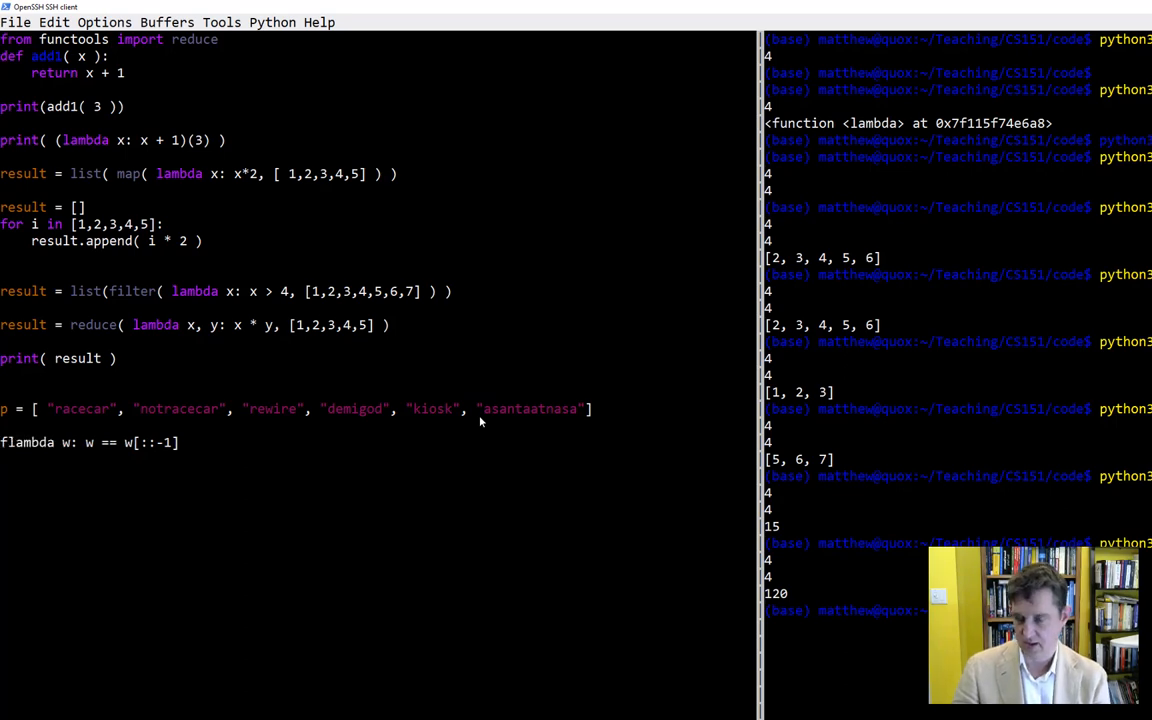
text(filter)
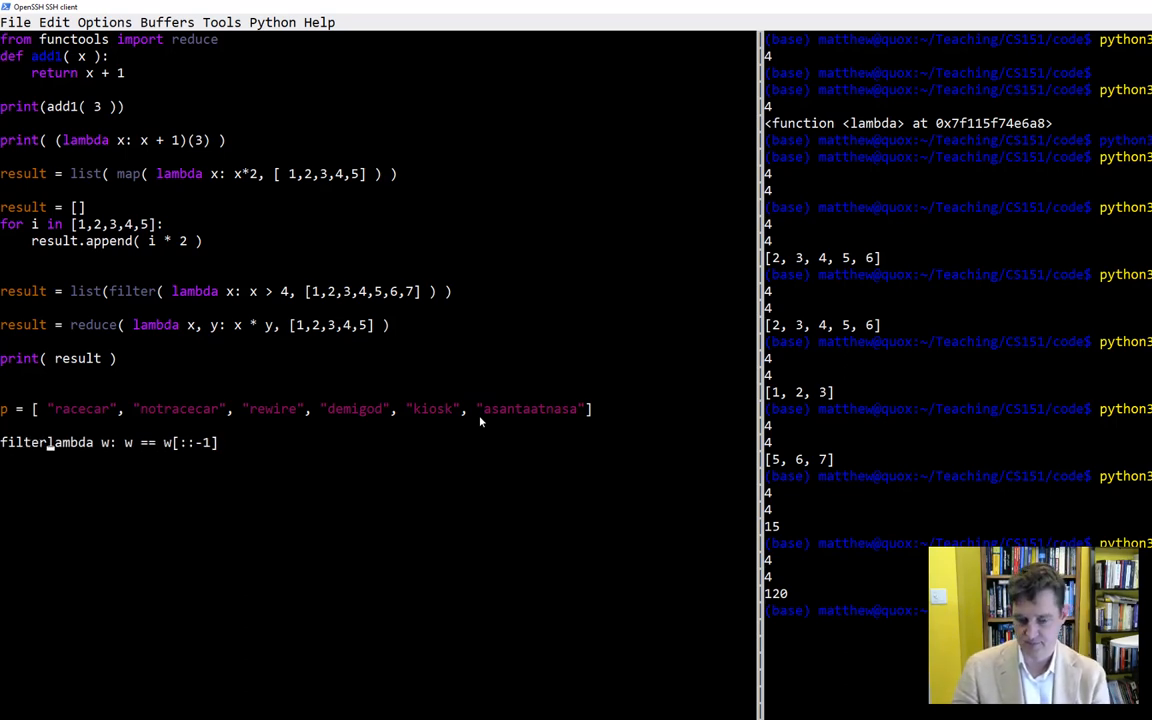
text(()
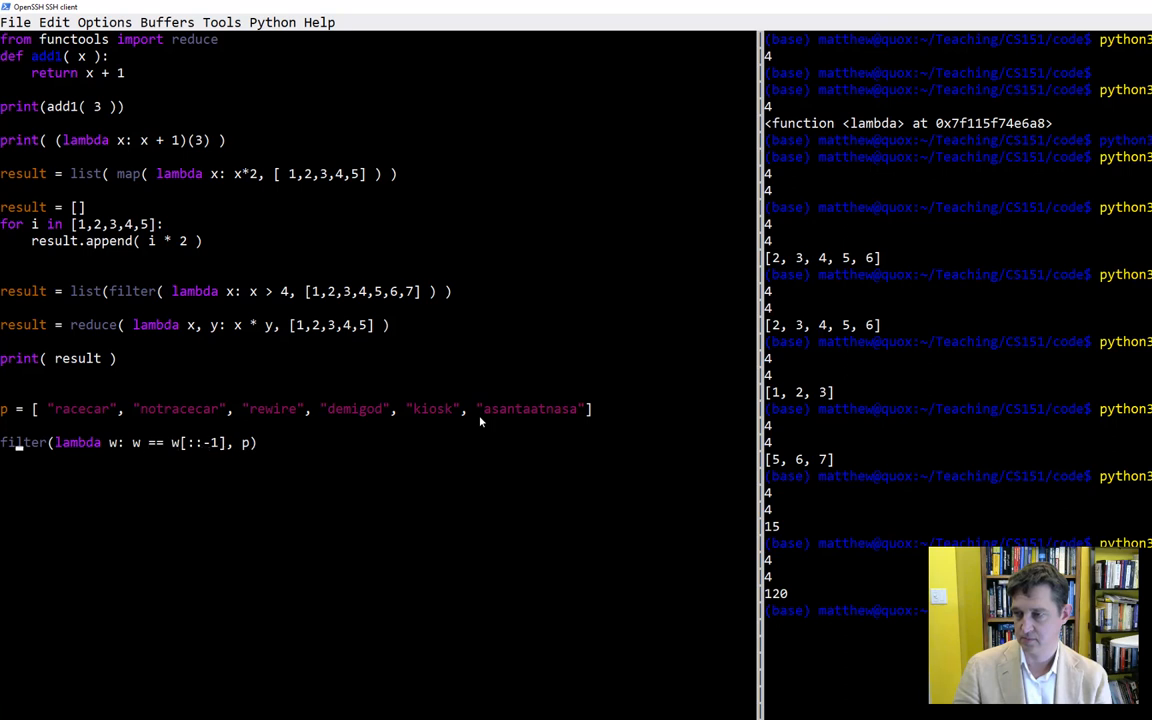
text(list()
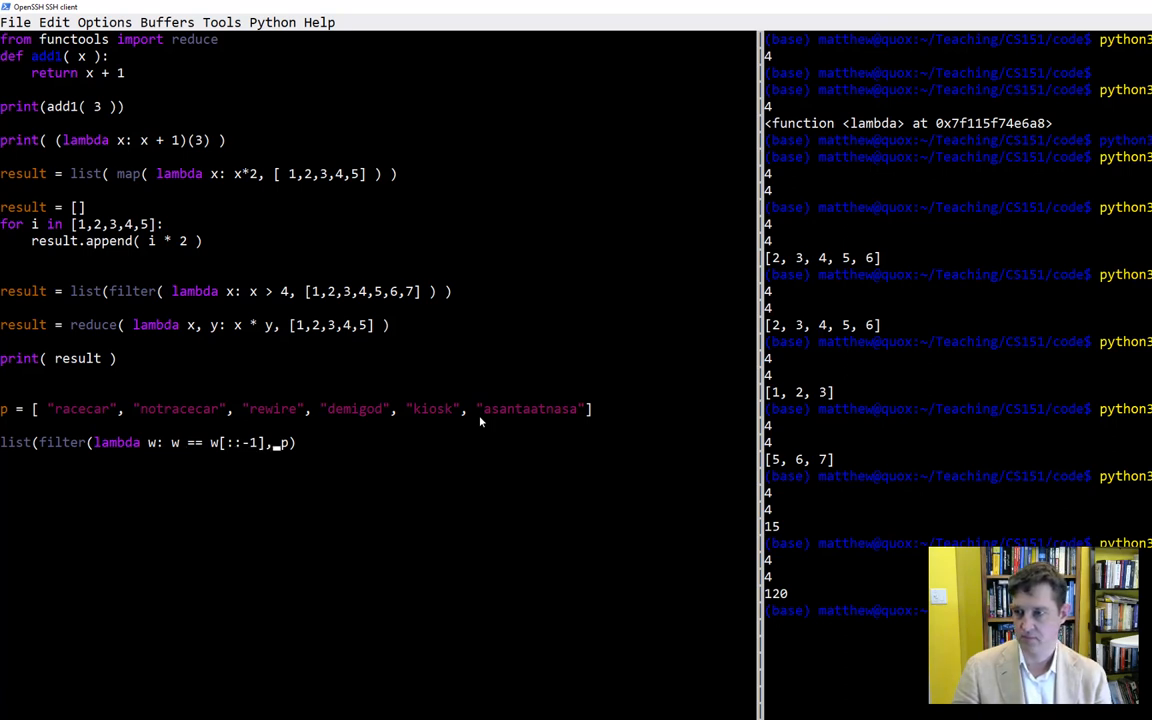
text())
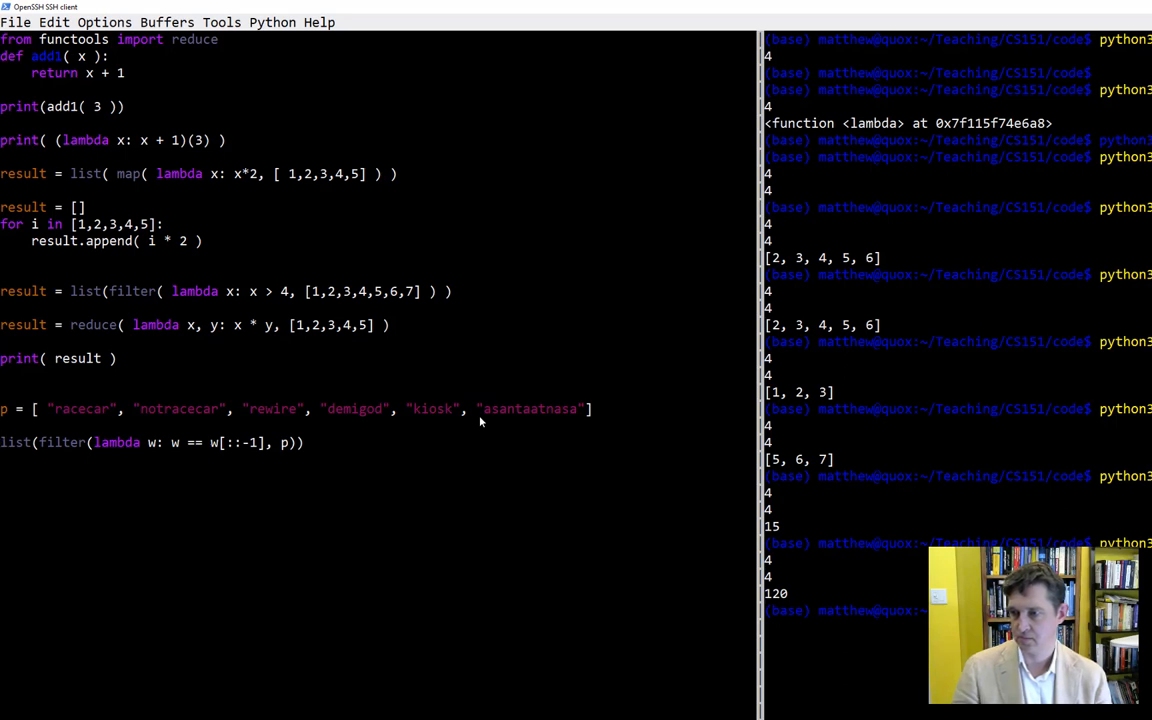
Assign the filter expression to result and add print(result) below it
text(result =)
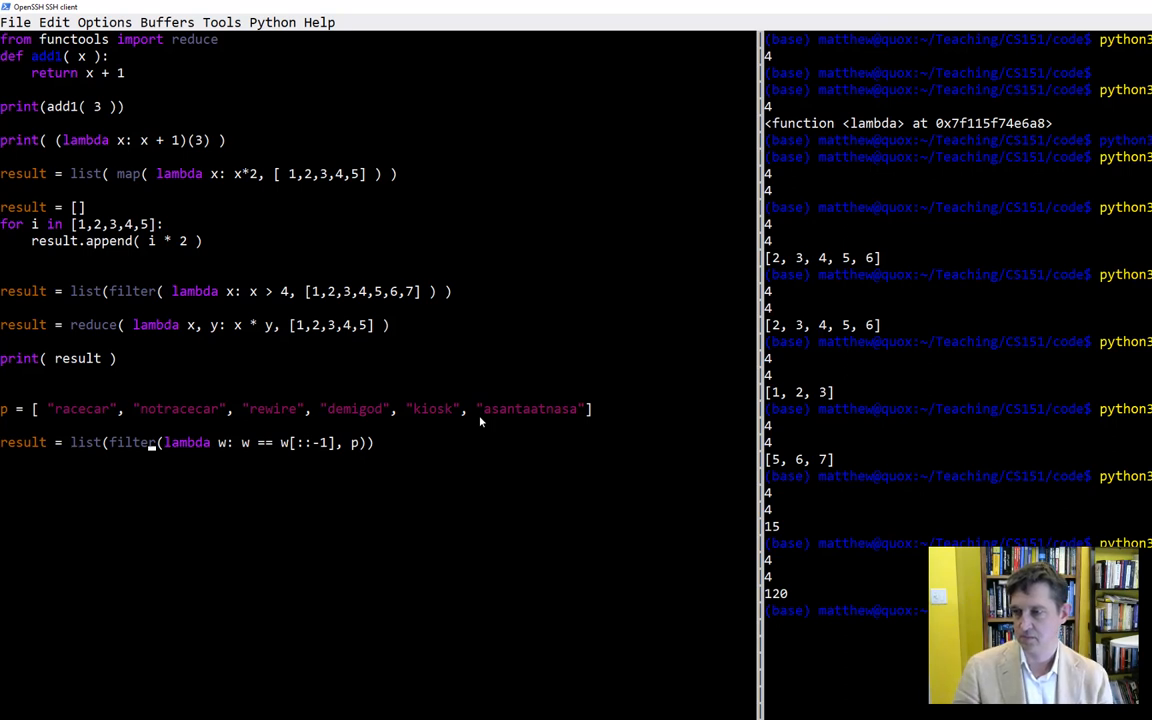
key(Return)
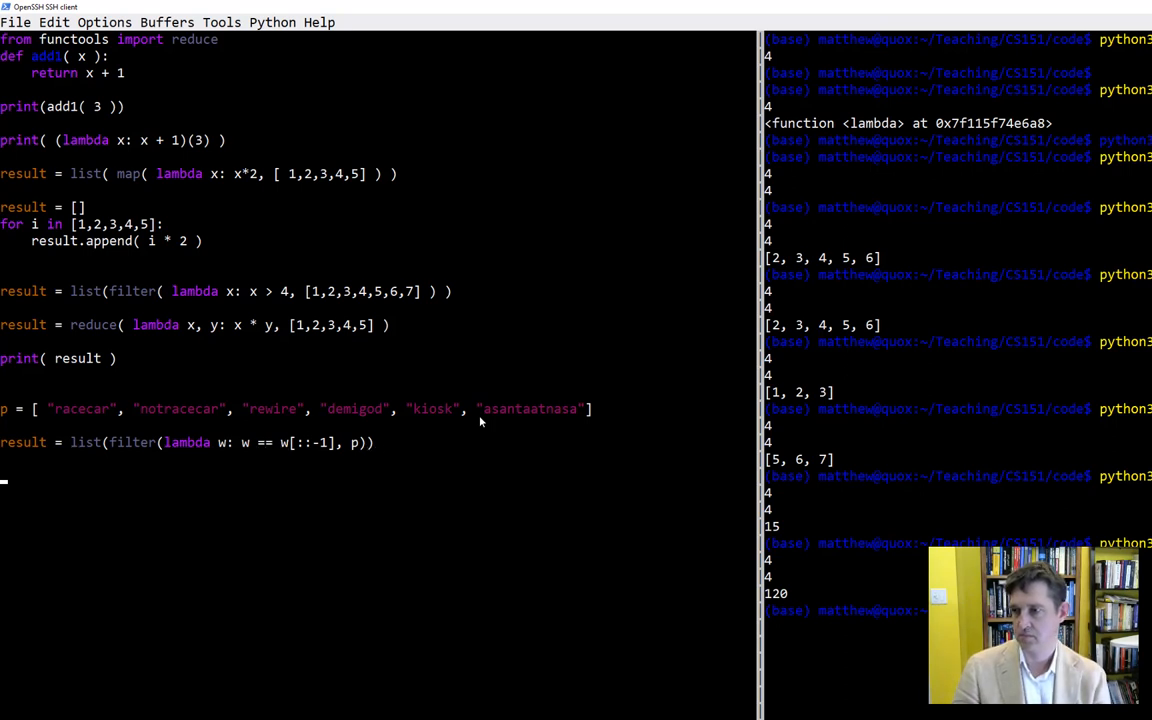
text(print())
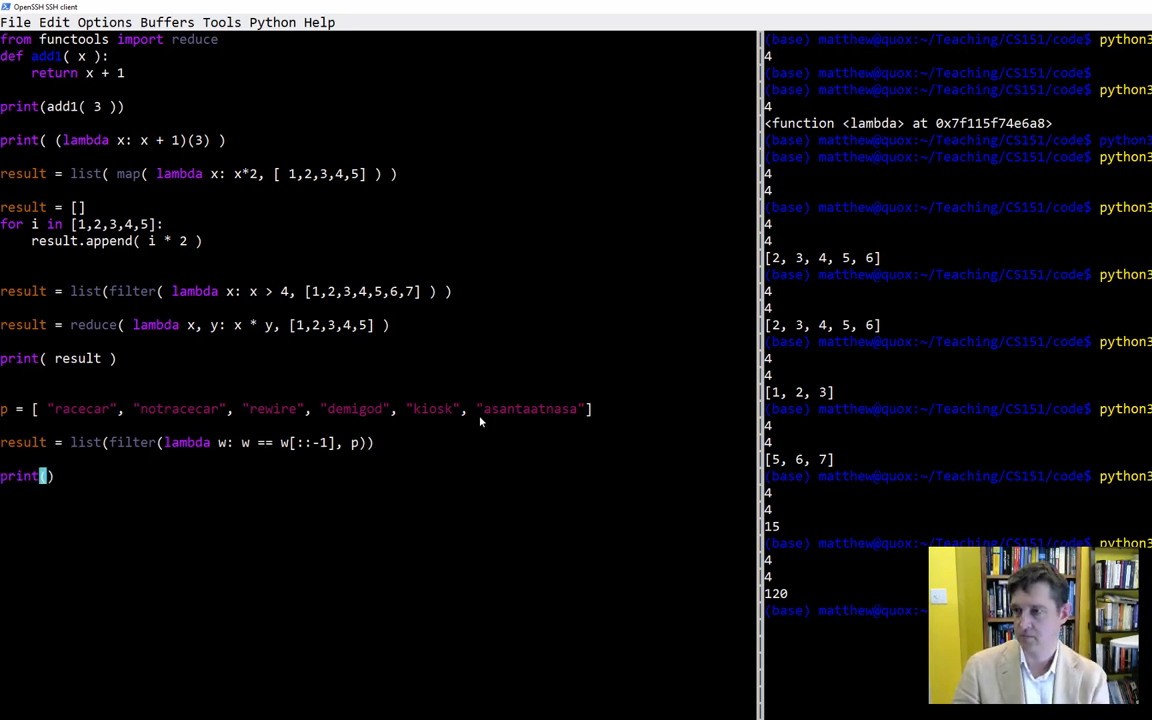
text(result)
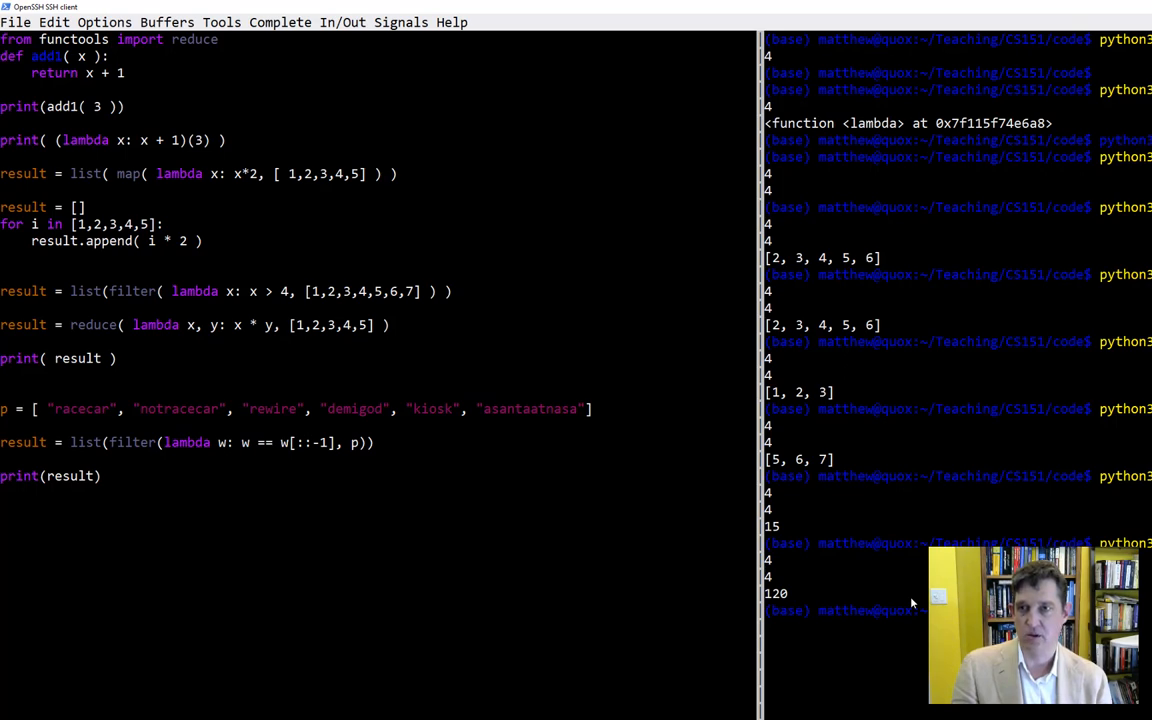
scroll(down, 3)
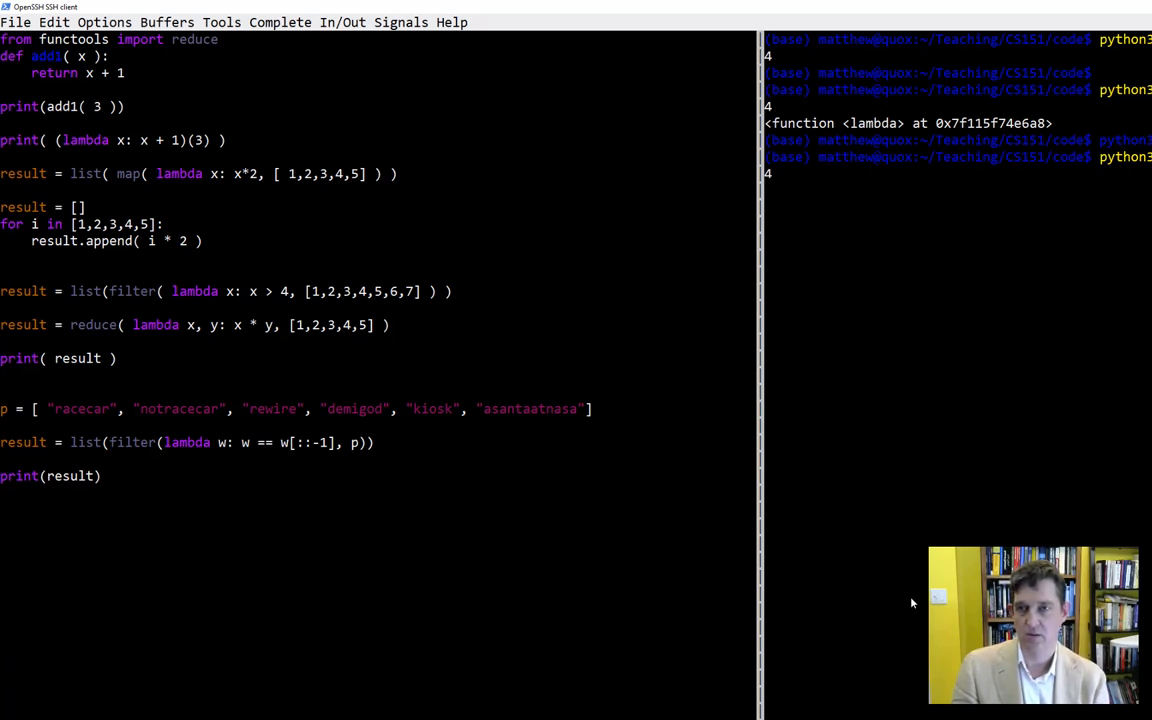
Rerun python3 in the shell, printing ['racecar', 'asantaatnasa']
text(python3)
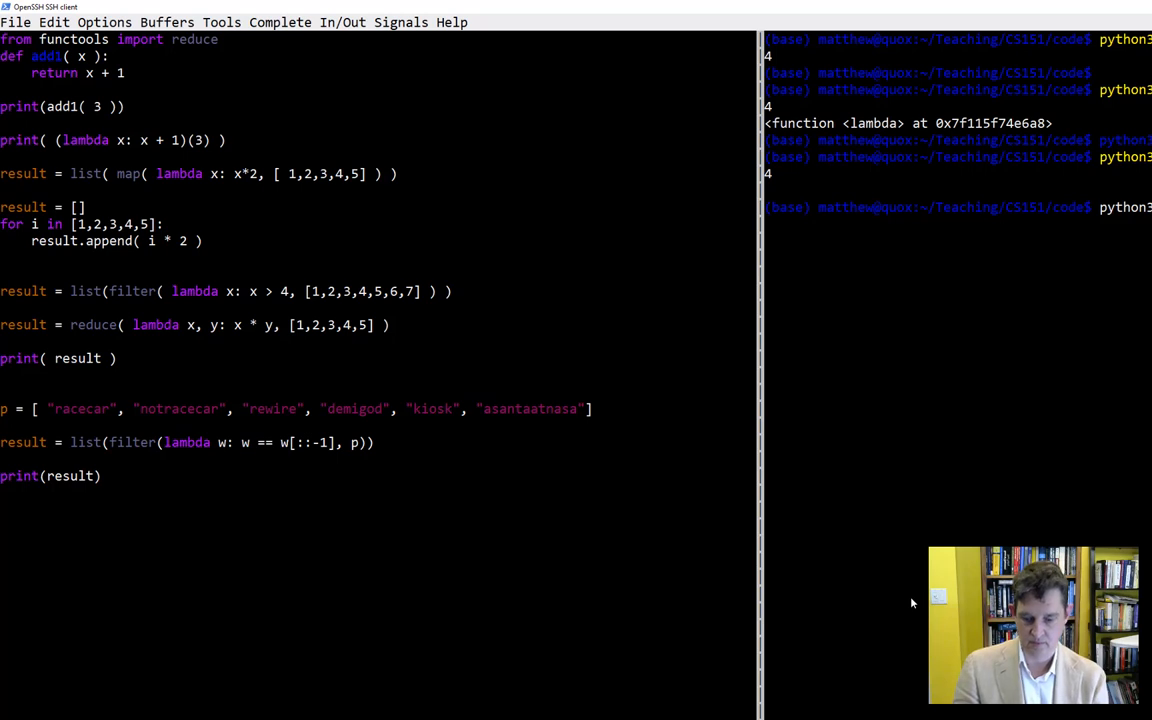
key(Return)
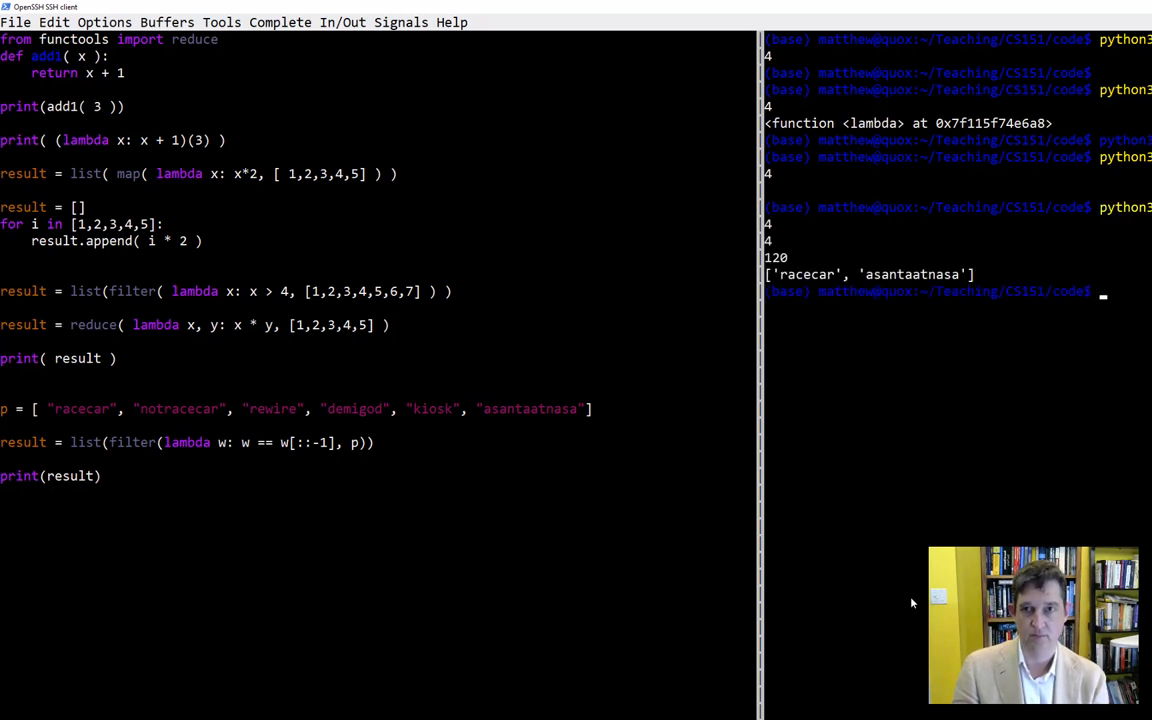
mouse_move(816, 296)
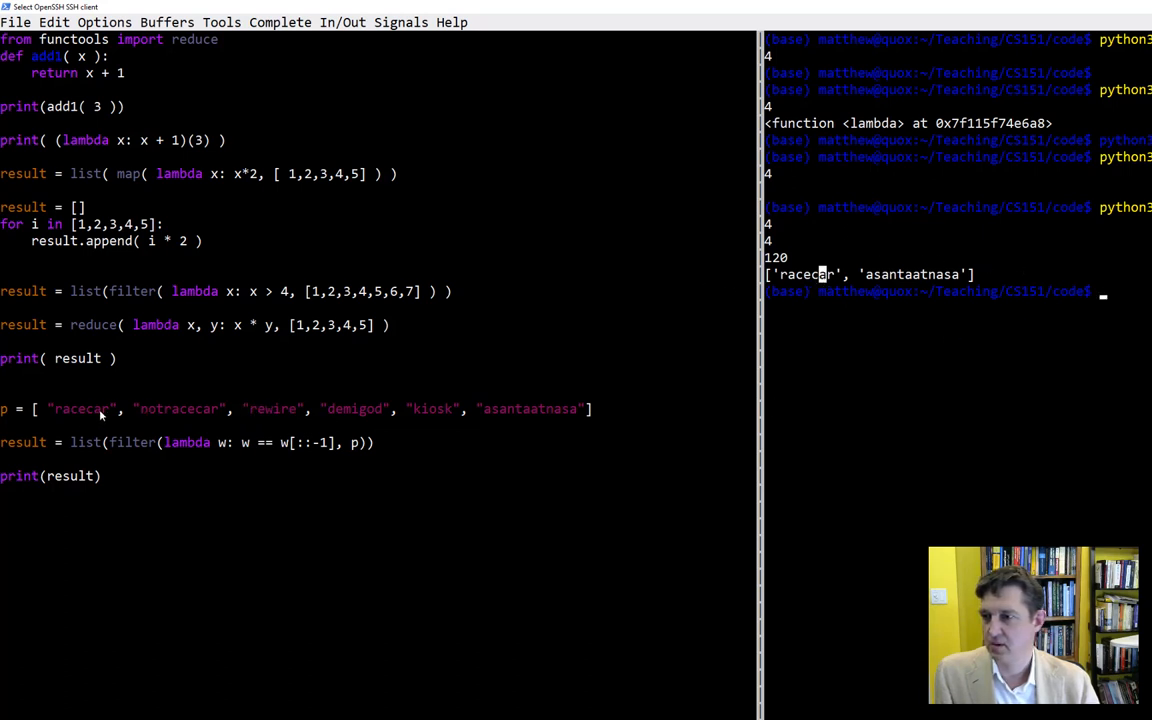
double_click(80, 408)
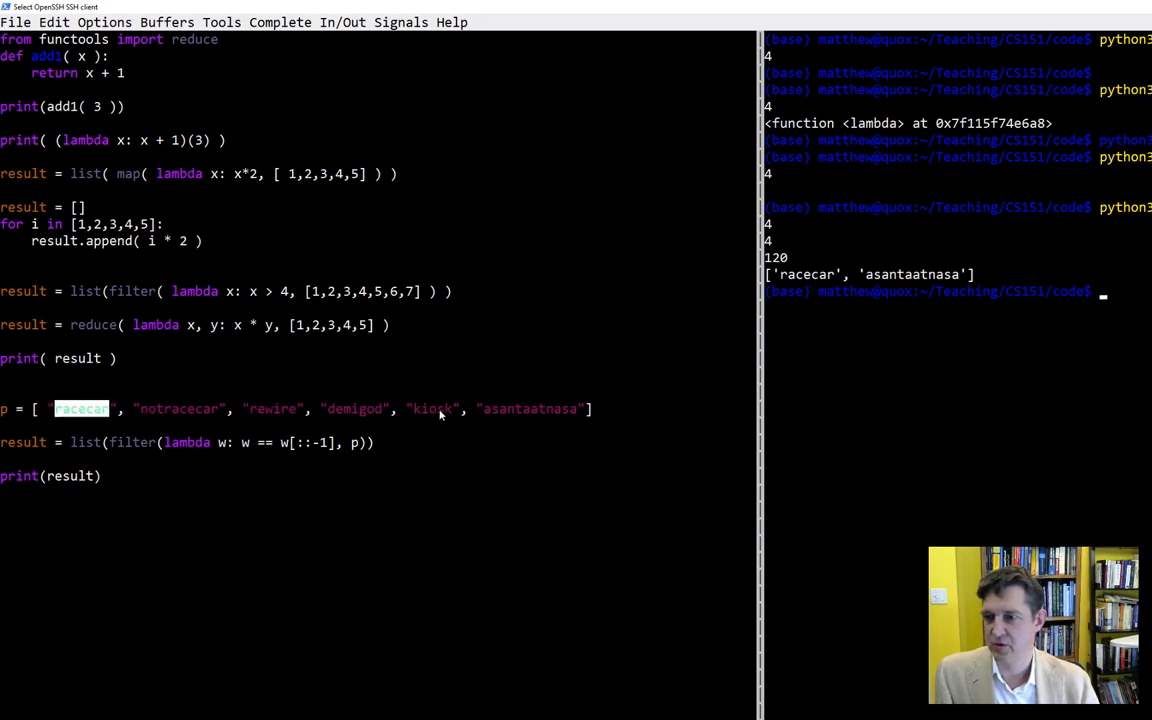